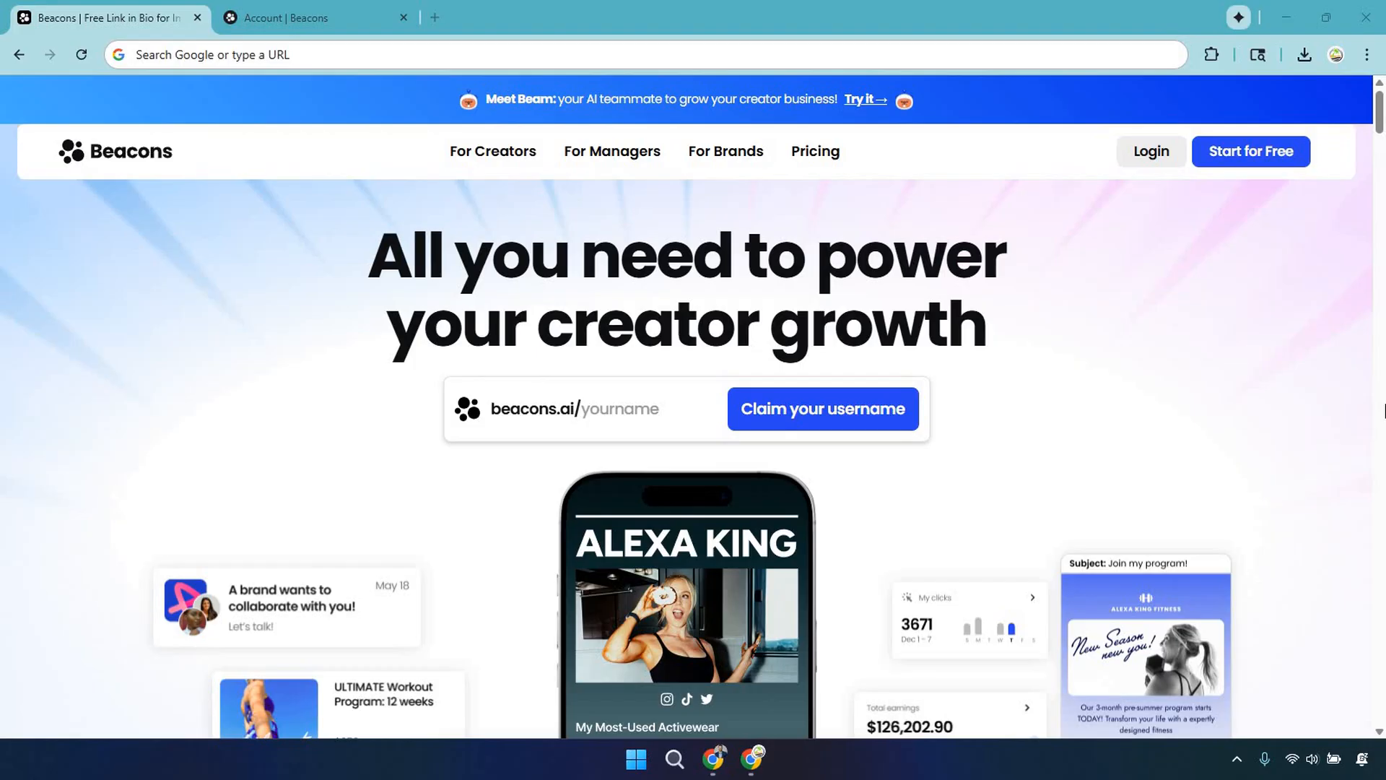
# - Log in from the Beacons homepage to land on the account's Link in Bio page
pyautogui.click(309, 17)
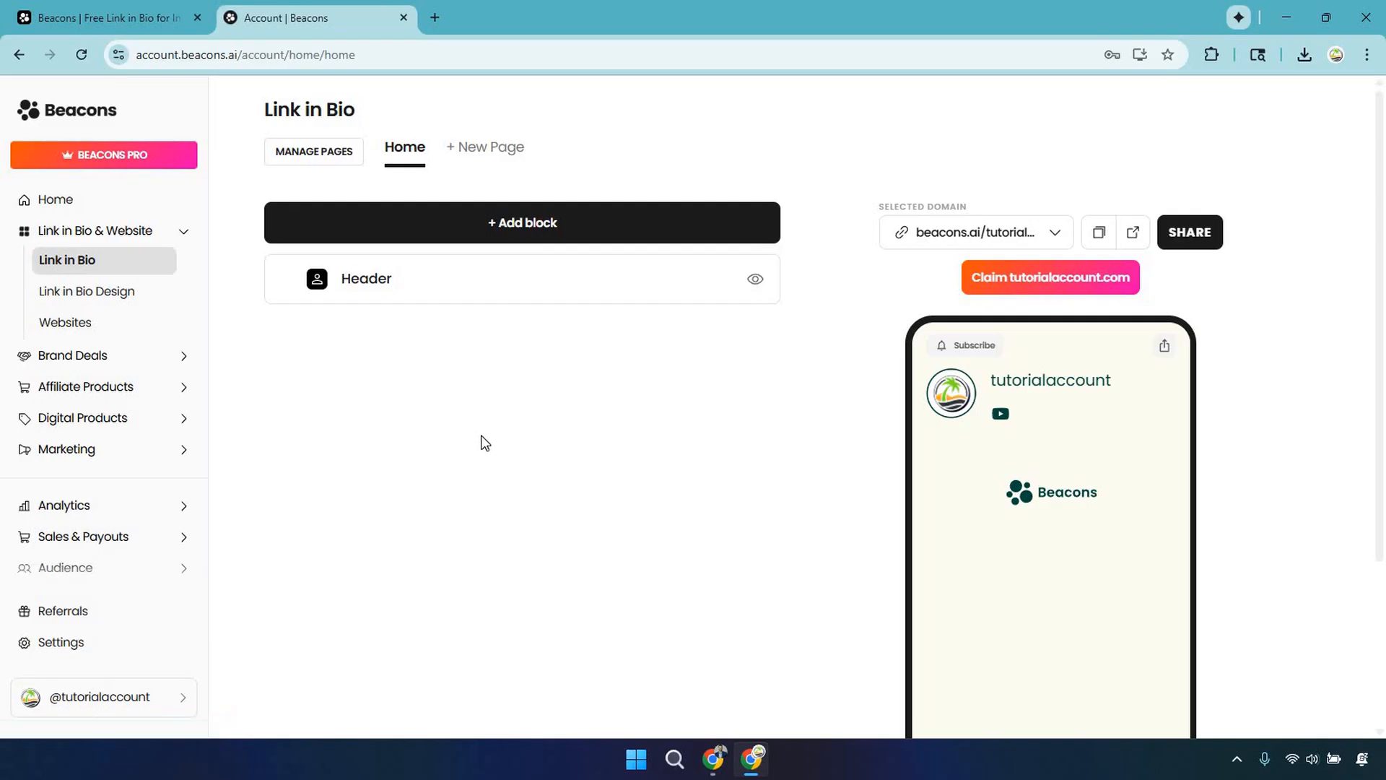
pyautogui.moveTo(522, 222)
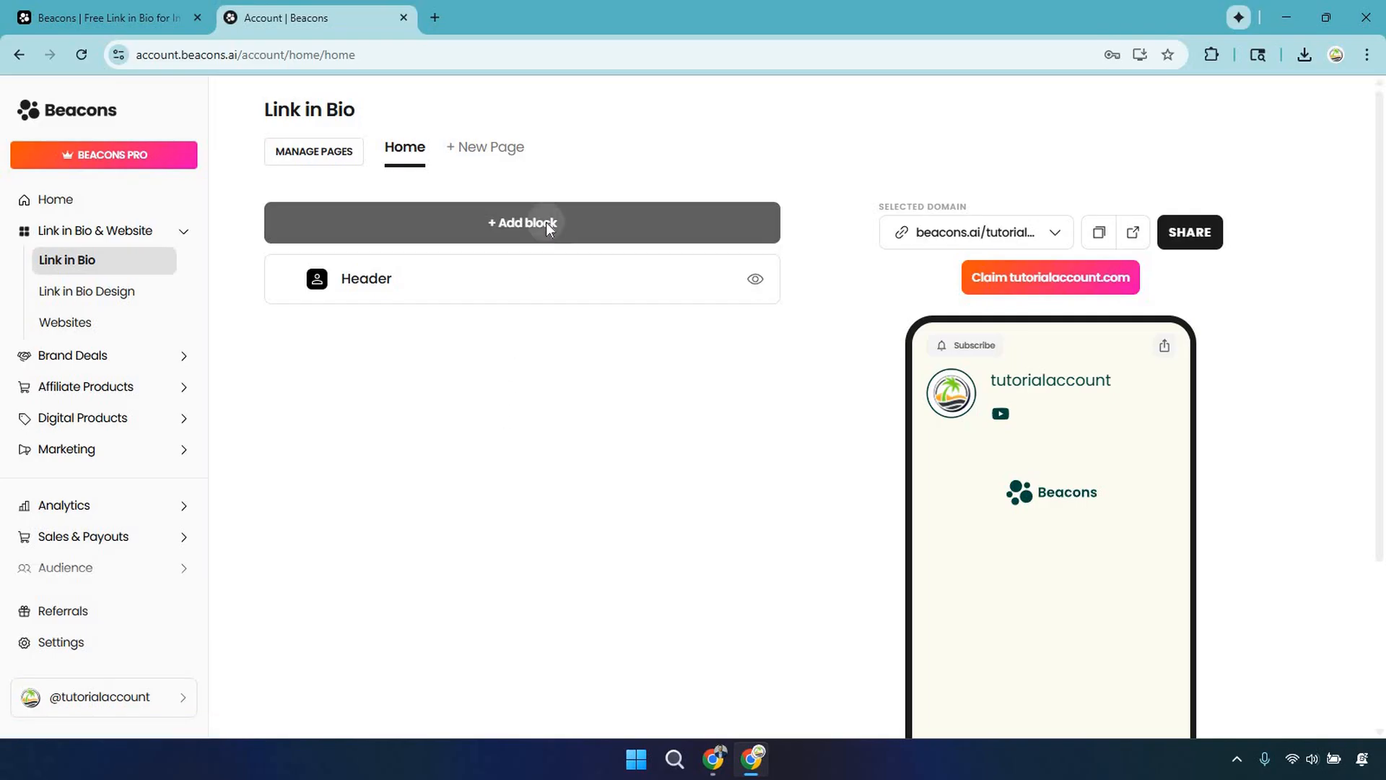
# - Add a new block, choosing Digital products from the Products list to reveal its layouts
pyautogui.click(521, 223)
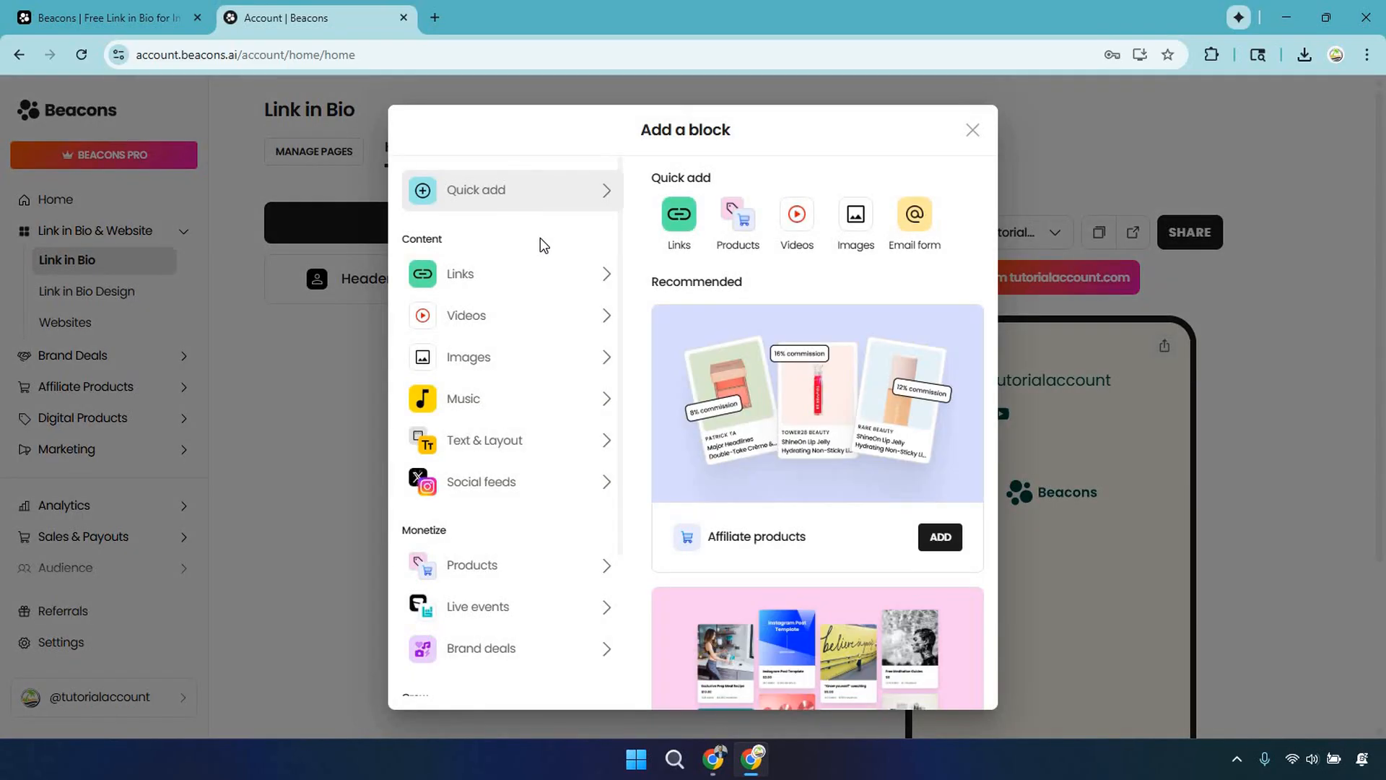
pyautogui.moveTo(546, 277)
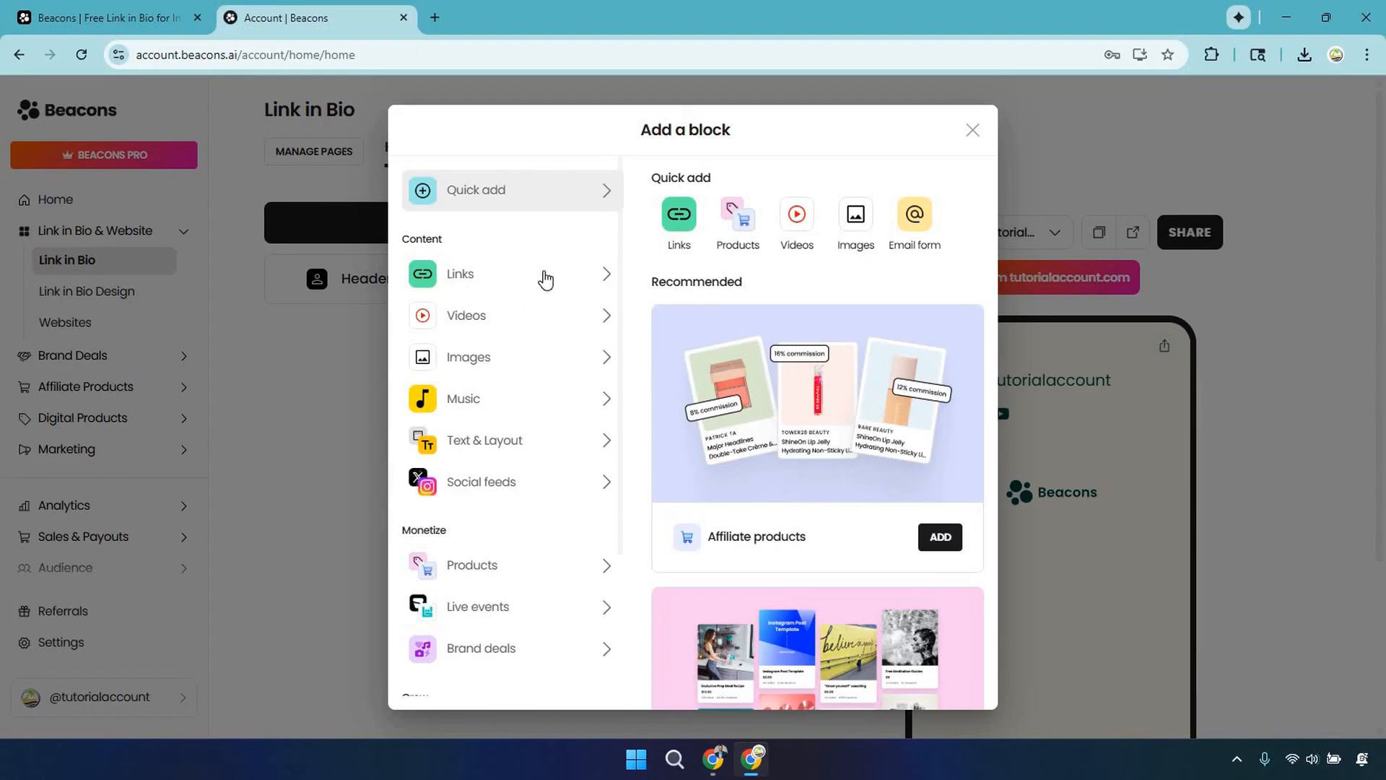
pyautogui.moveTo(565, 377)
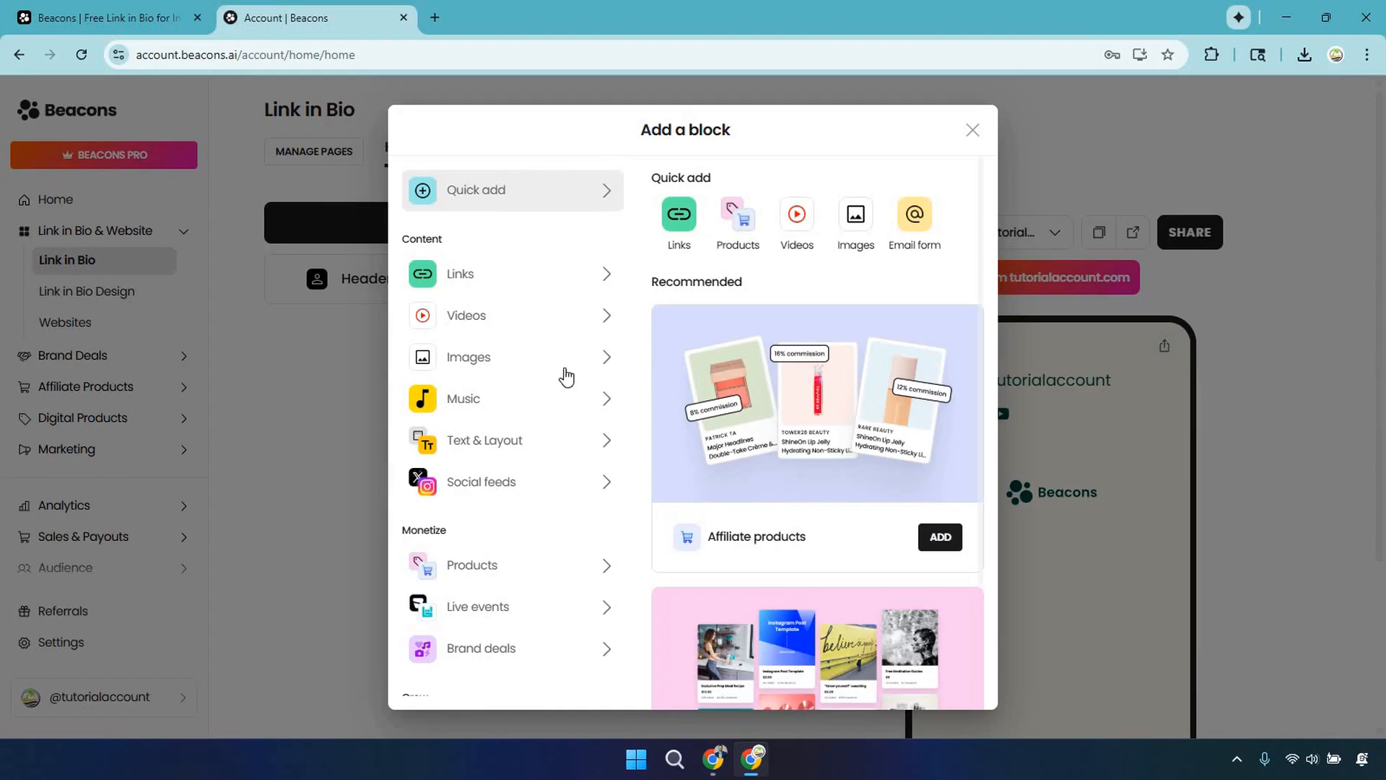
pyautogui.scroll(-3)
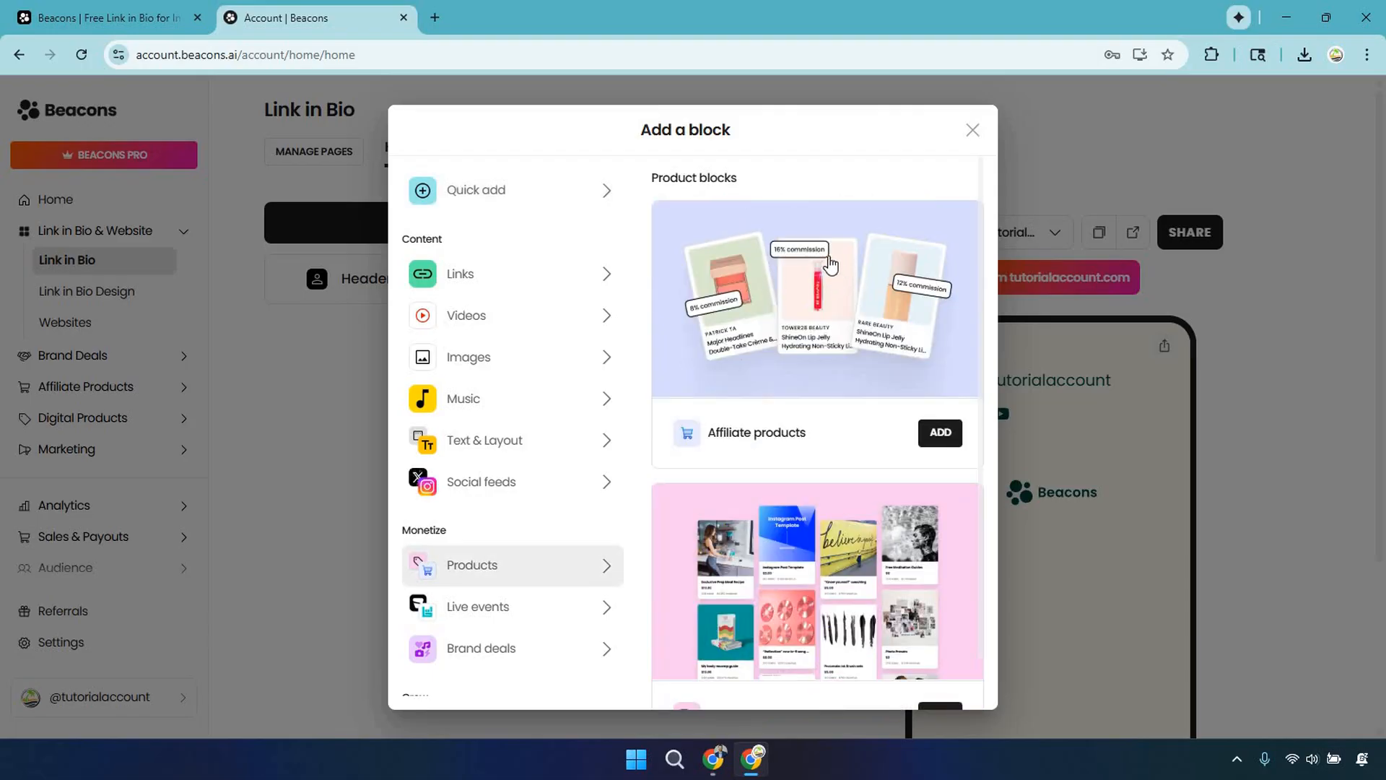
pyautogui.moveTo(811, 270)
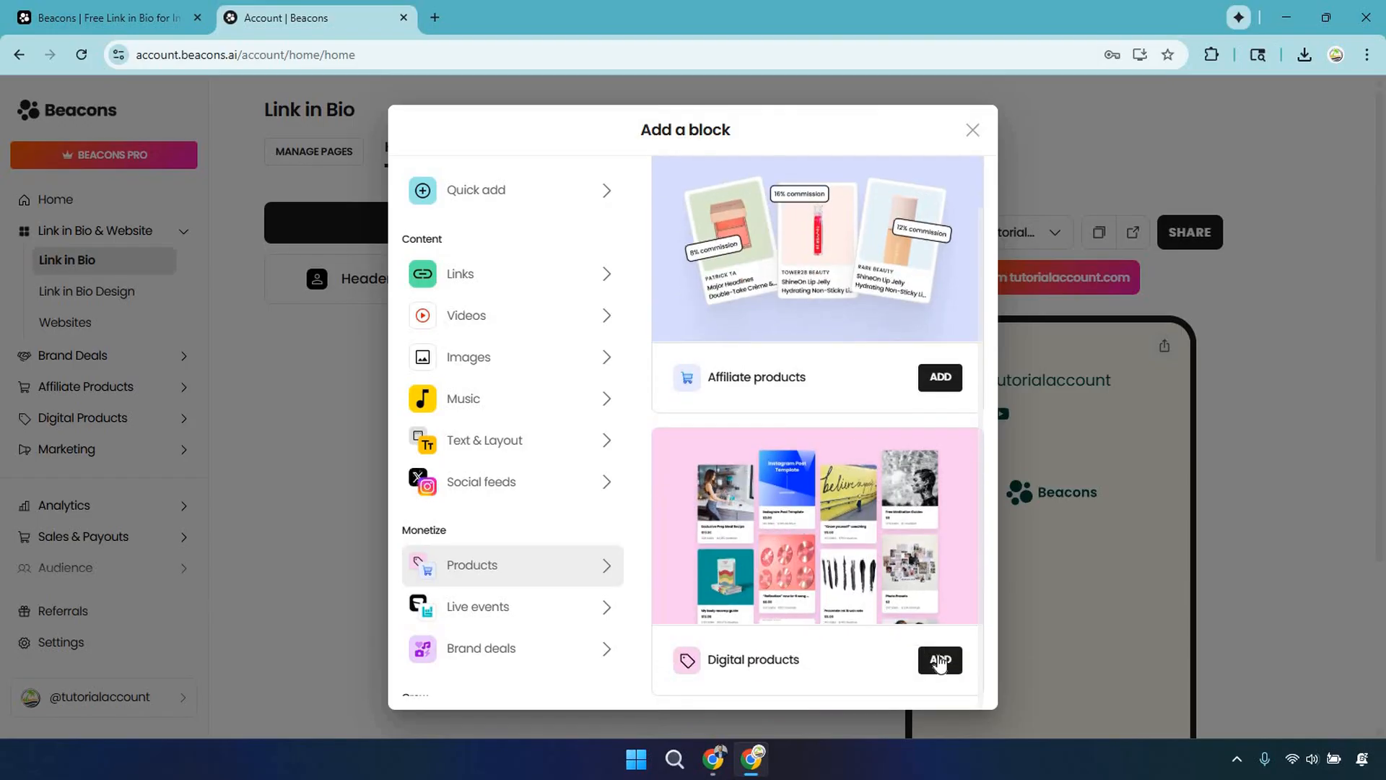
pyautogui.click(470, 564)
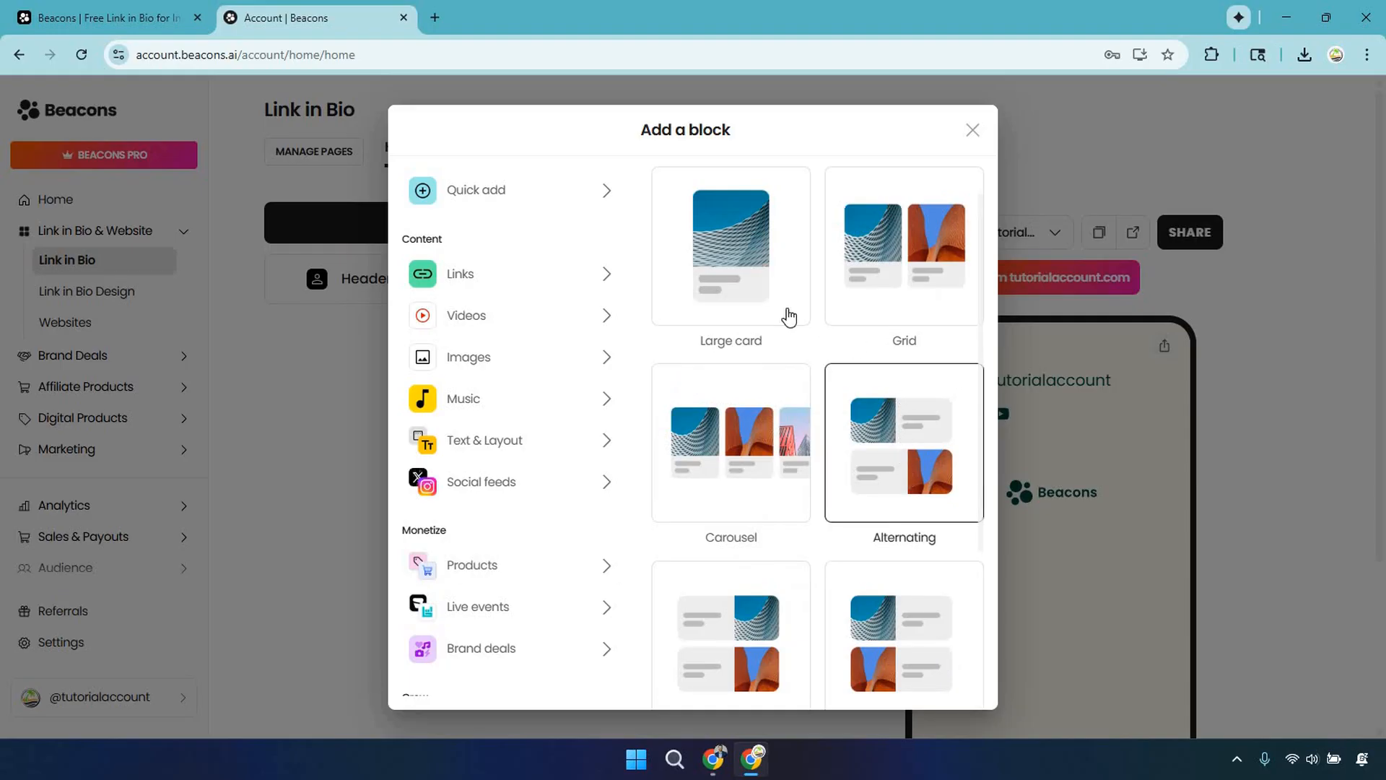
pyautogui.moveTo(911, 423)
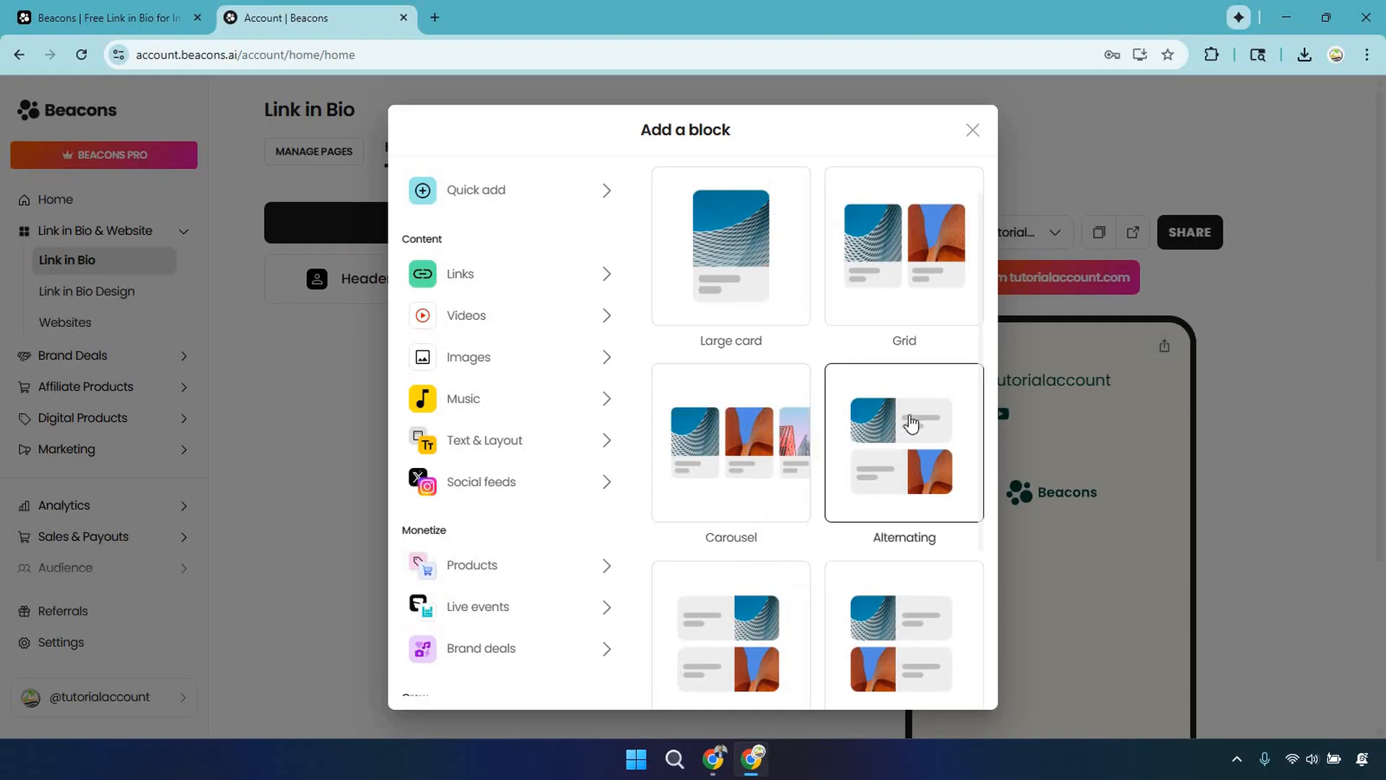
pyautogui.scroll(-3)
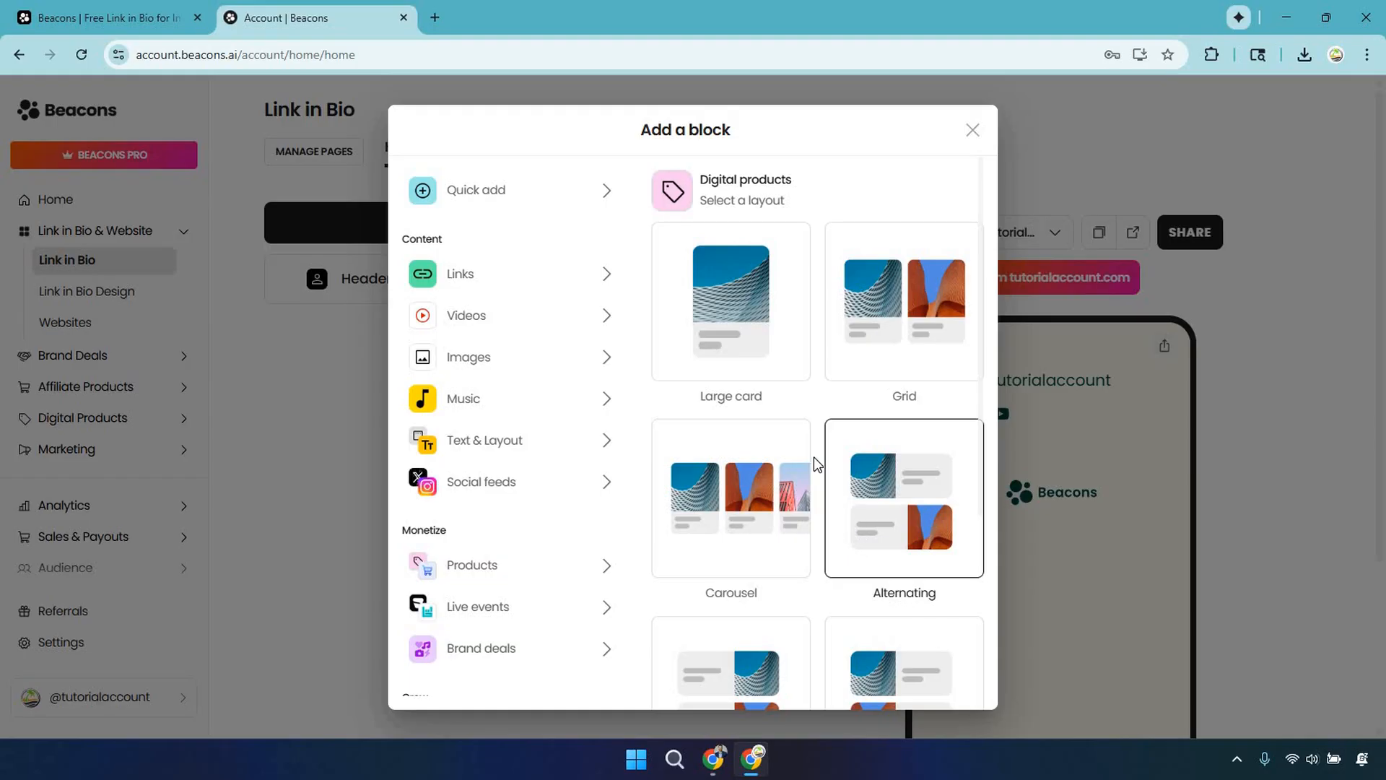
pyautogui.moveTo(730, 368)
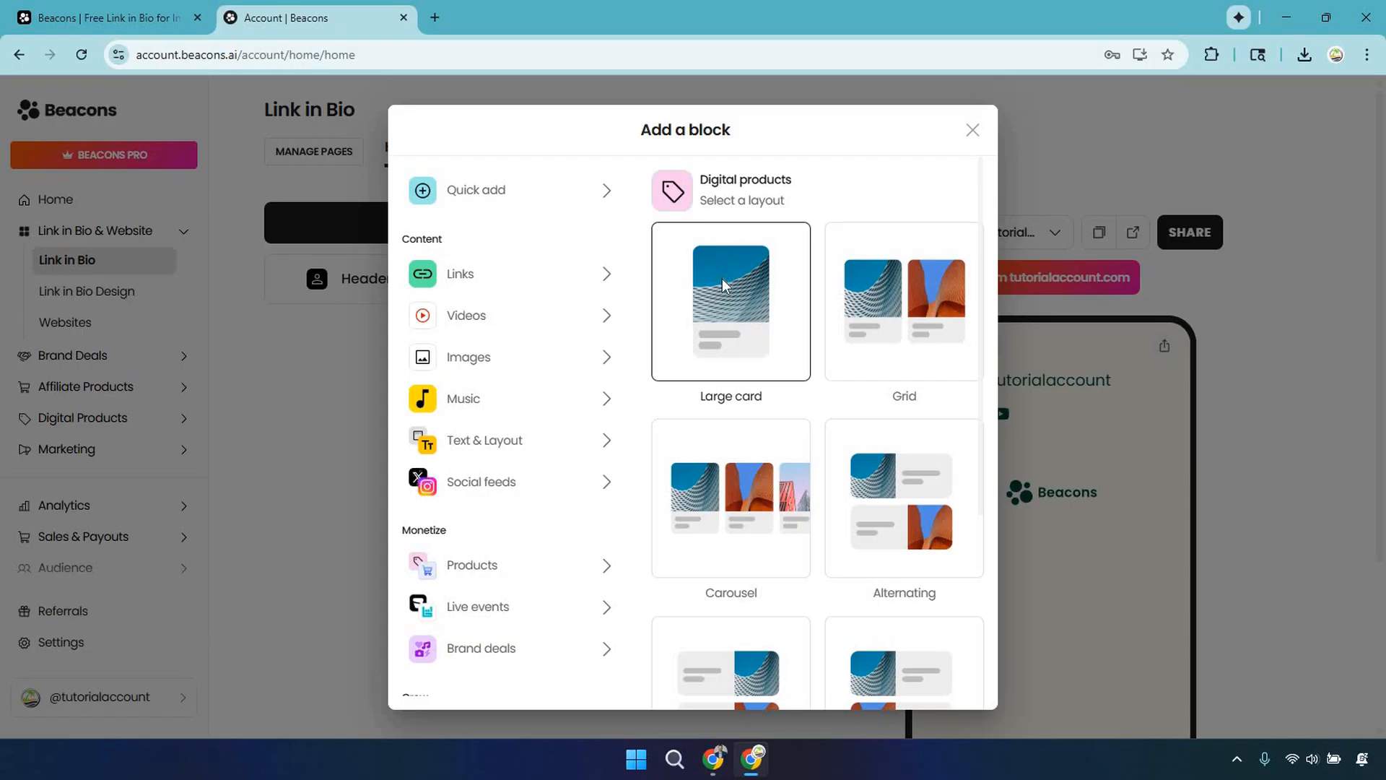
# - Insert the Digital products block with the Large card layout, leaving an empty store block
pyautogui.click(731, 300)
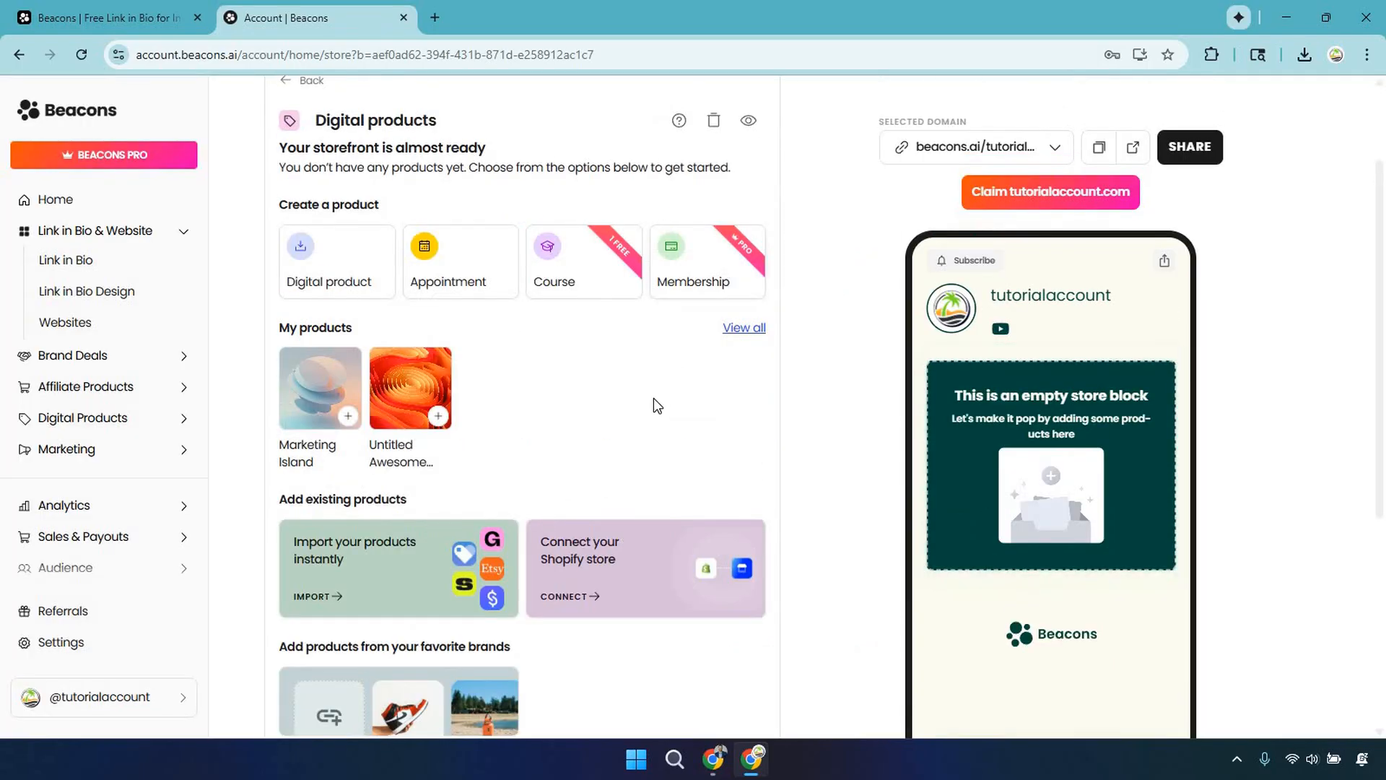
pyautogui.click(376, 120)
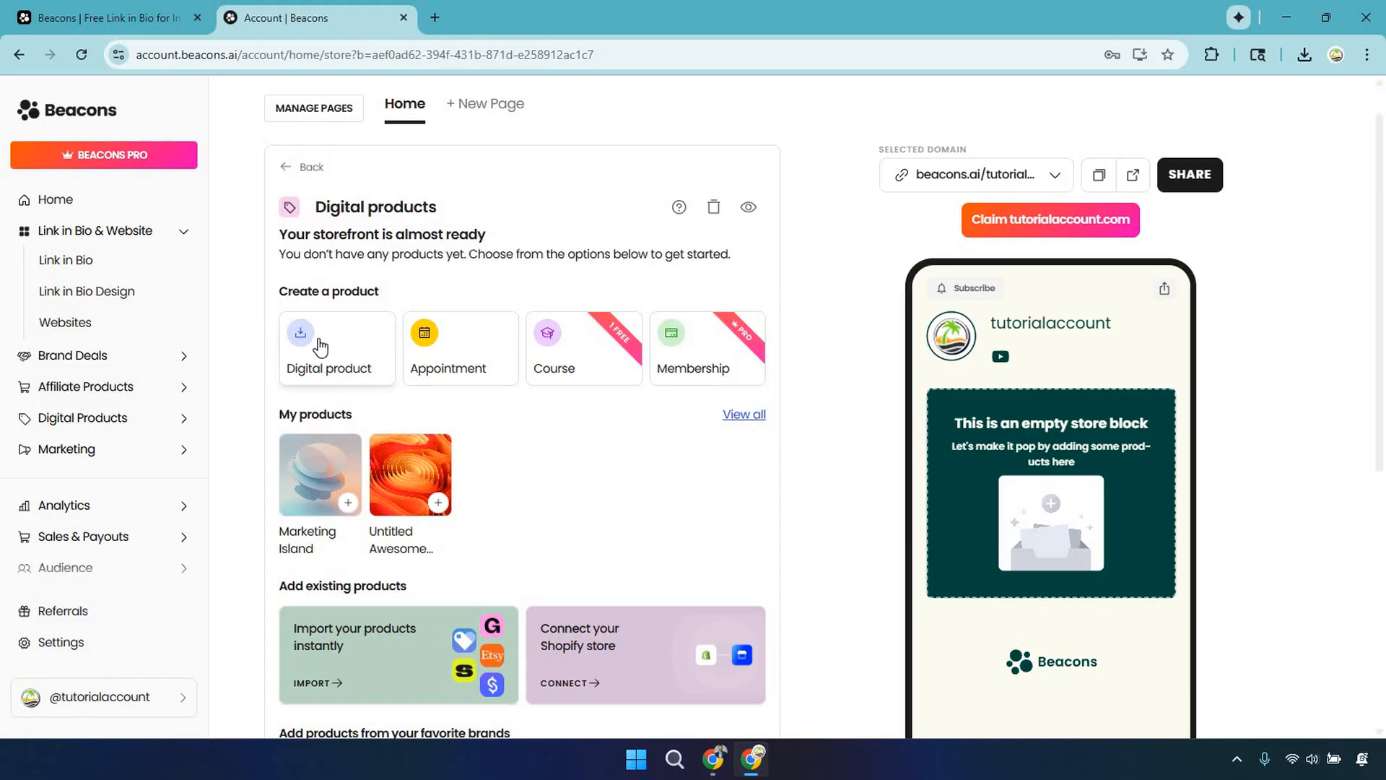
pyautogui.moveTo(436, 364)
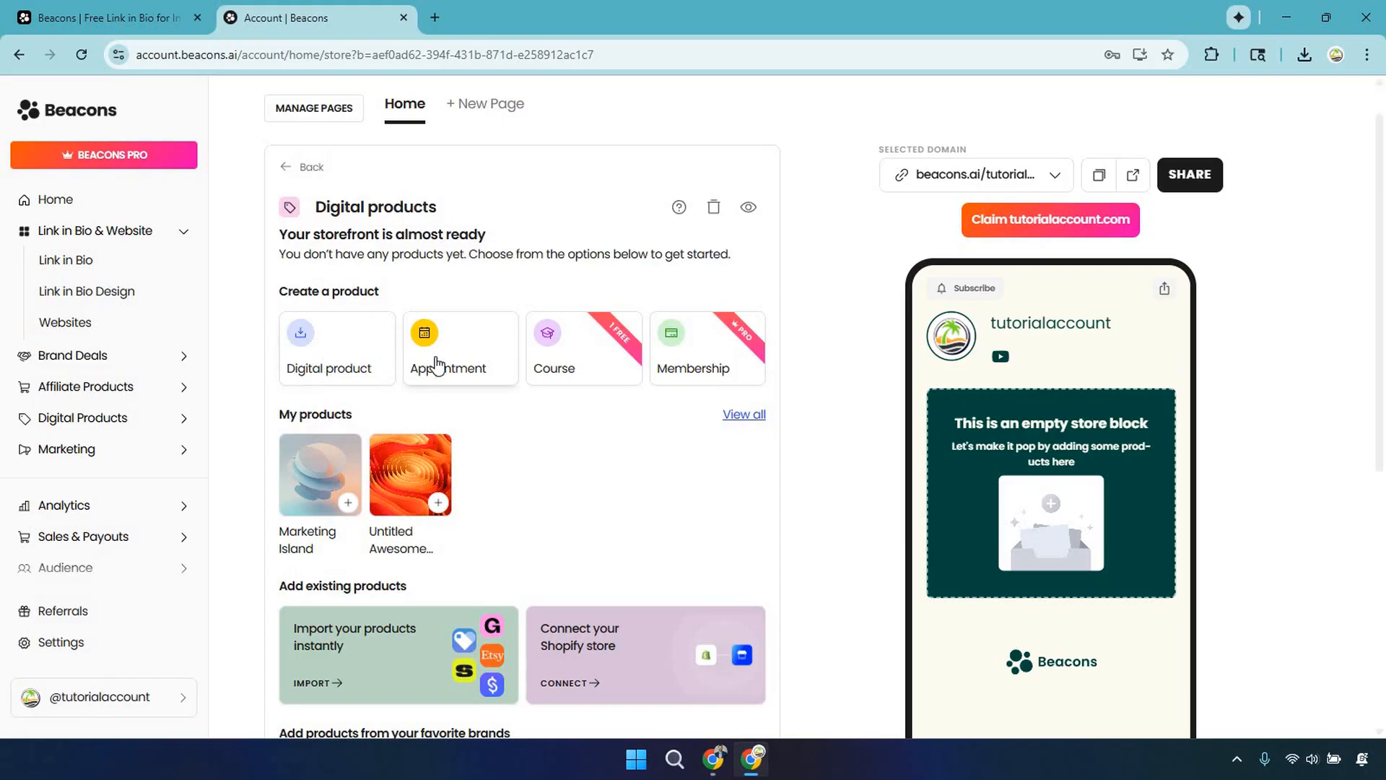
pyautogui.moveTo(577, 355)
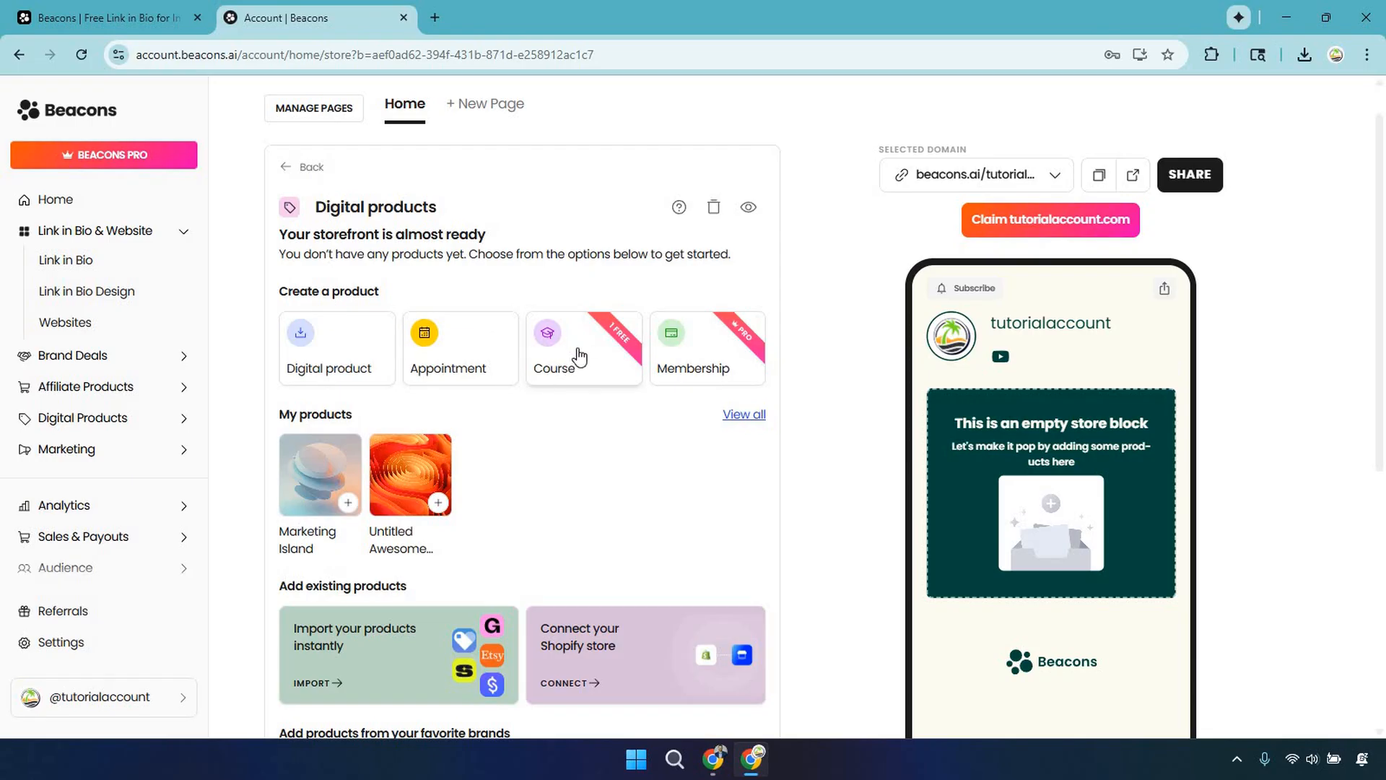
pyautogui.moveTo(641, 384)
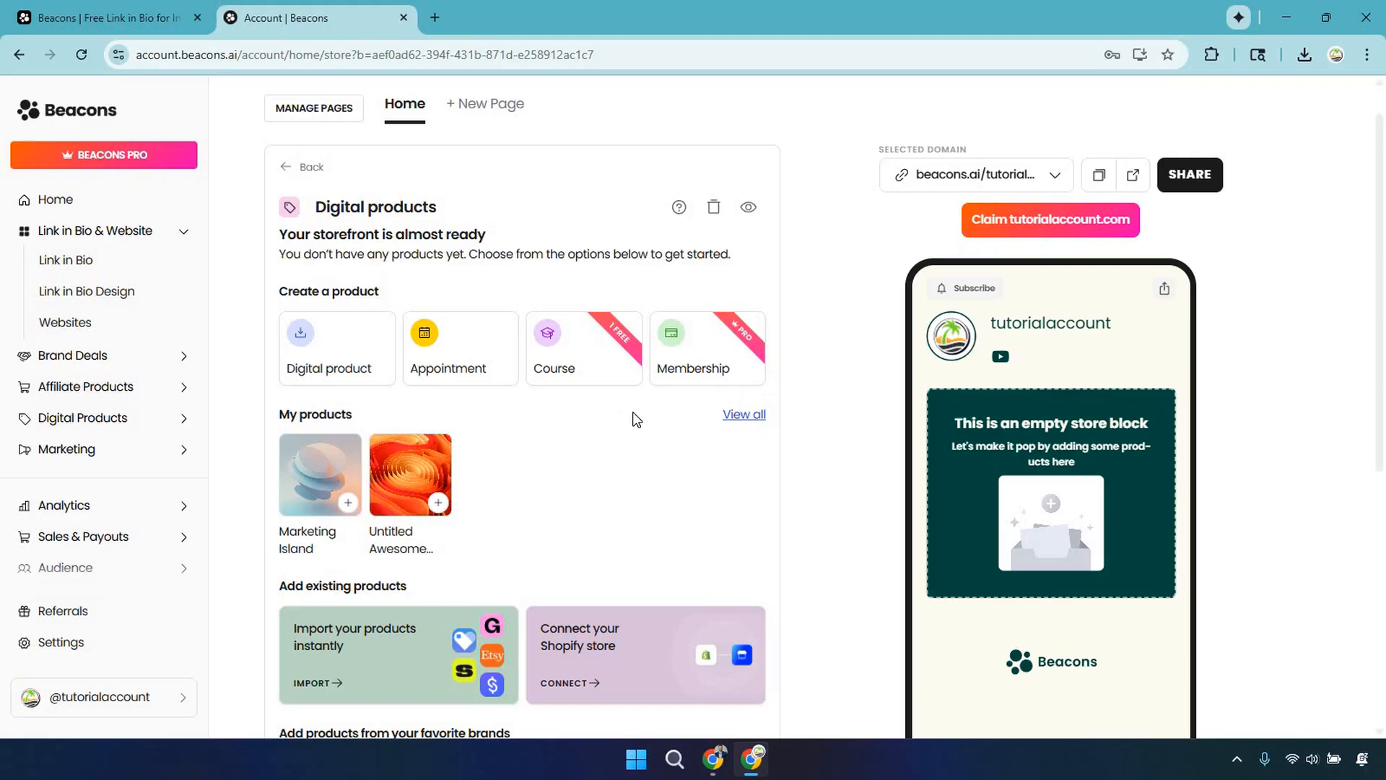
pyautogui.moveTo(658, 459)
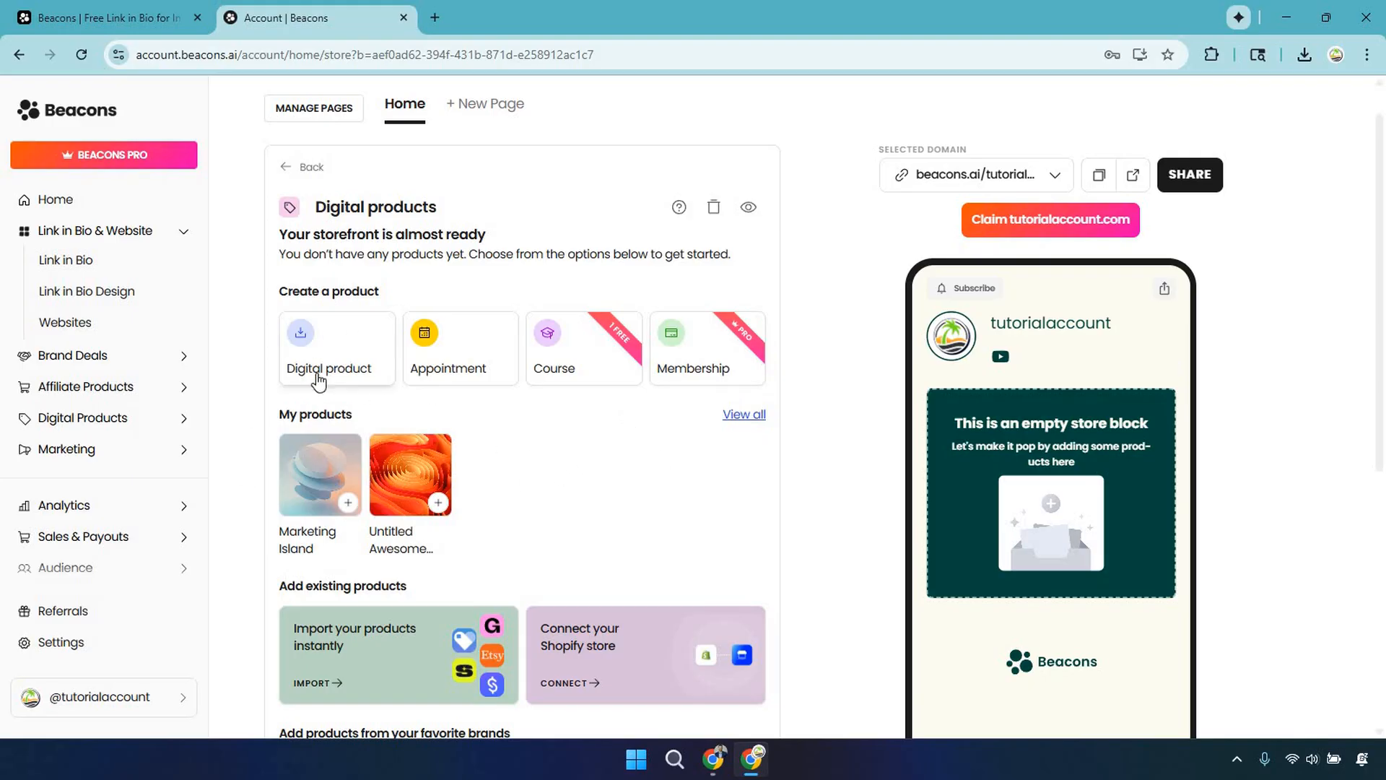
pyautogui.moveTo(351, 351)
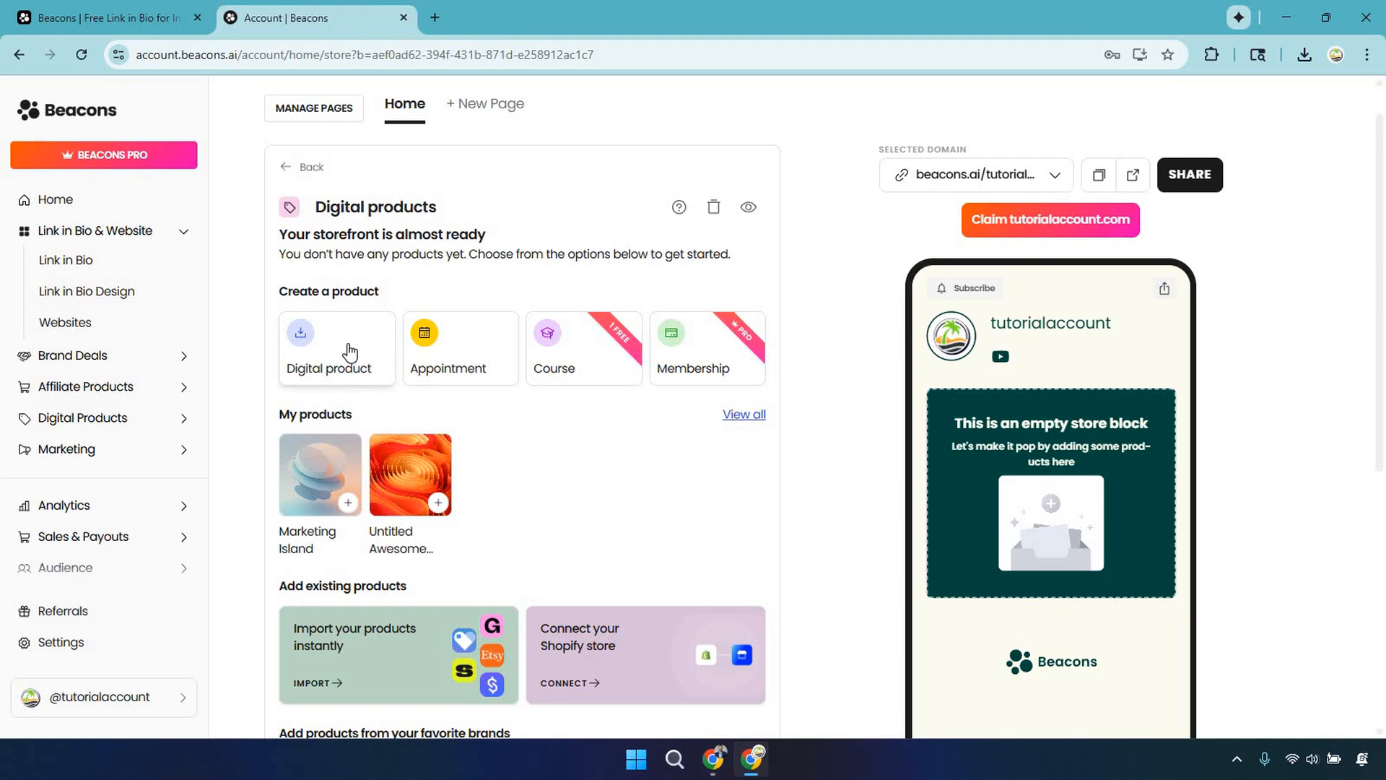
# - Create a new digital product titled 'Marketing Island eBook' and return to its sections list
pyautogui.click(337, 348)
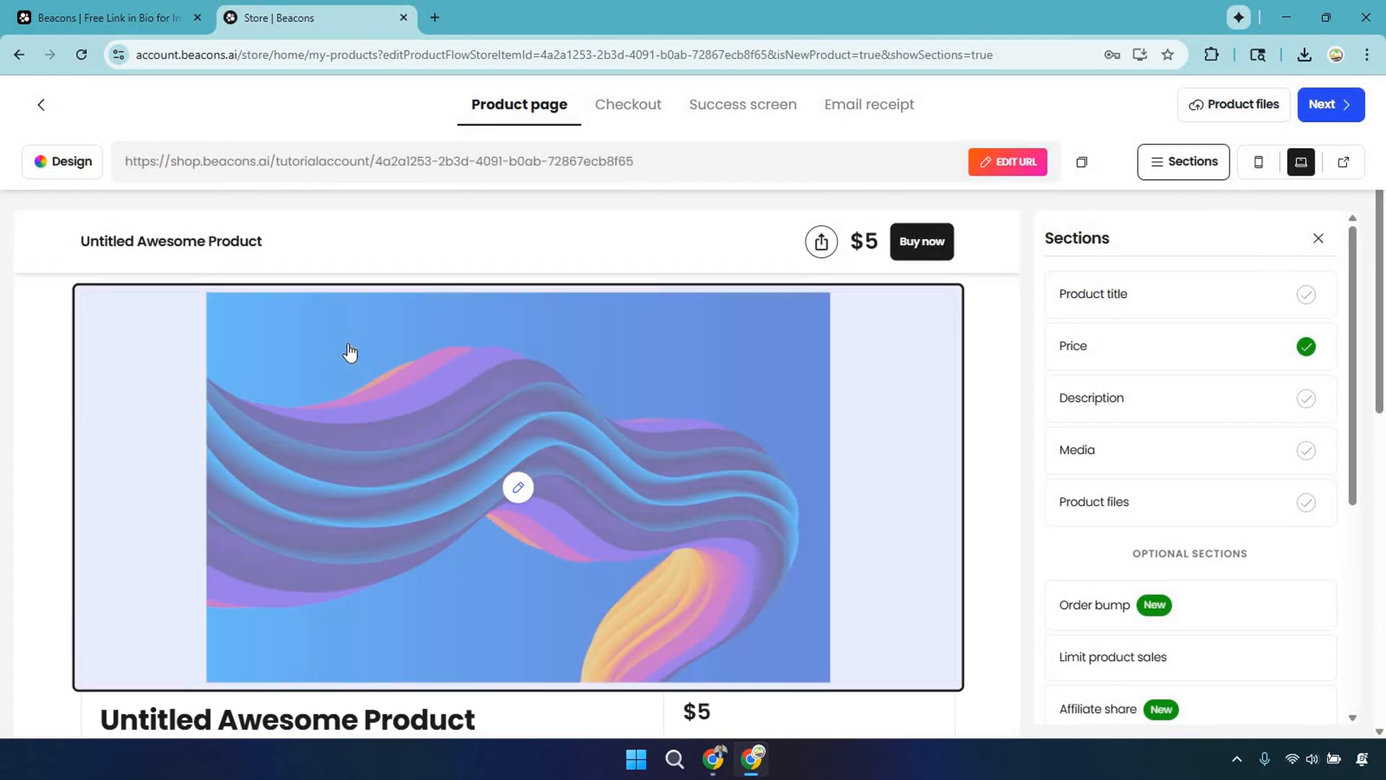
pyautogui.moveTo(703, 405)
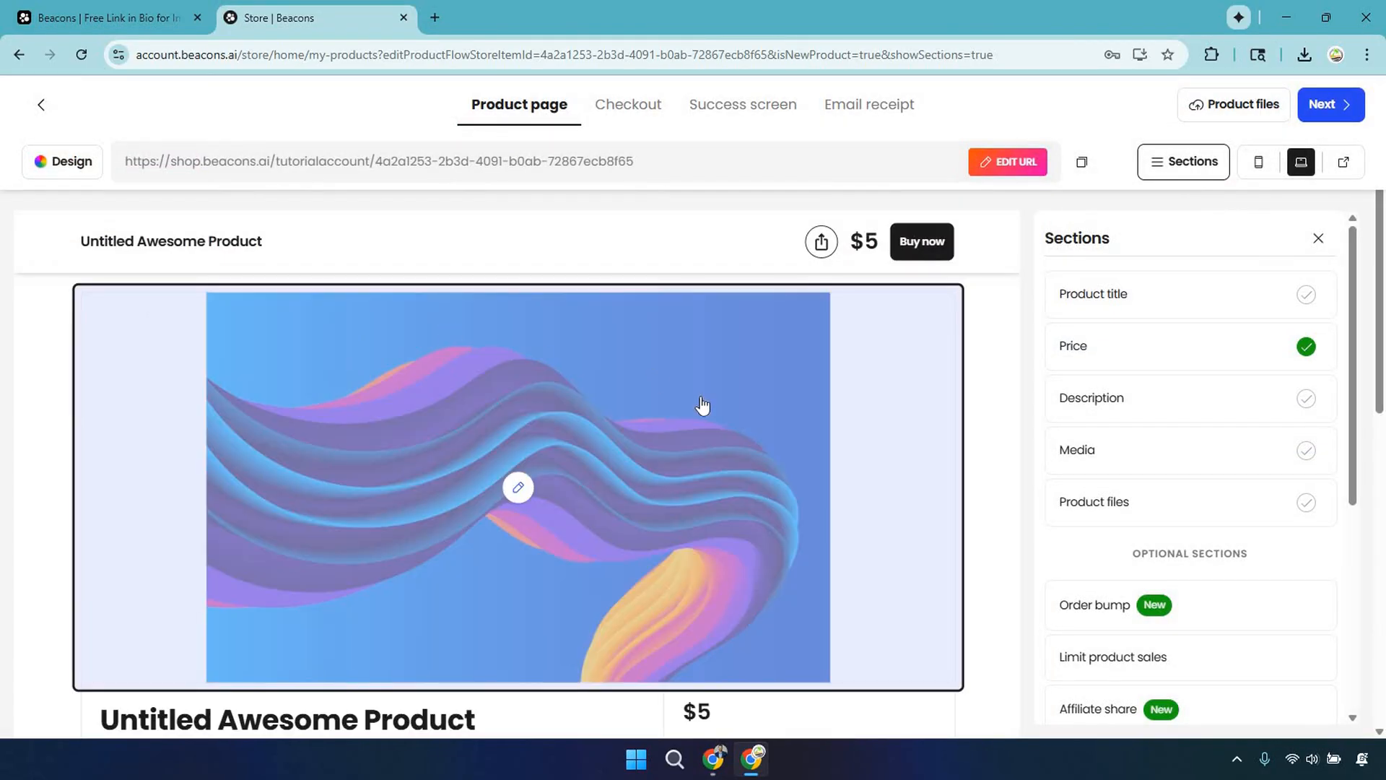
pyautogui.scroll(-3)
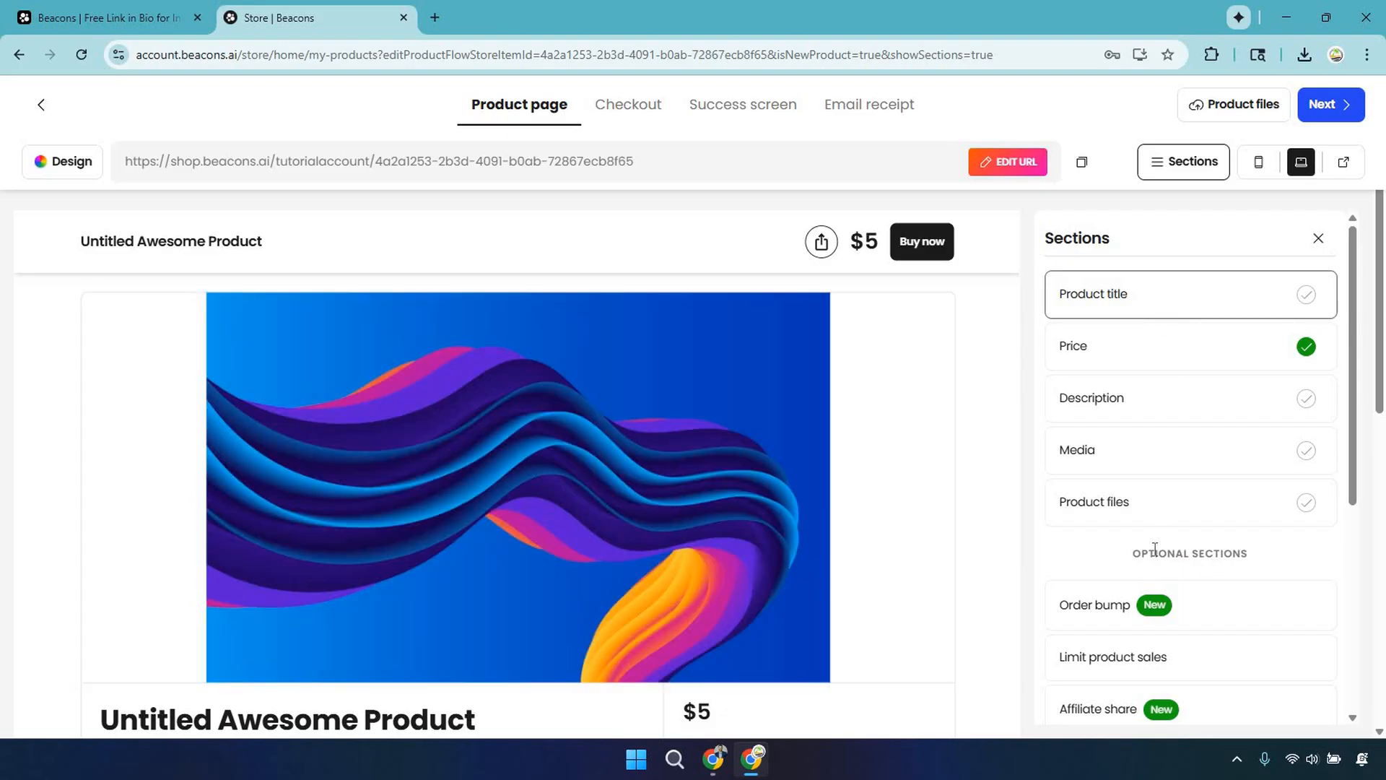
pyautogui.moveTo(1179, 298)
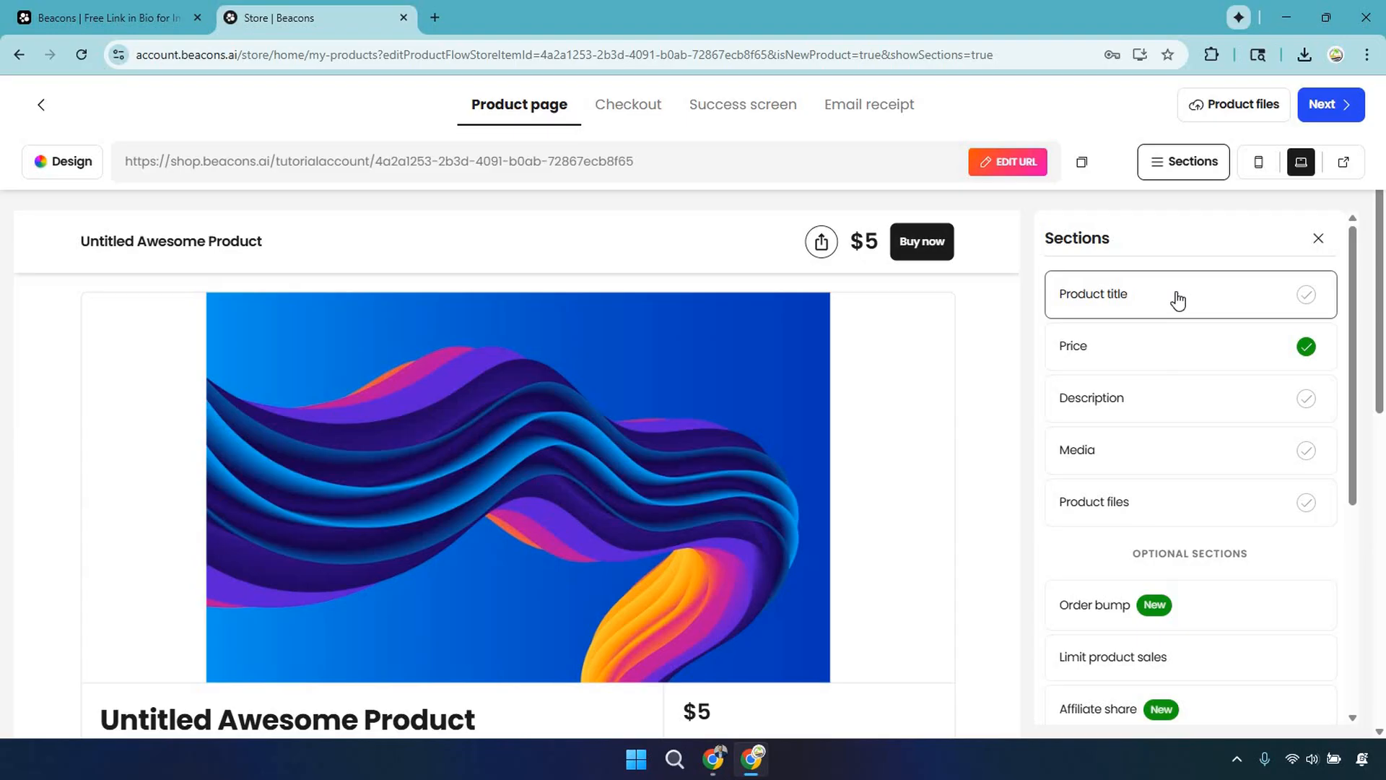
pyautogui.click(1092, 293)
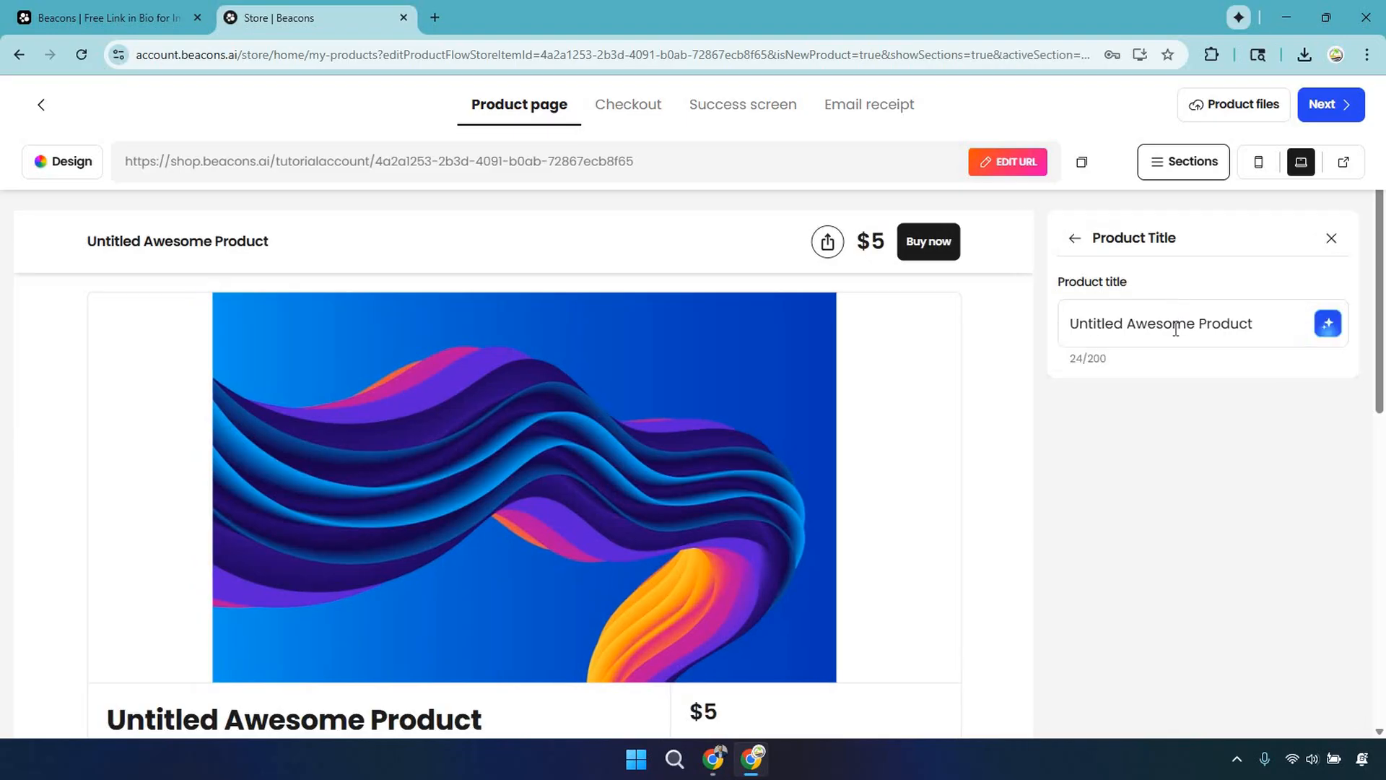
pyautogui.write('Marketing Island eBook')
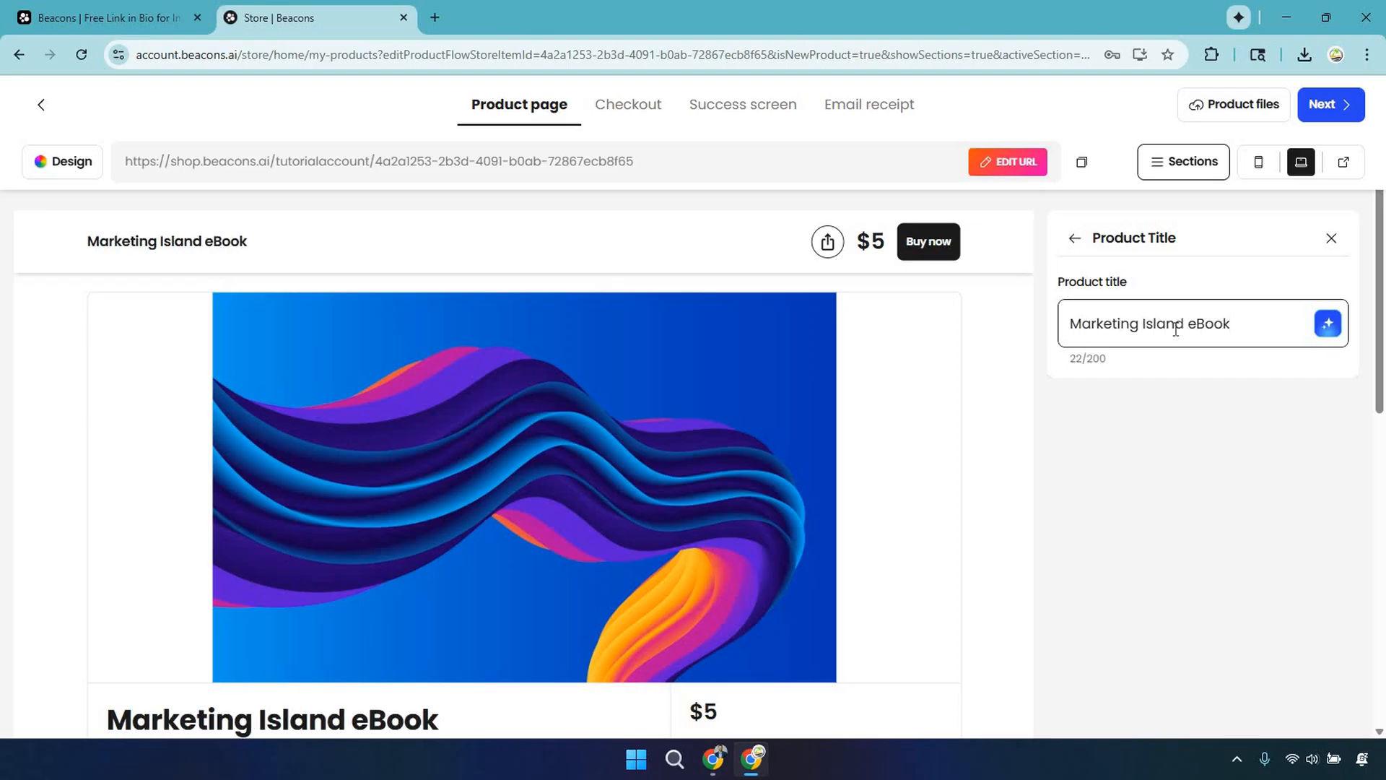
pyautogui.click(1326, 322)
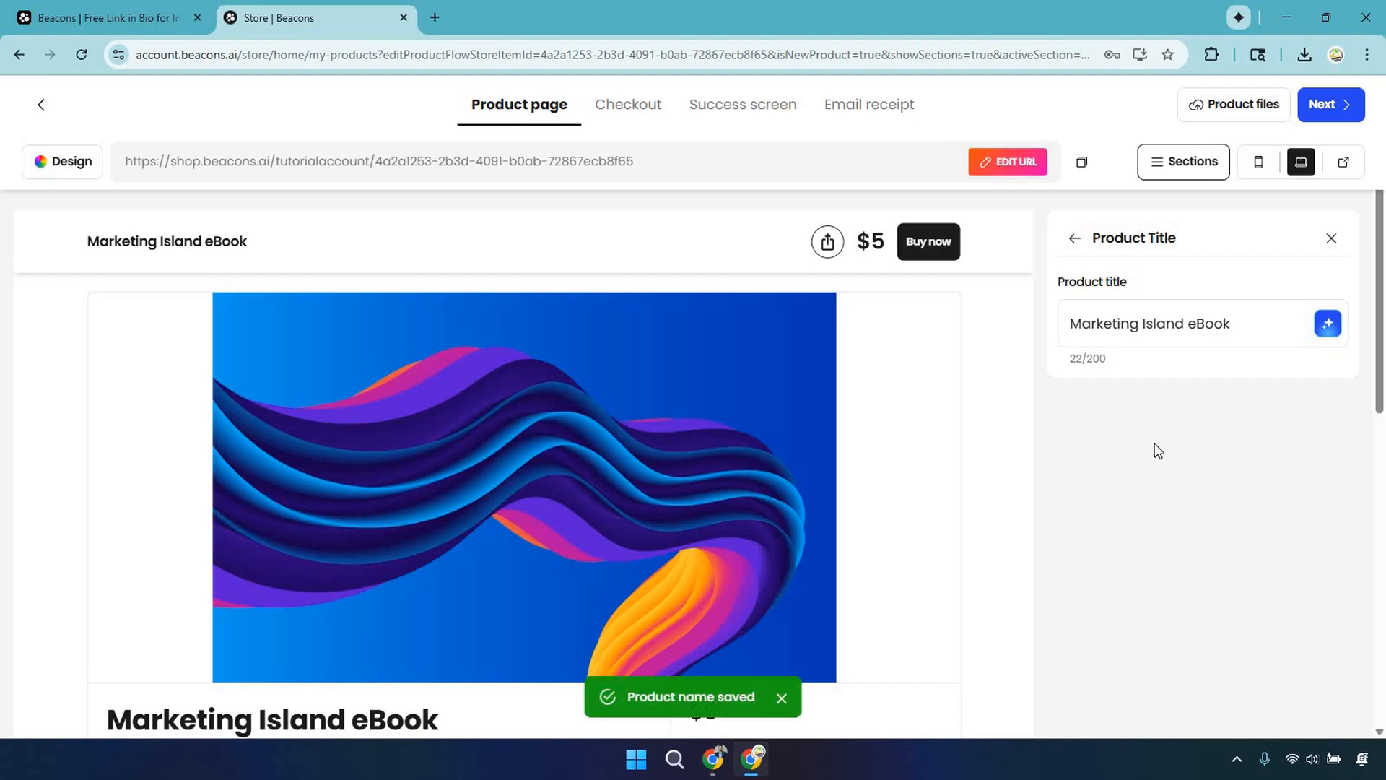
pyautogui.moveTo(1074, 239)
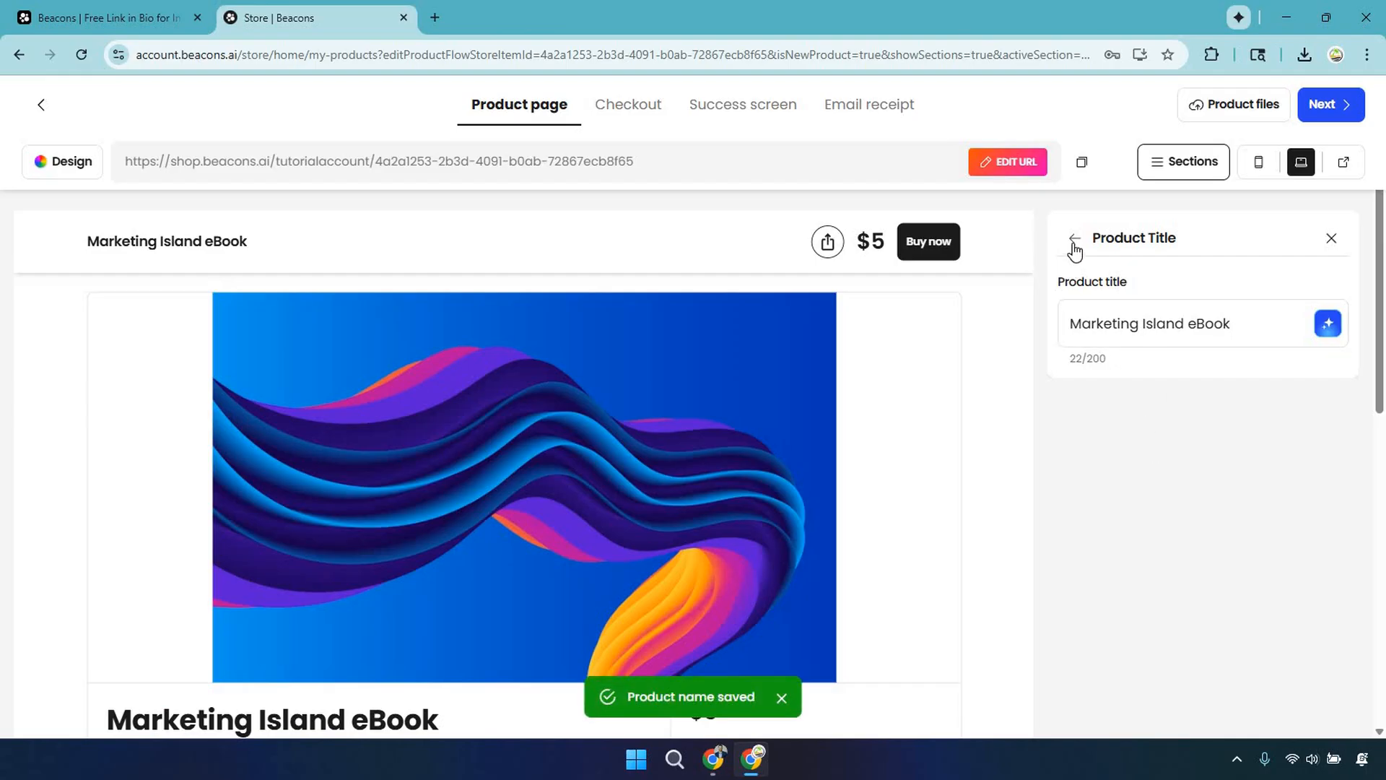
pyautogui.click(1072, 241)
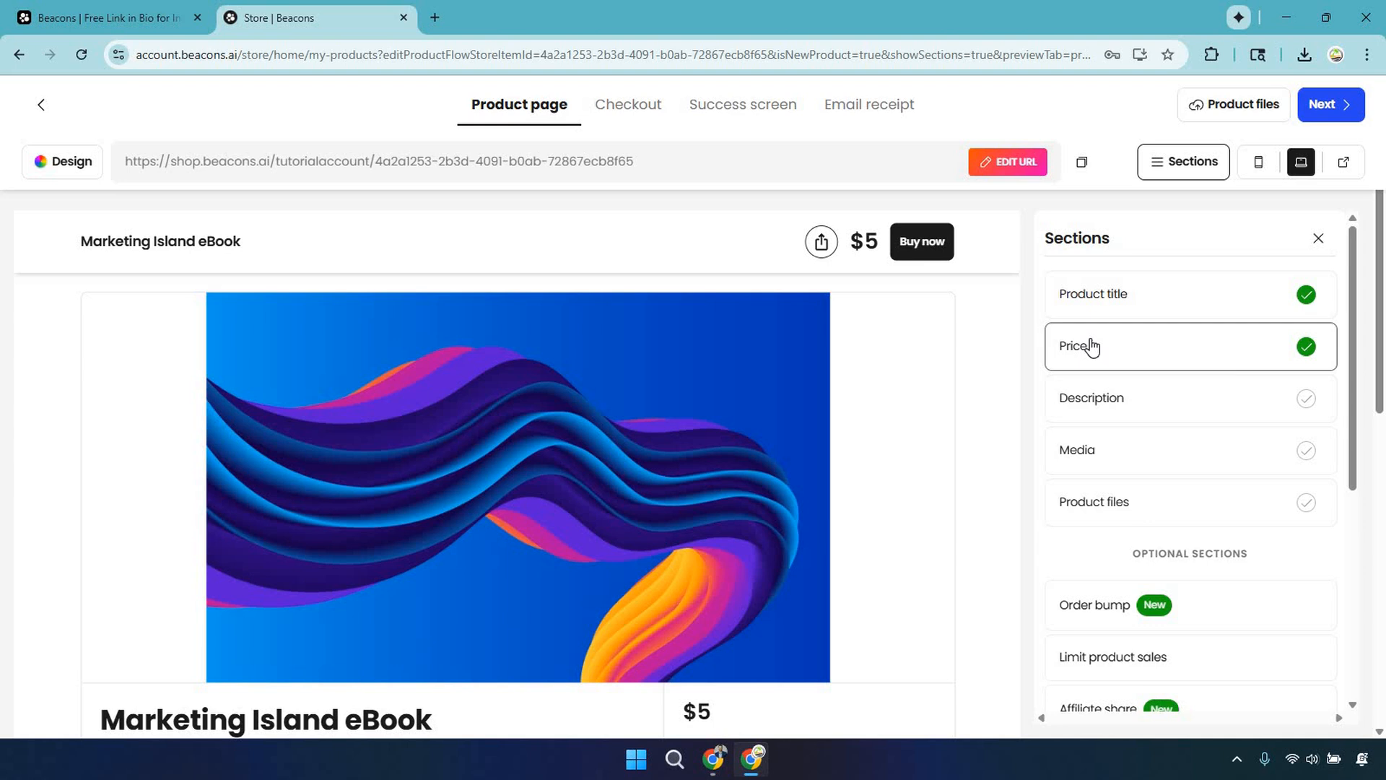
# - Mark the eBook on sale with original price 97 and sale price 77, showing 21% off
pyautogui.click(1080, 345)
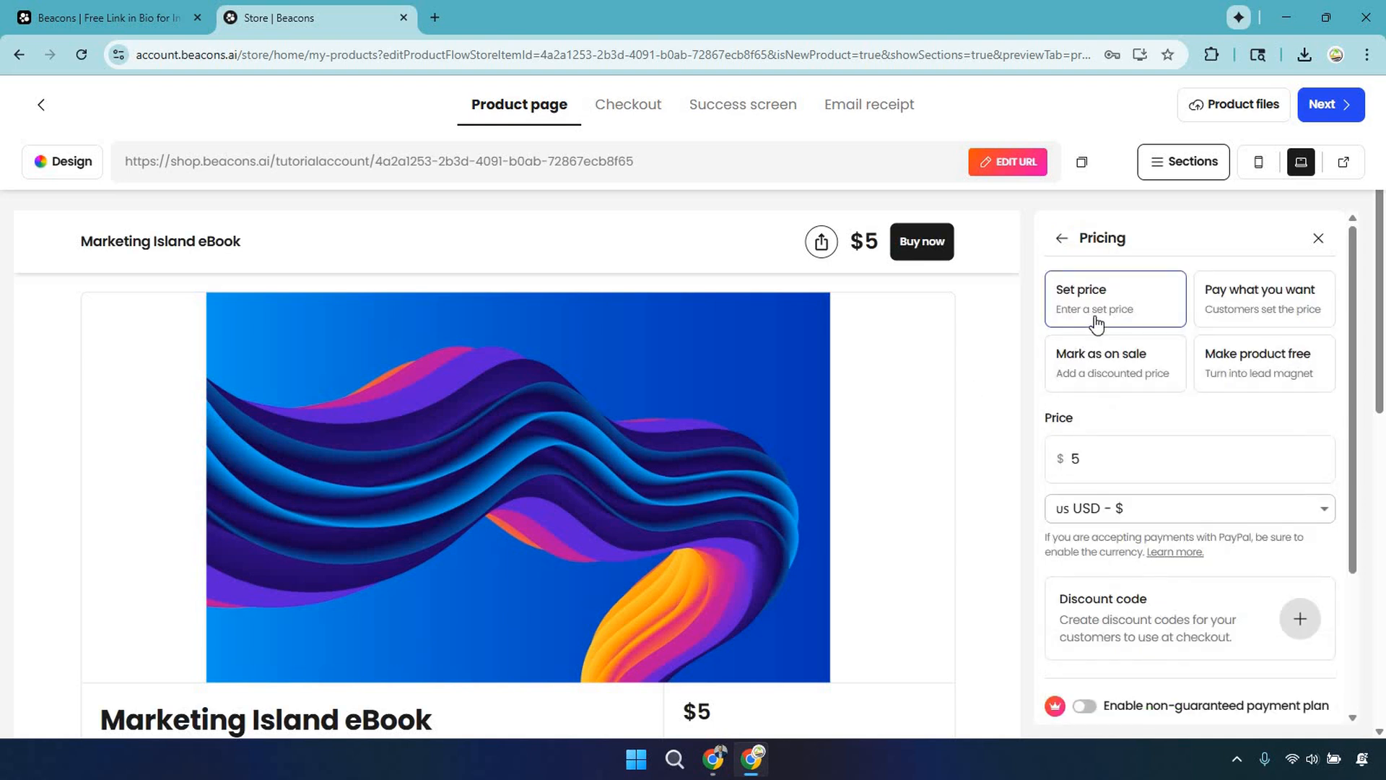
pyautogui.moveTo(1257, 307)
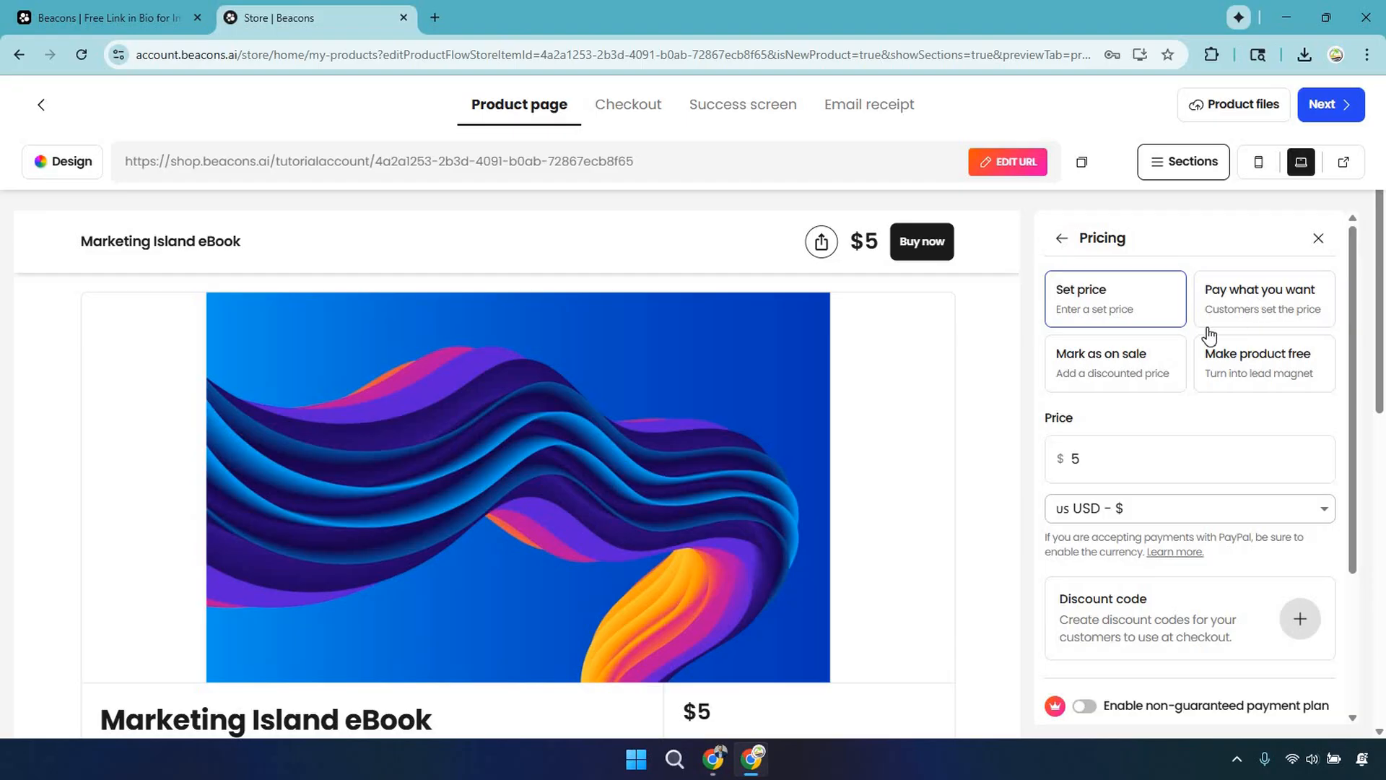
pyautogui.moveTo(1281, 380)
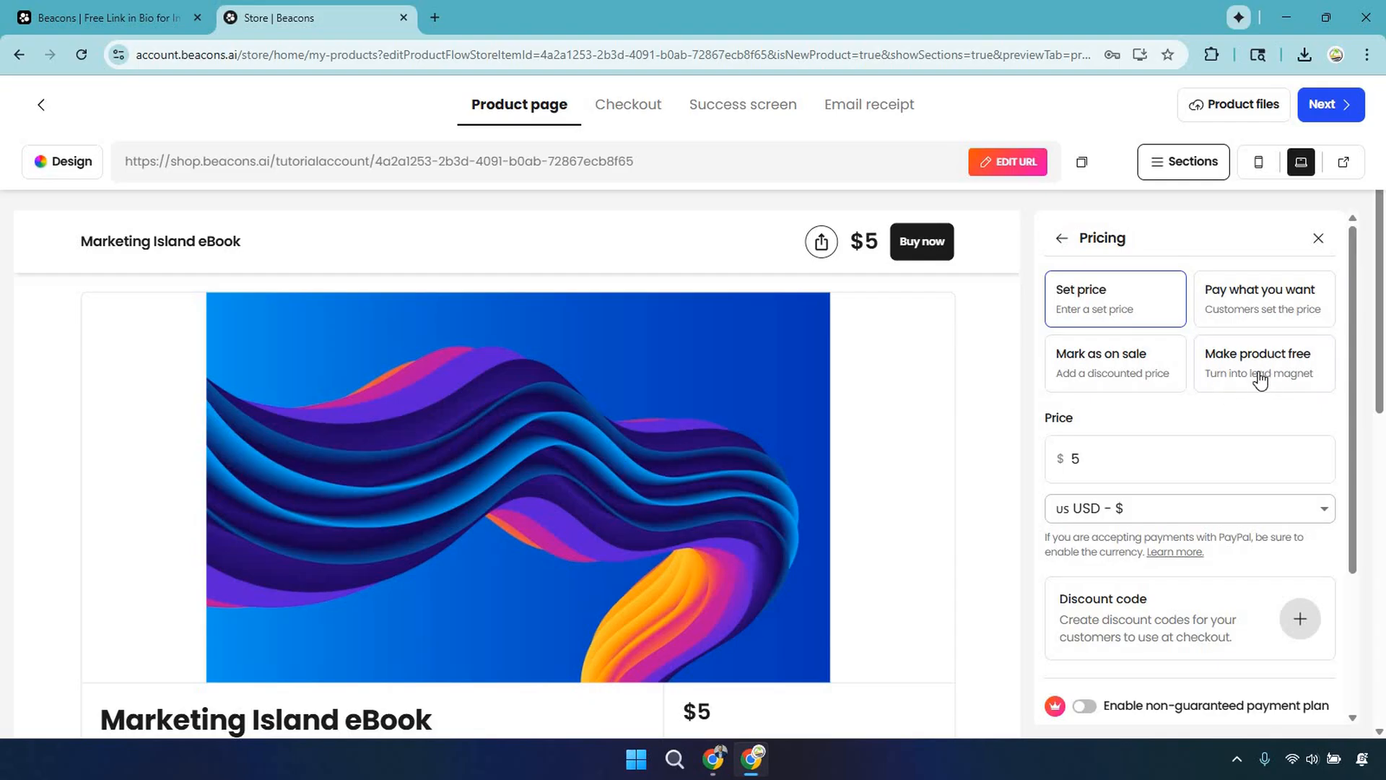
pyautogui.moveTo(1122, 372)
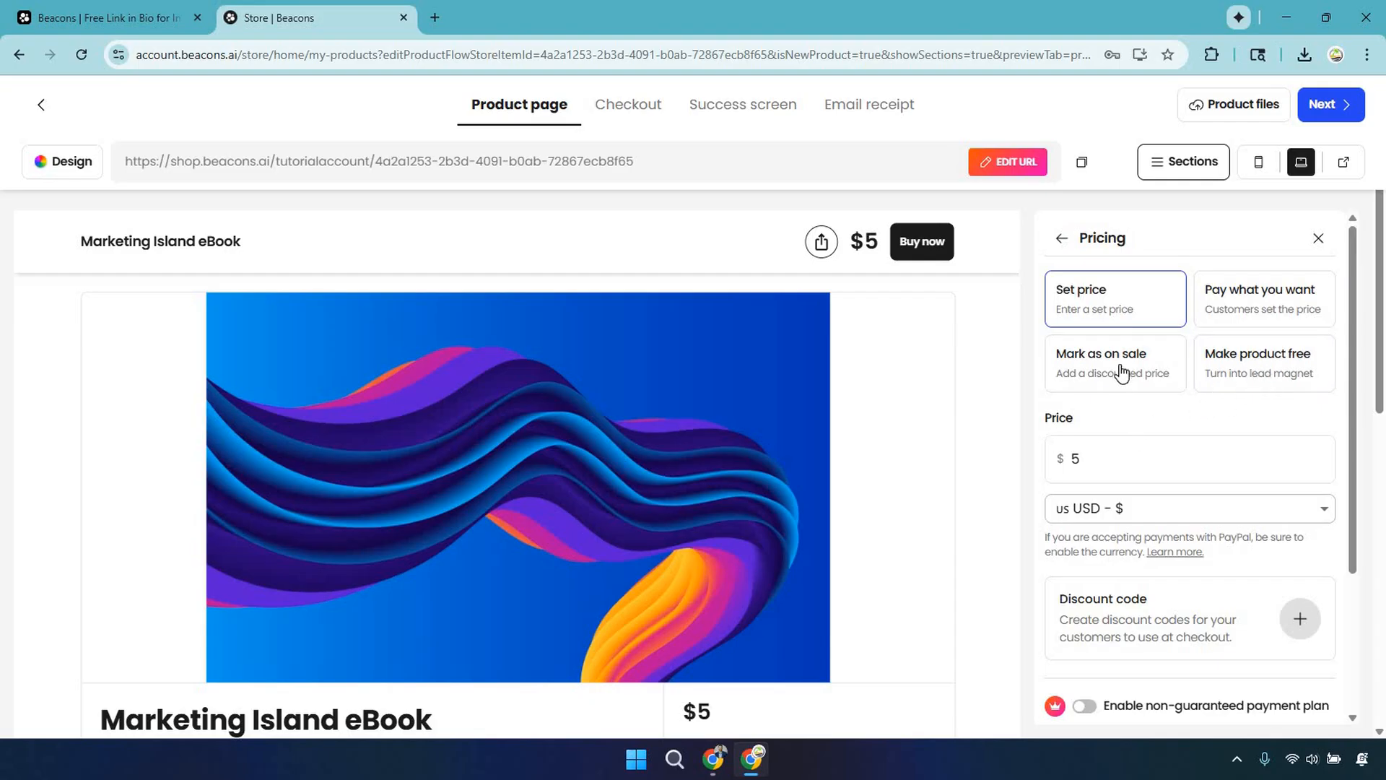
pyautogui.click(1113, 363)
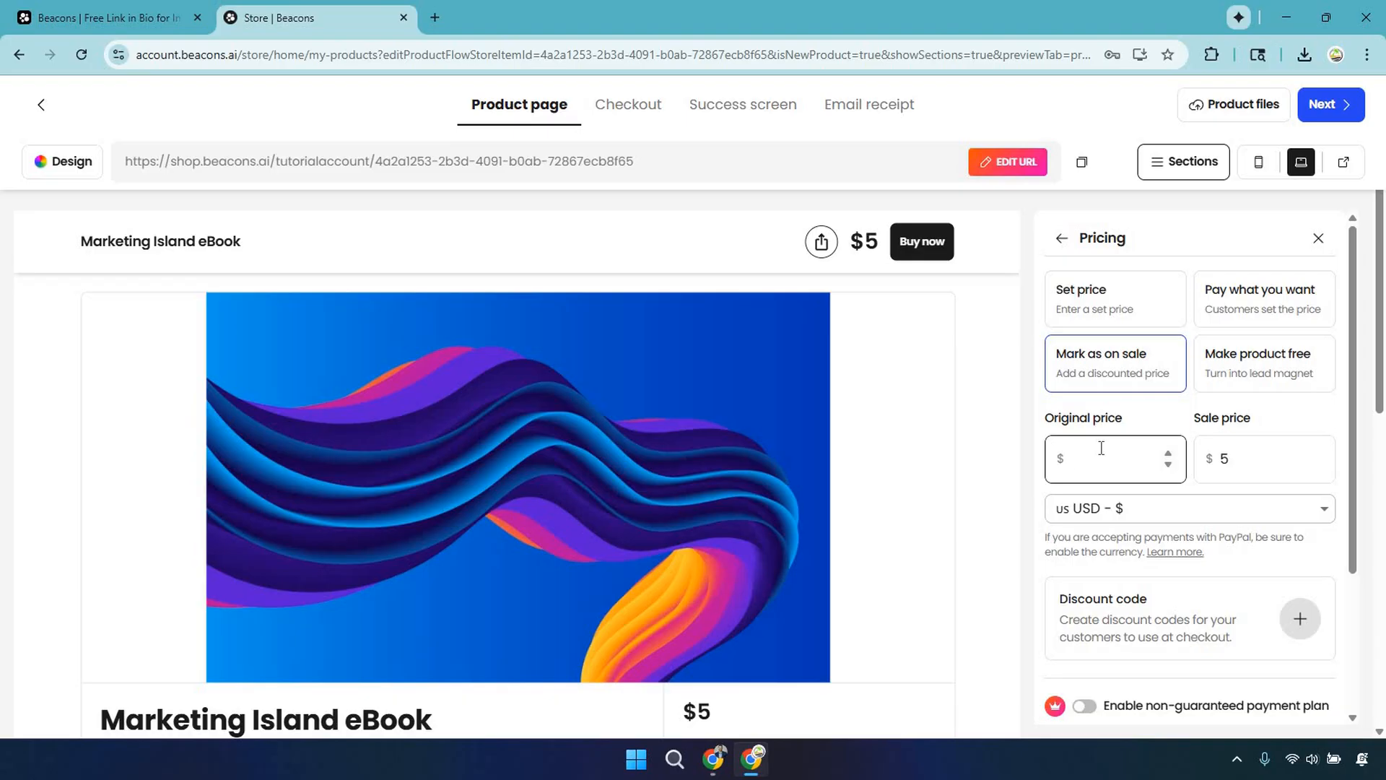
pyautogui.write('97')
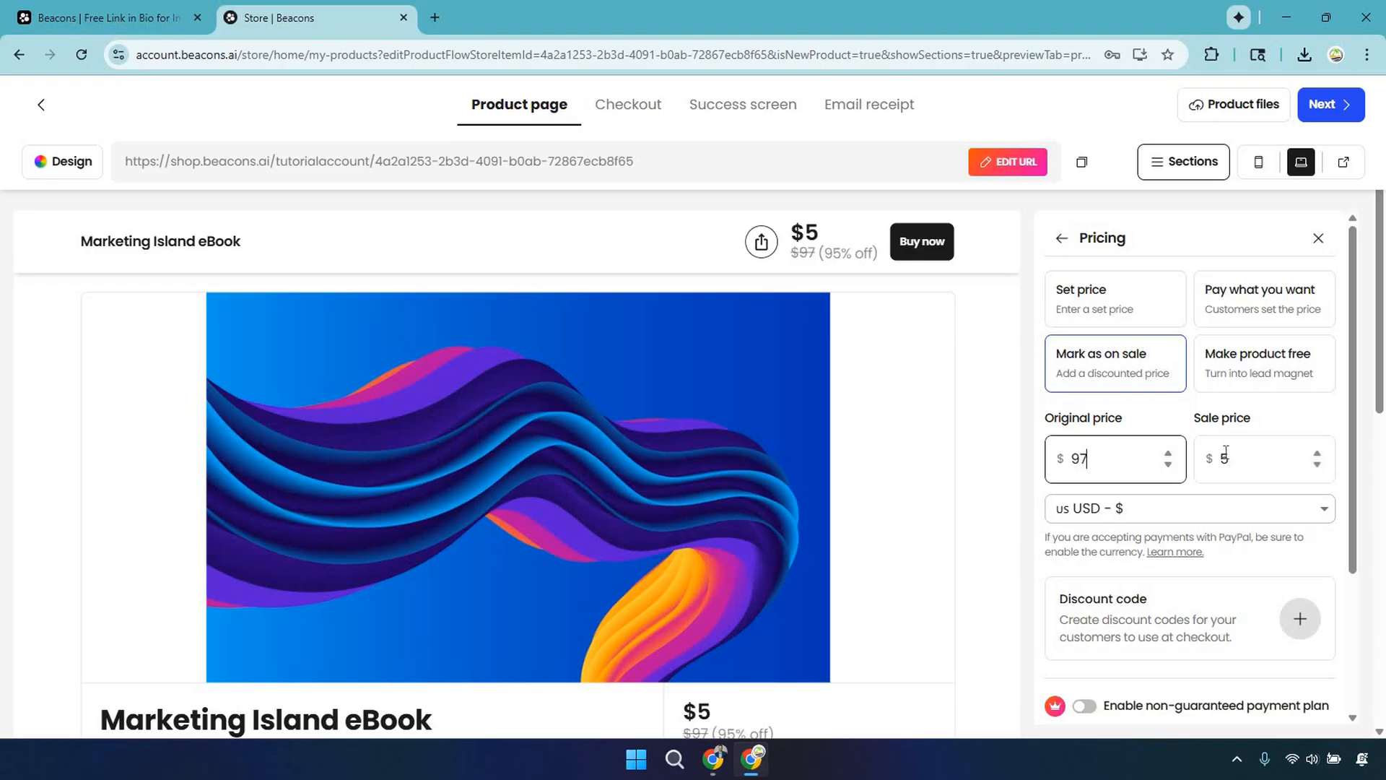
pyautogui.write('77')
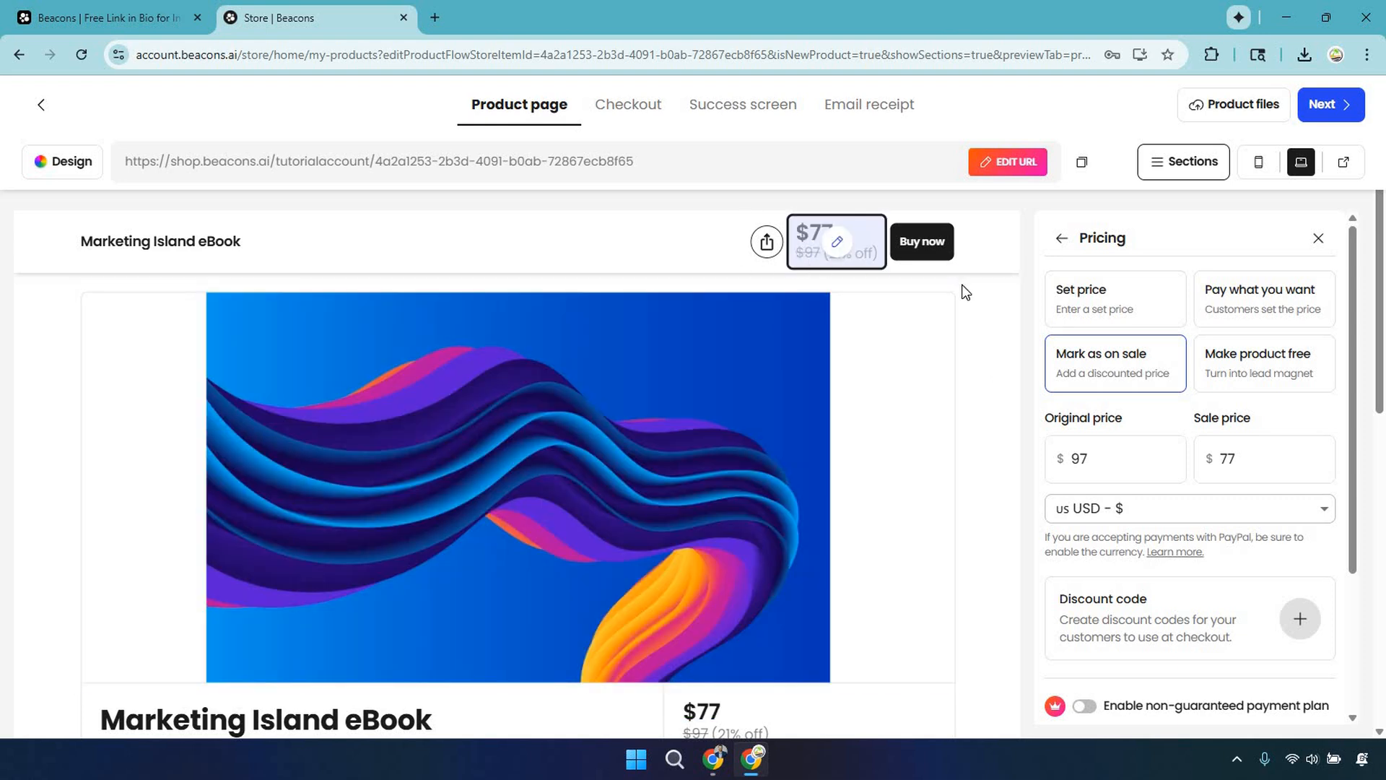
pyautogui.moveTo(997, 338)
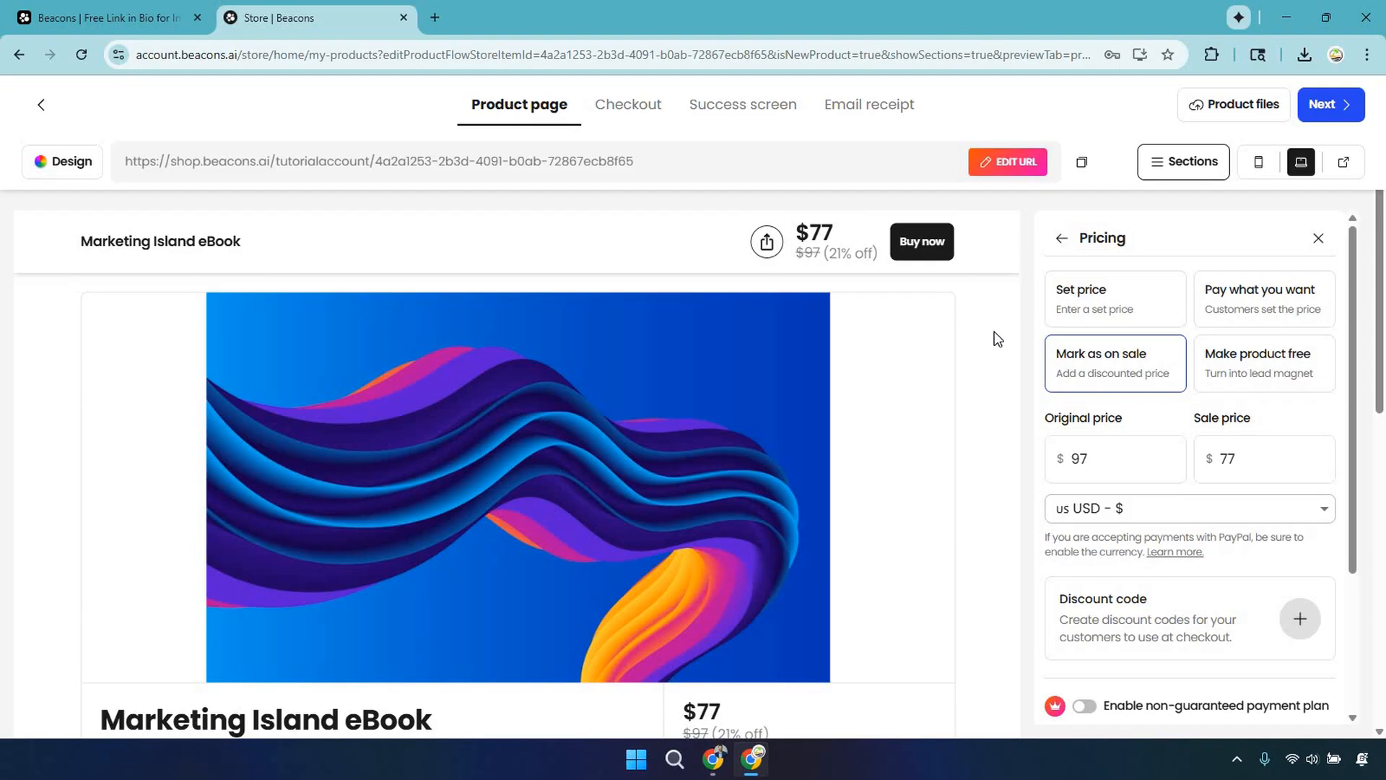
pyautogui.scroll(-3)
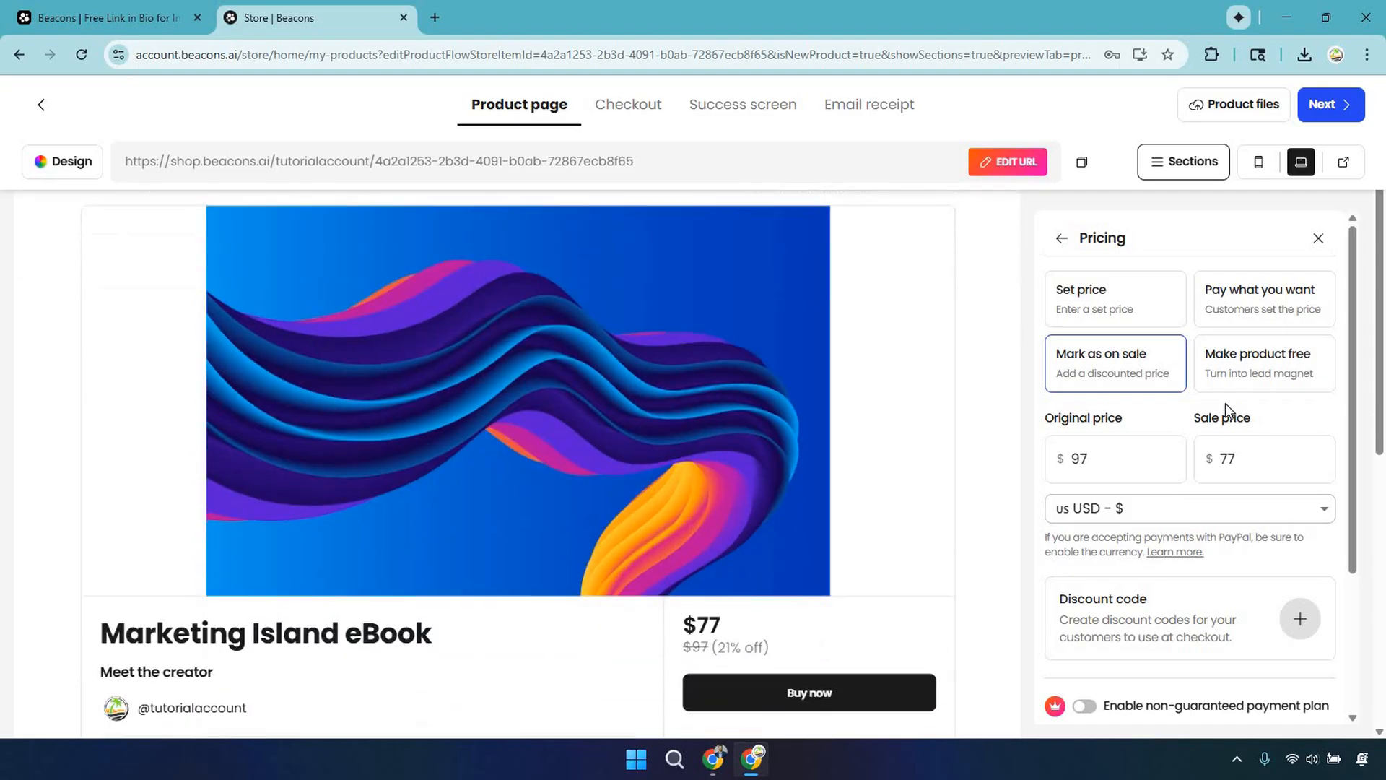
pyautogui.scroll(-3)
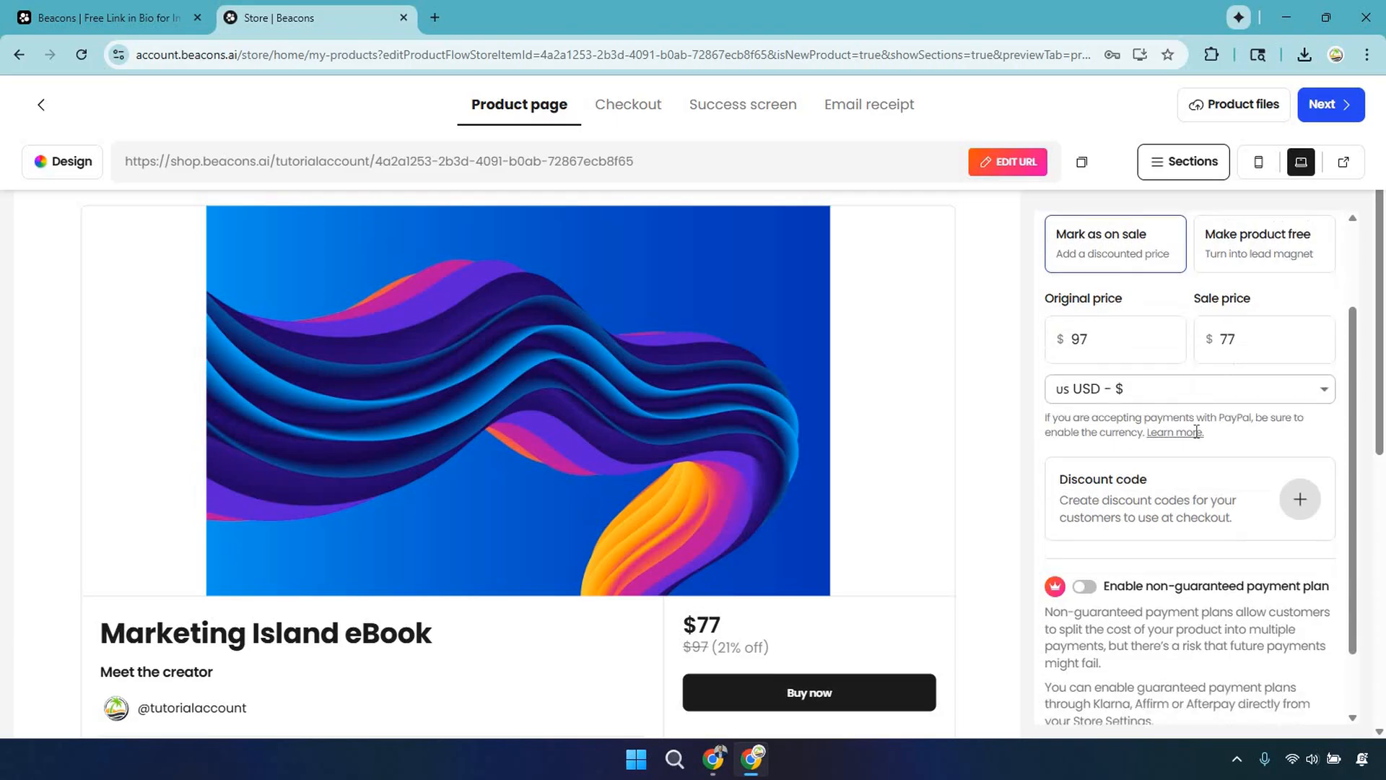
pyautogui.scroll(-3)
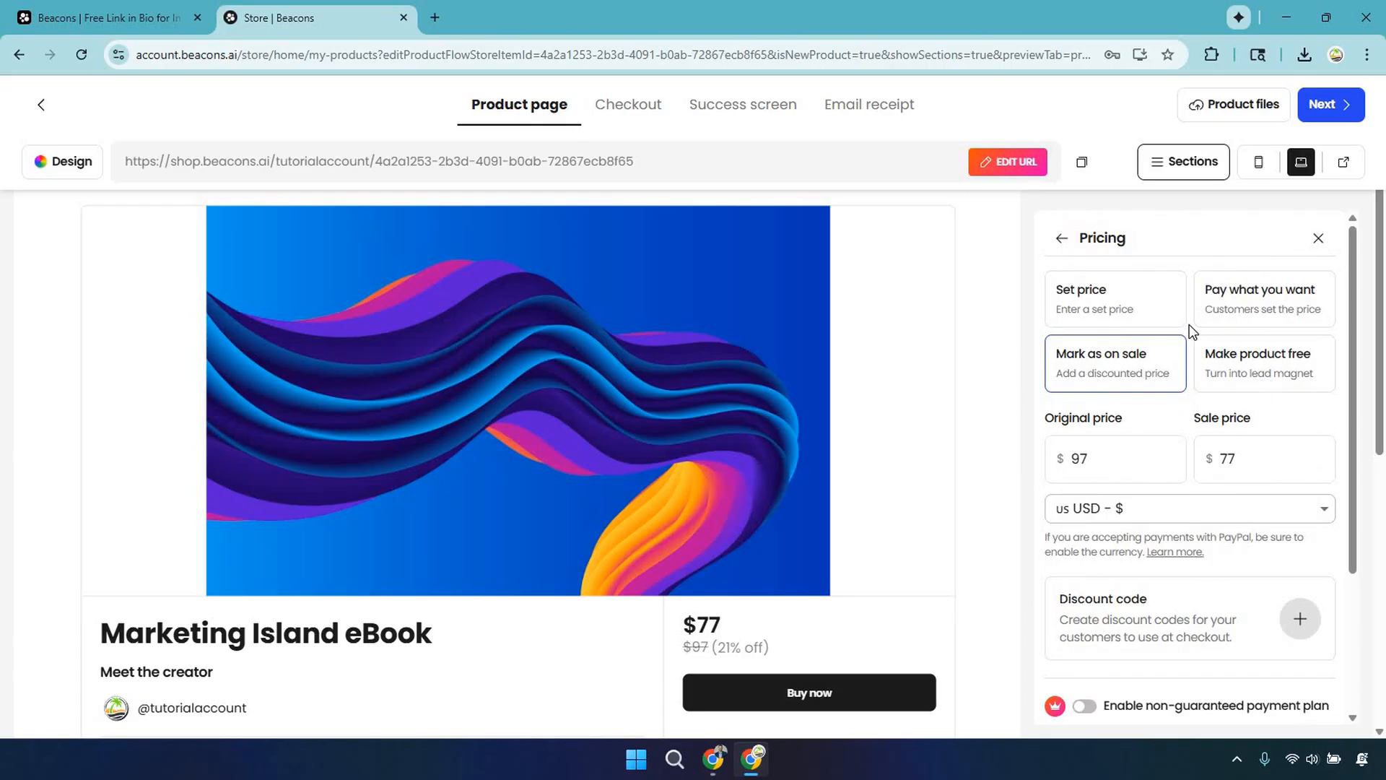
pyautogui.moveTo(1070, 238)
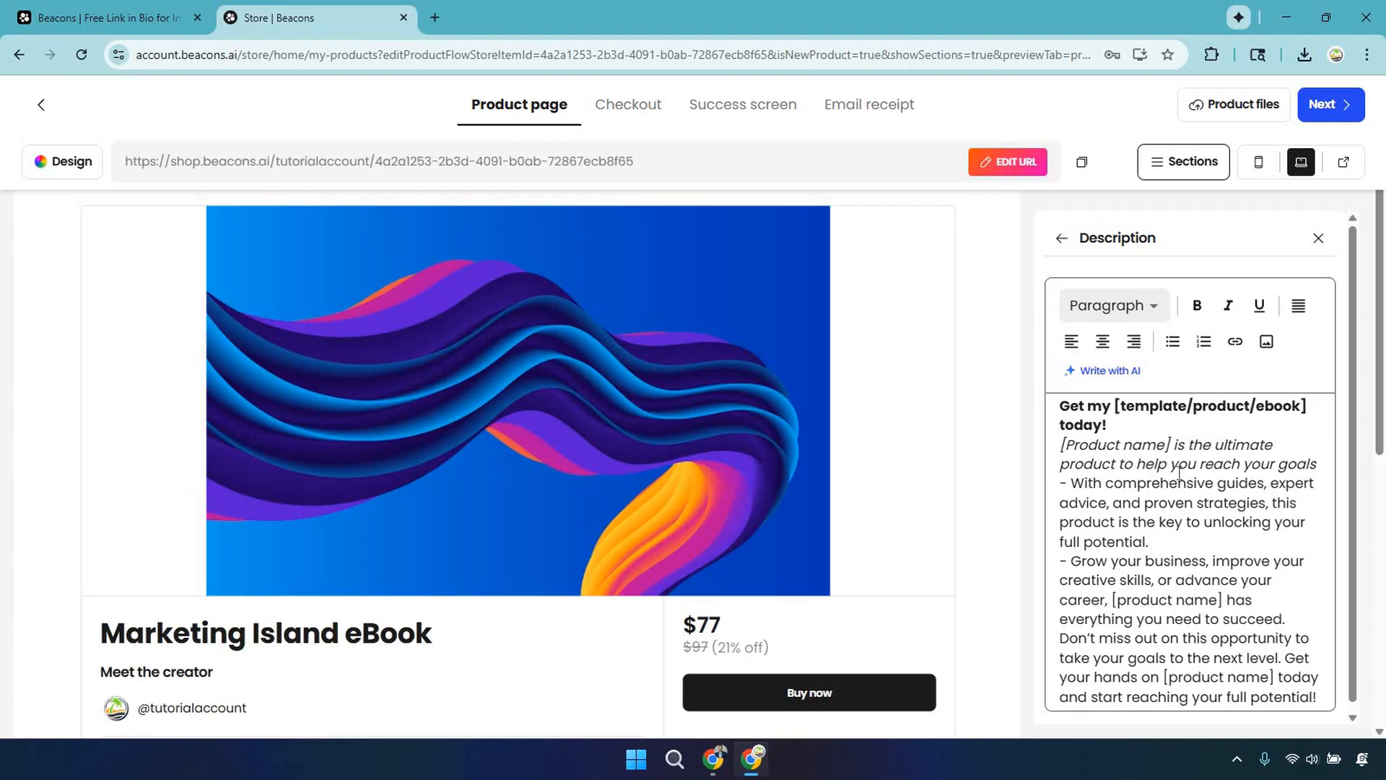
# - Replace the description placeholders with 'eBook', 'Marketing Island' and 'BIG THING'
pyautogui.doubleClick(1150, 399)
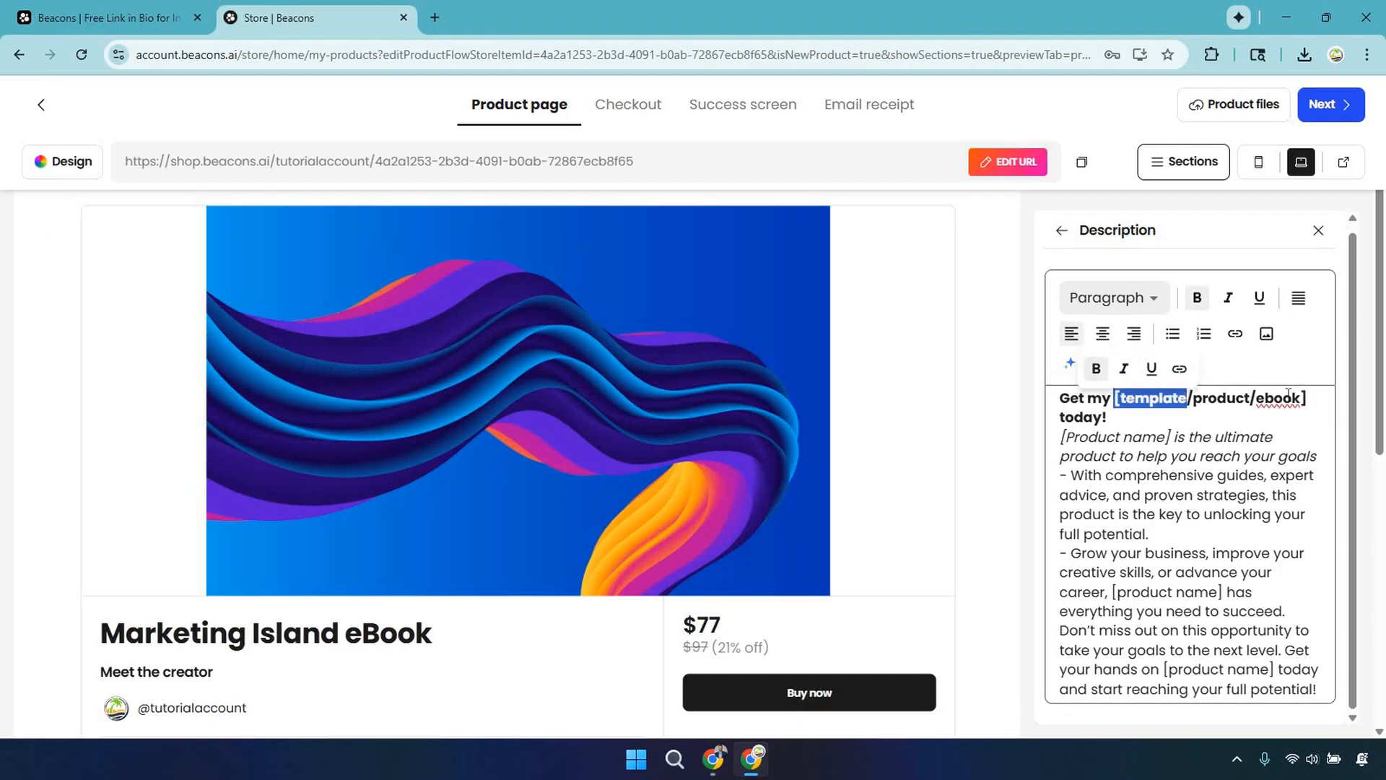
pyautogui.write('et my e today!')
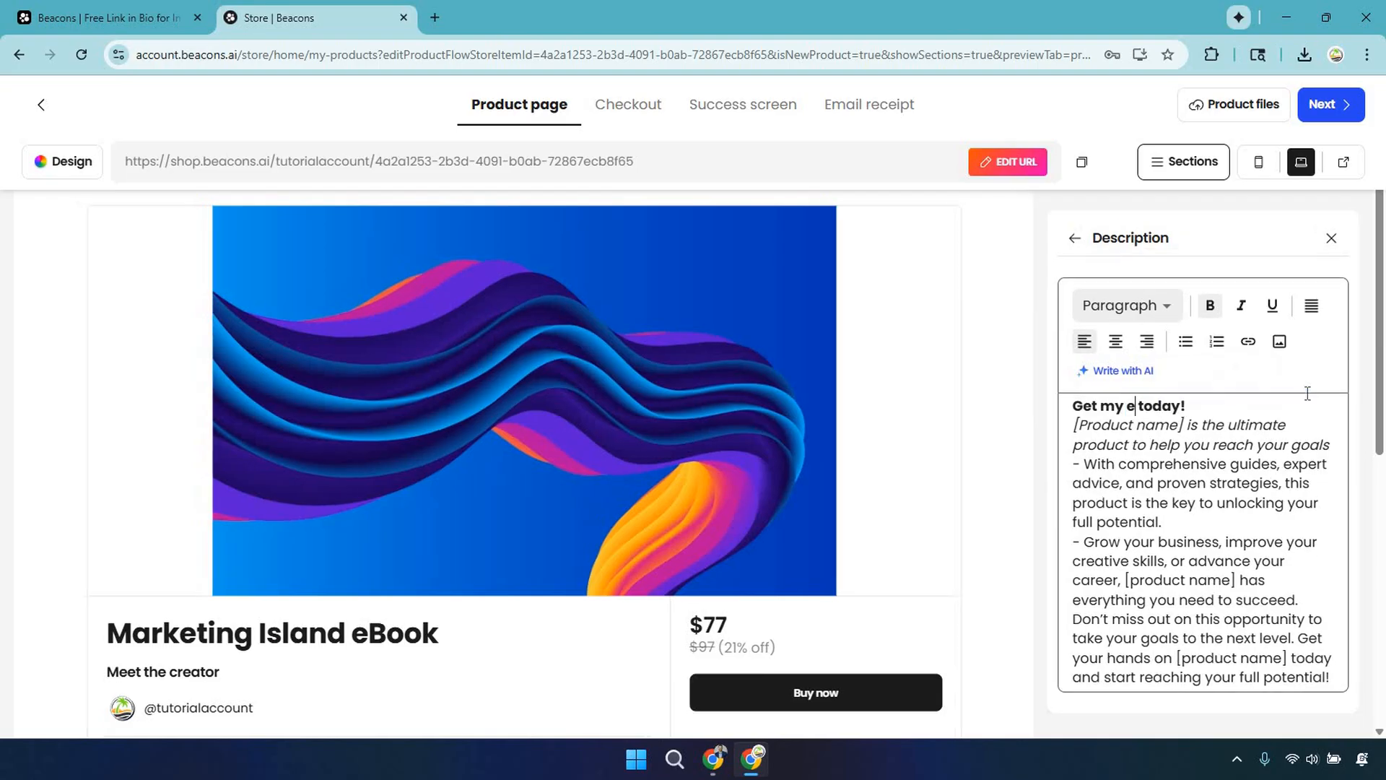
pyautogui.write('Book')
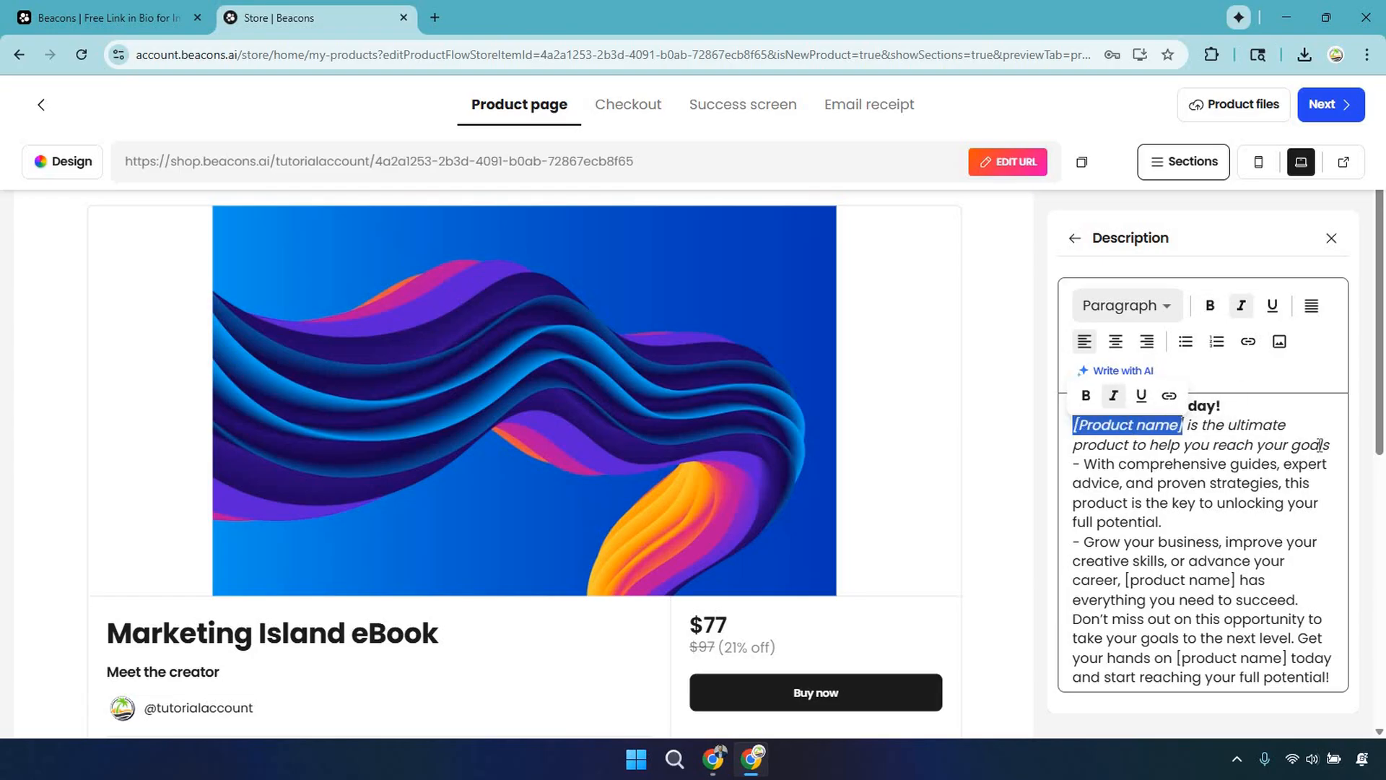
pyautogui.write('Marketing Island is')
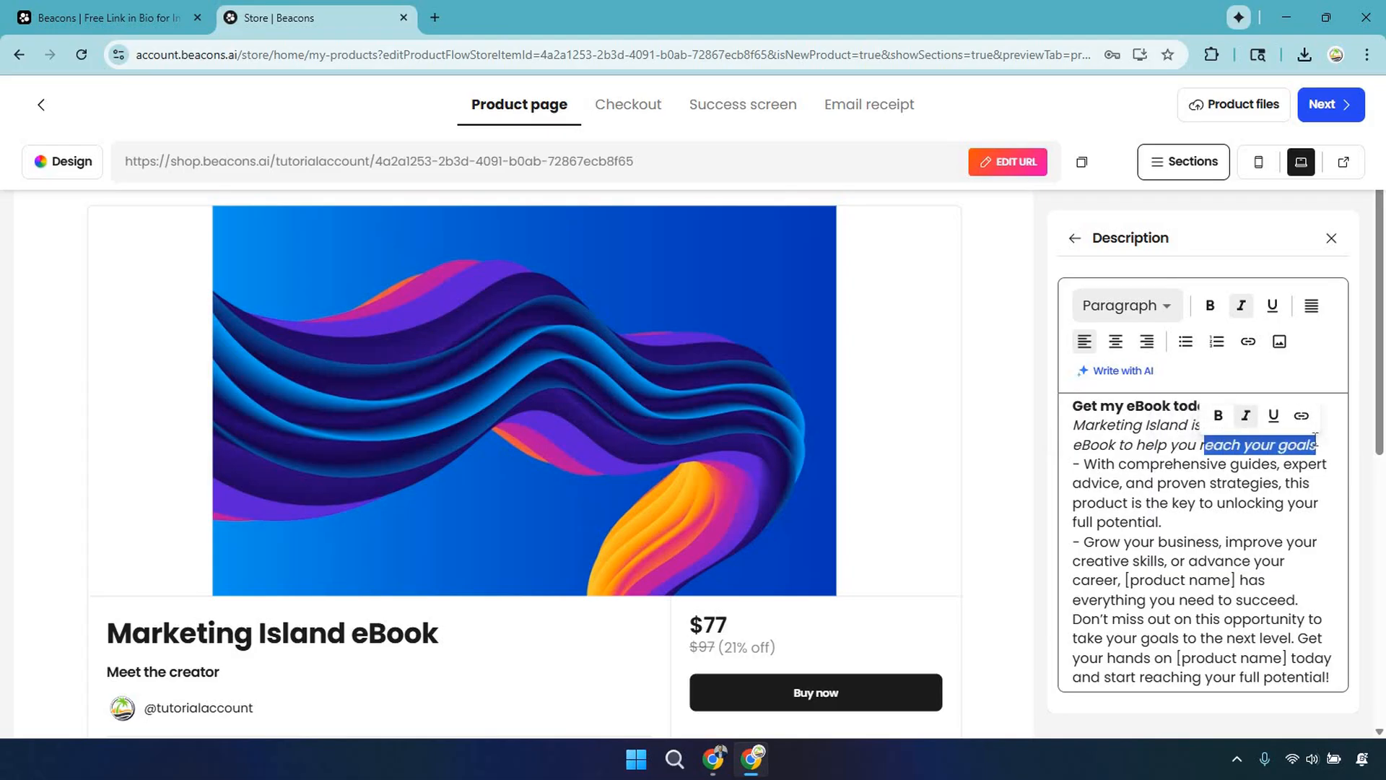
pyautogui.write('B')
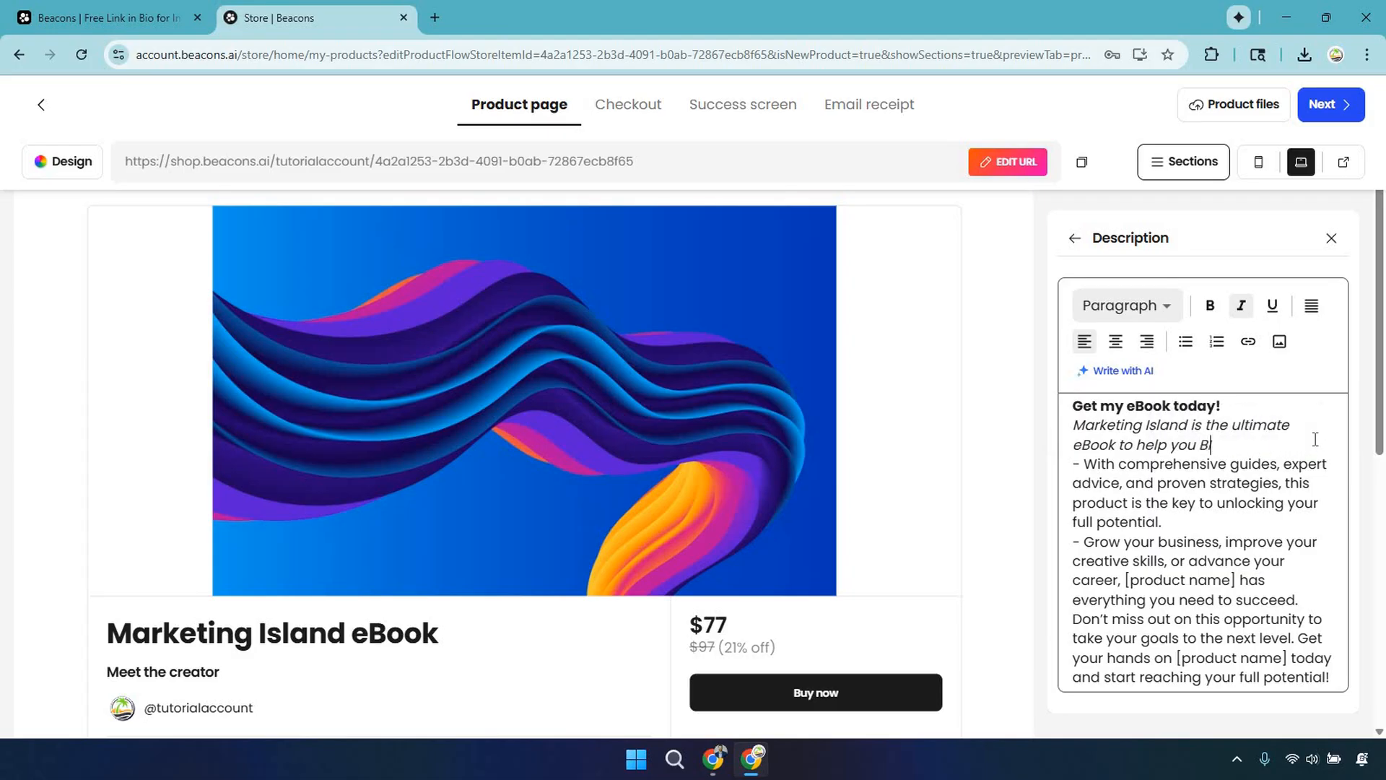
pyautogui.write('IG THING')
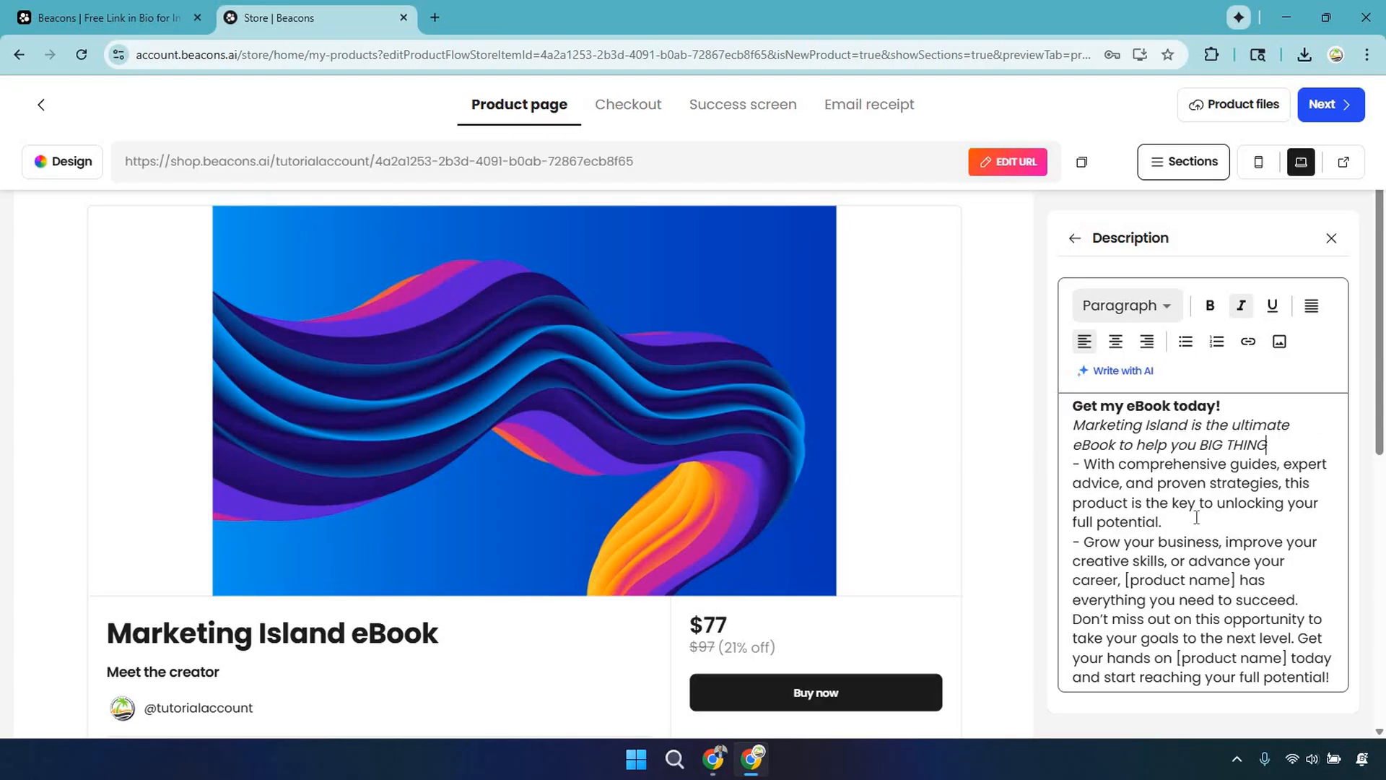
pyautogui.scroll(-3)
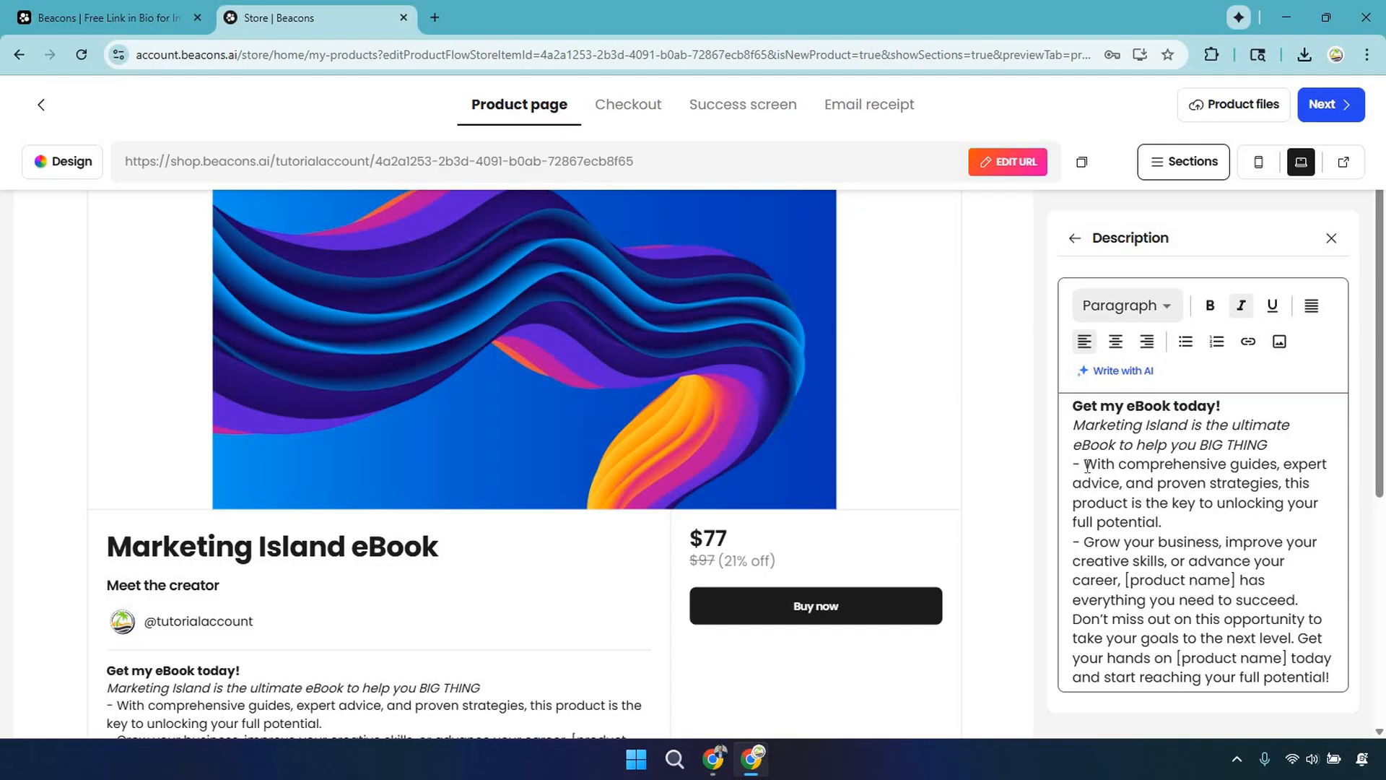
# - Review the finished description text and go back to the product's Sections list
pyautogui.click(1266, 445)
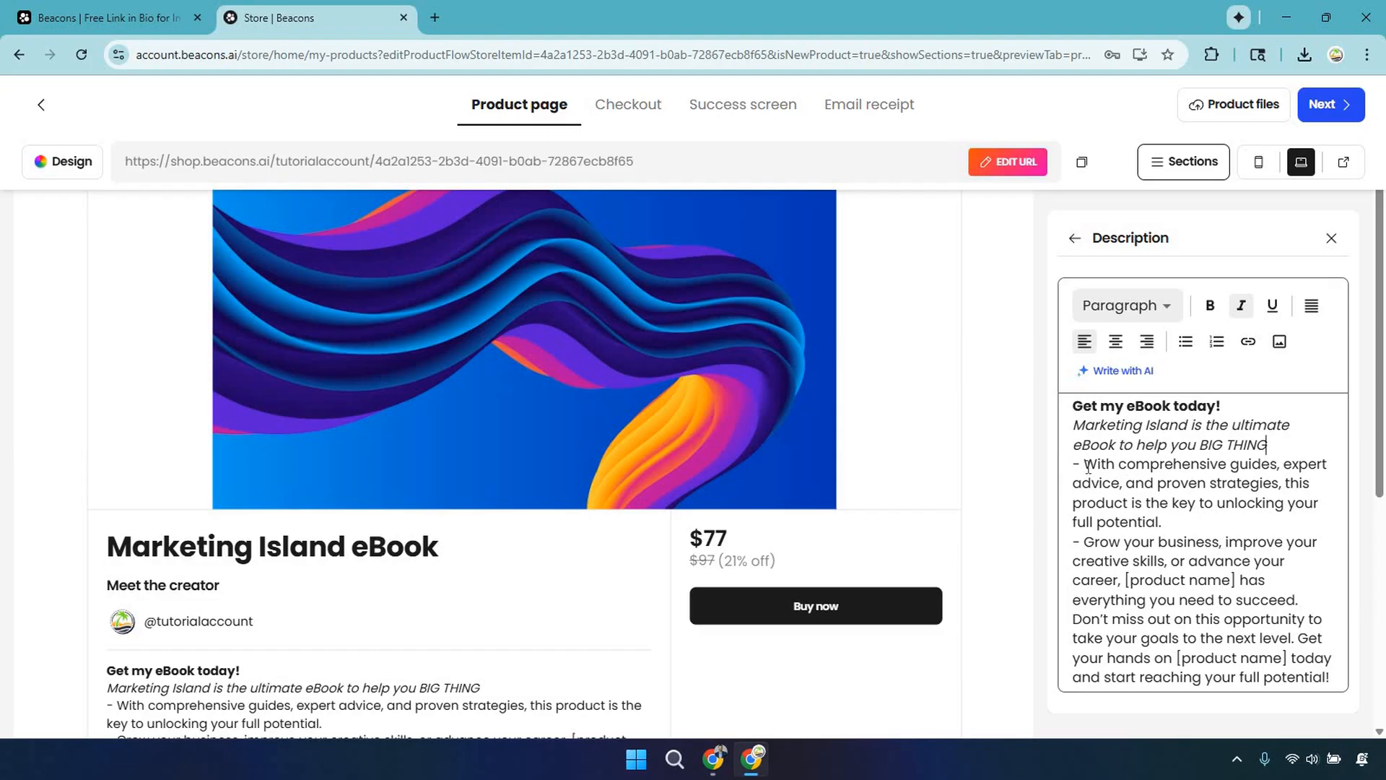
pyautogui.click(1242, 305)
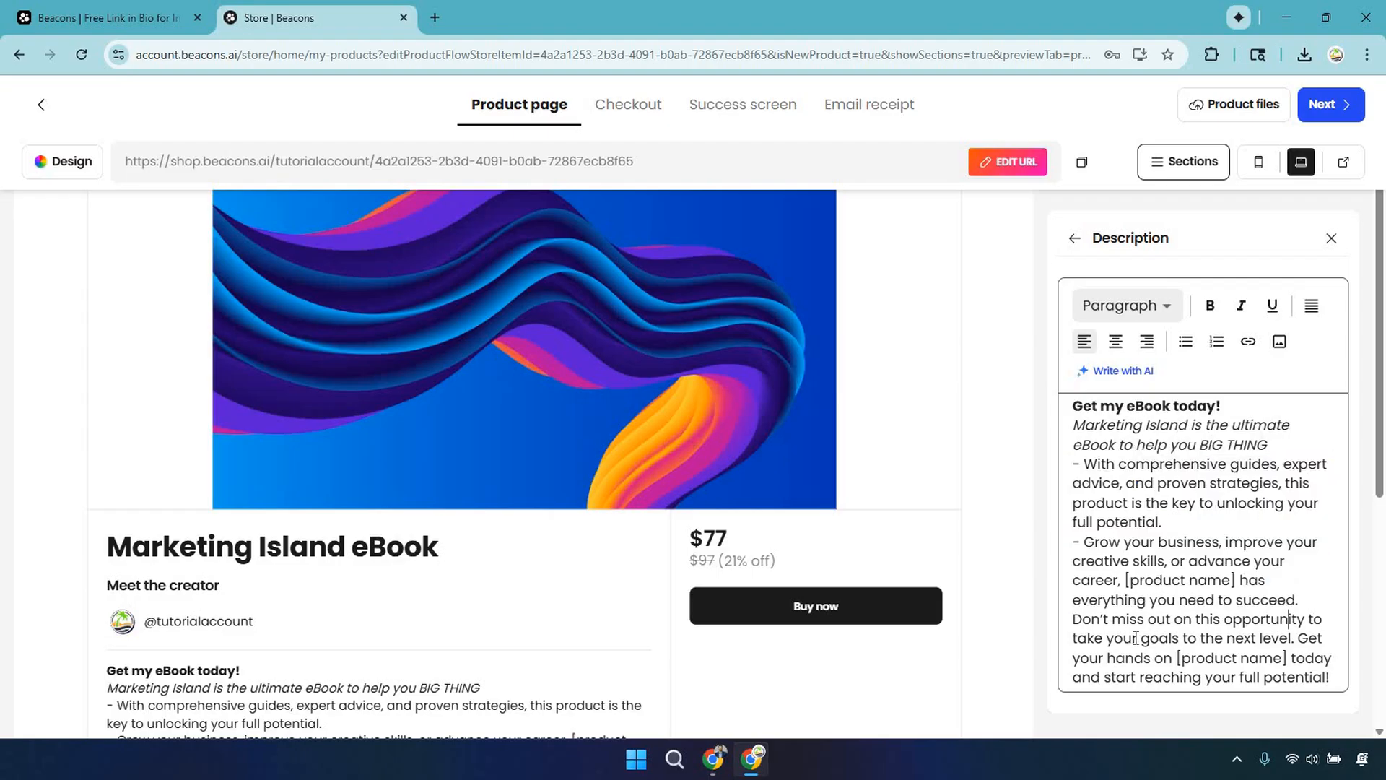
pyautogui.doubleClick(1148, 637)
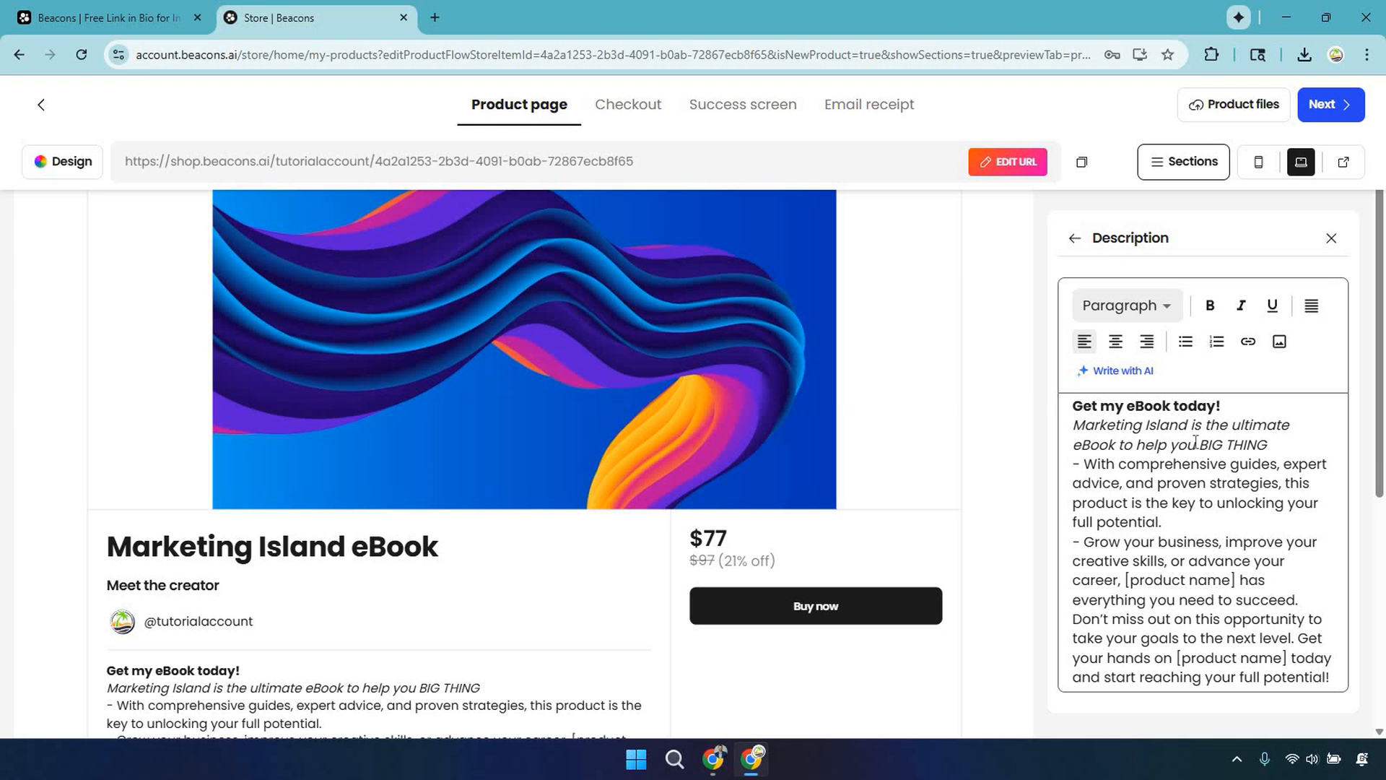
pyautogui.moveTo(1139, 381)
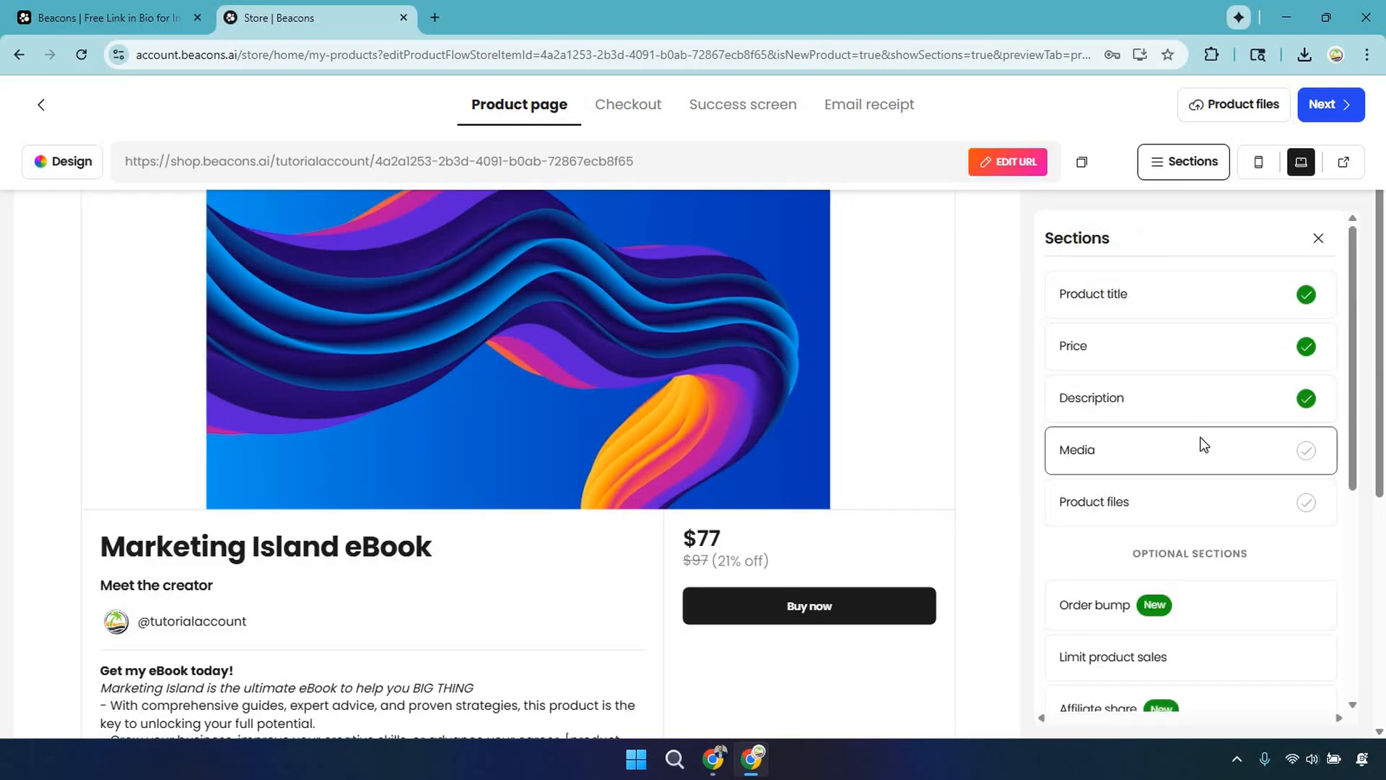
# - Open the Media section, which holds only the wave cover artwork
pyautogui.click(1077, 450)
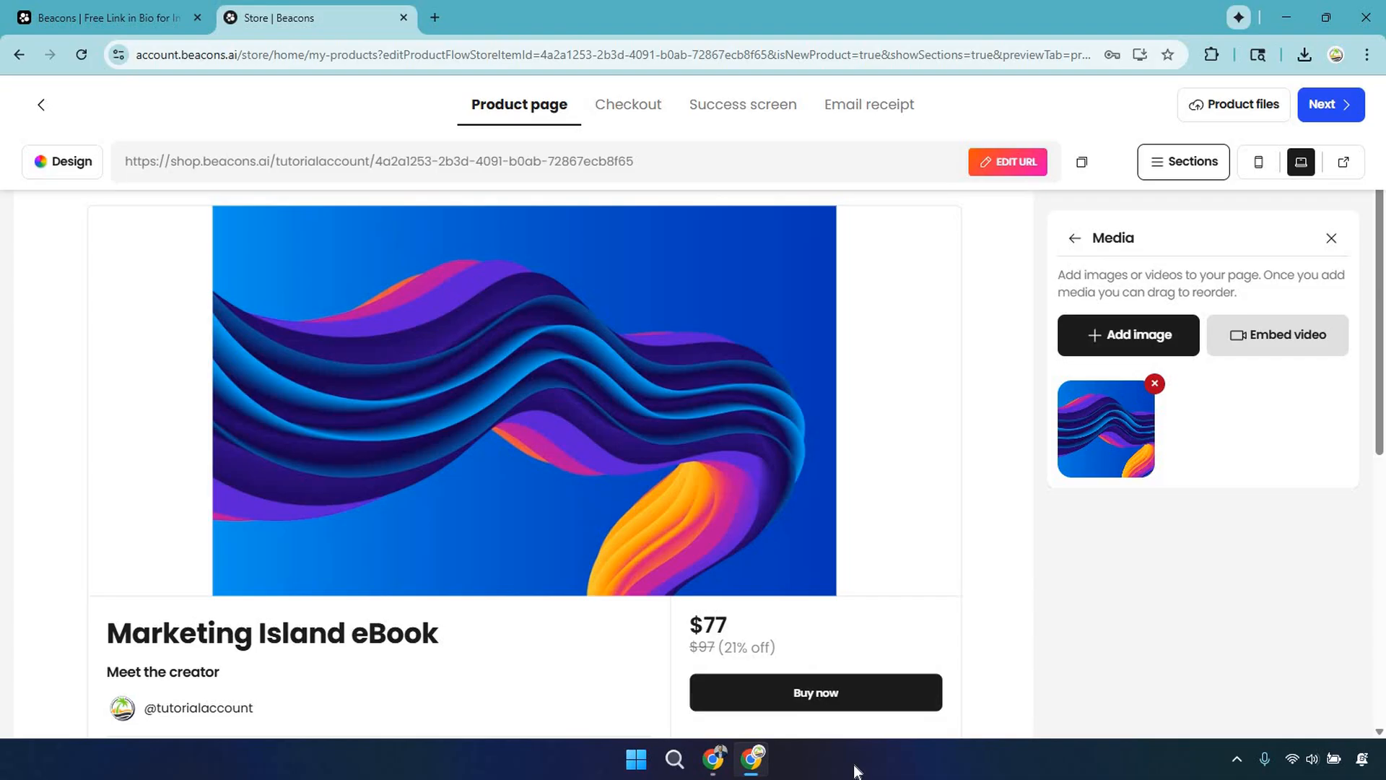
pyautogui.moveTo(1139, 593)
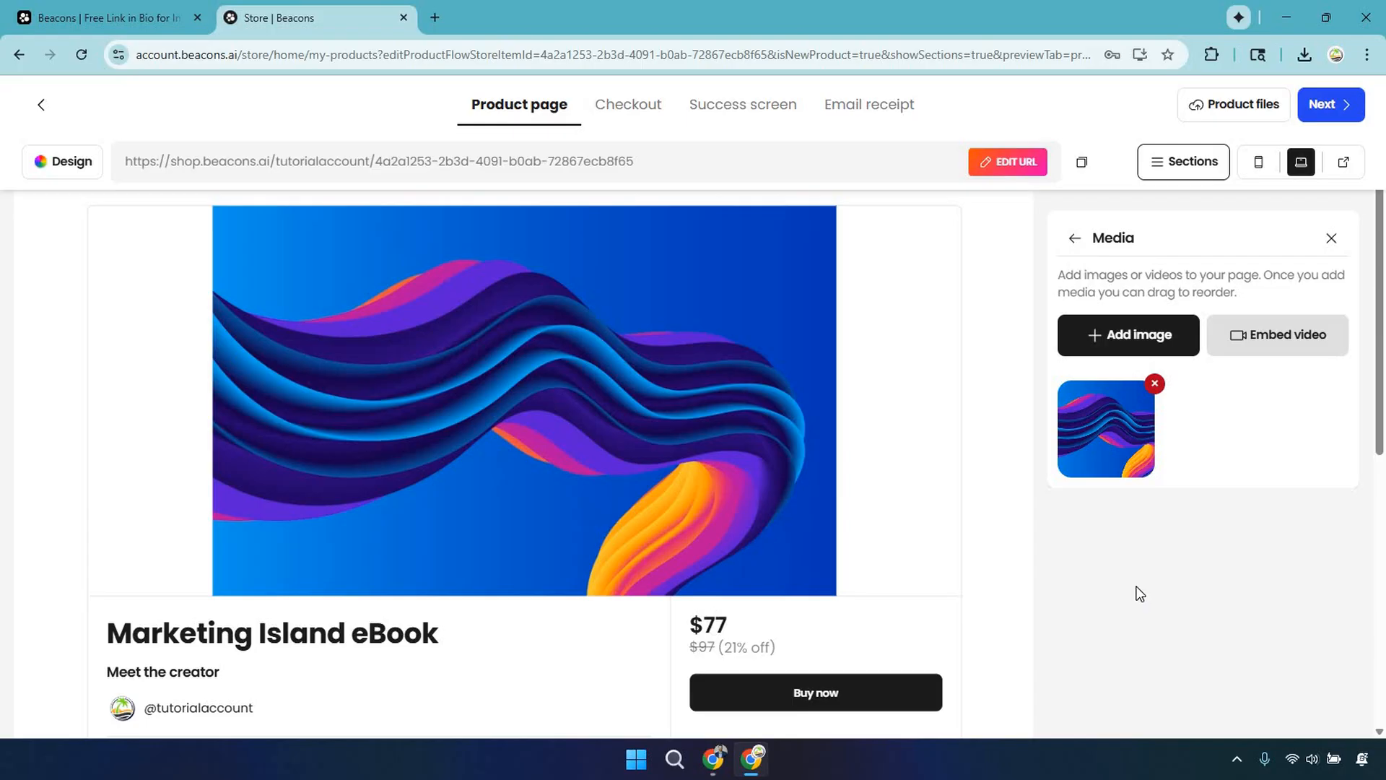
pyautogui.moveTo(1080, 391)
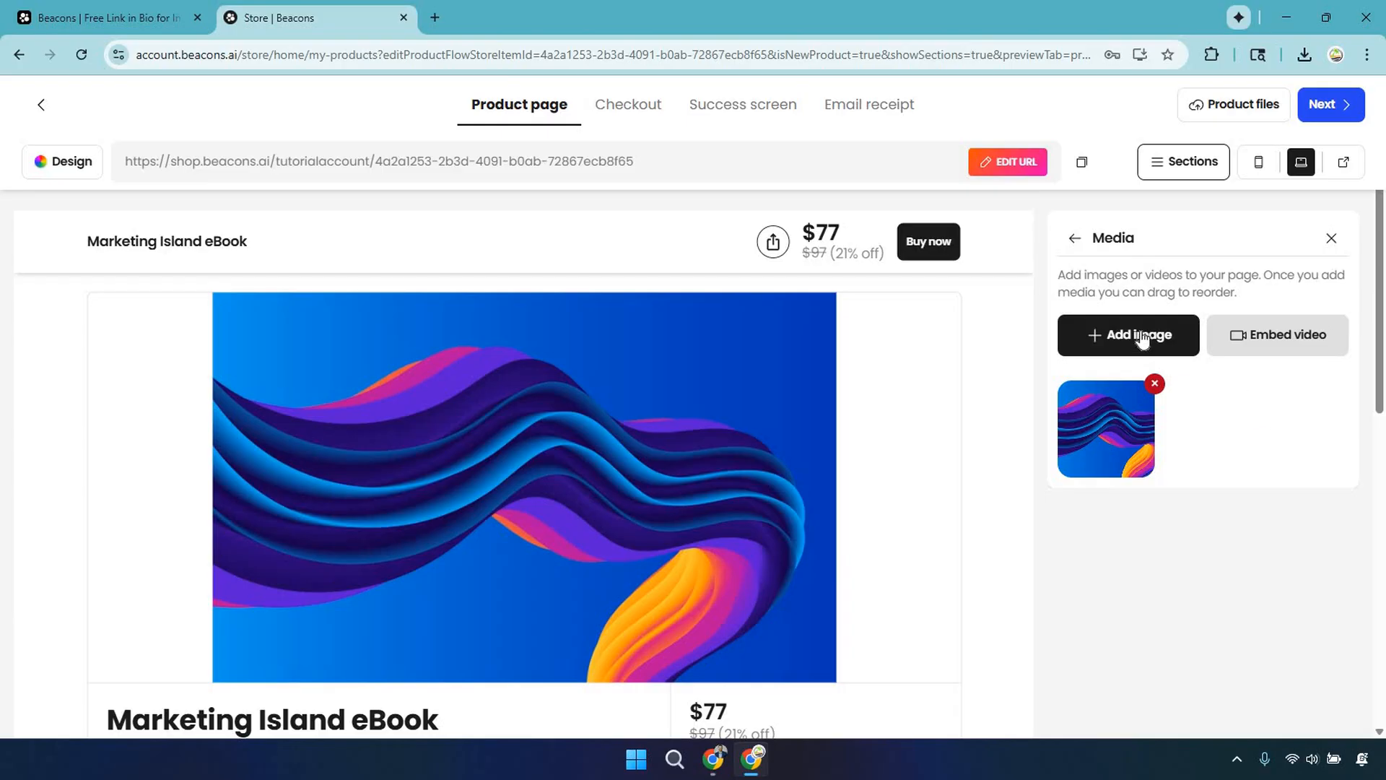
# - Add the palm-tree island photo with a 1:1 crop so it leads the gallery
pyautogui.click(1127, 333)
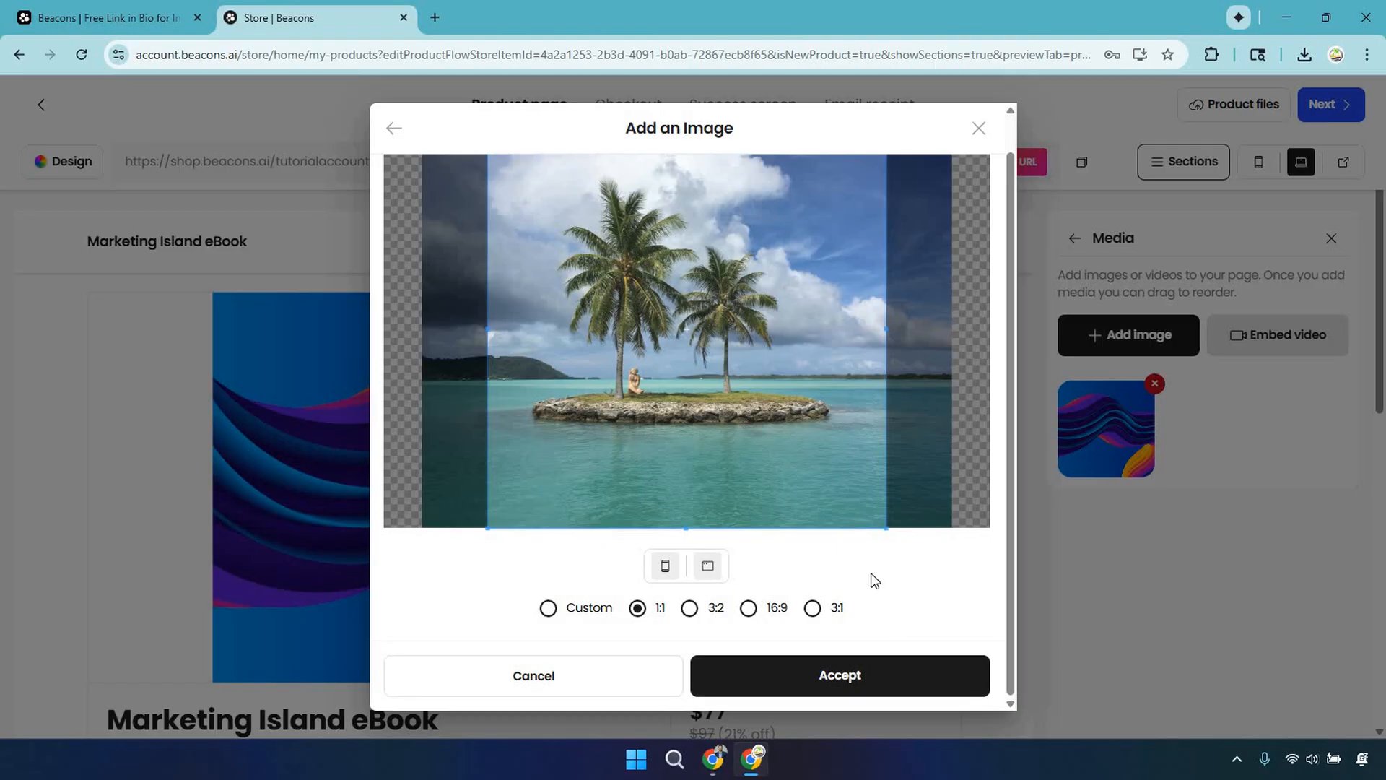
pyautogui.moveTo(924, 588)
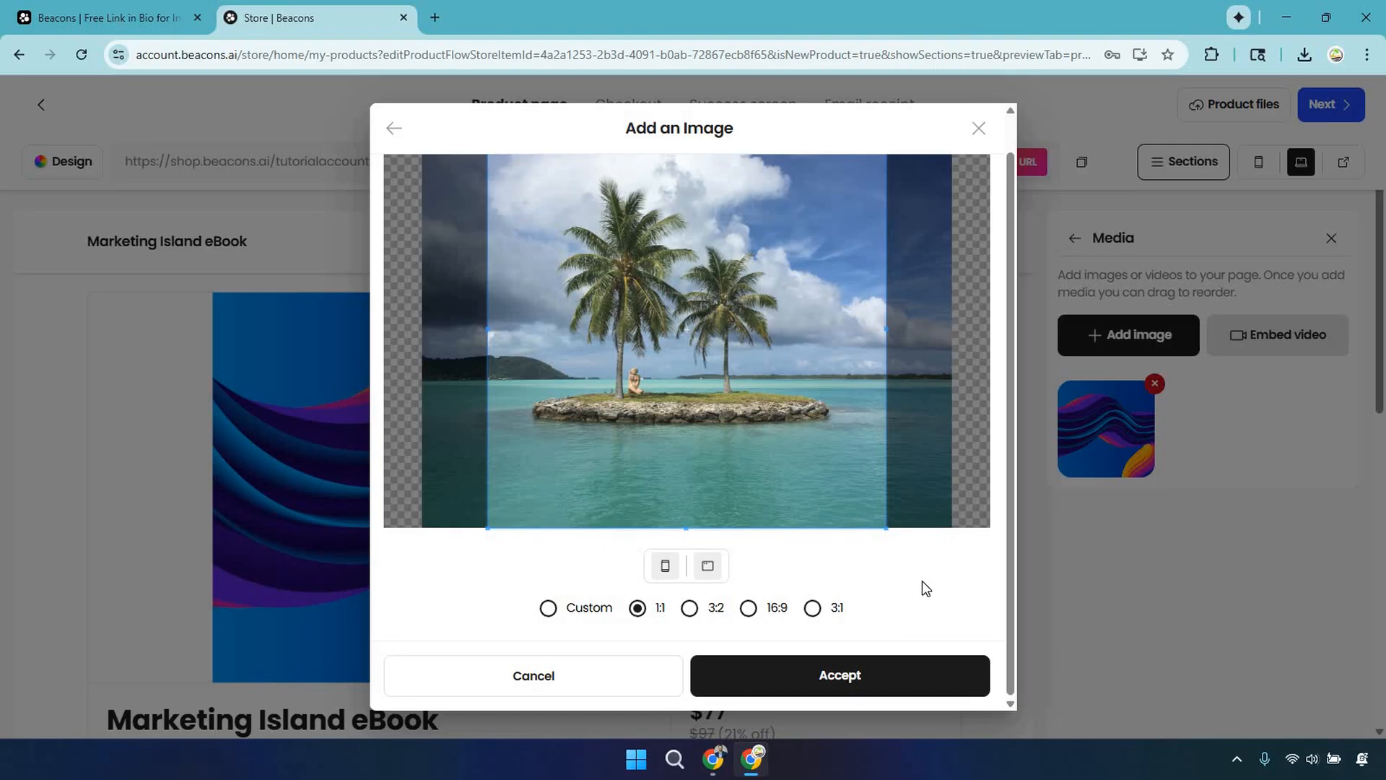
pyautogui.moveTo(926, 585)
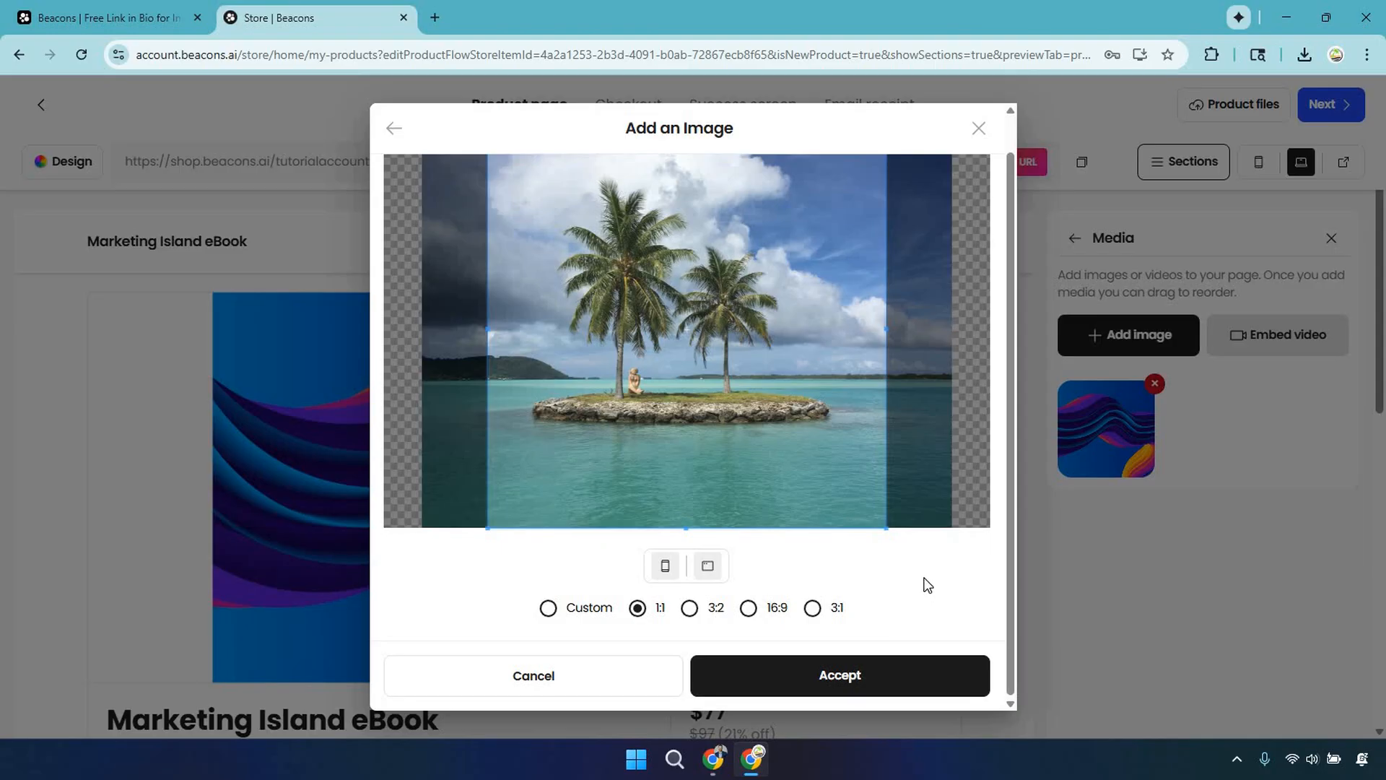
pyautogui.moveTo(906, 674)
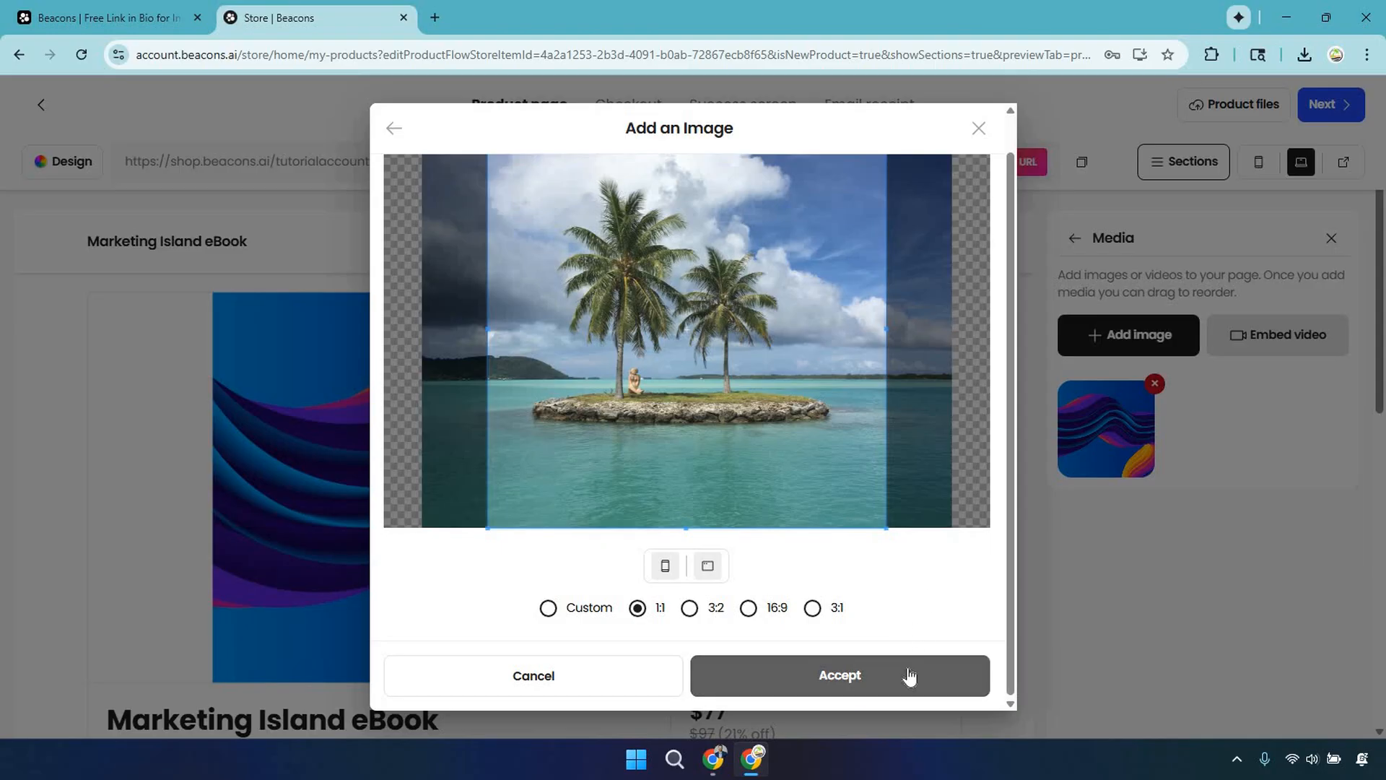
pyautogui.click(837, 674)
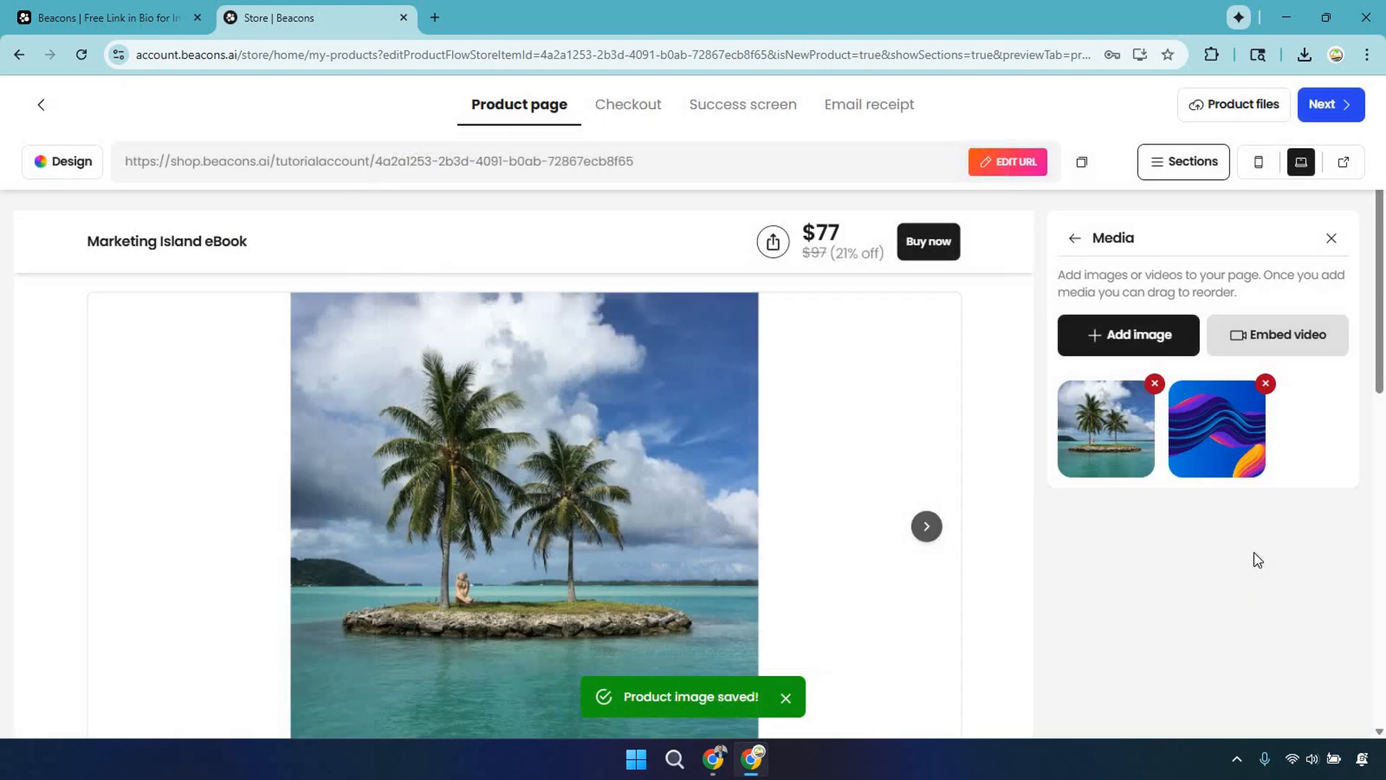
# - Delete the wave artwork so the island photo is the product's only media image
pyautogui.scroll(-3)
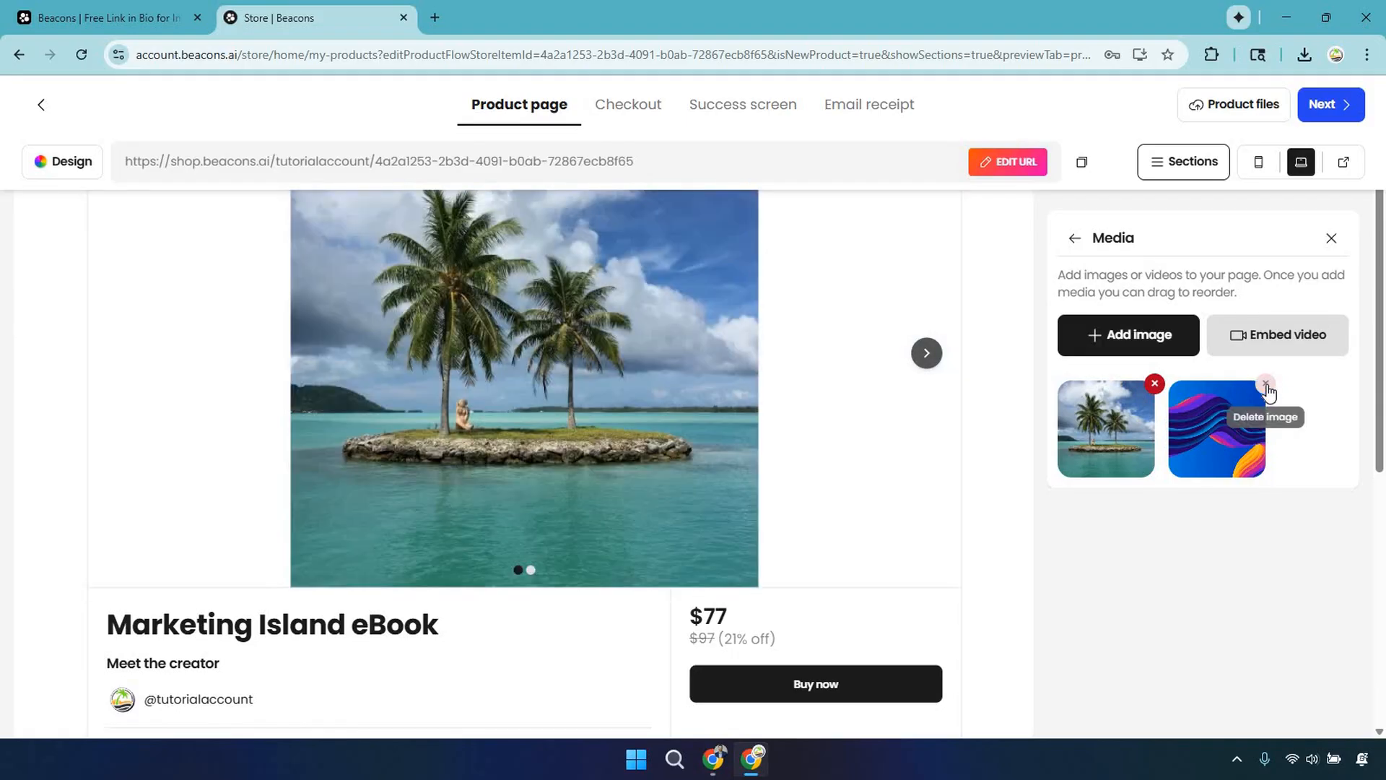
pyautogui.click(1265, 384)
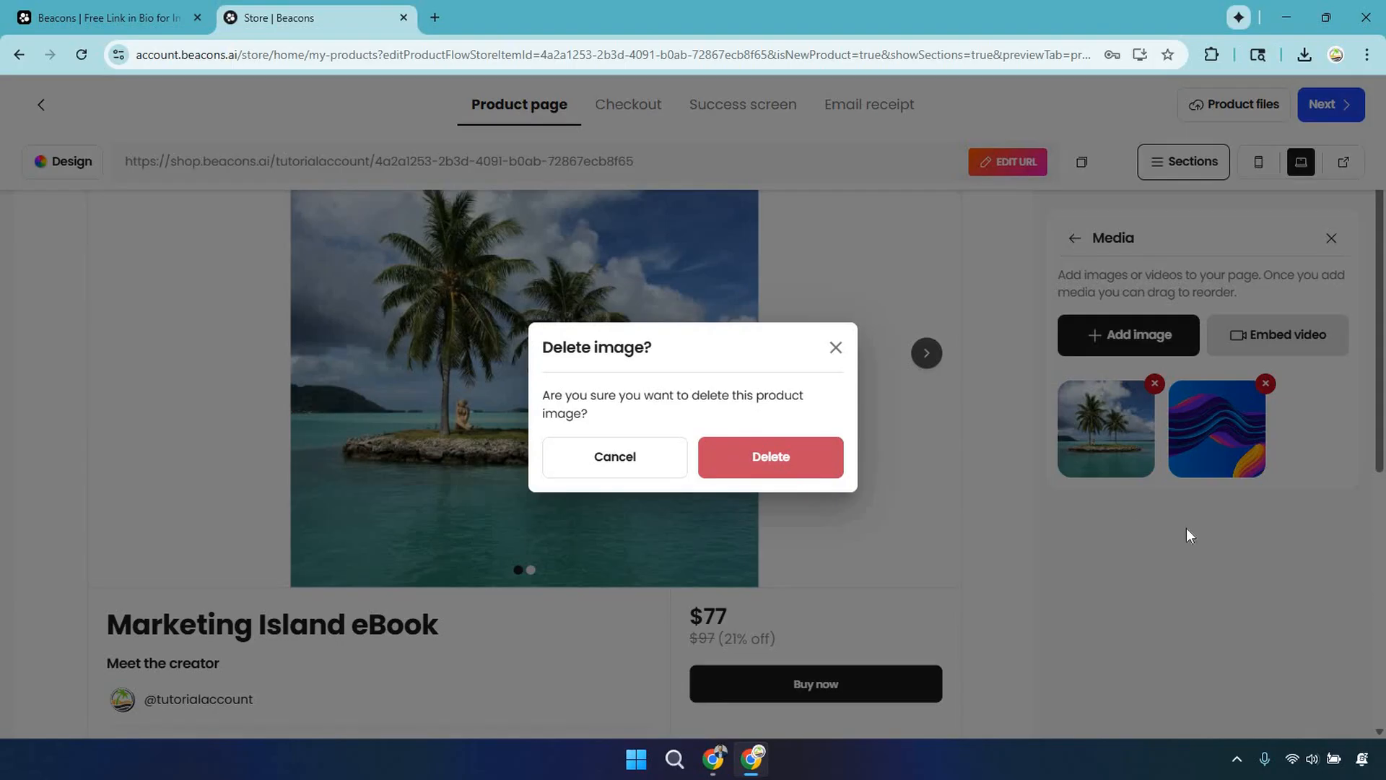
pyautogui.click(768, 458)
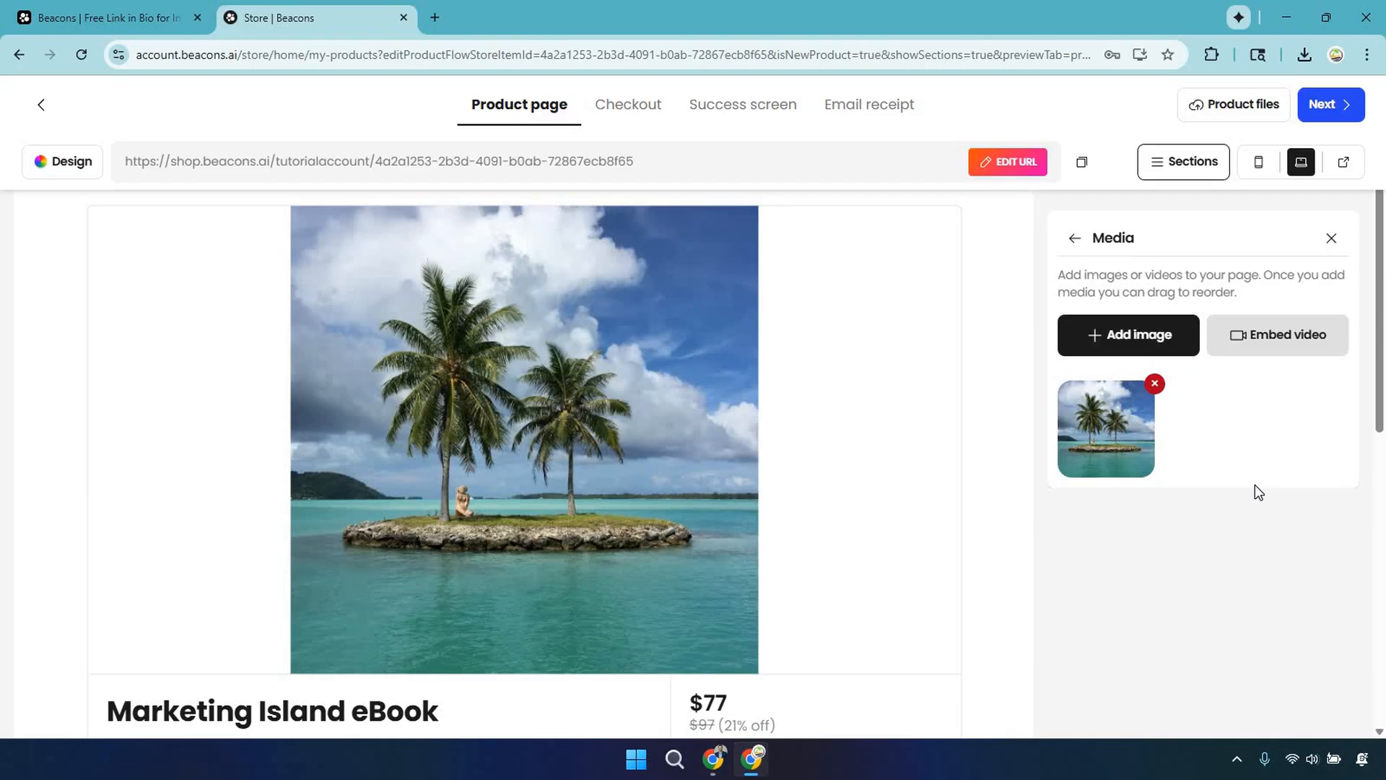
pyautogui.scroll(-3)
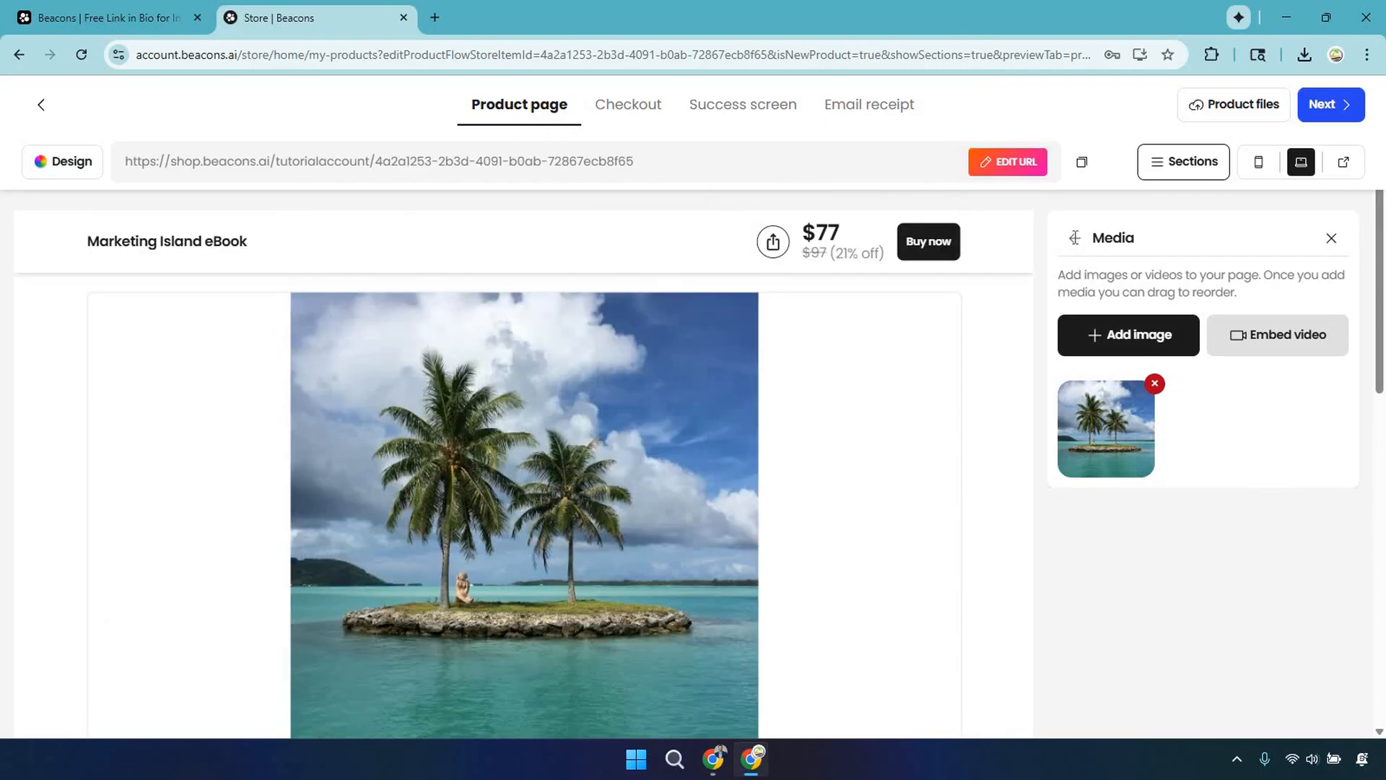
# - Go to Product files and dismiss the Add a link form without adding anything
pyautogui.click(1196, 160)
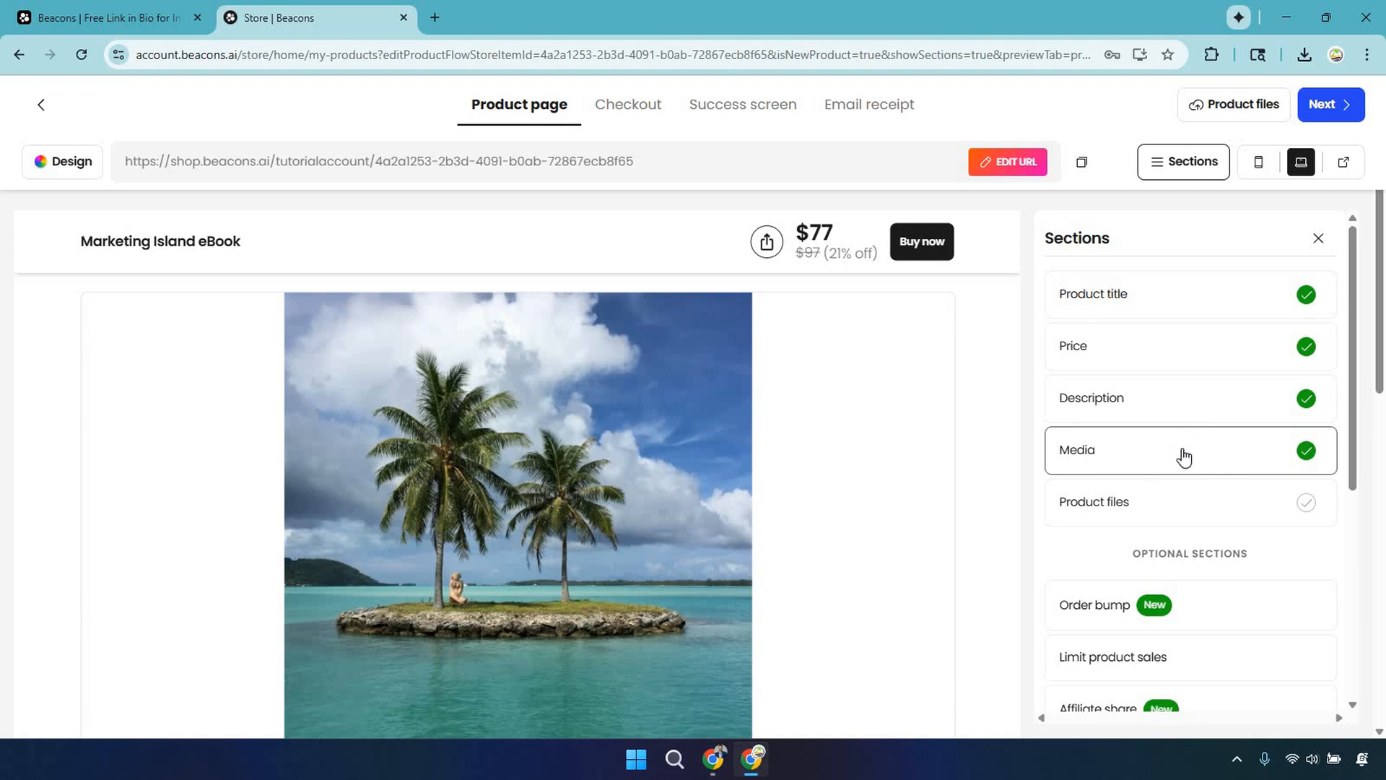
pyautogui.moveTo(1232, 373)
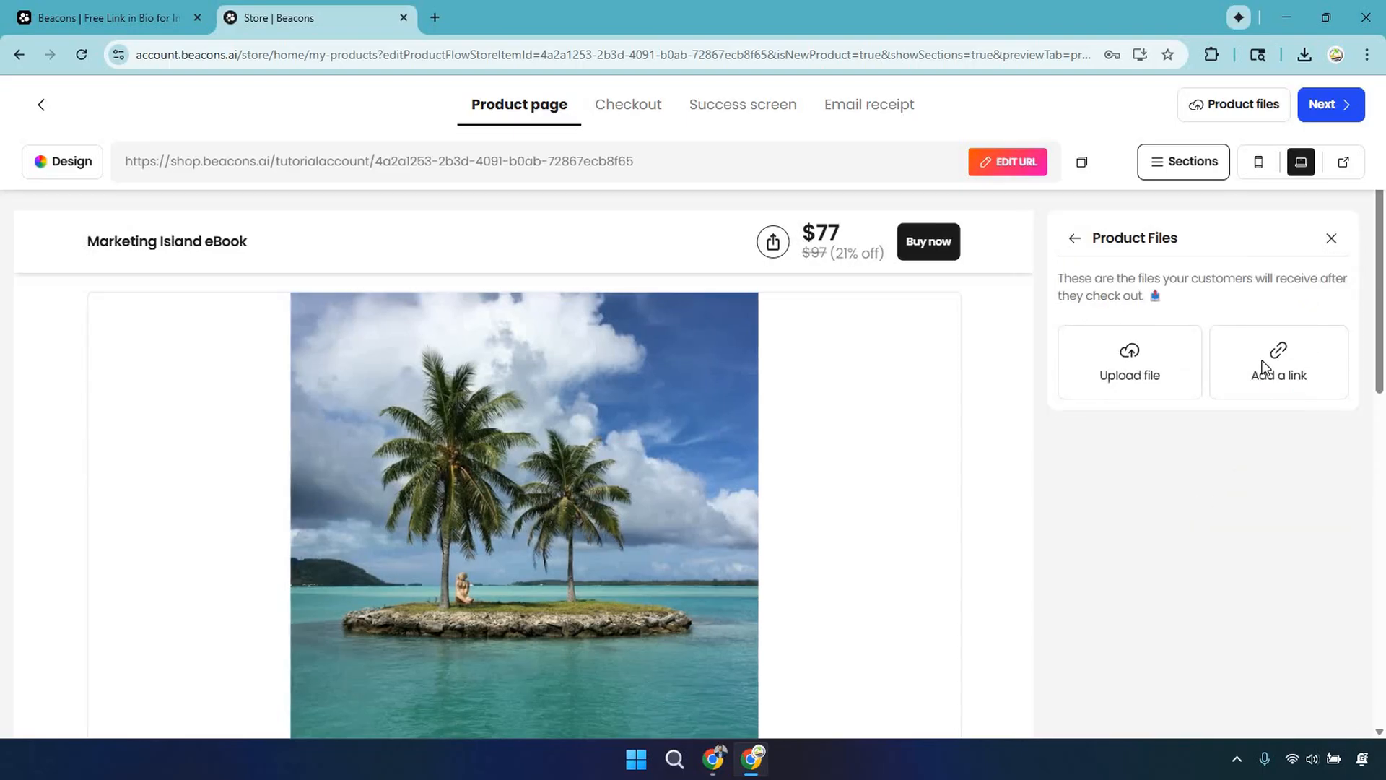
pyautogui.click(1277, 362)
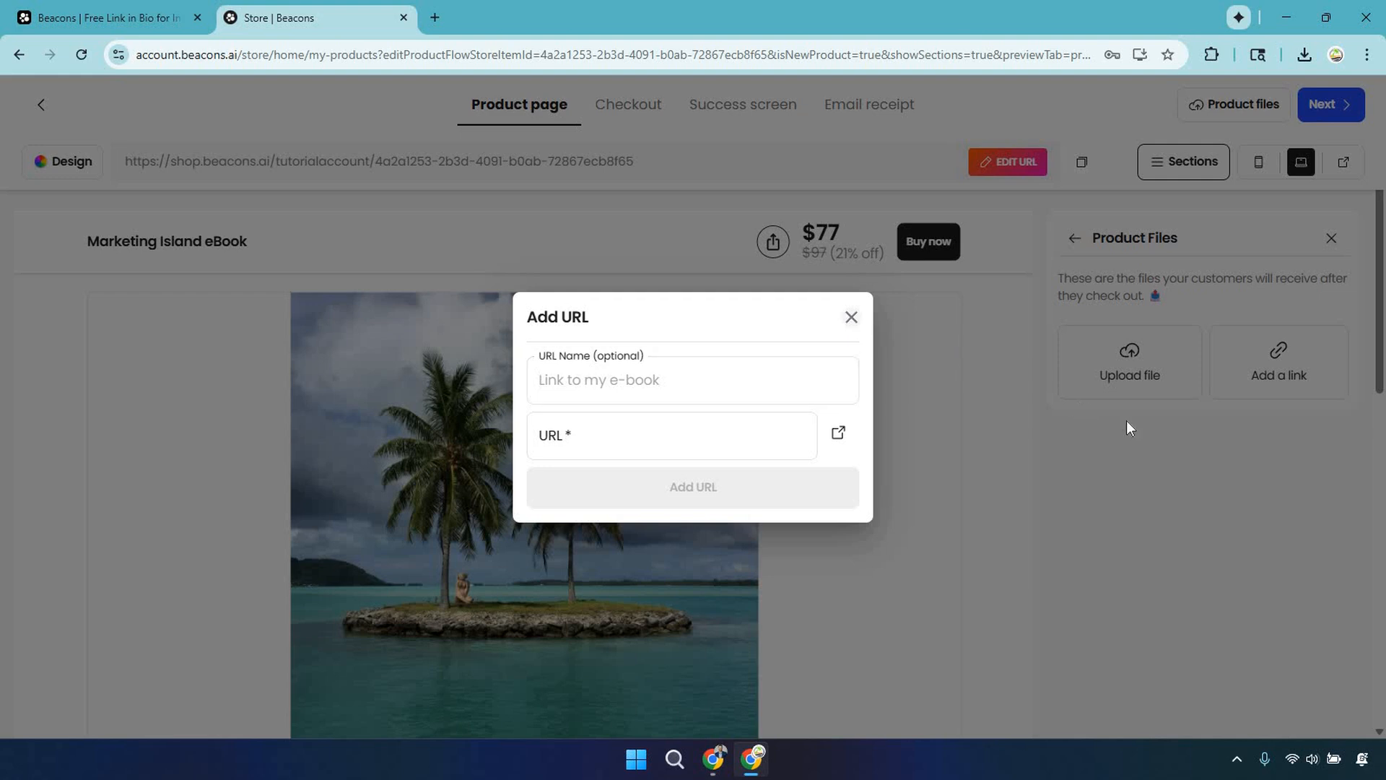
pyautogui.click(849, 316)
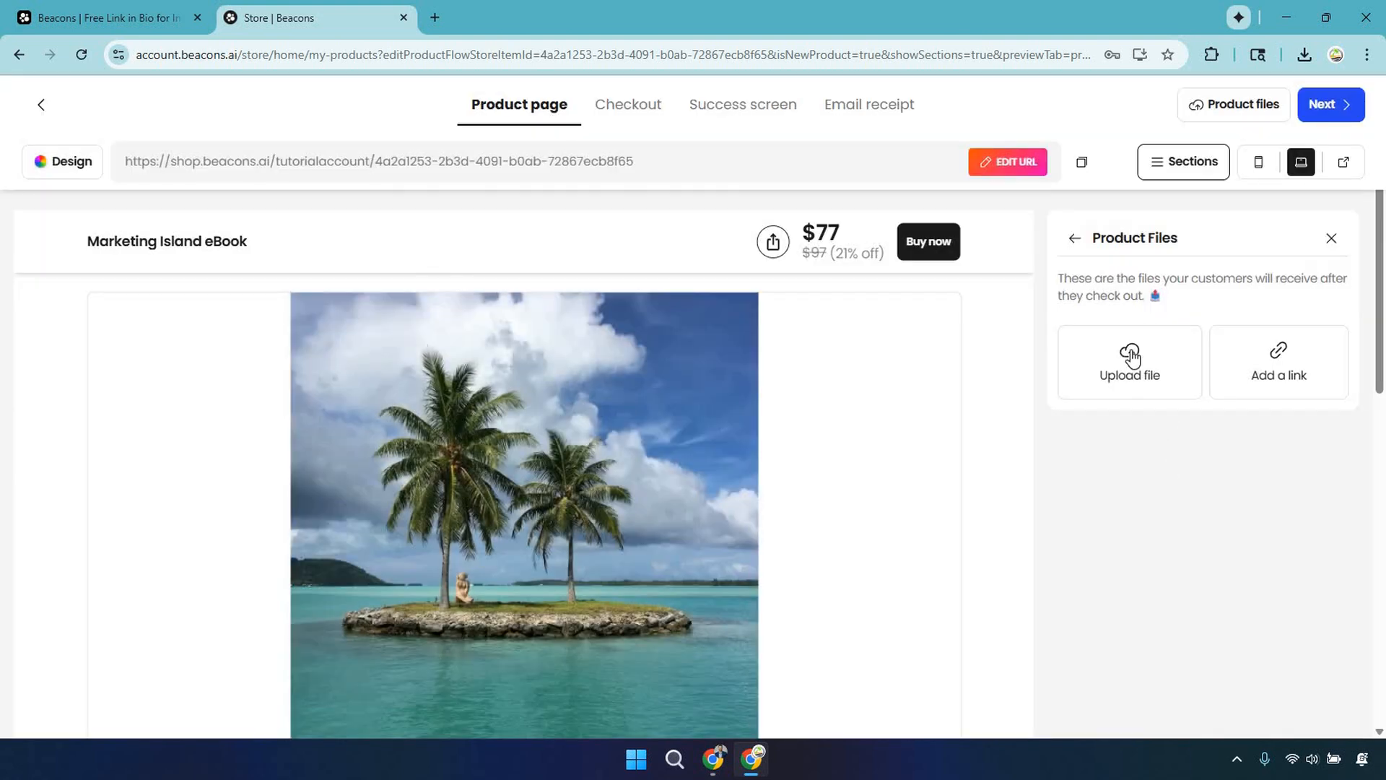
pyautogui.moveTo(1132, 358)
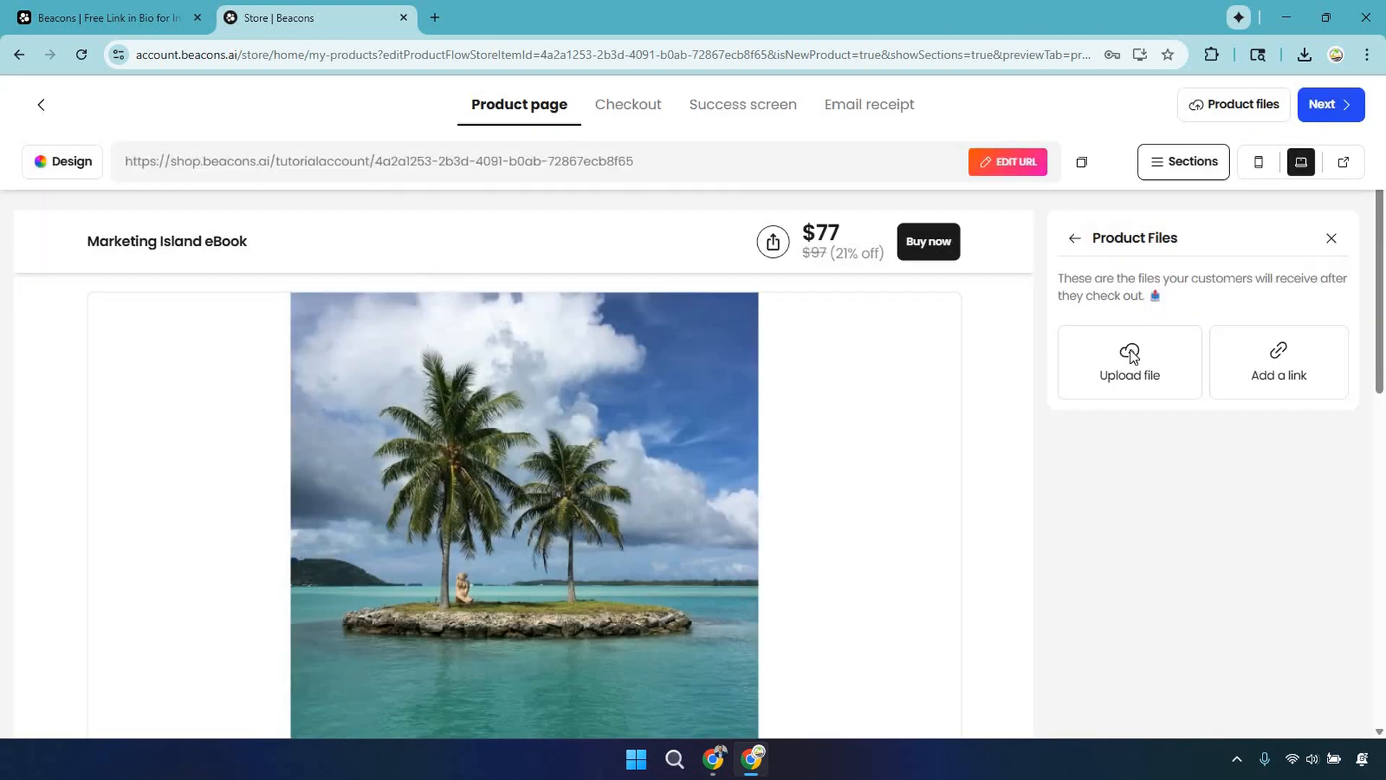
# - Upload Marketing Island.pdf as the file buyers receive, completing Product files
pyautogui.click(1129, 361)
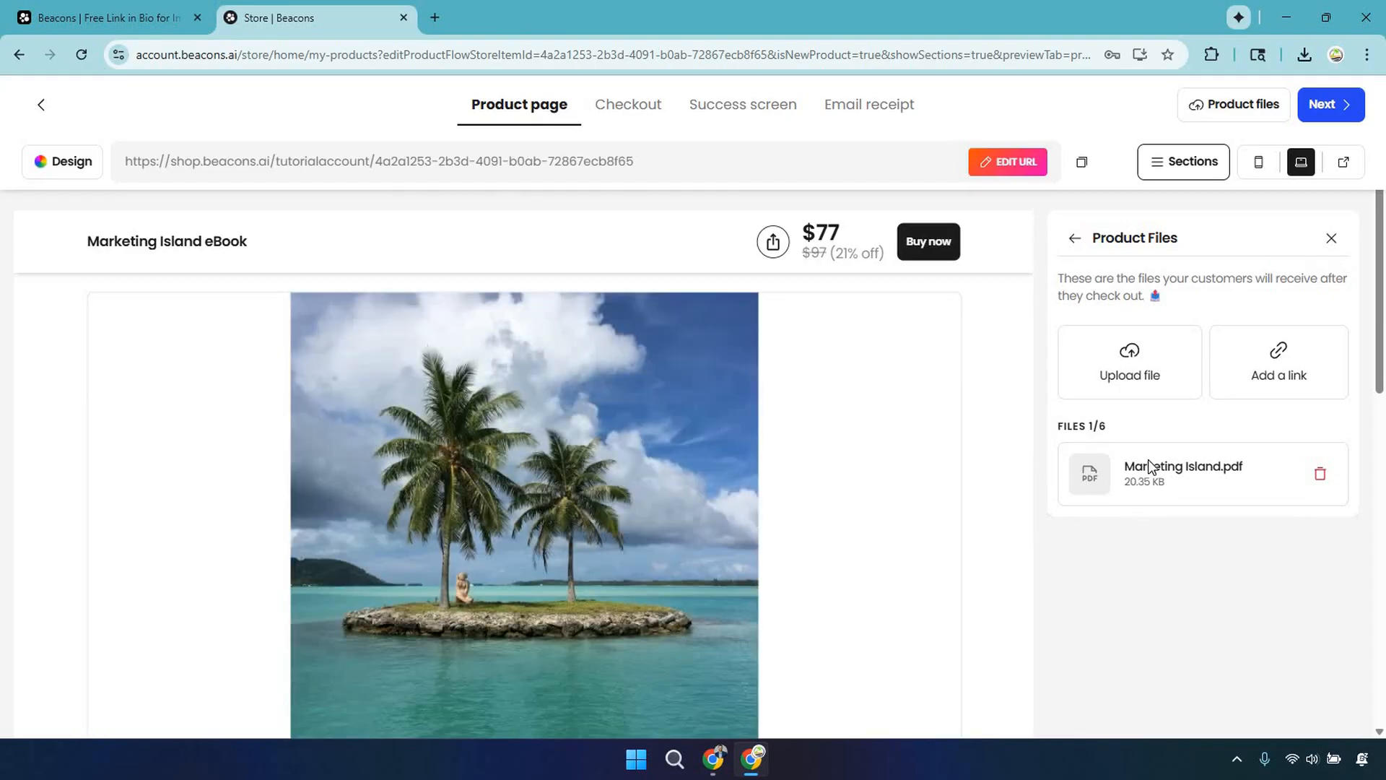
pyautogui.moveTo(1247, 496)
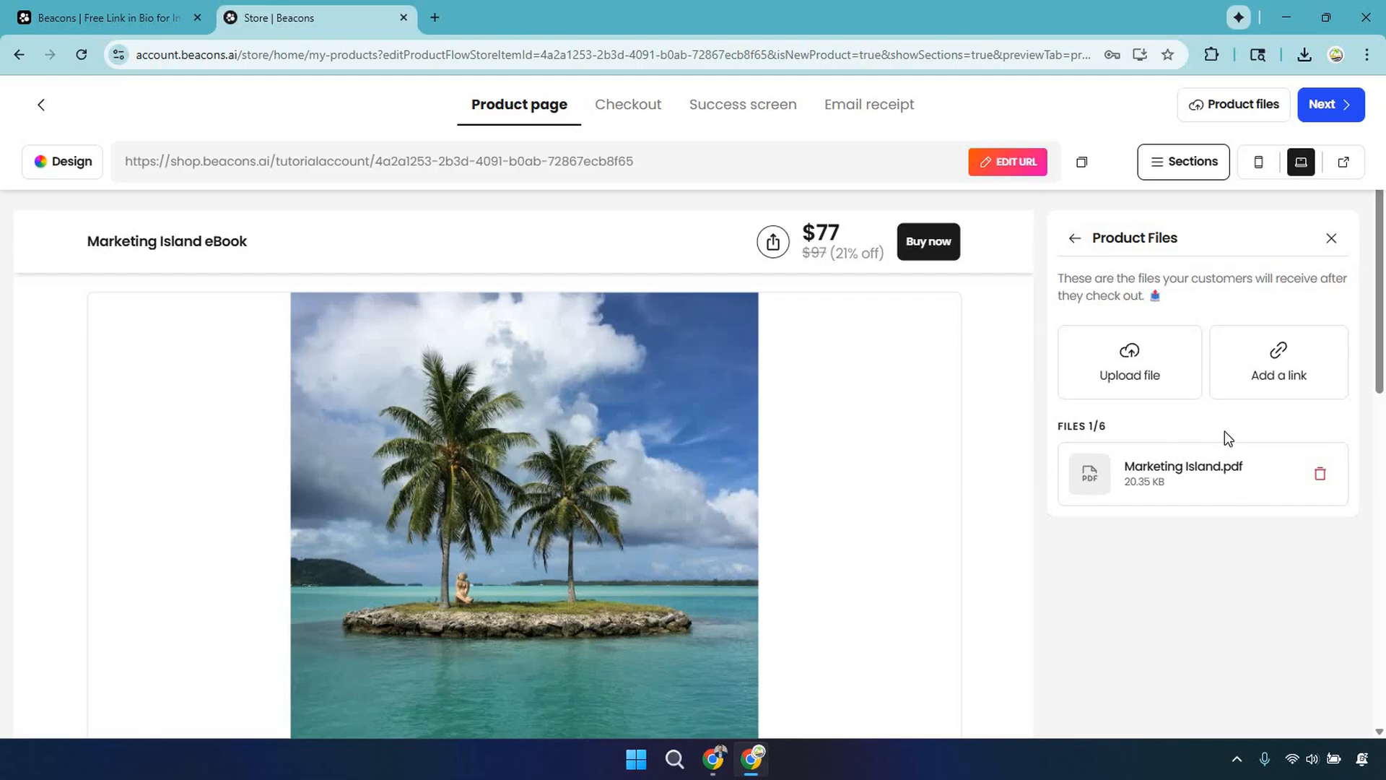
pyautogui.click(1182, 160)
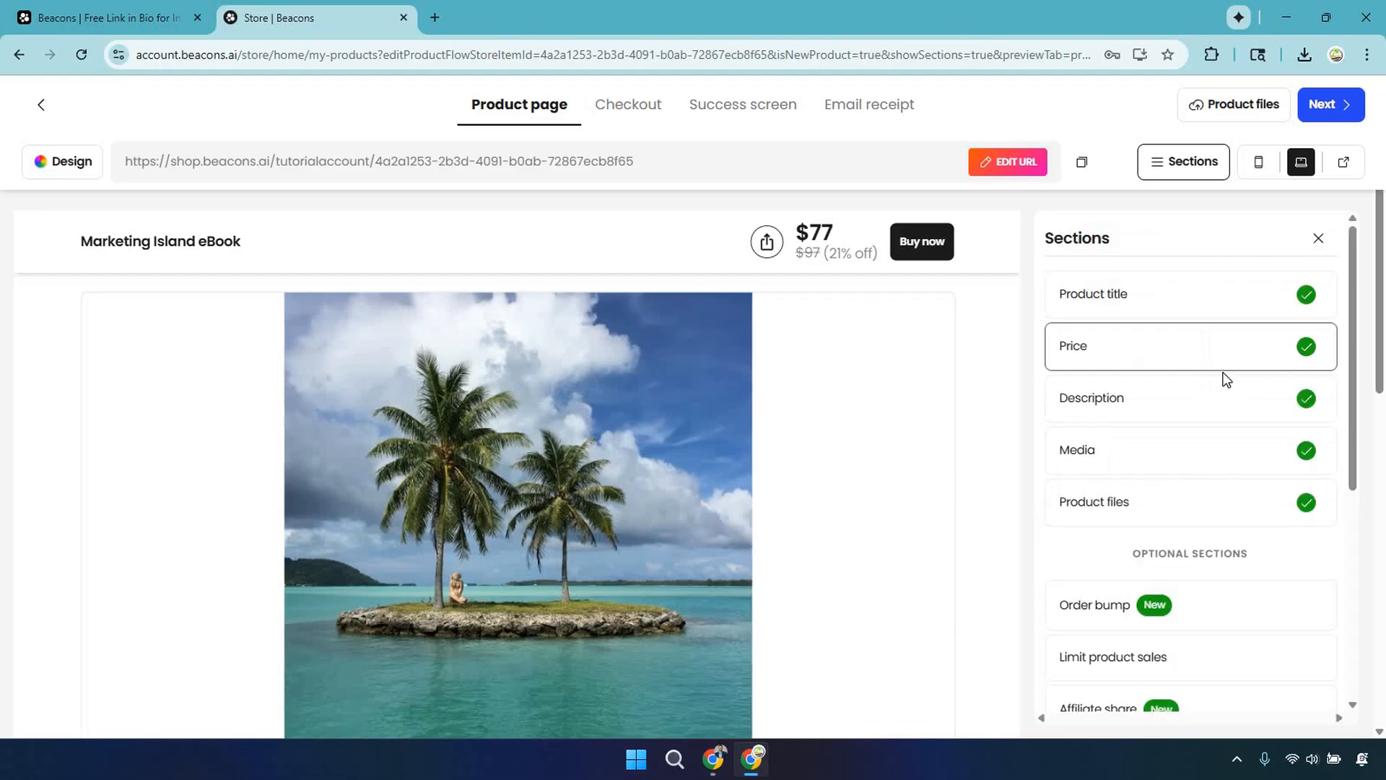
pyautogui.scroll(-3)
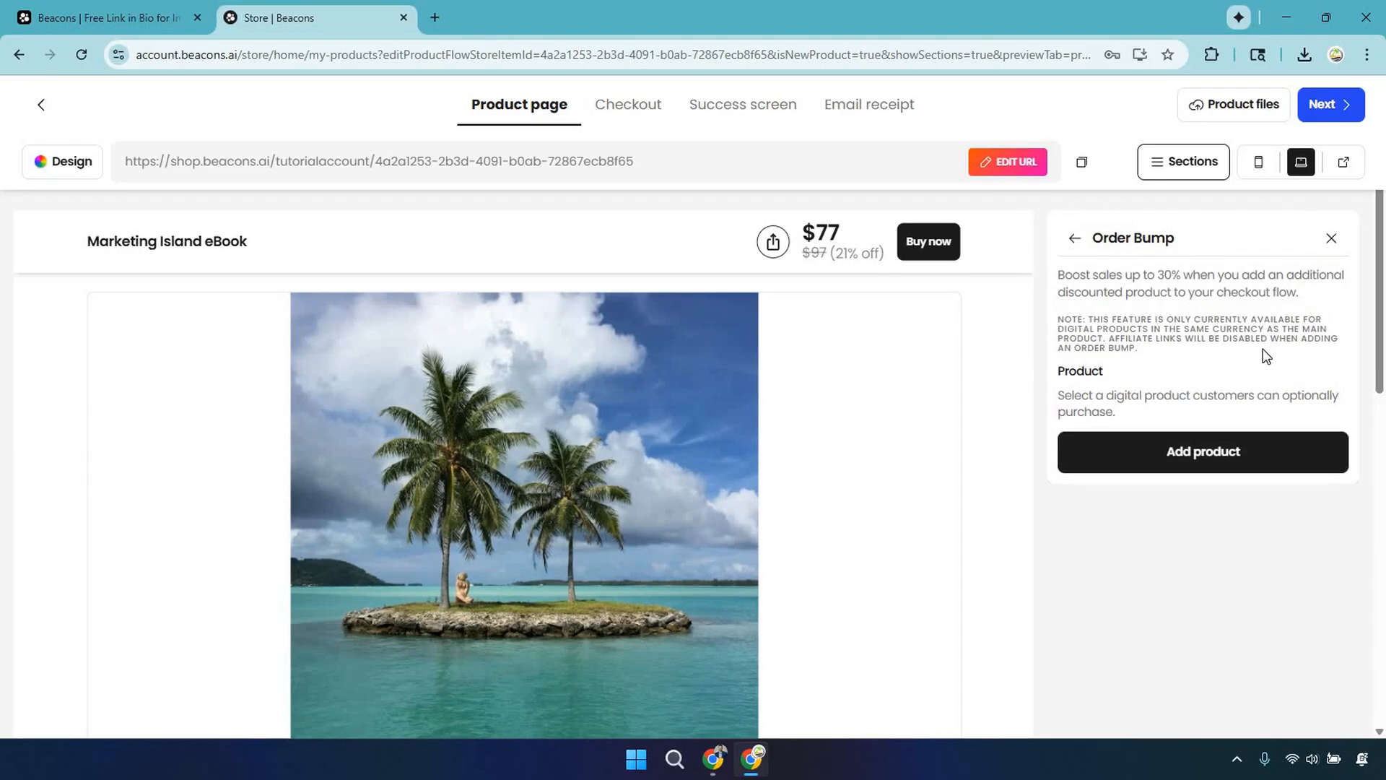
pyautogui.moveTo(1132, 529)
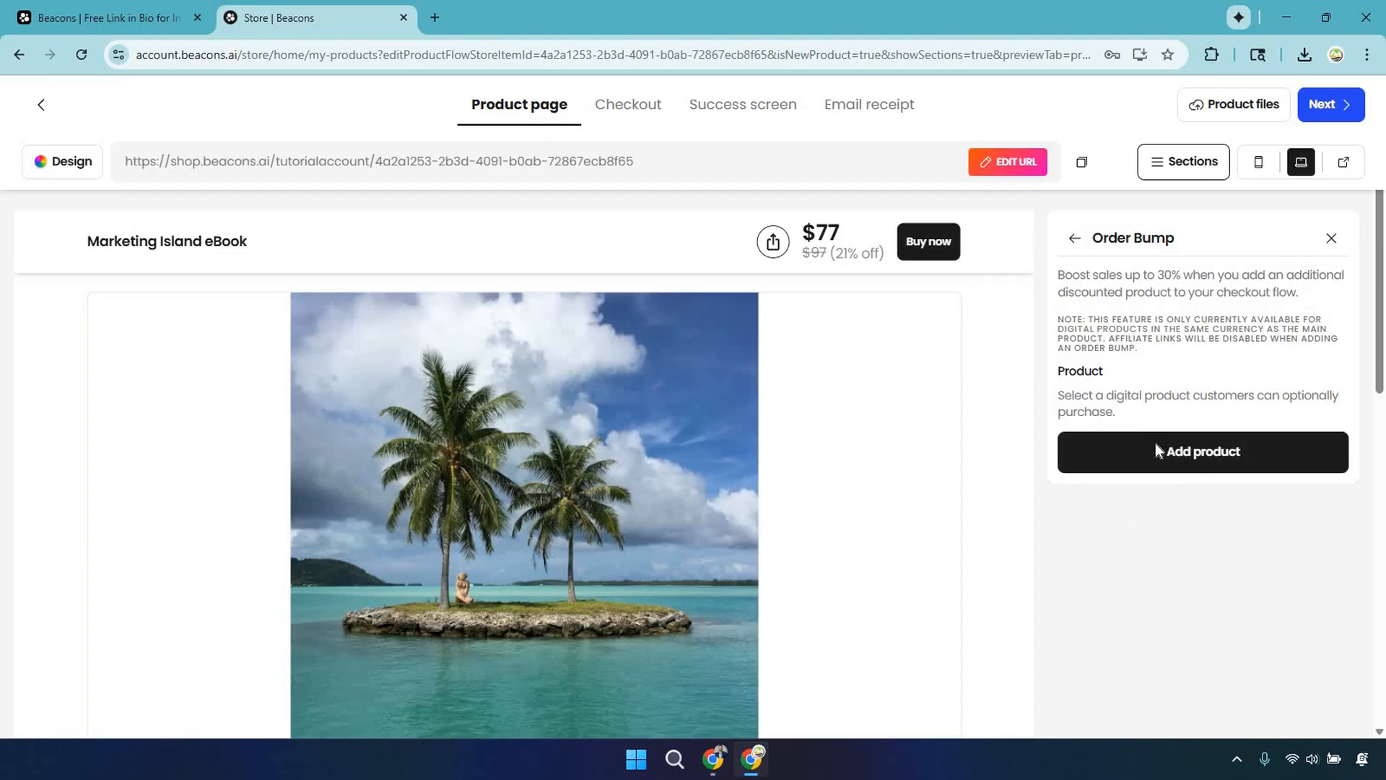
pyautogui.click(1201, 451)
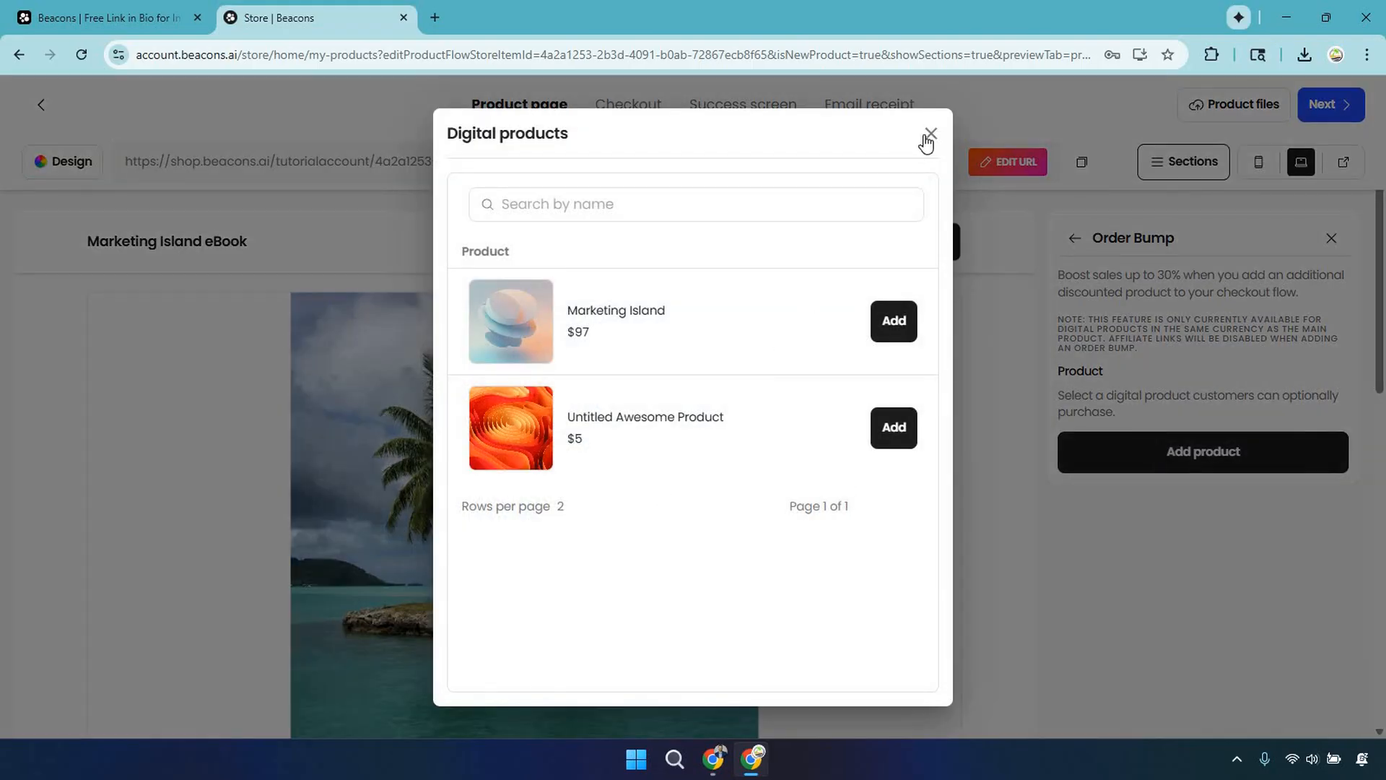
pyautogui.click(927, 134)
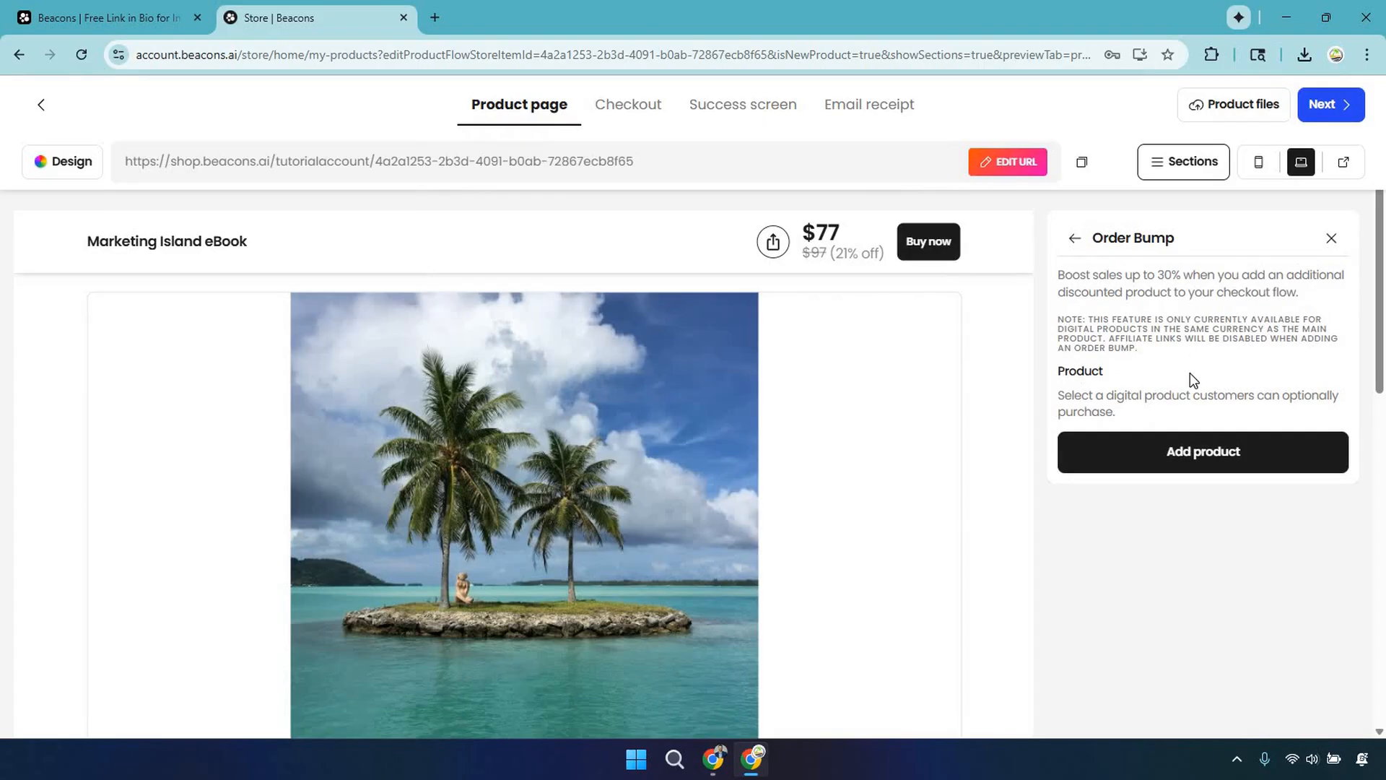
pyautogui.moveTo(1171, 518)
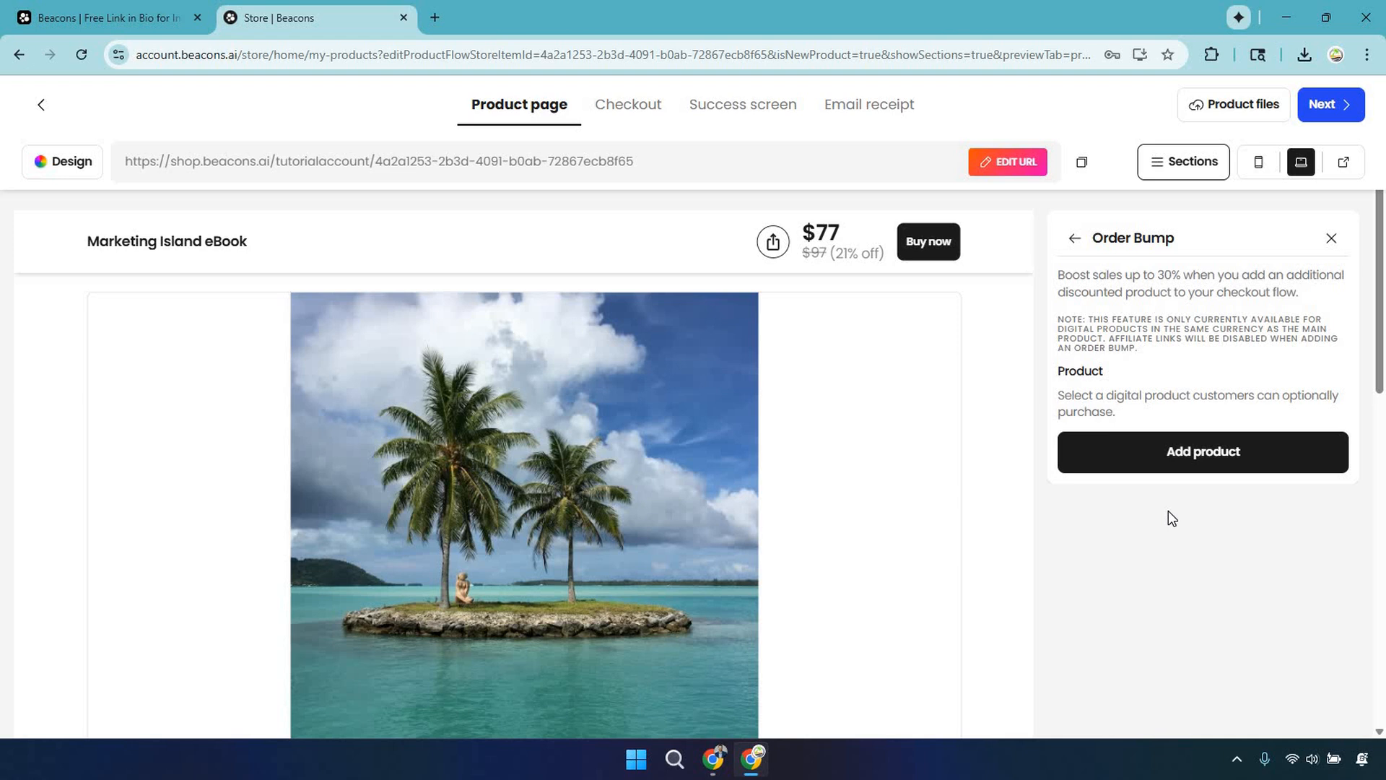
pyautogui.click(1199, 451)
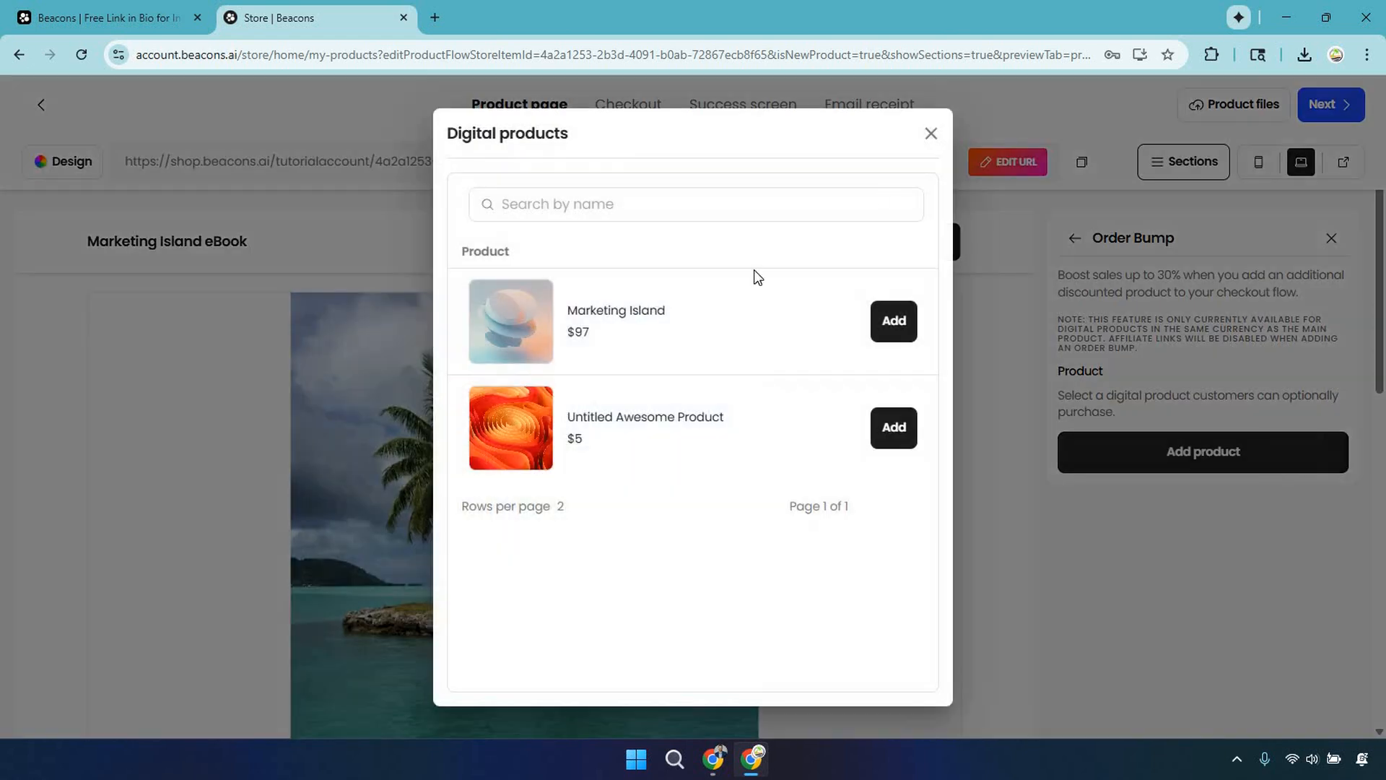
pyautogui.click(930, 133)
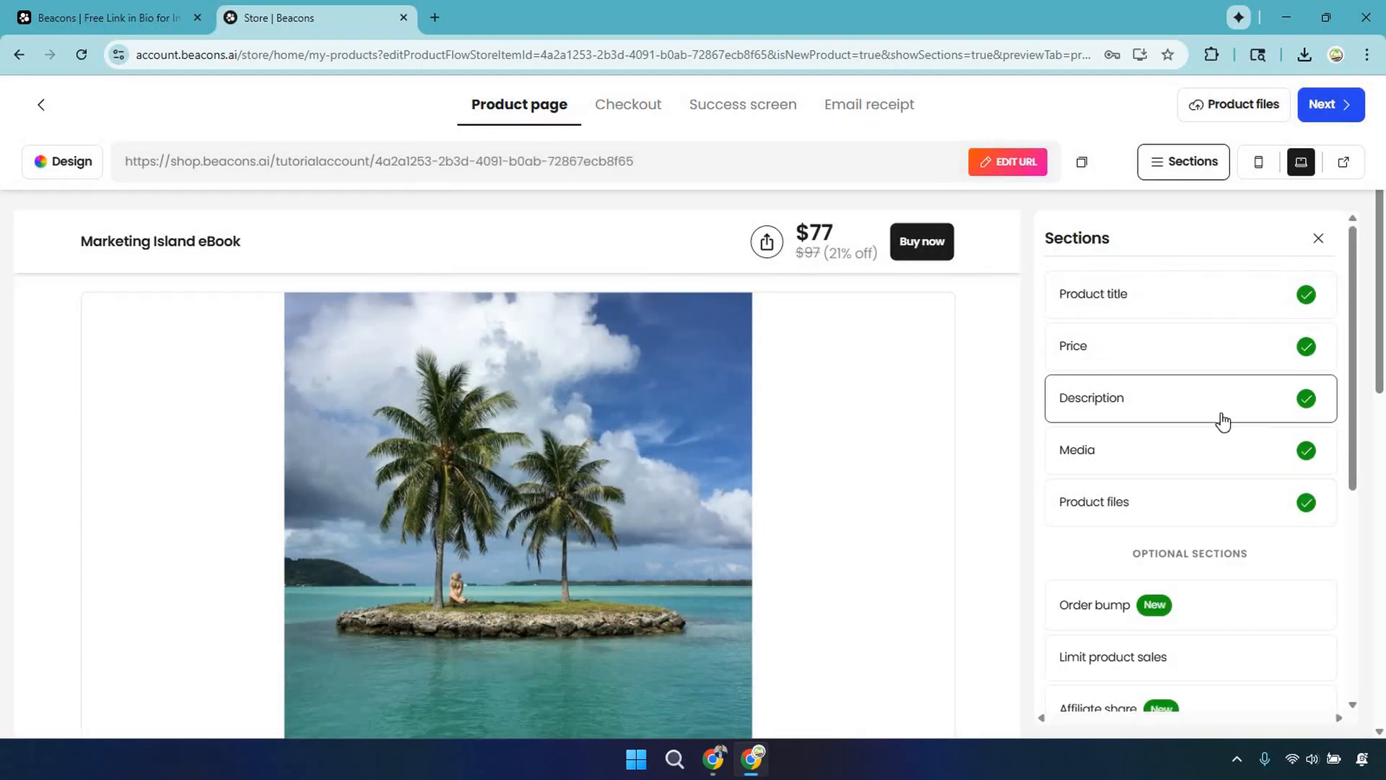
pyautogui.scroll(-3)
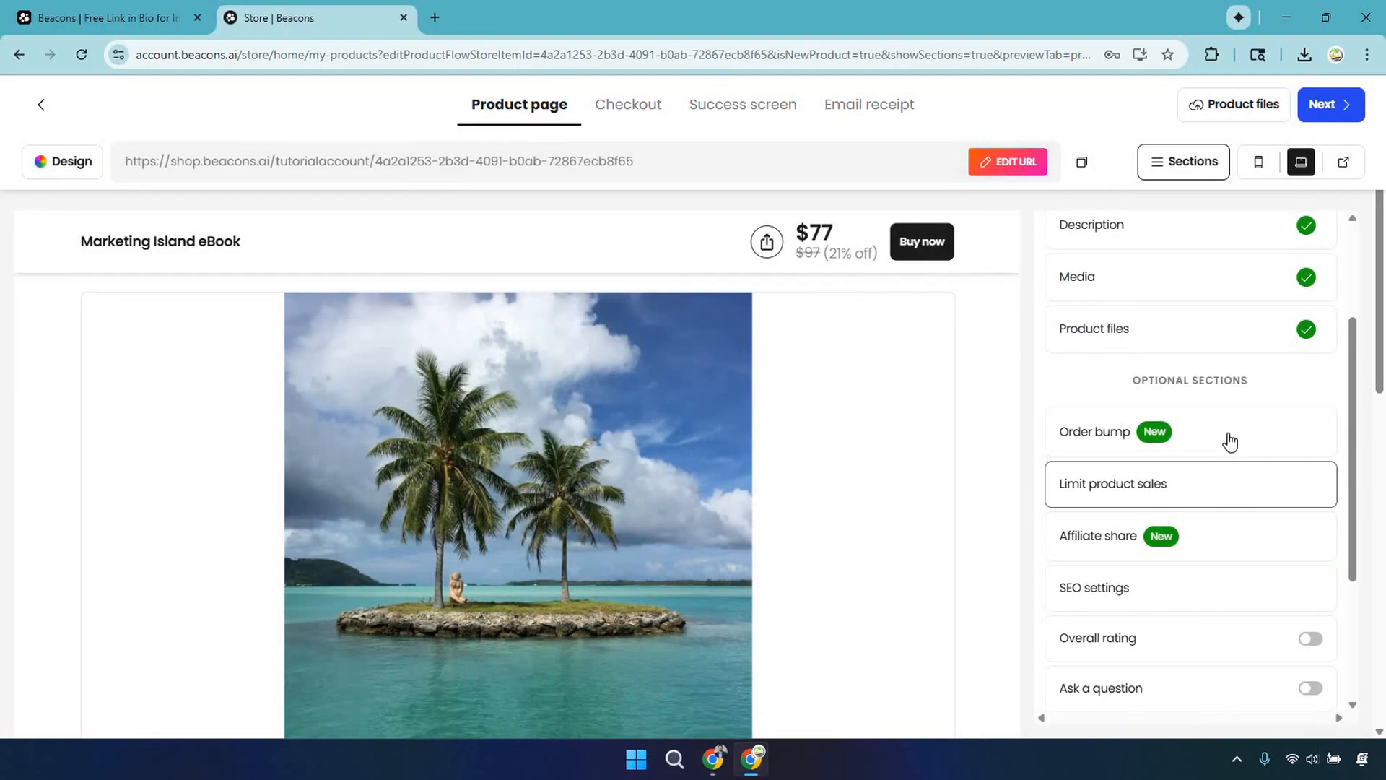
pyautogui.click(1098, 536)
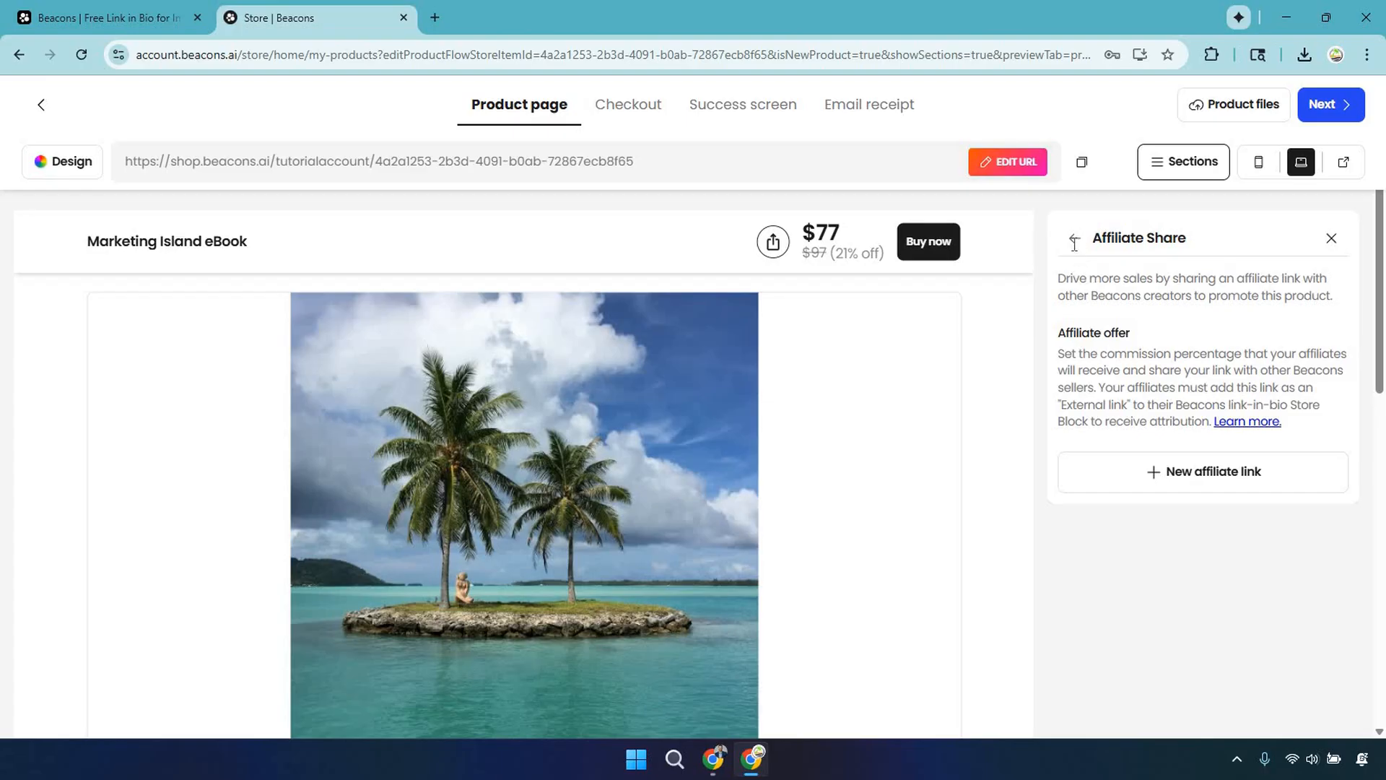
pyautogui.click(1330, 238)
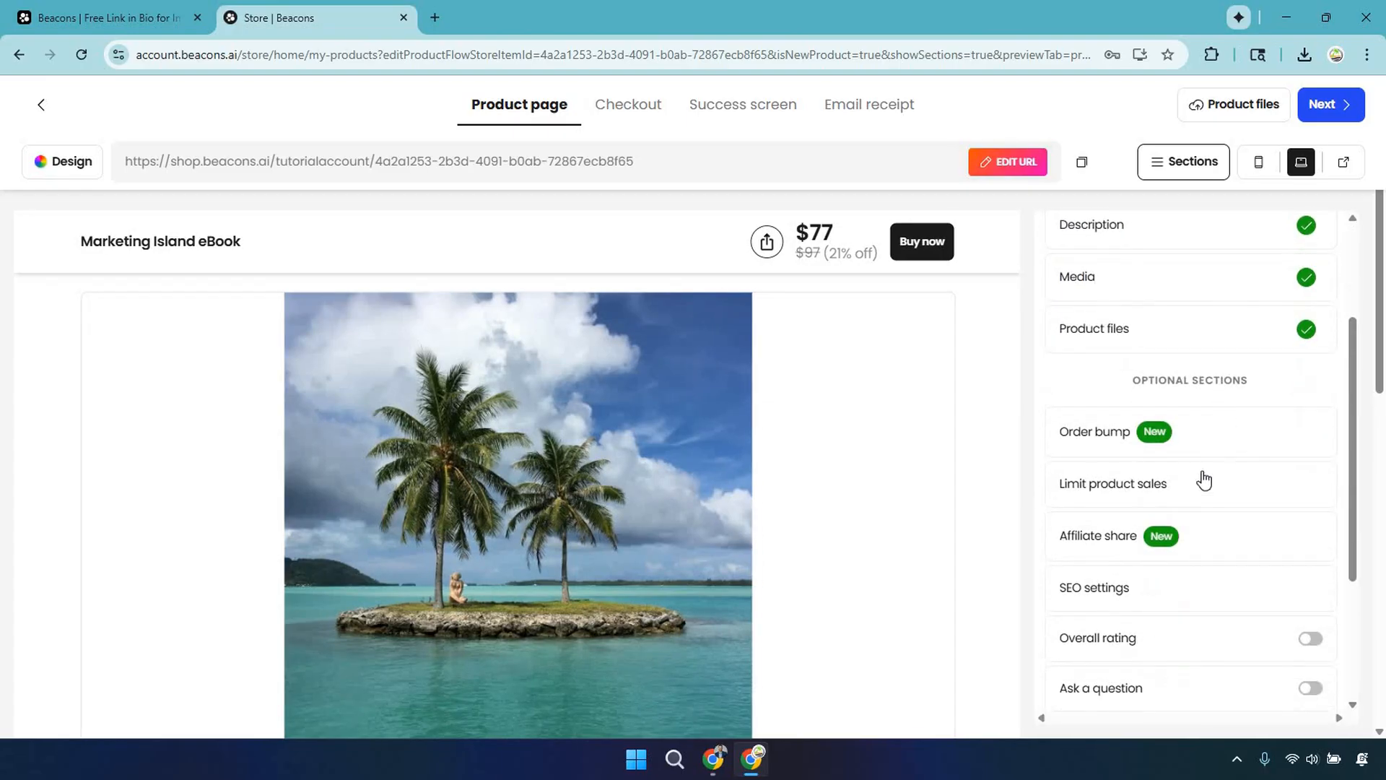
pyautogui.click(1093, 587)
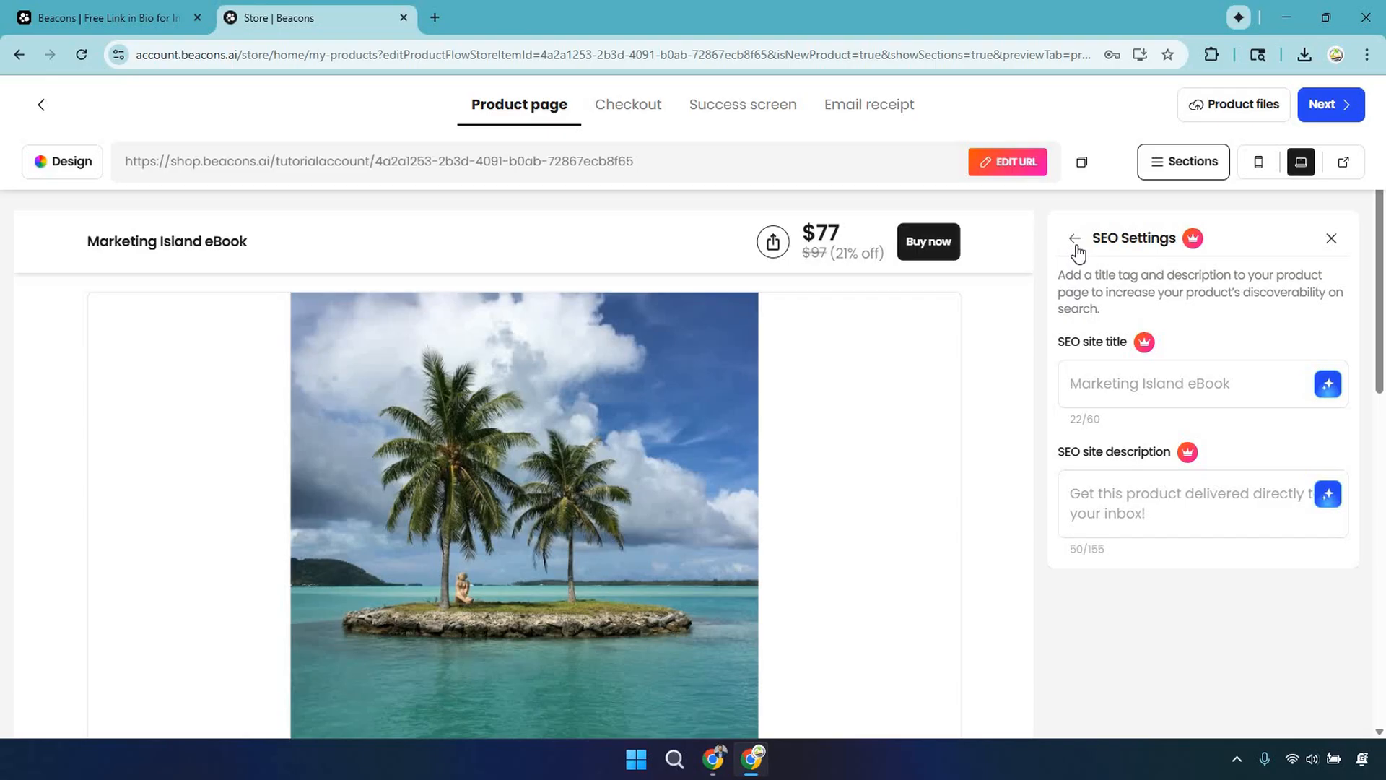
pyautogui.click(1074, 238)
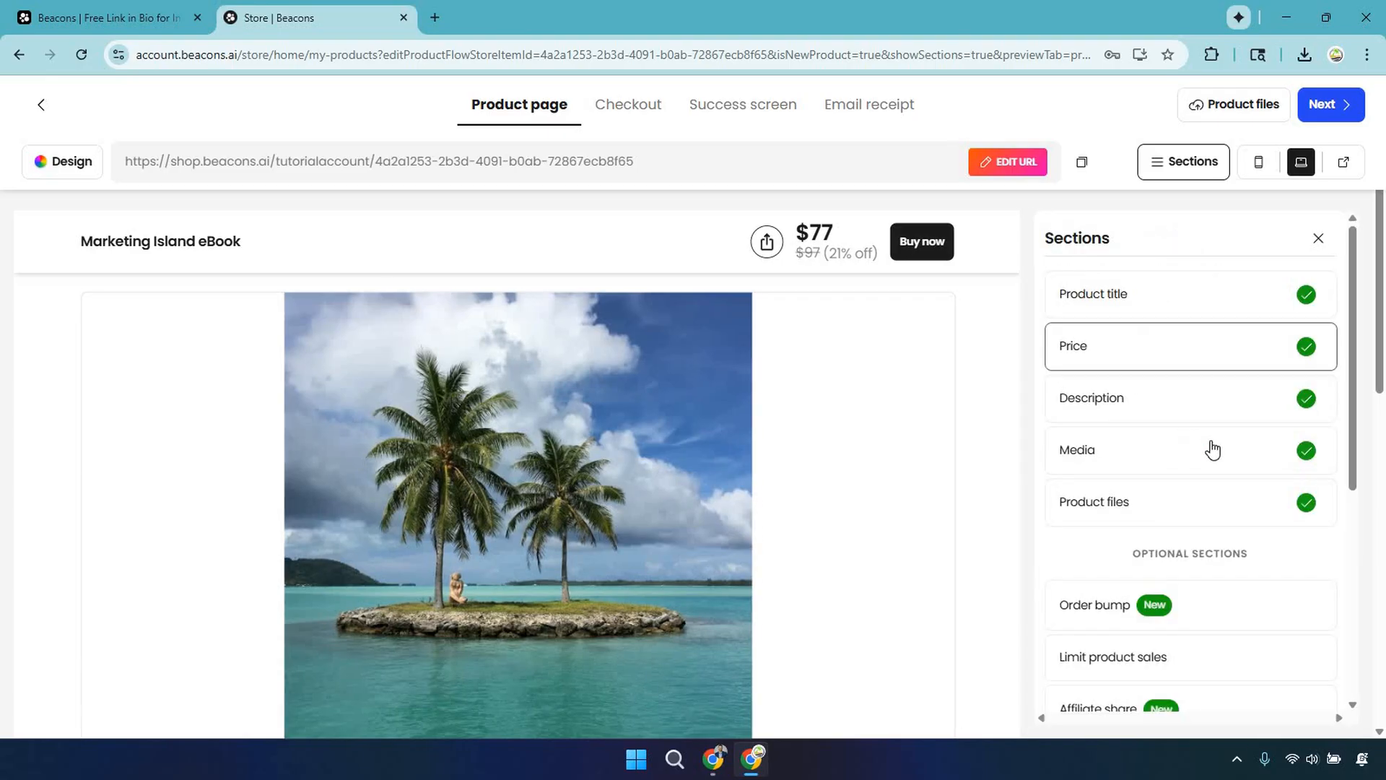
pyautogui.scroll(-3)
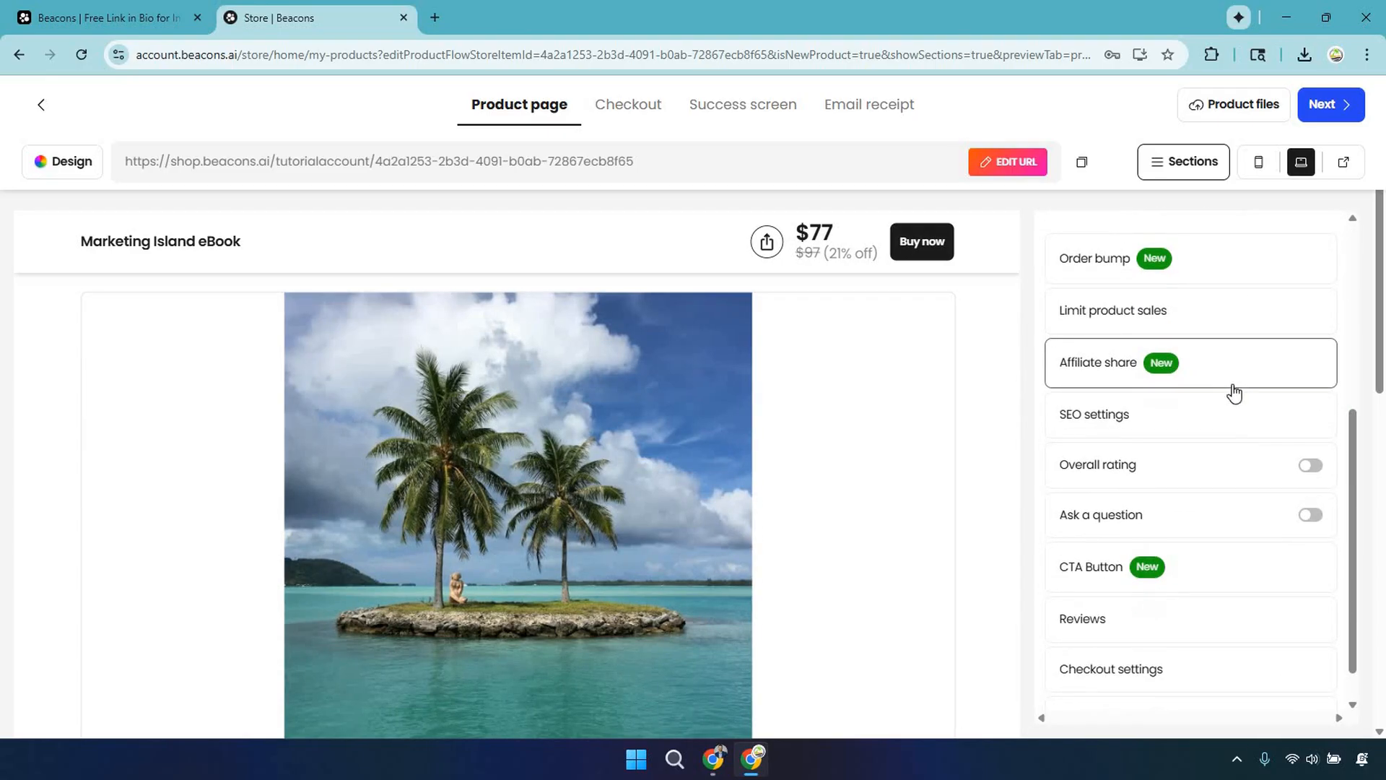
pyautogui.moveTo(1214, 523)
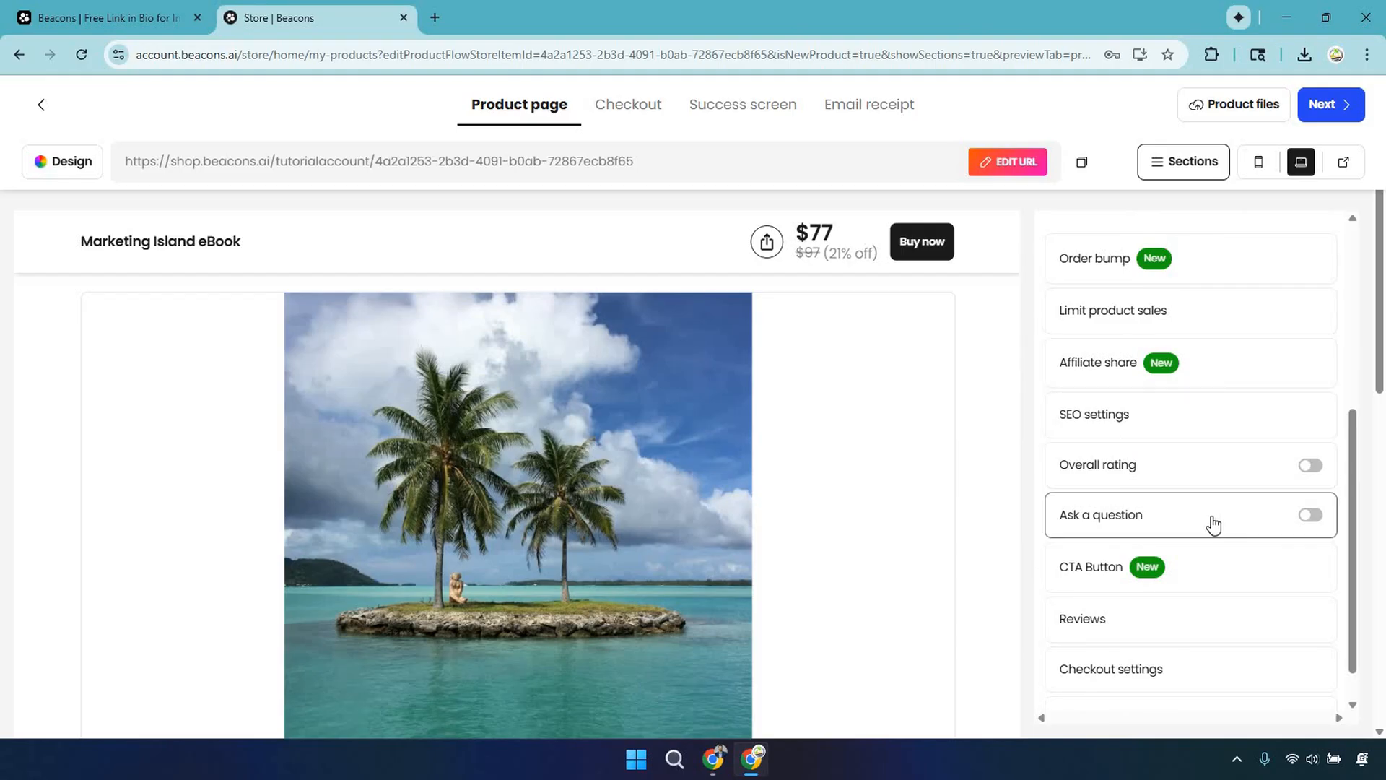
pyautogui.scroll(-3)
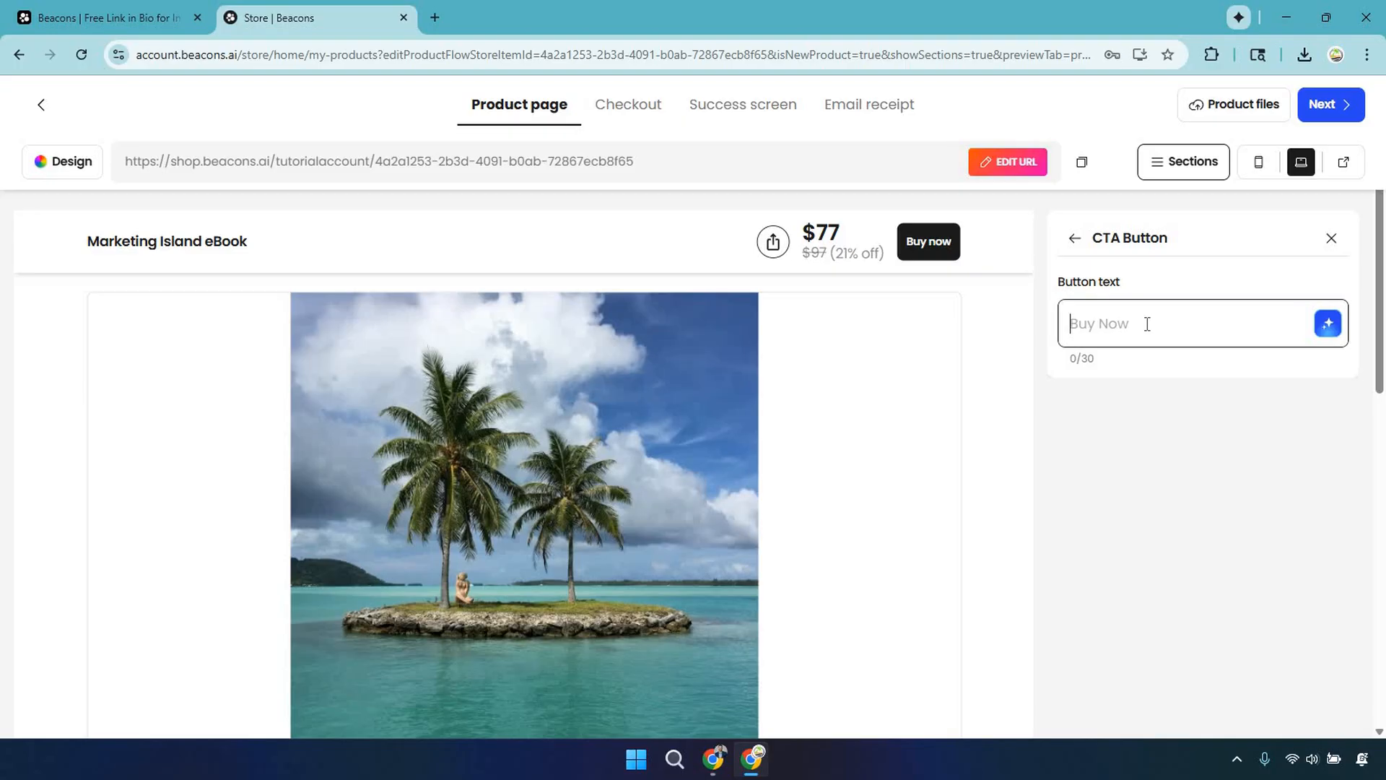
# - Set the CTA button text to 'Click Here To Buy Now' and return to Sections
pyautogui.write('Click Here To Buy No')
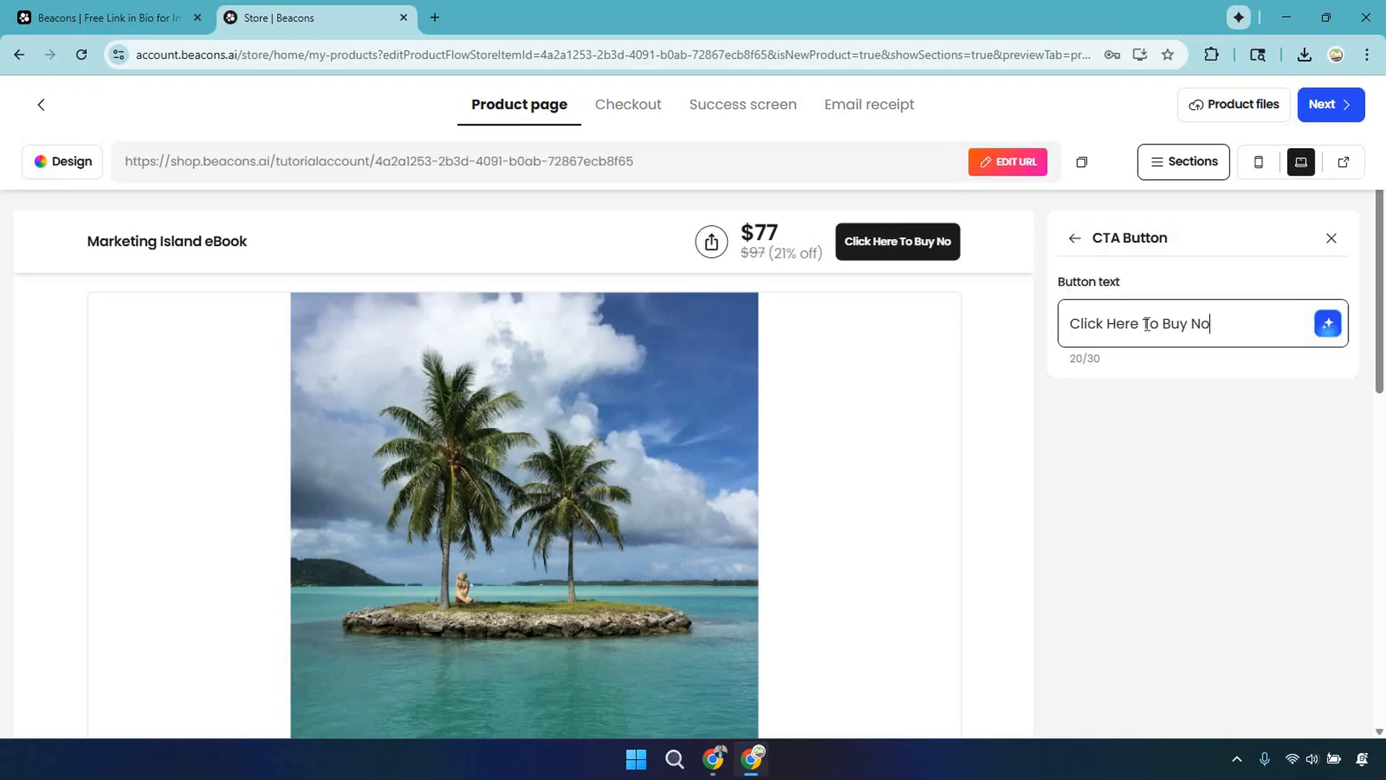
pyautogui.write('w')
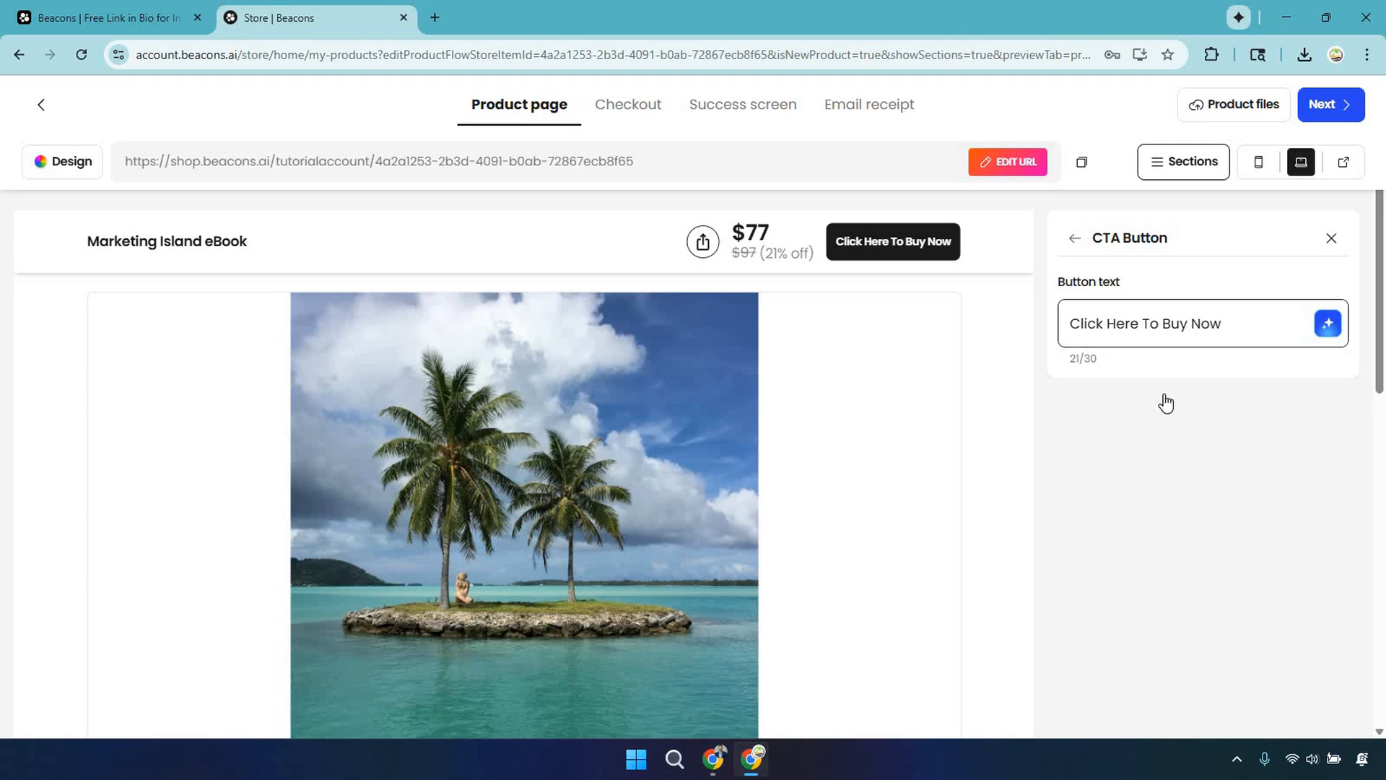
pyautogui.click(1072, 239)
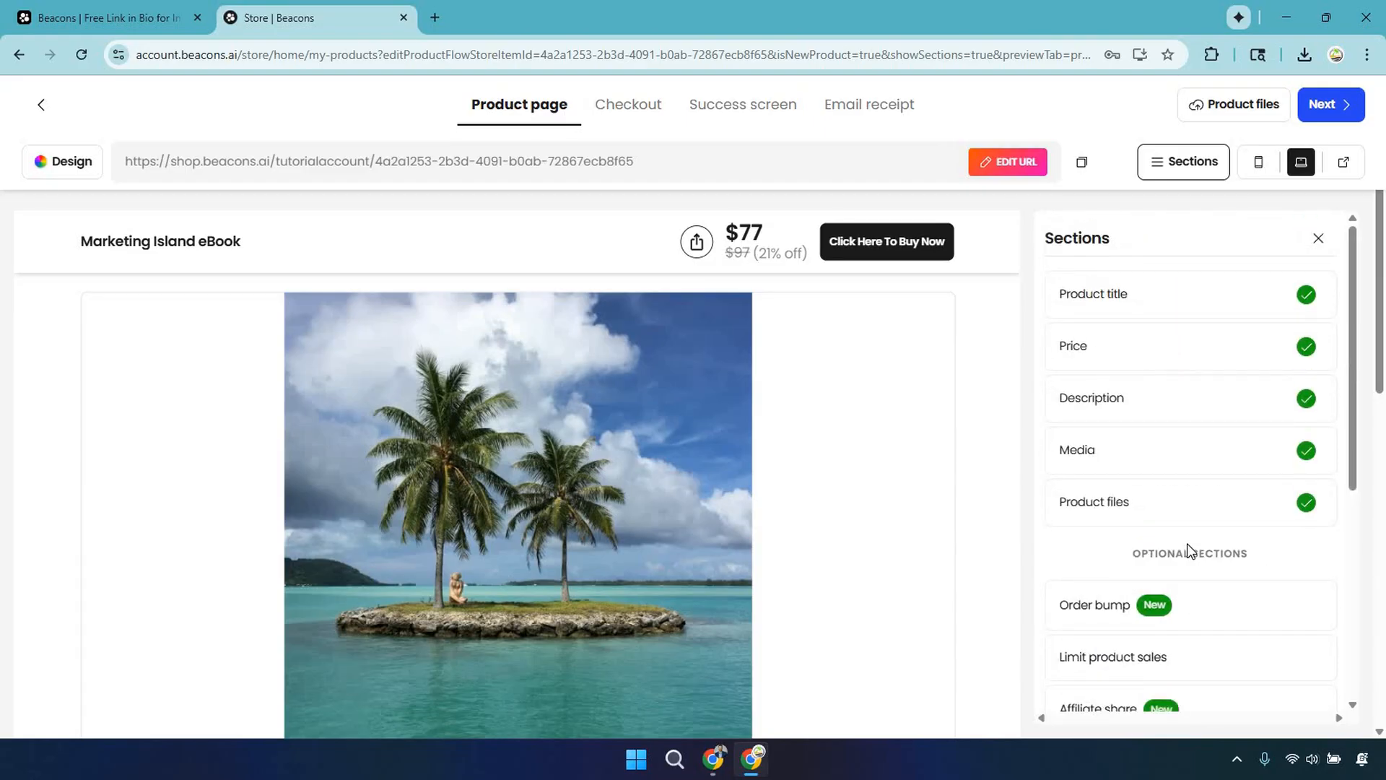
pyautogui.scroll(-3)
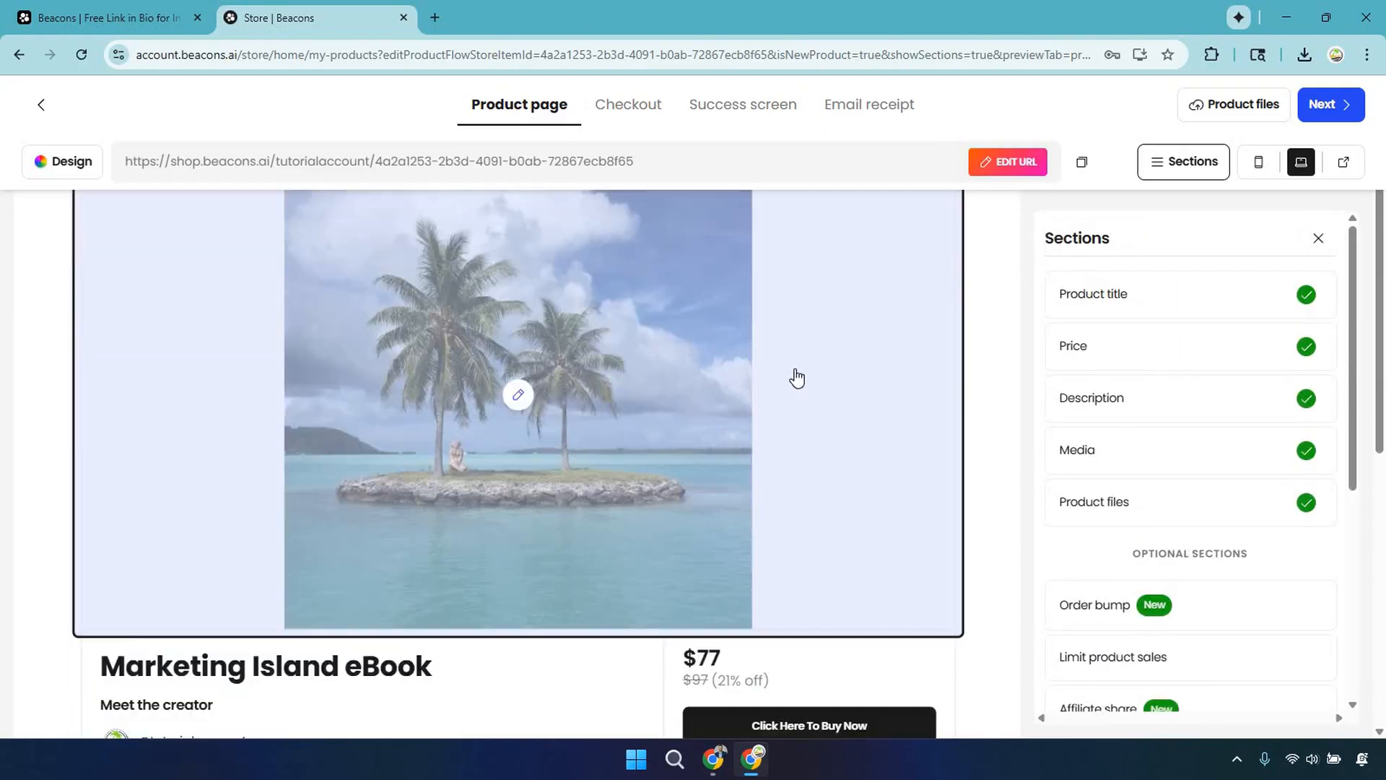
pyautogui.scroll(-3)
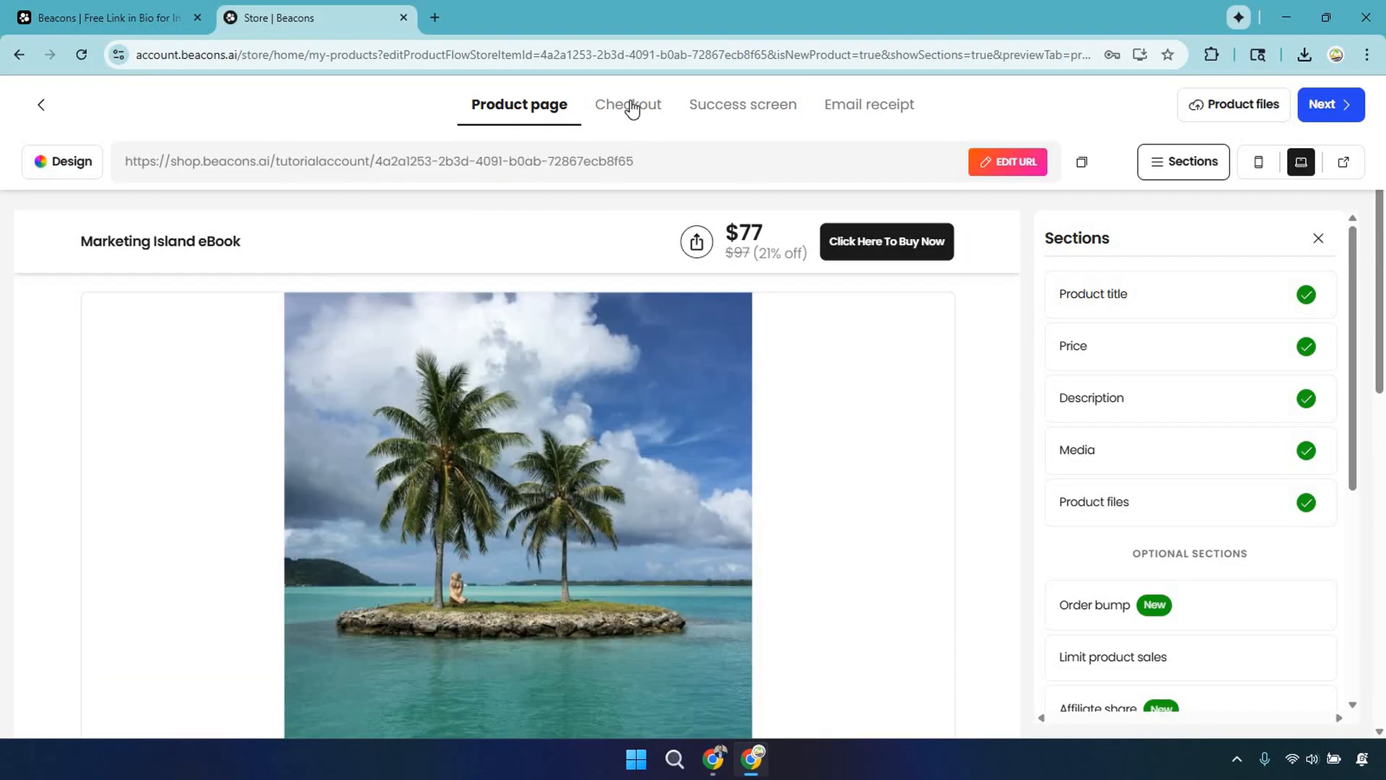
pyautogui.click(627, 104)
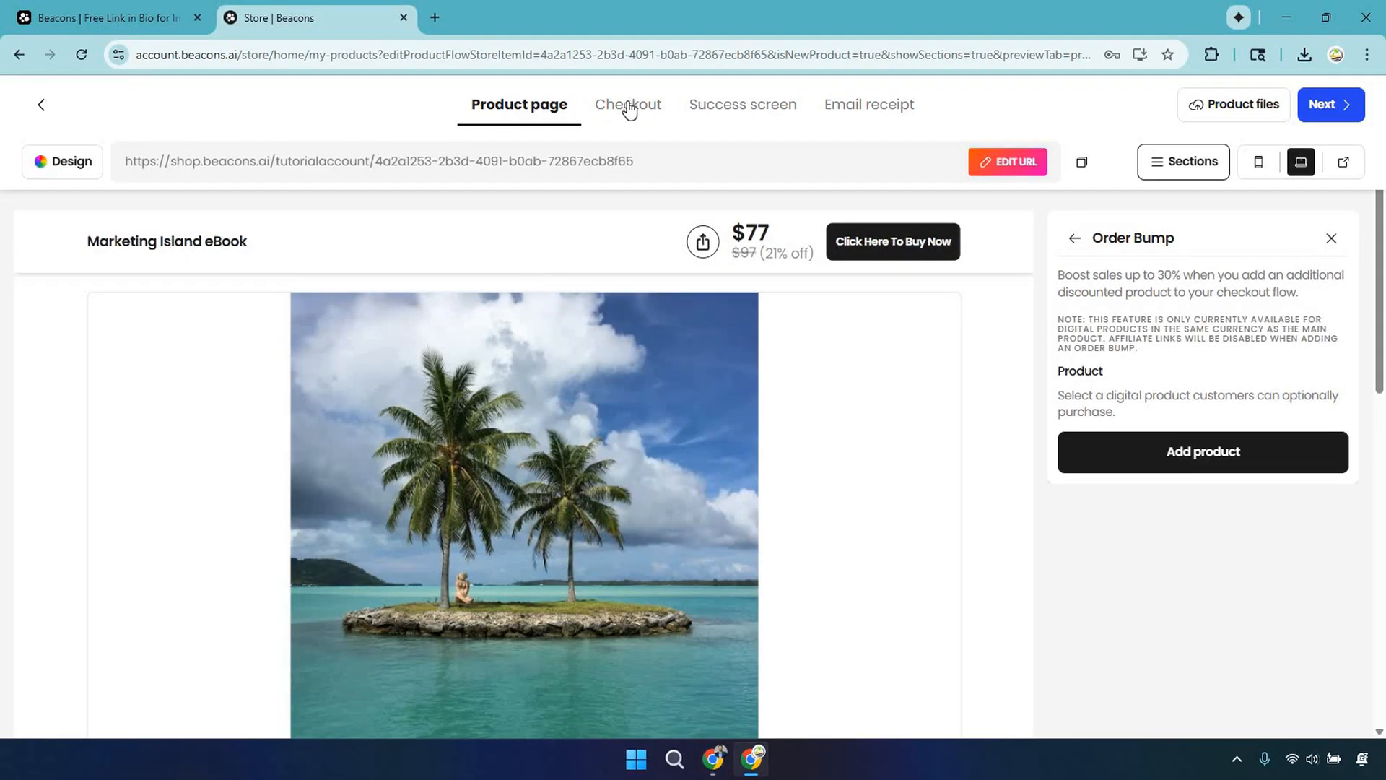
pyautogui.click(626, 104)
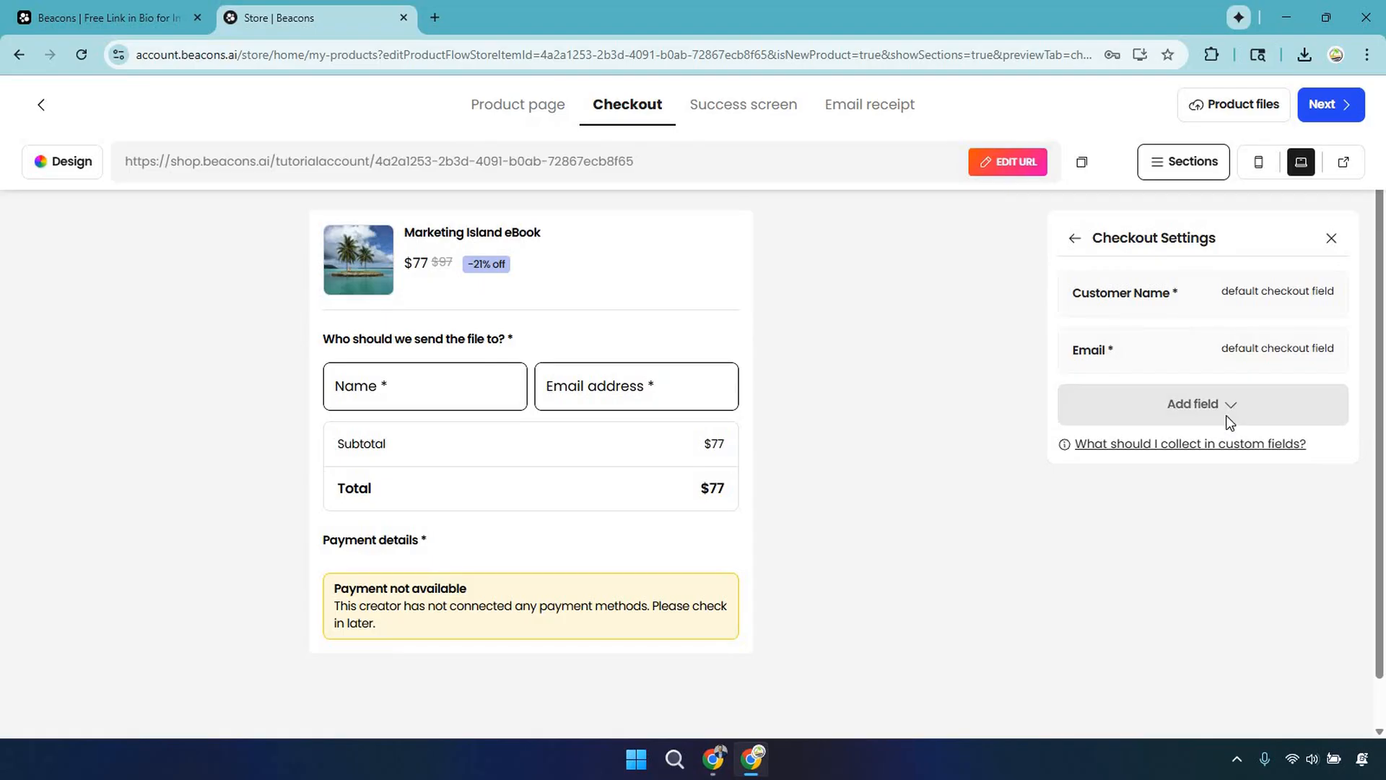
pyautogui.click(1200, 404)
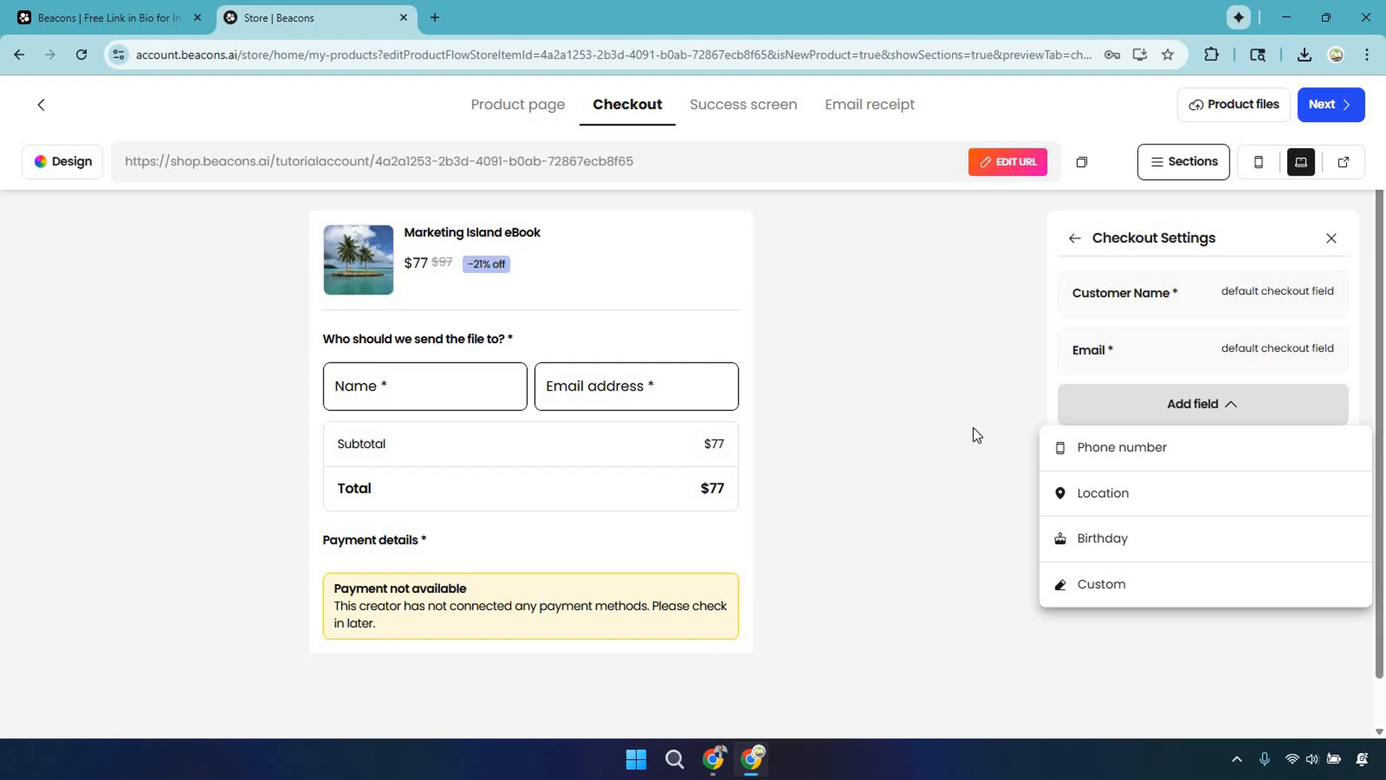
pyautogui.click(1200, 403)
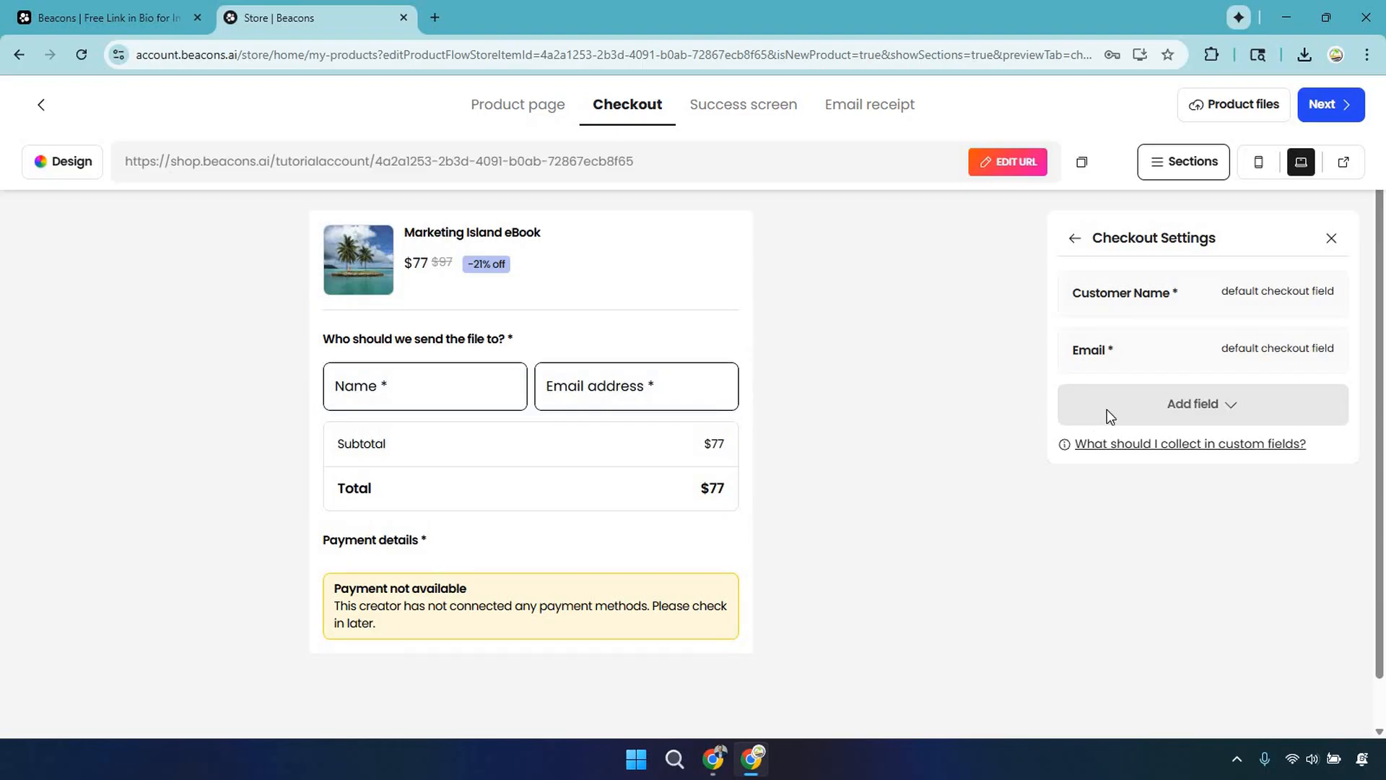
pyautogui.click(1200, 404)
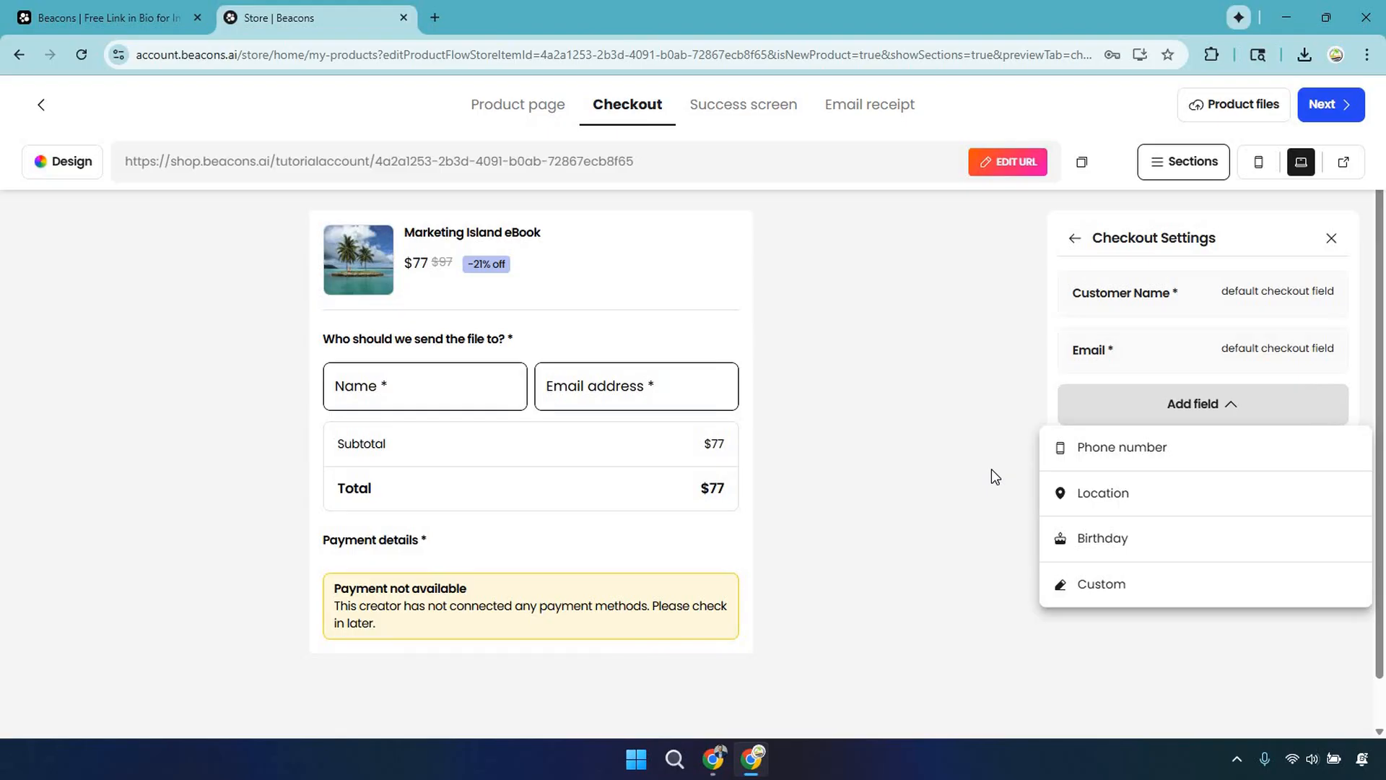
pyautogui.moveTo(1083, 452)
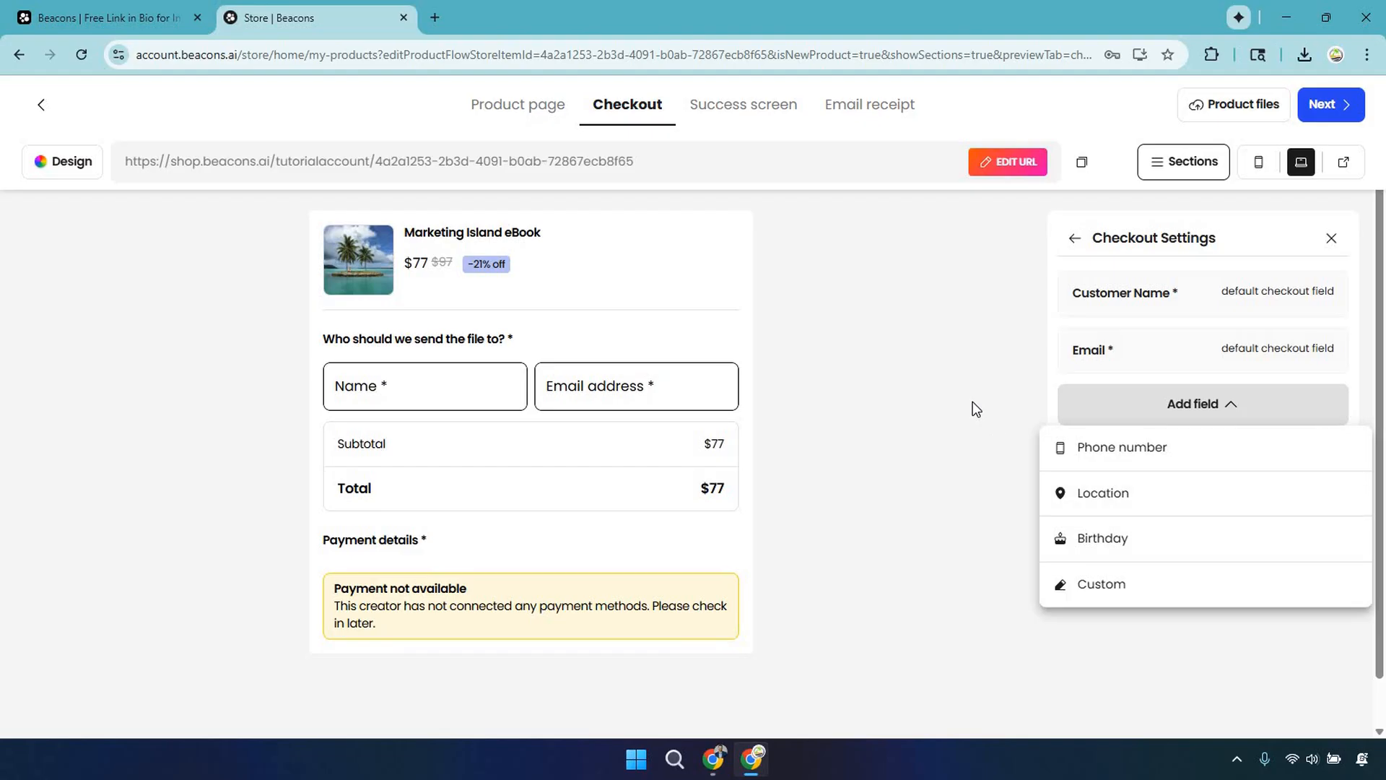
pyautogui.click(1200, 404)
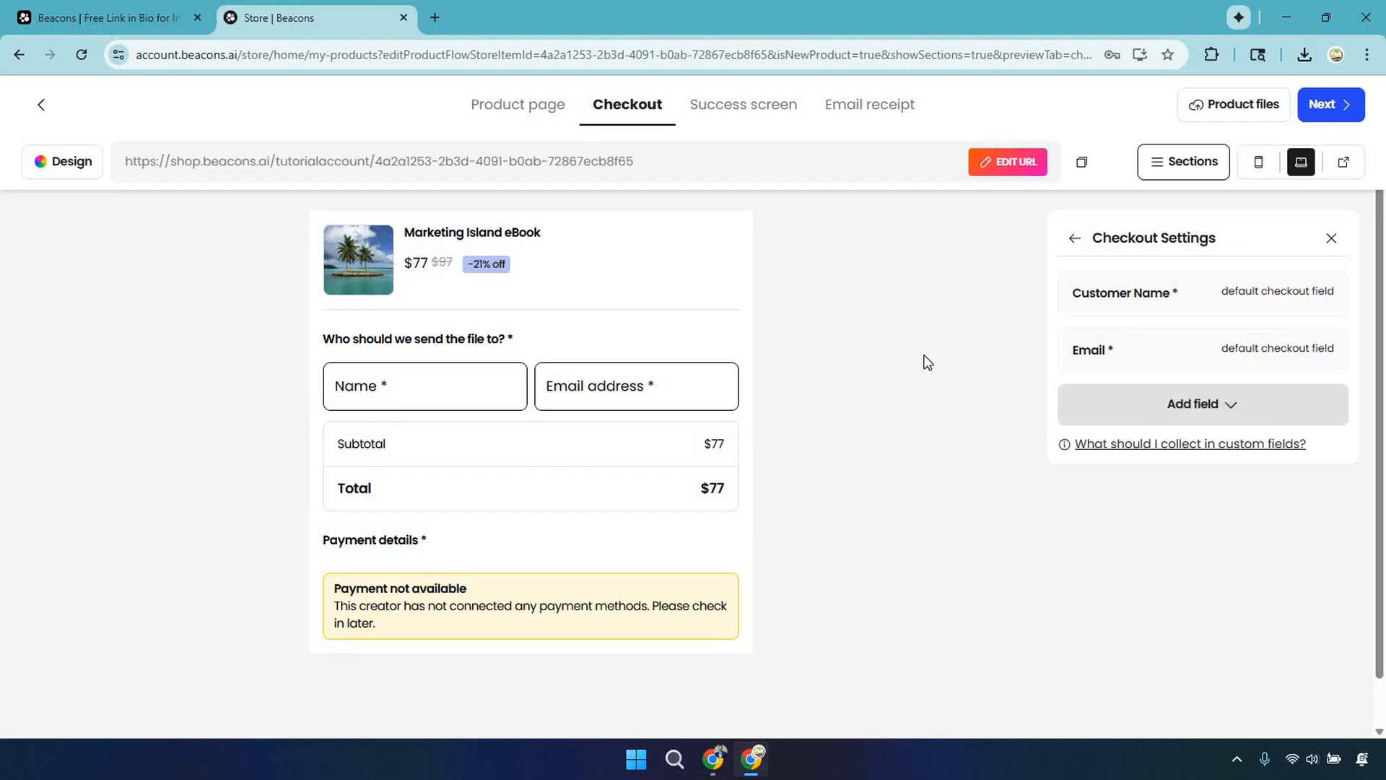
pyautogui.moveTo(940, 356)
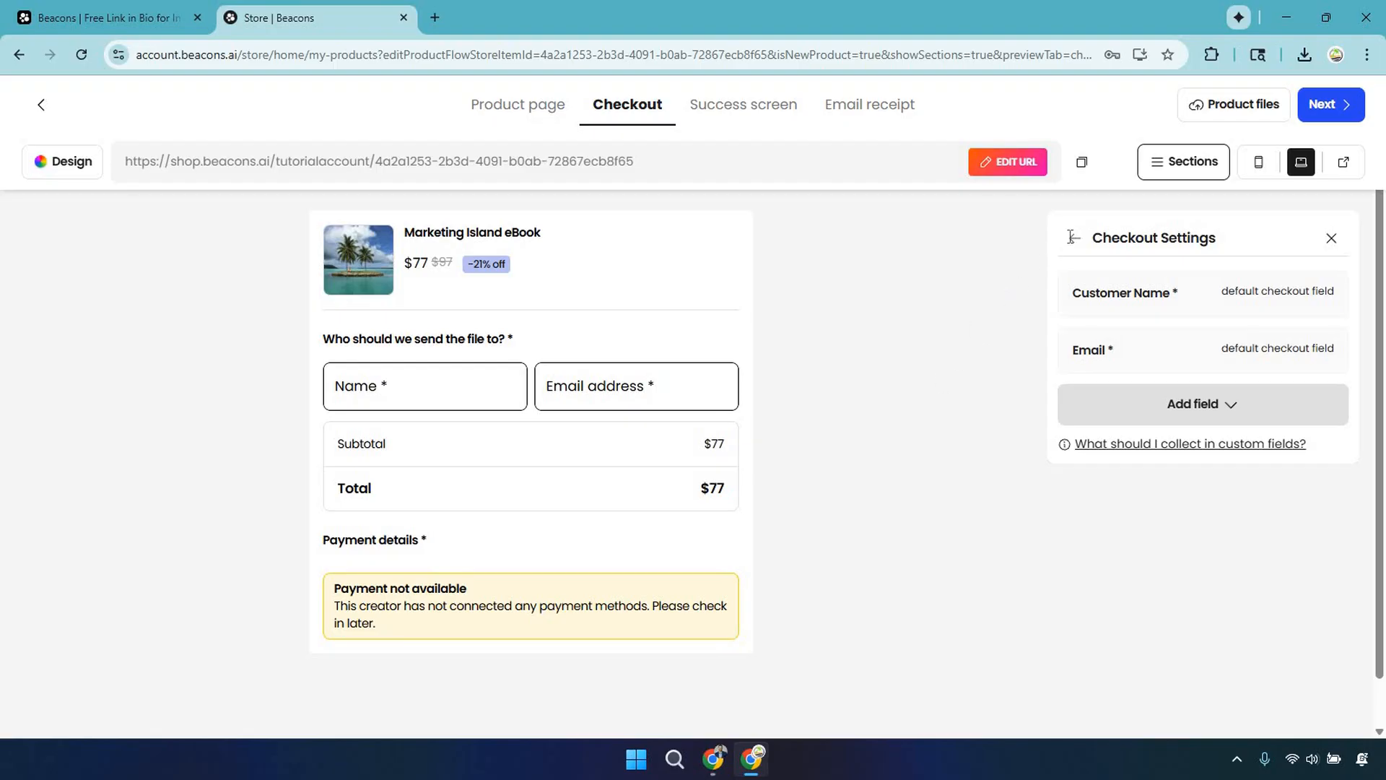
pyautogui.click(1182, 160)
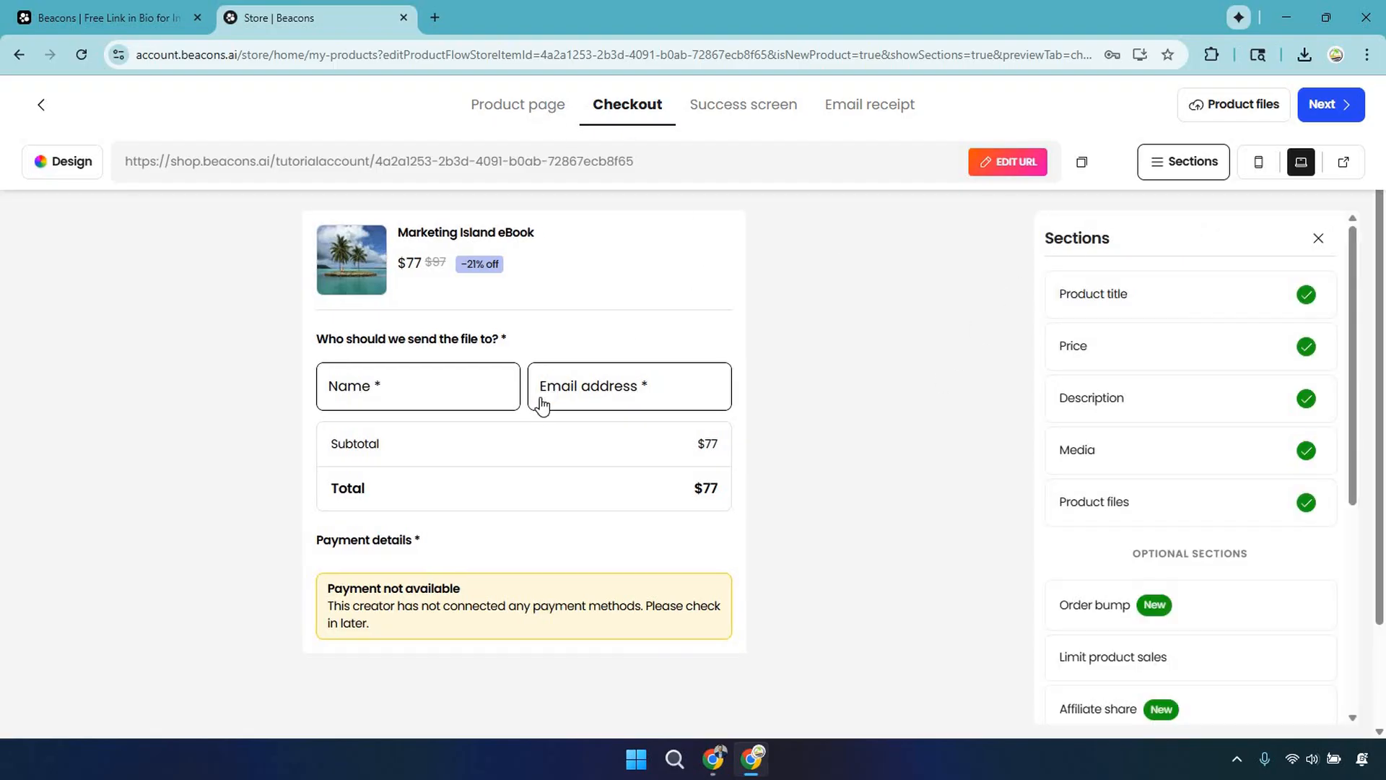
pyautogui.click(524, 464)
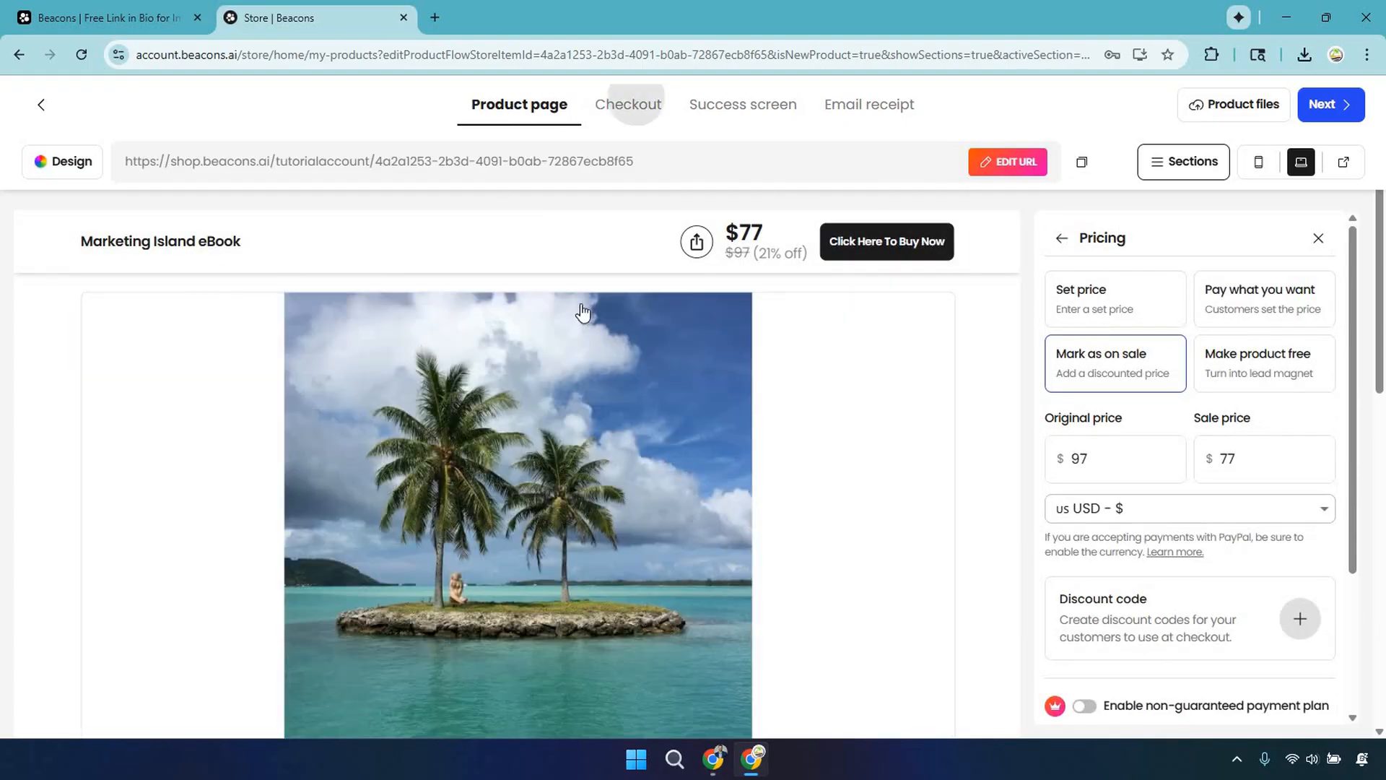
pyautogui.click(626, 104)
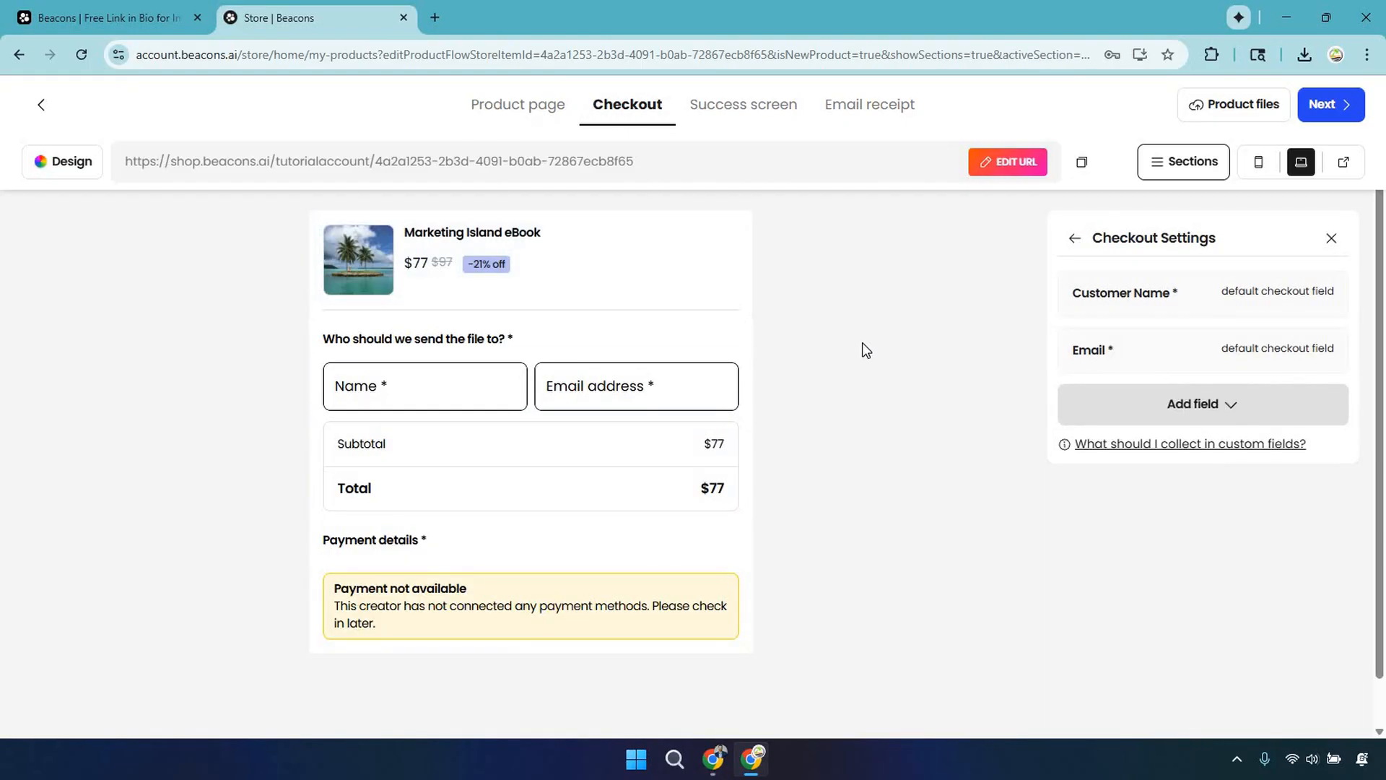
pyautogui.moveTo(1024, 453)
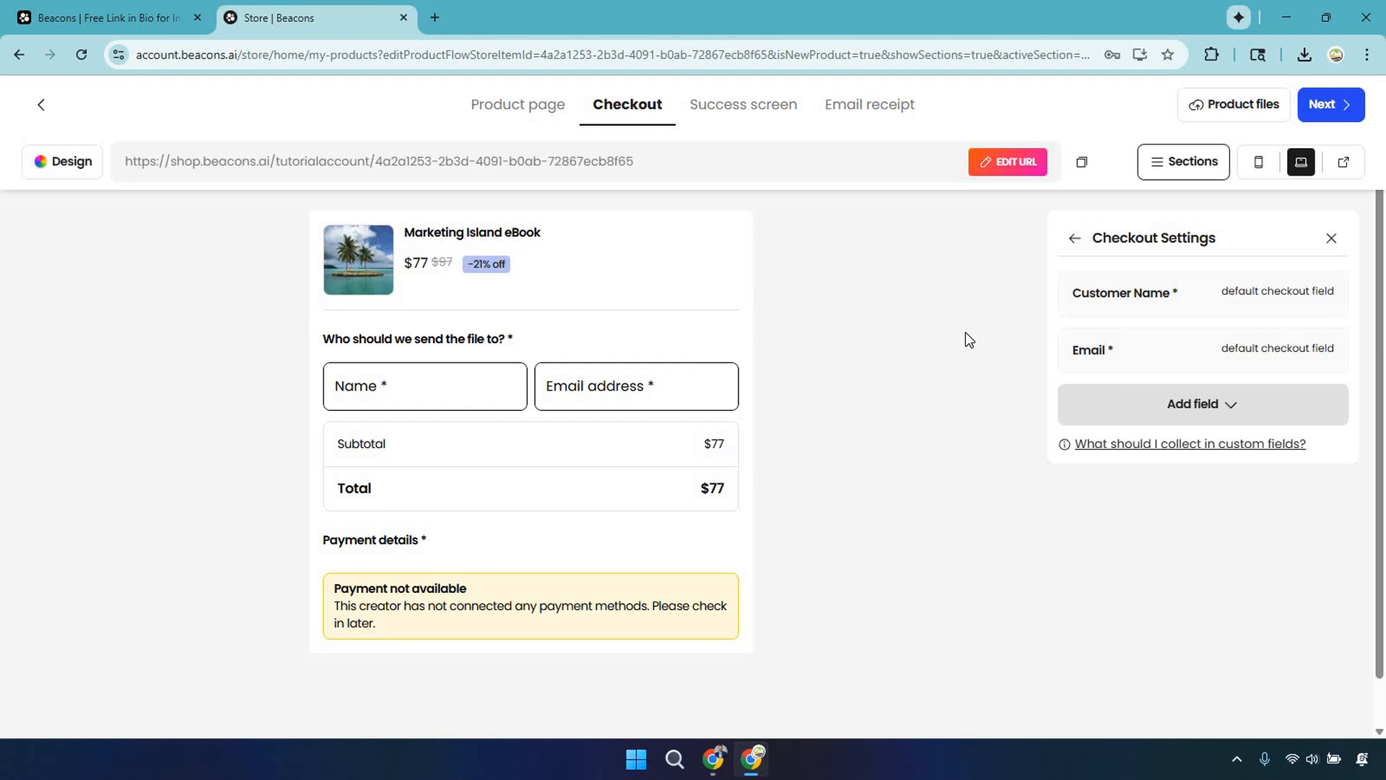
pyautogui.moveTo(760, 105)
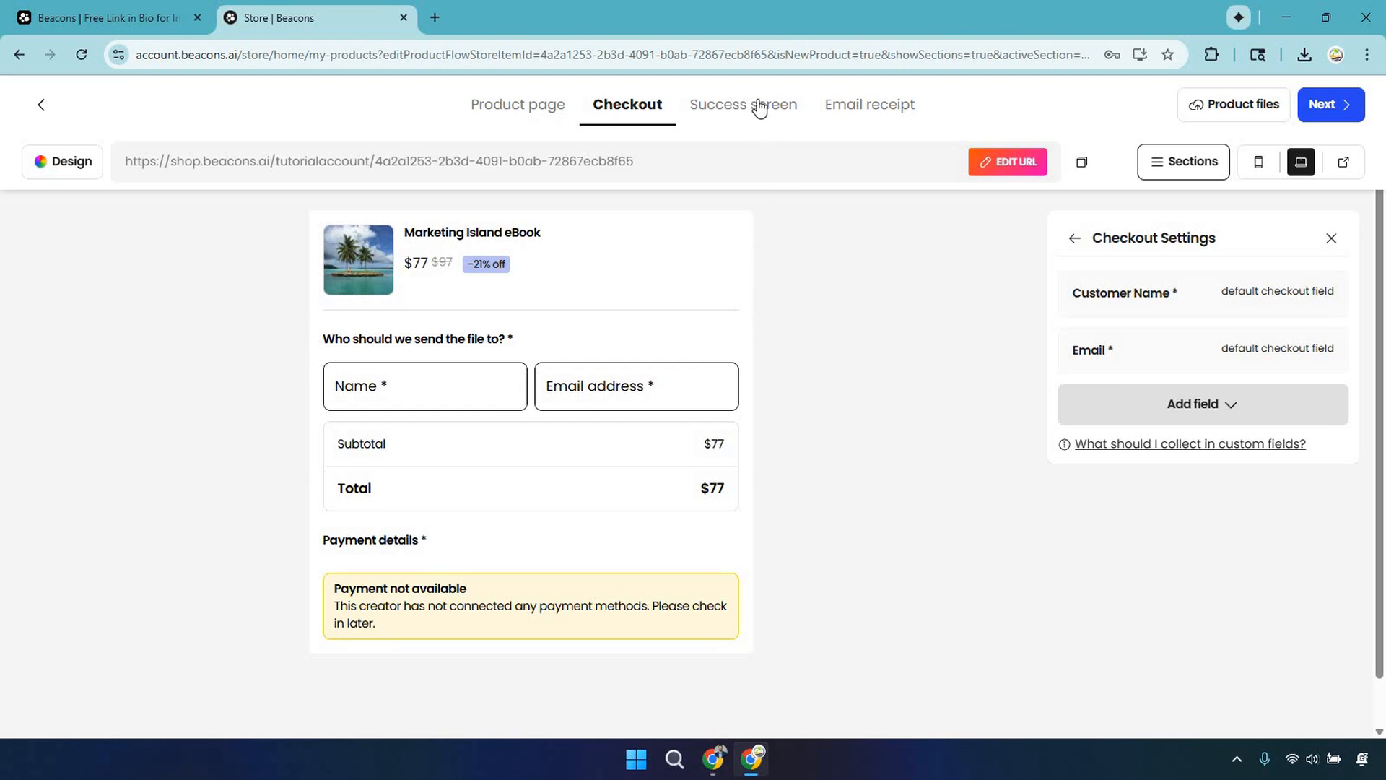
# - Append 'Be sure to check your inbox to get your eBook now' to the success screen thank-you message
pyautogui.click(742, 104)
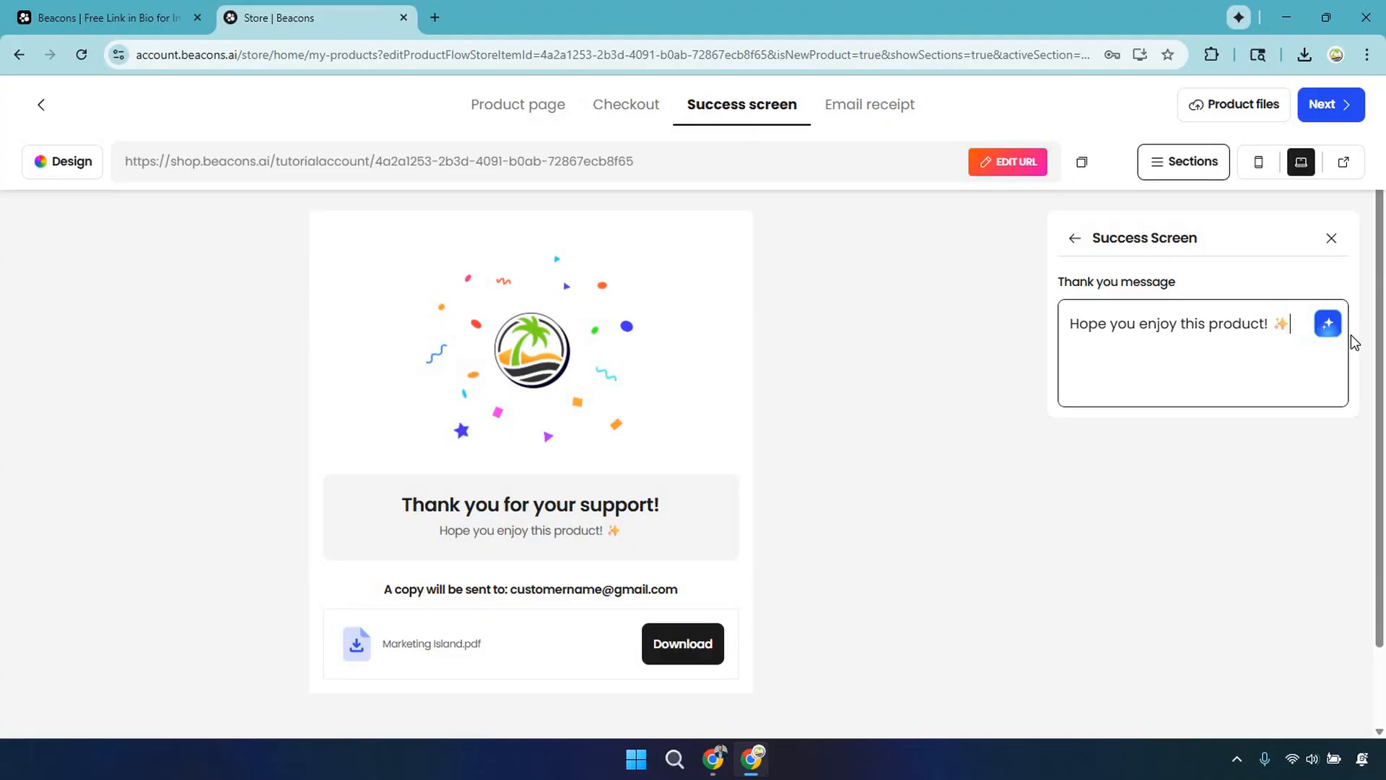
pyautogui.write('Be sure to check your inbox to get your e')
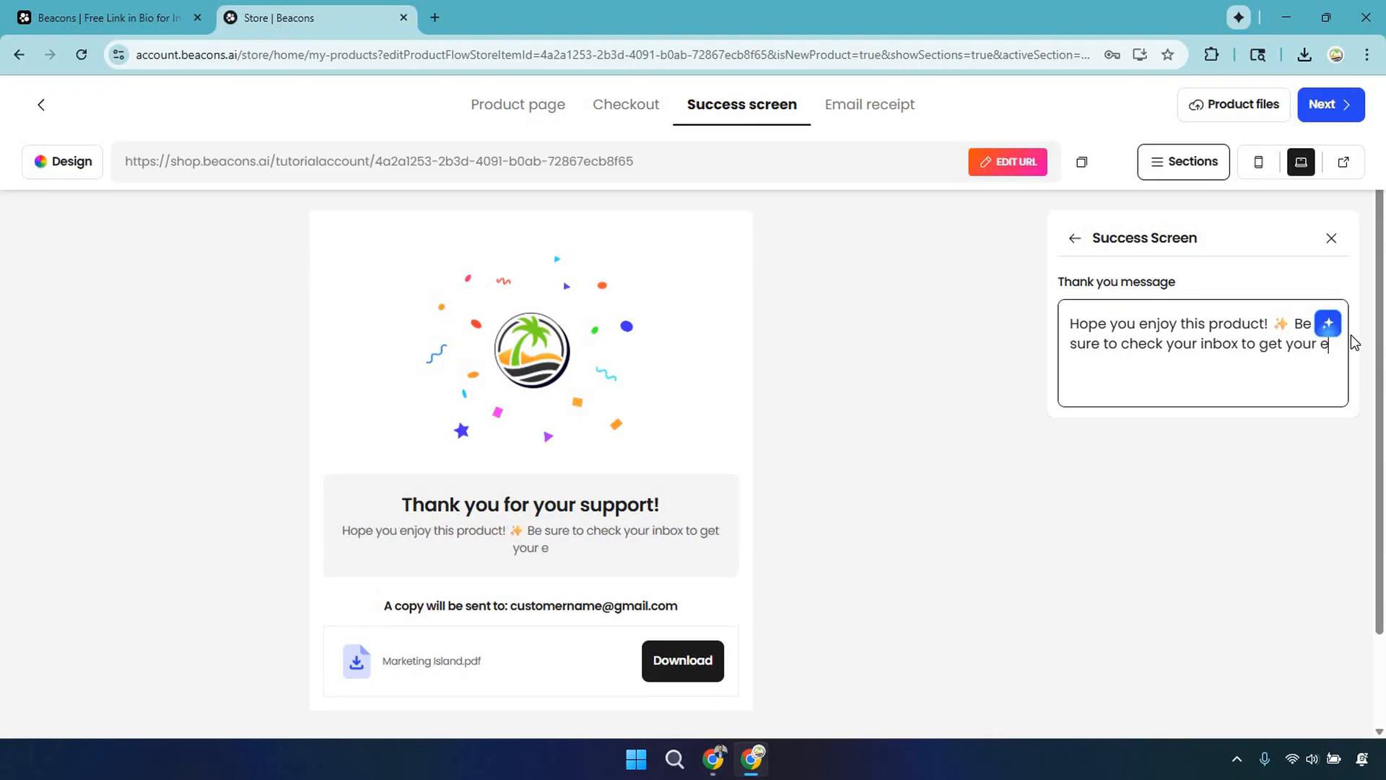
pyautogui.write('Book now')
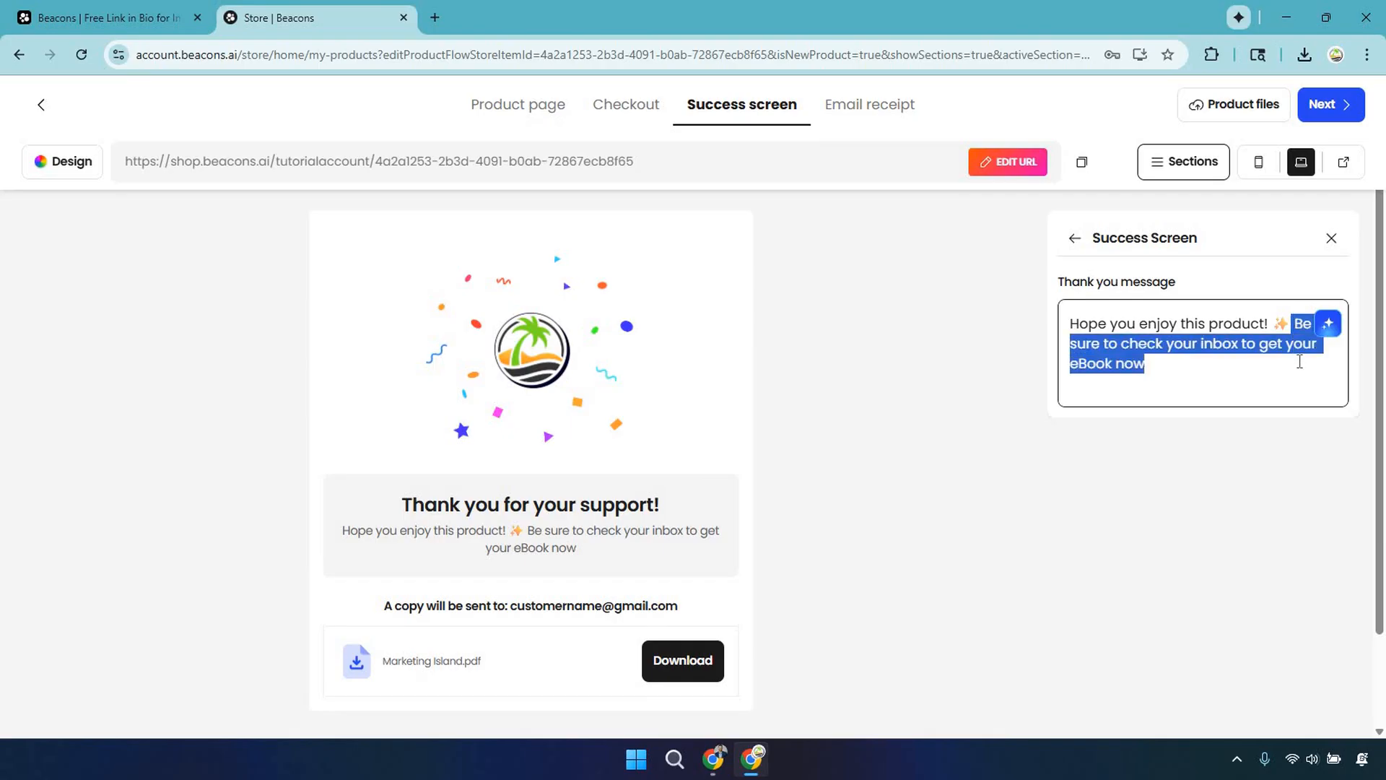
pyautogui.moveTo(1241, 498)
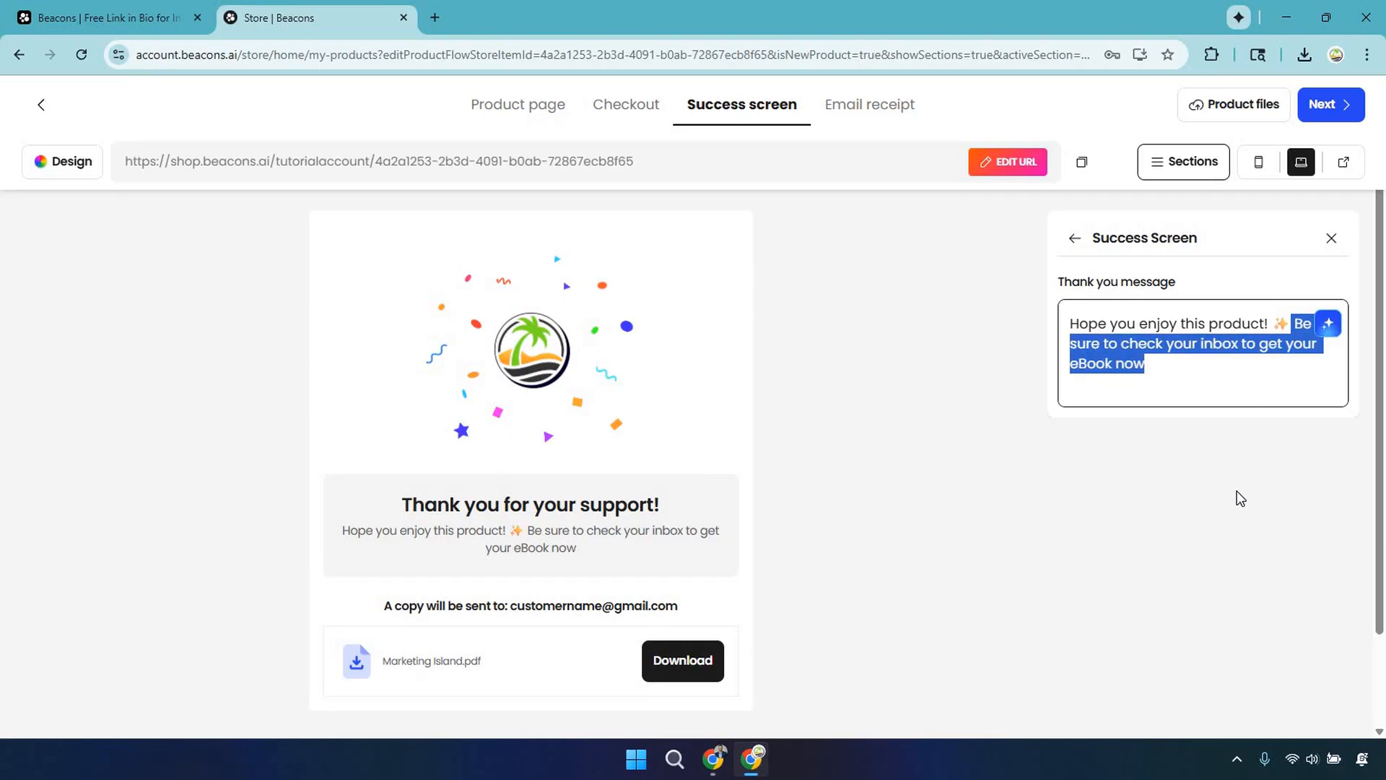
pyautogui.click(1007, 537)
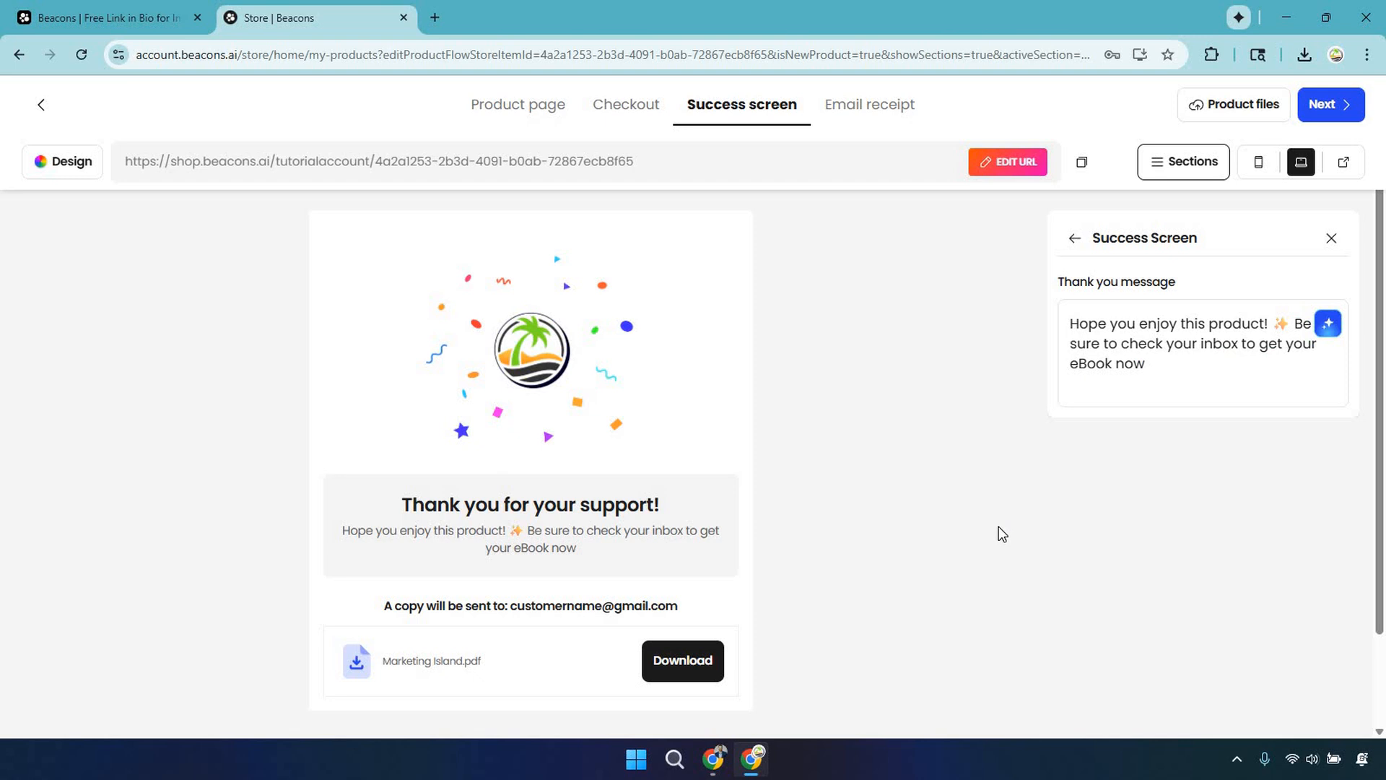
pyautogui.moveTo(997, 532)
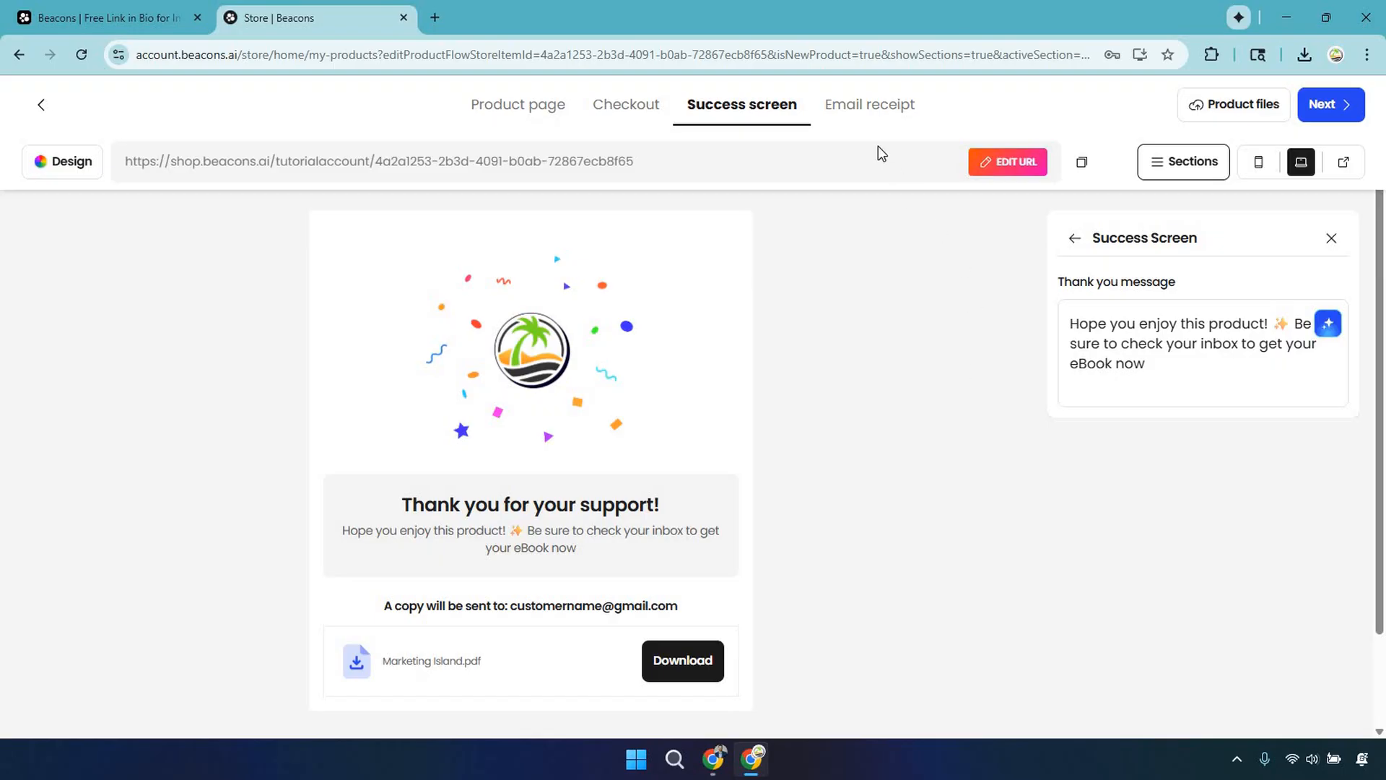
# - Review the email receipt's eBook download and order summary, then show the product page again
pyautogui.click(869, 104)
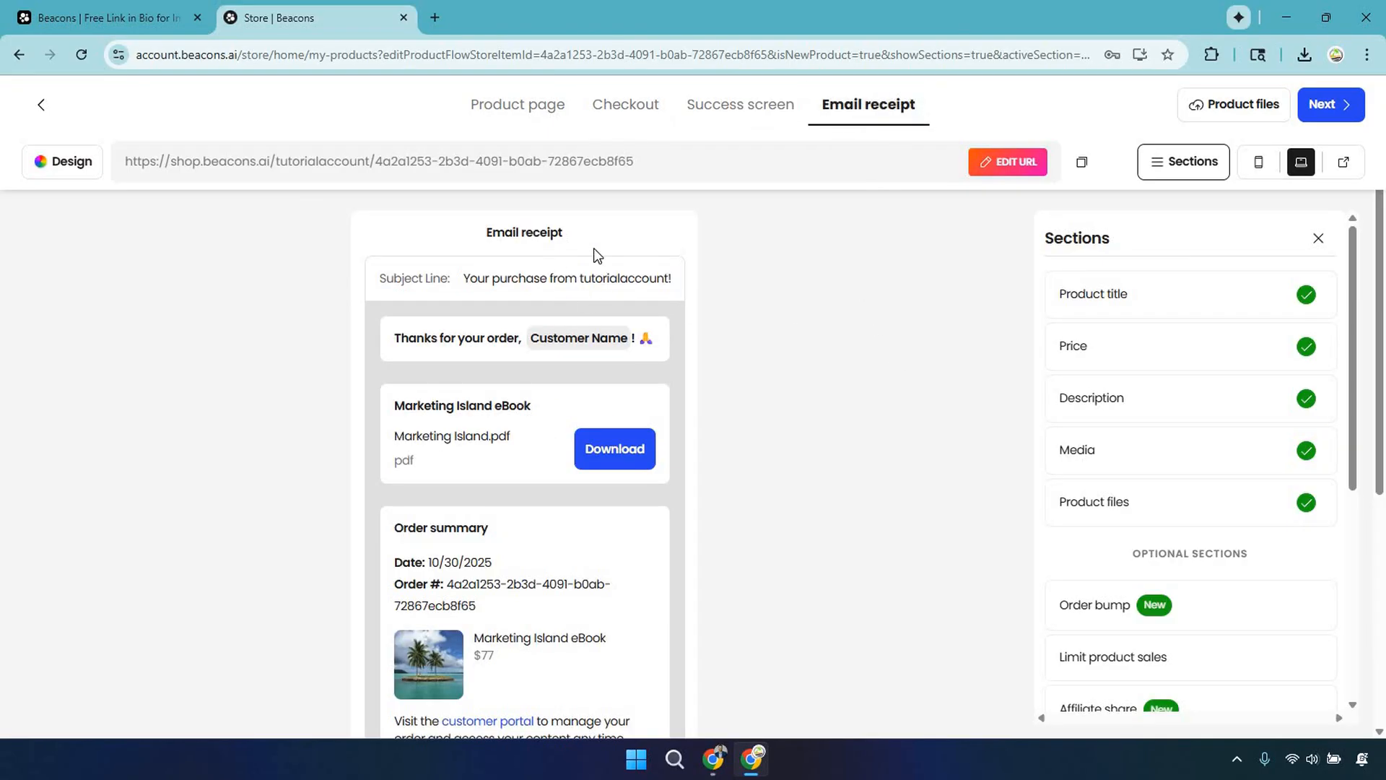
pyautogui.moveTo(789, 294)
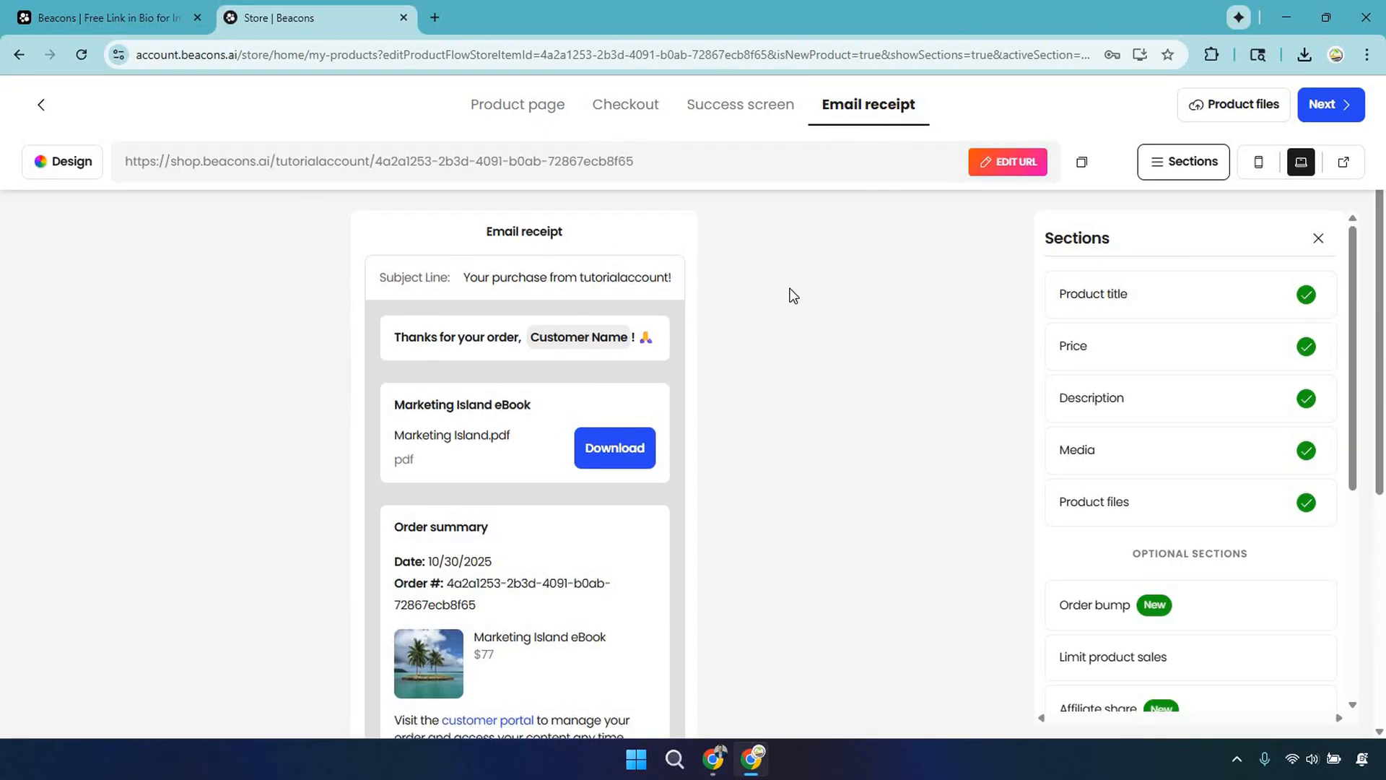
pyautogui.moveTo(718, 365)
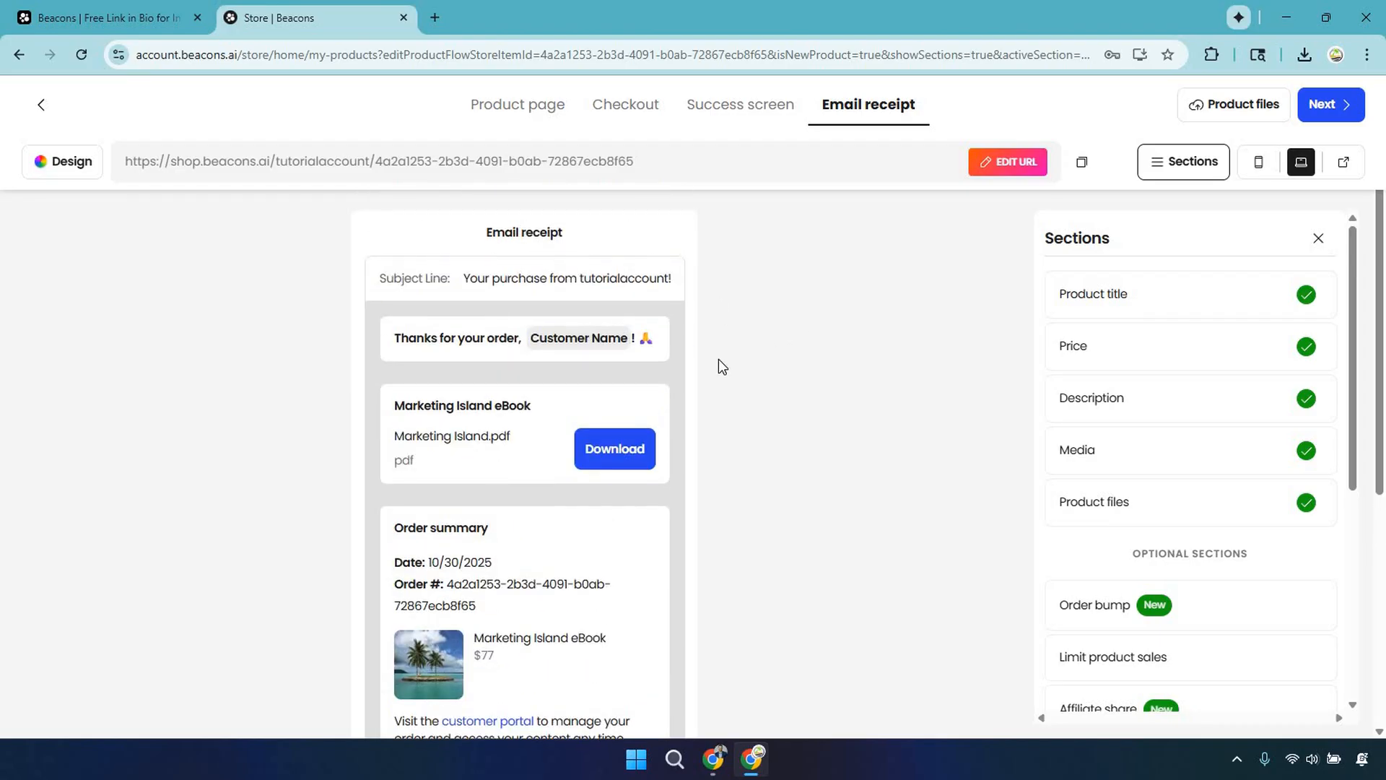
pyautogui.scroll(-3)
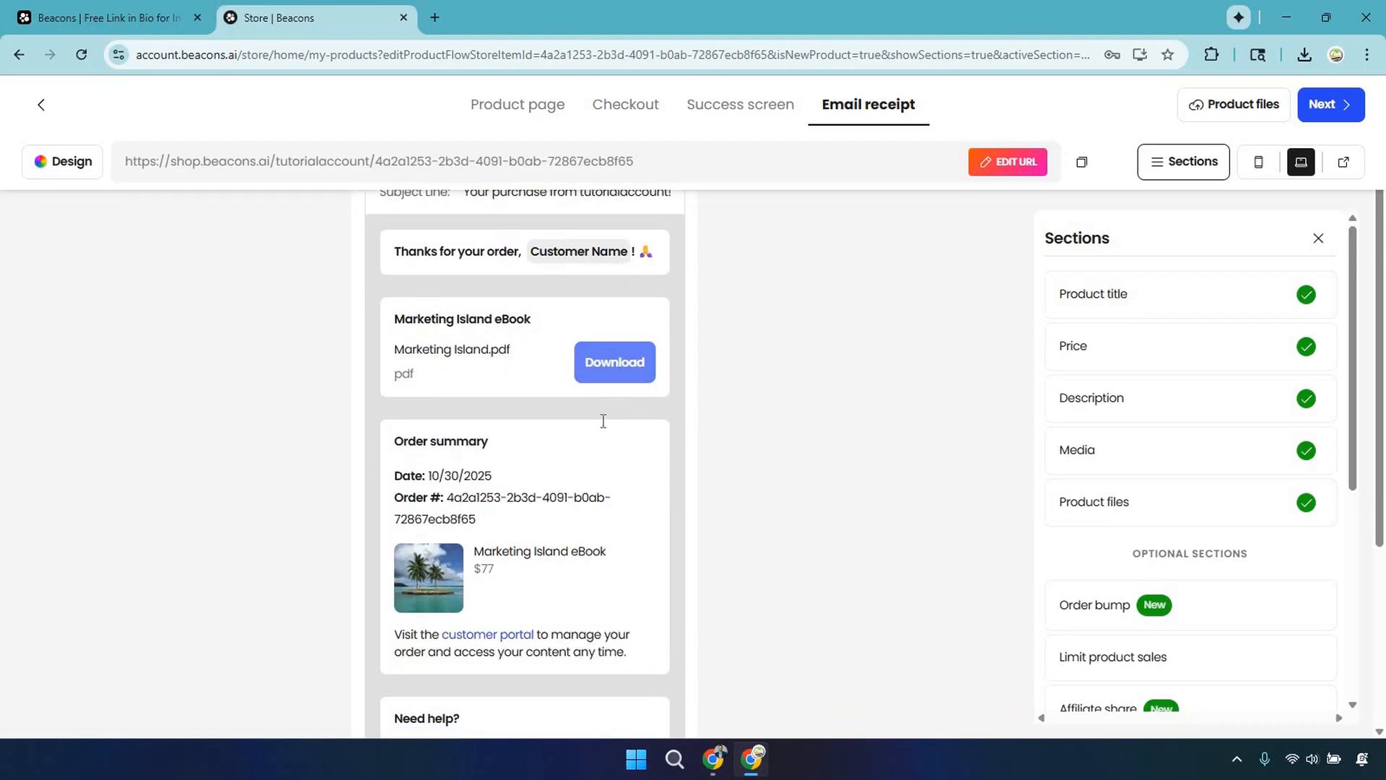
pyautogui.scroll(-3)
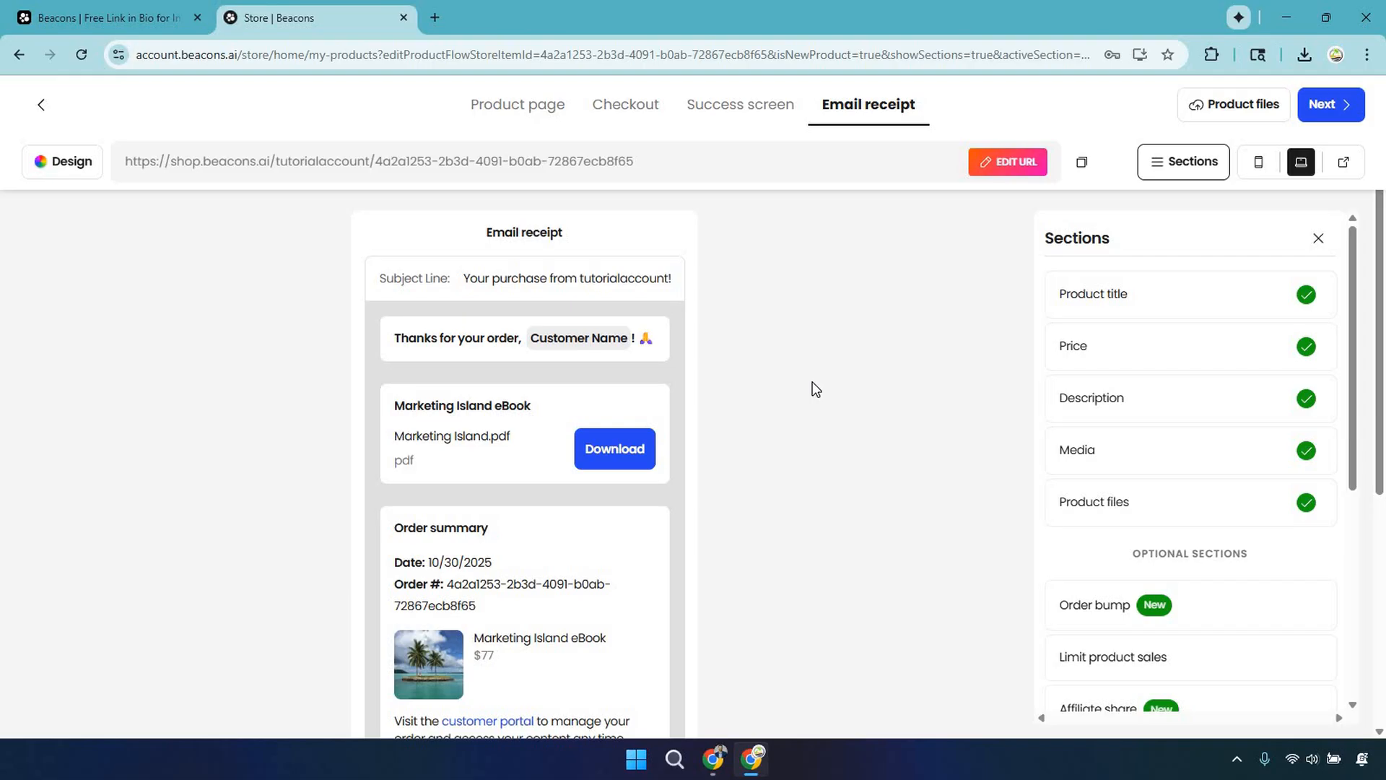
pyautogui.moveTo(816, 391)
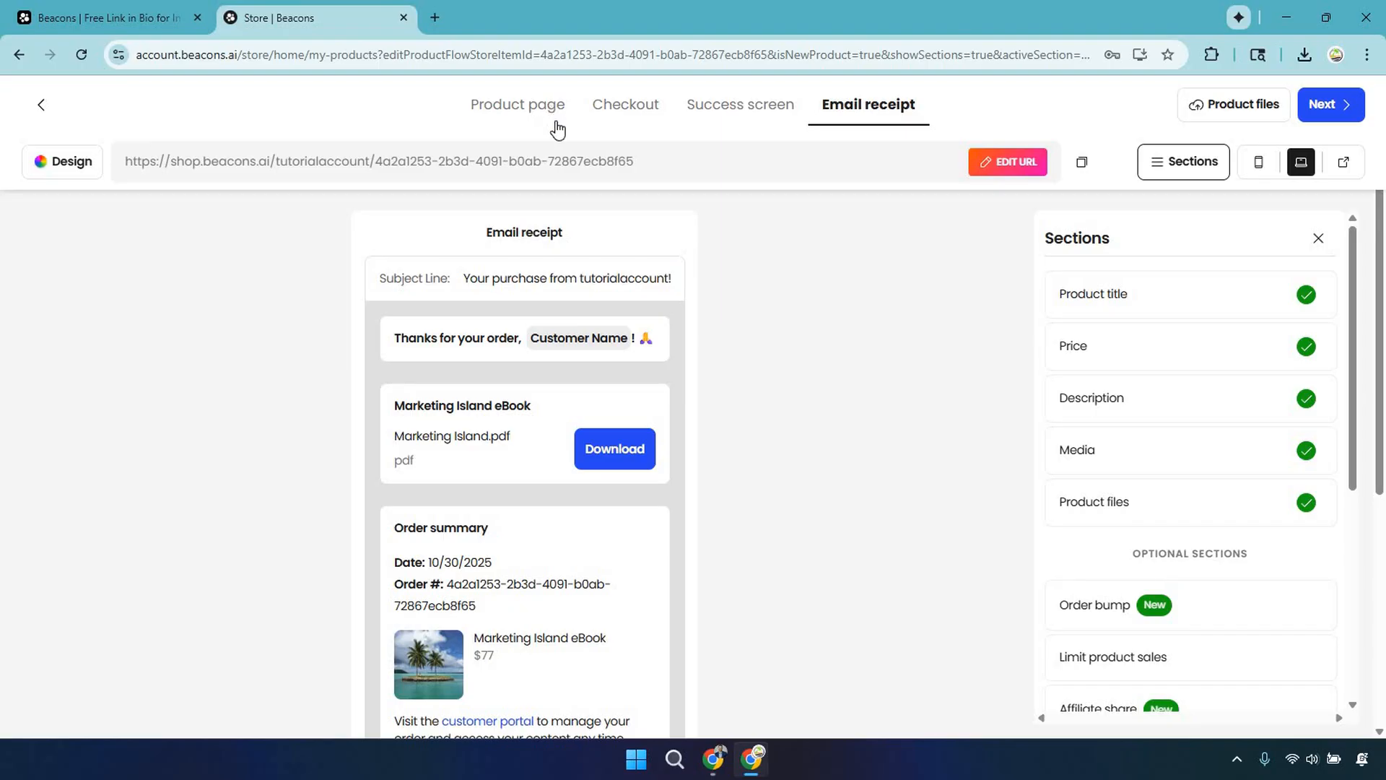
pyautogui.click(518, 103)
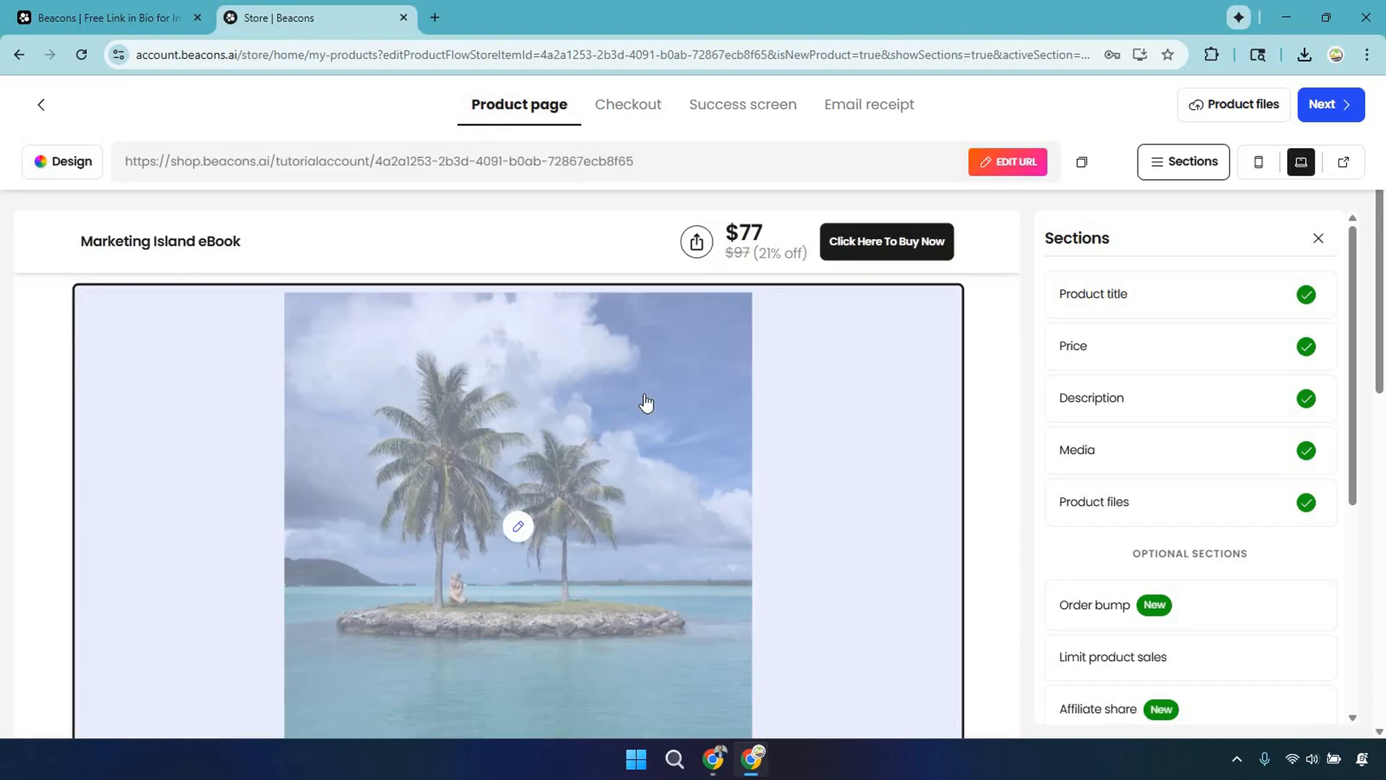
pyautogui.scroll(-3)
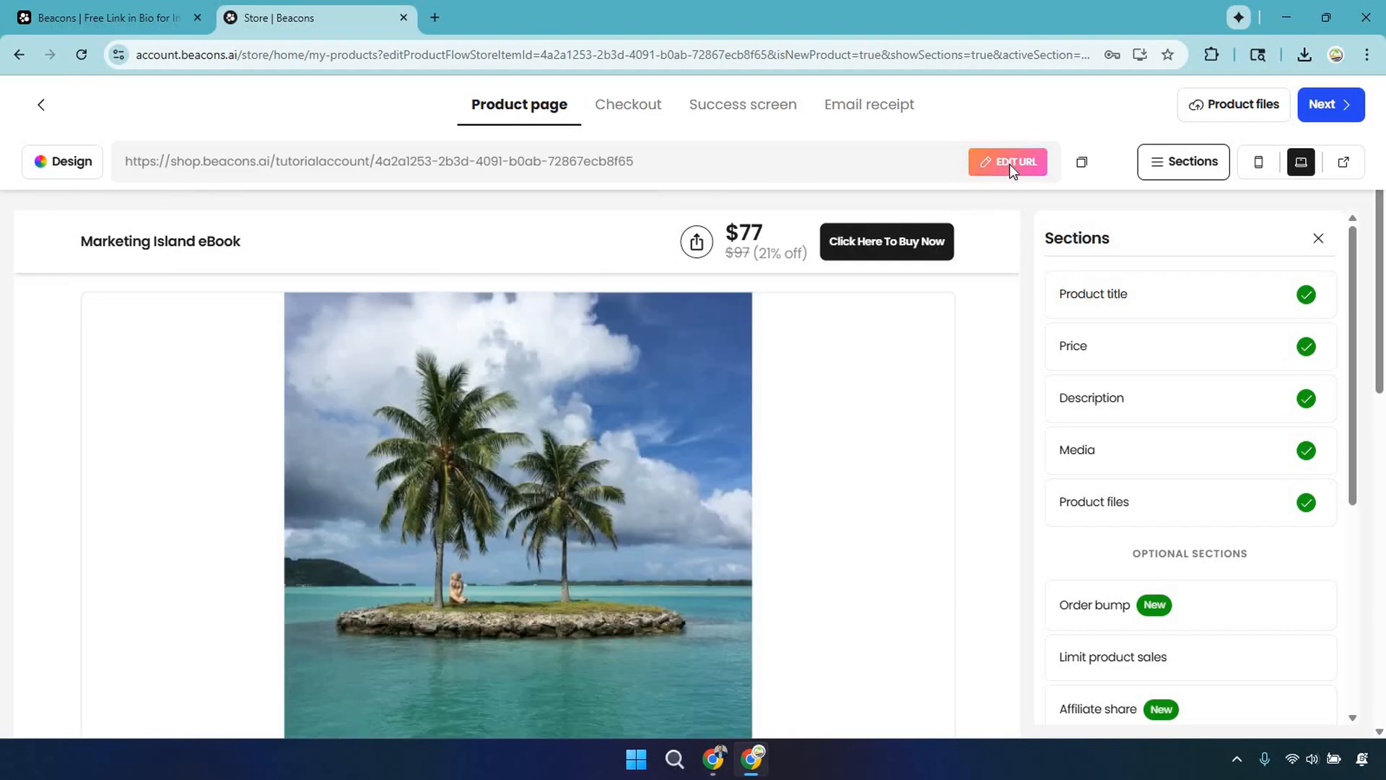
# - Try Edit URL, dismiss the Pro plan upgrade offer, and move on to List your product
pyautogui.click(1006, 160)
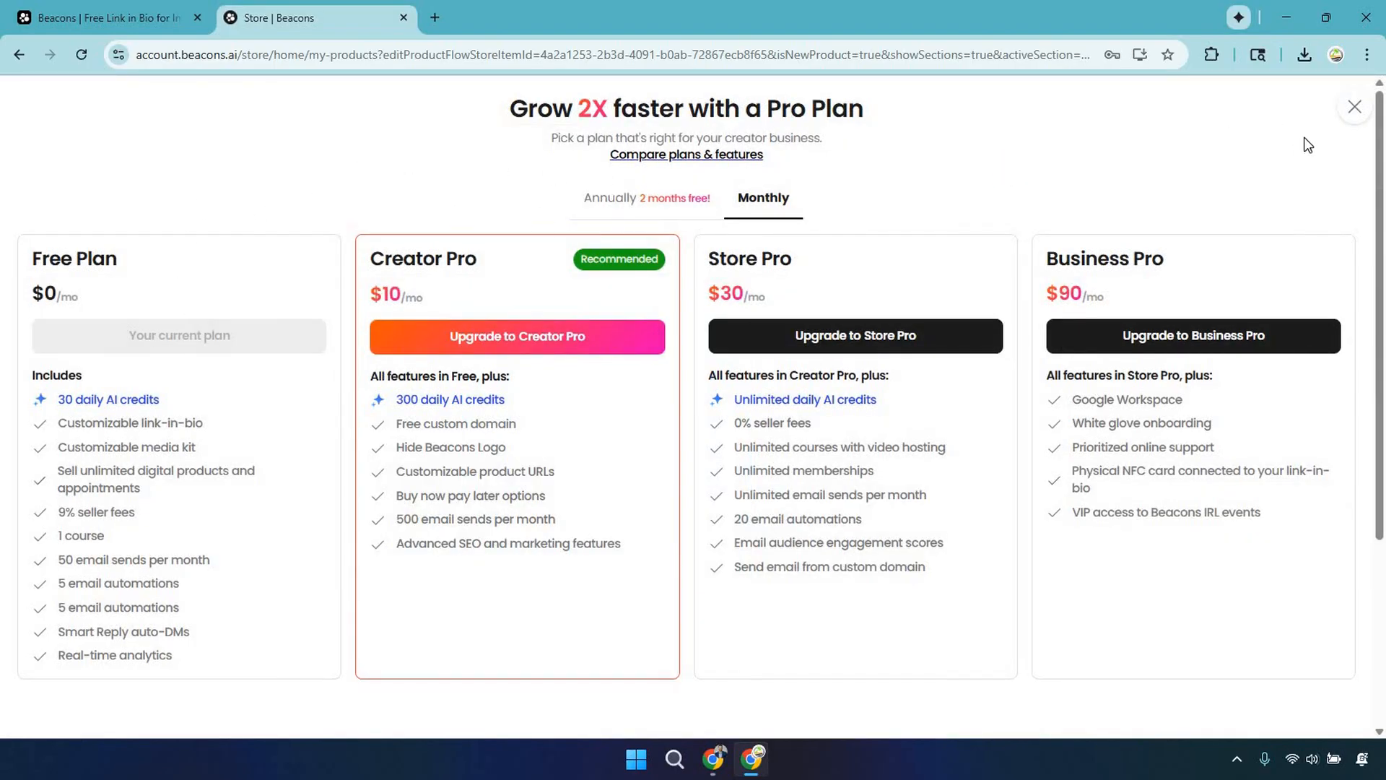
pyautogui.click(1353, 106)
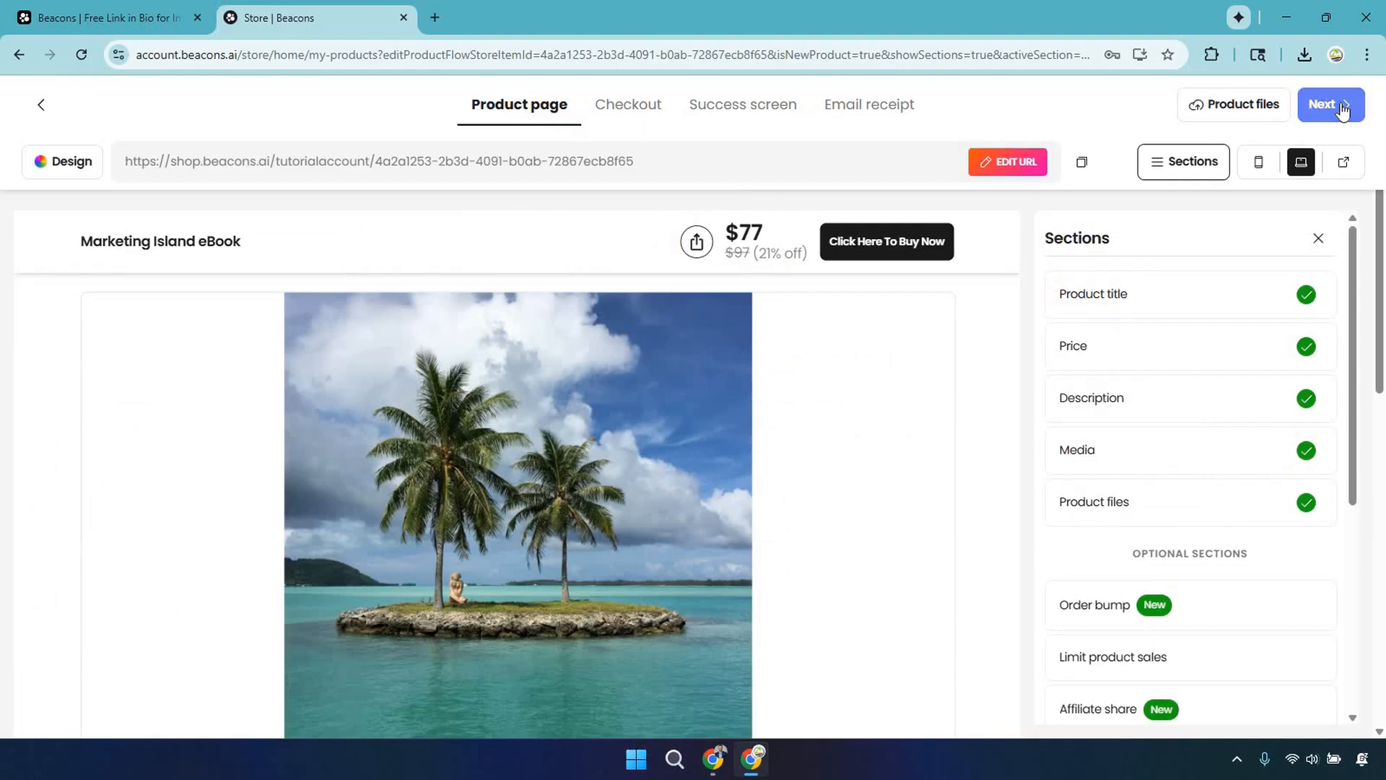
pyautogui.click(1330, 103)
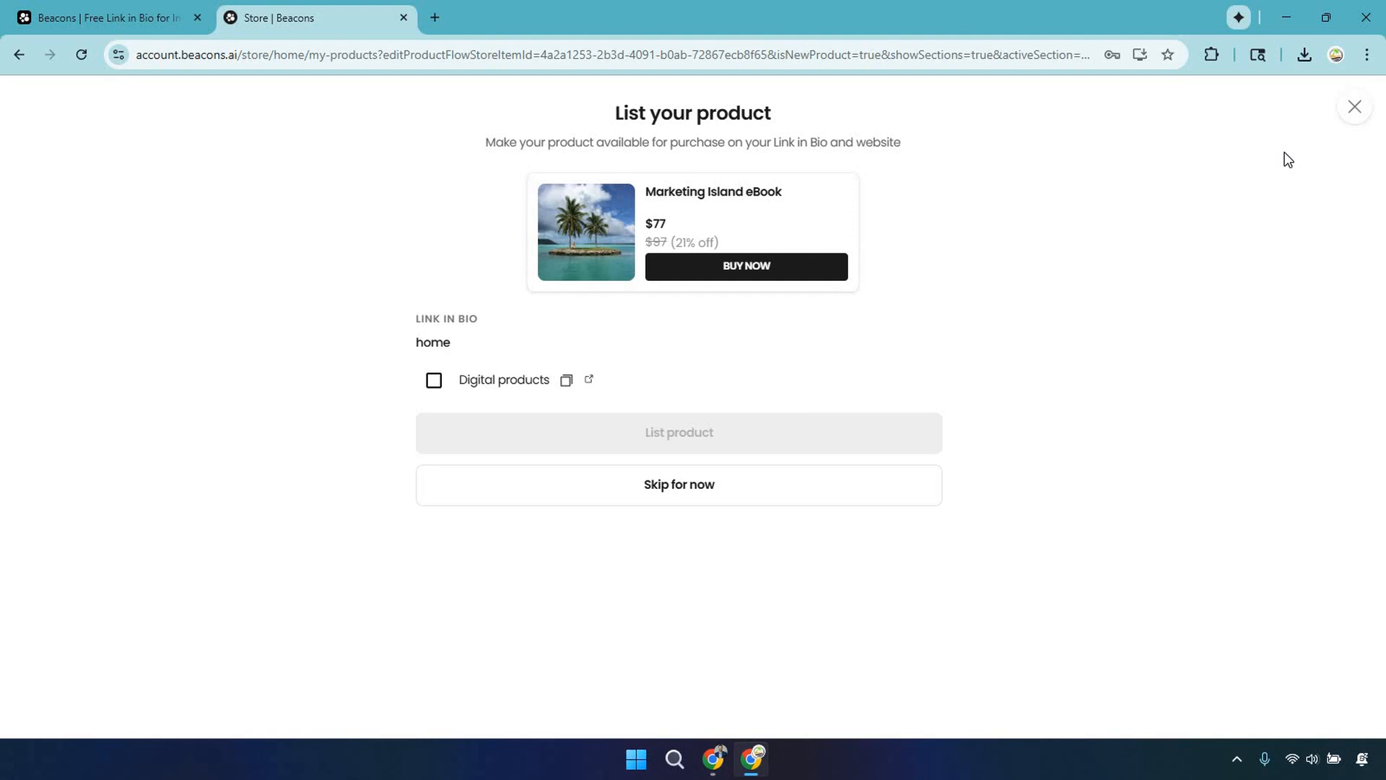
pyautogui.moveTo(371, 374)
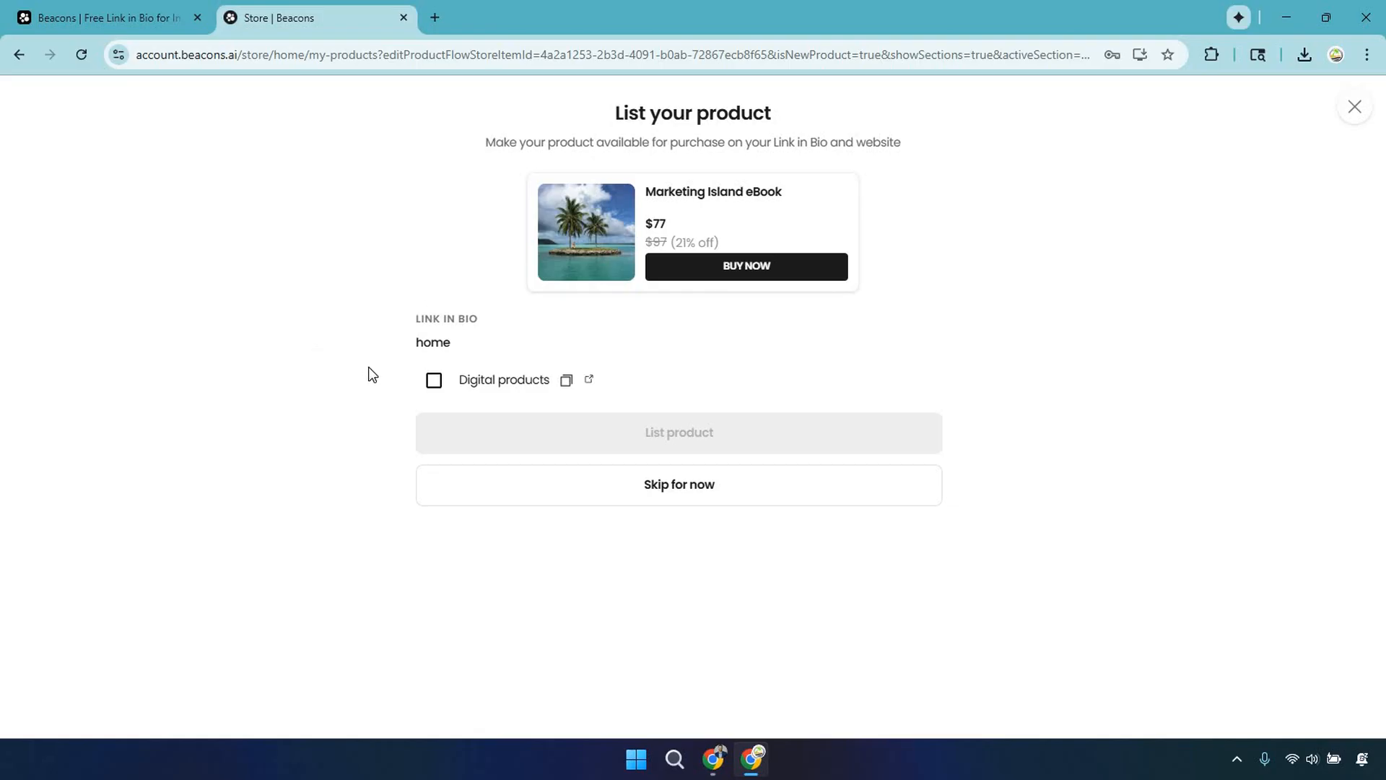
# - Tick Digital products and list the Marketing Island eBook live on the Link in Bio
pyautogui.click(433, 380)
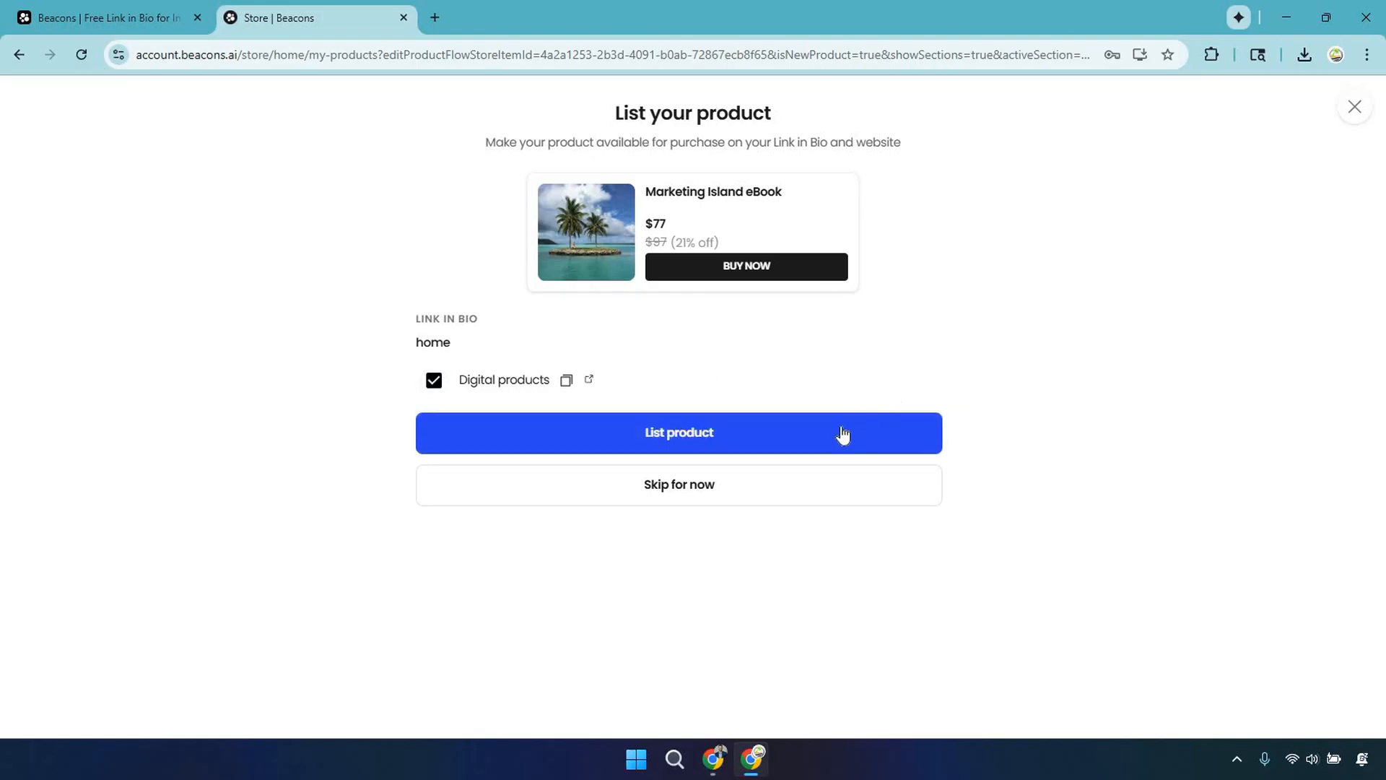
pyautogui.click(678, 432)
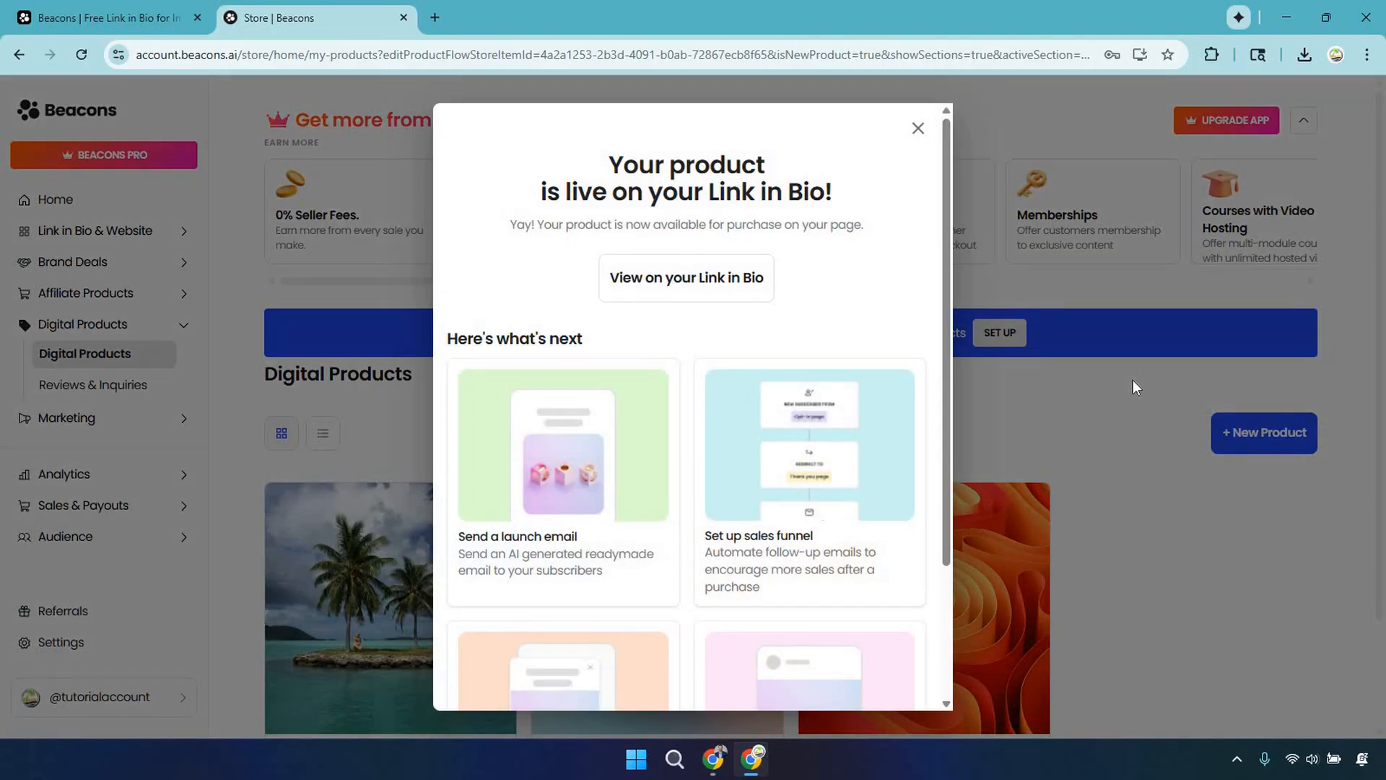
pyautogui.moveTo(987, 195)
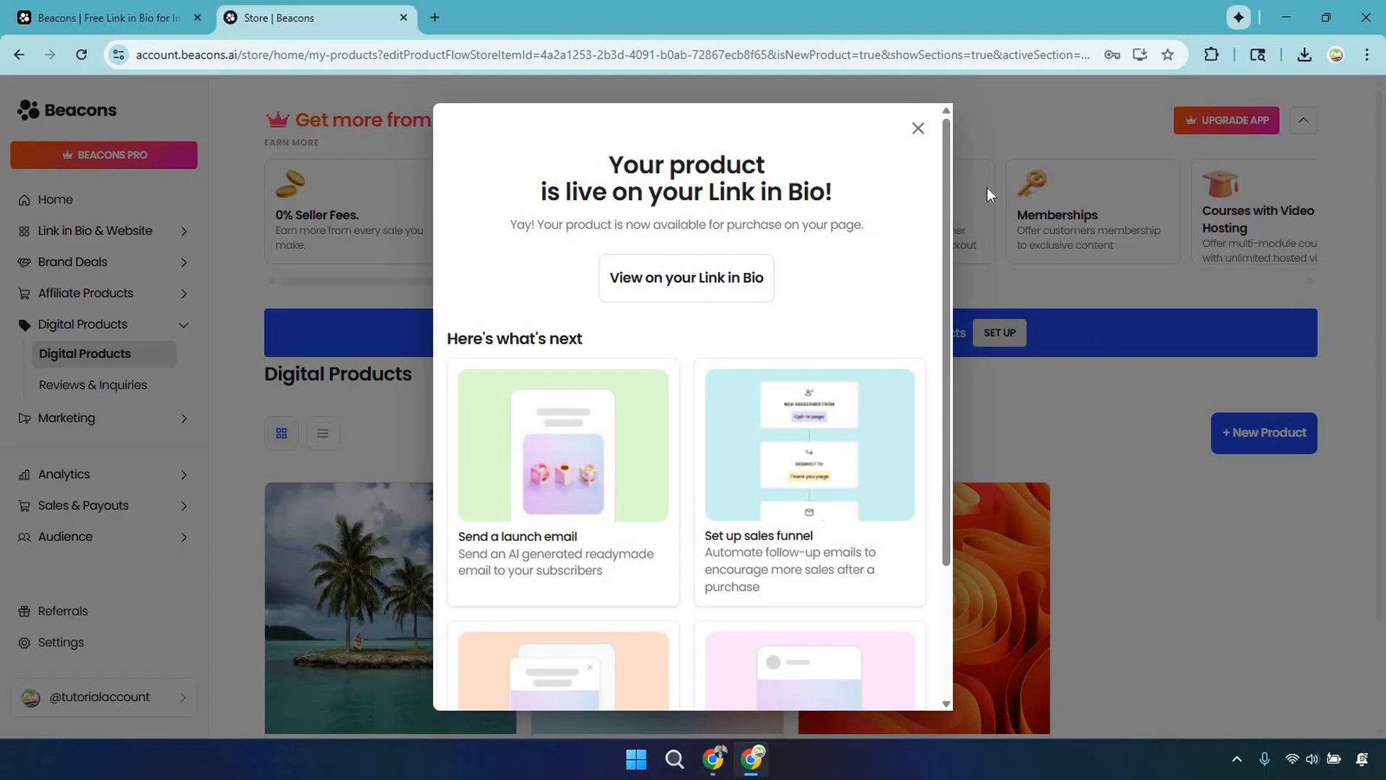
# - Dismiss the product-is-live announcement and start setting up payment methods
pyautogui.click(918, 127)
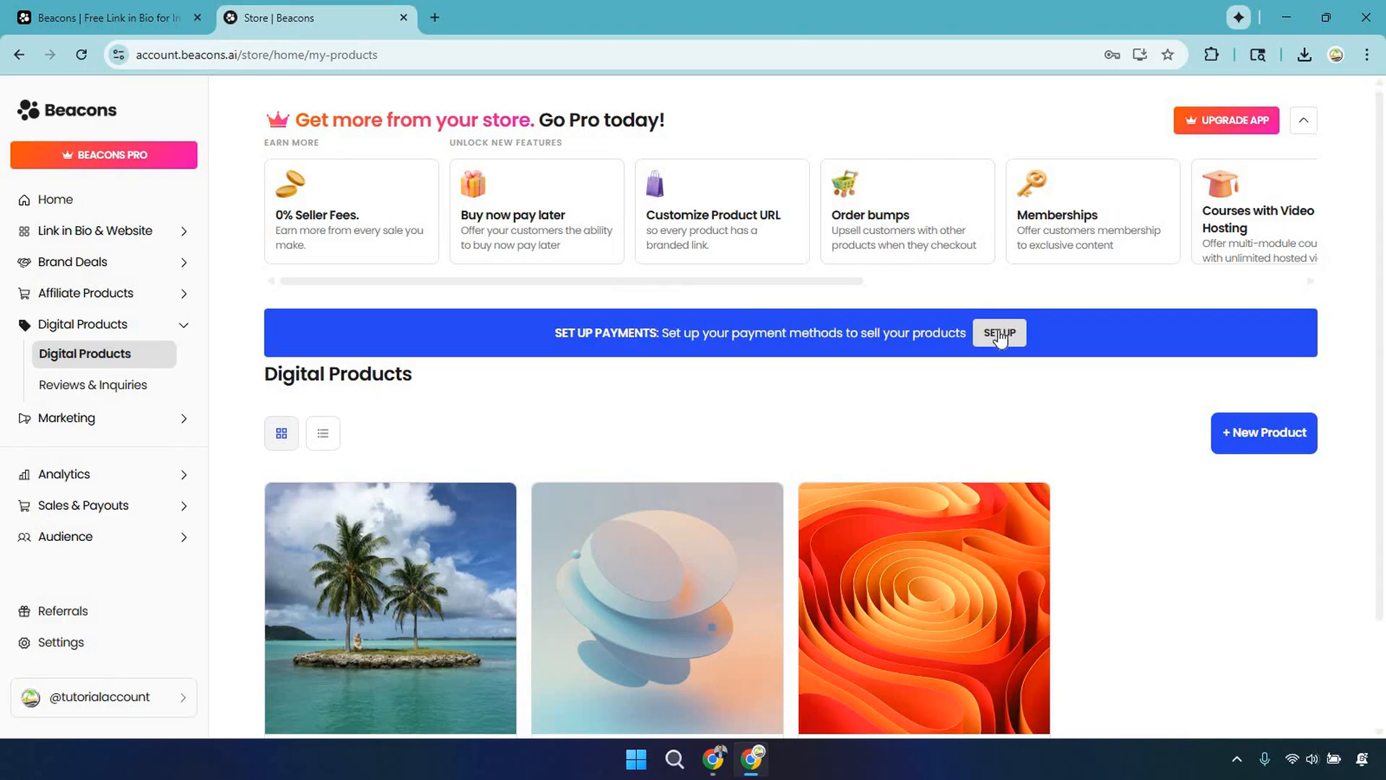
pyautogui.click(997, 332)
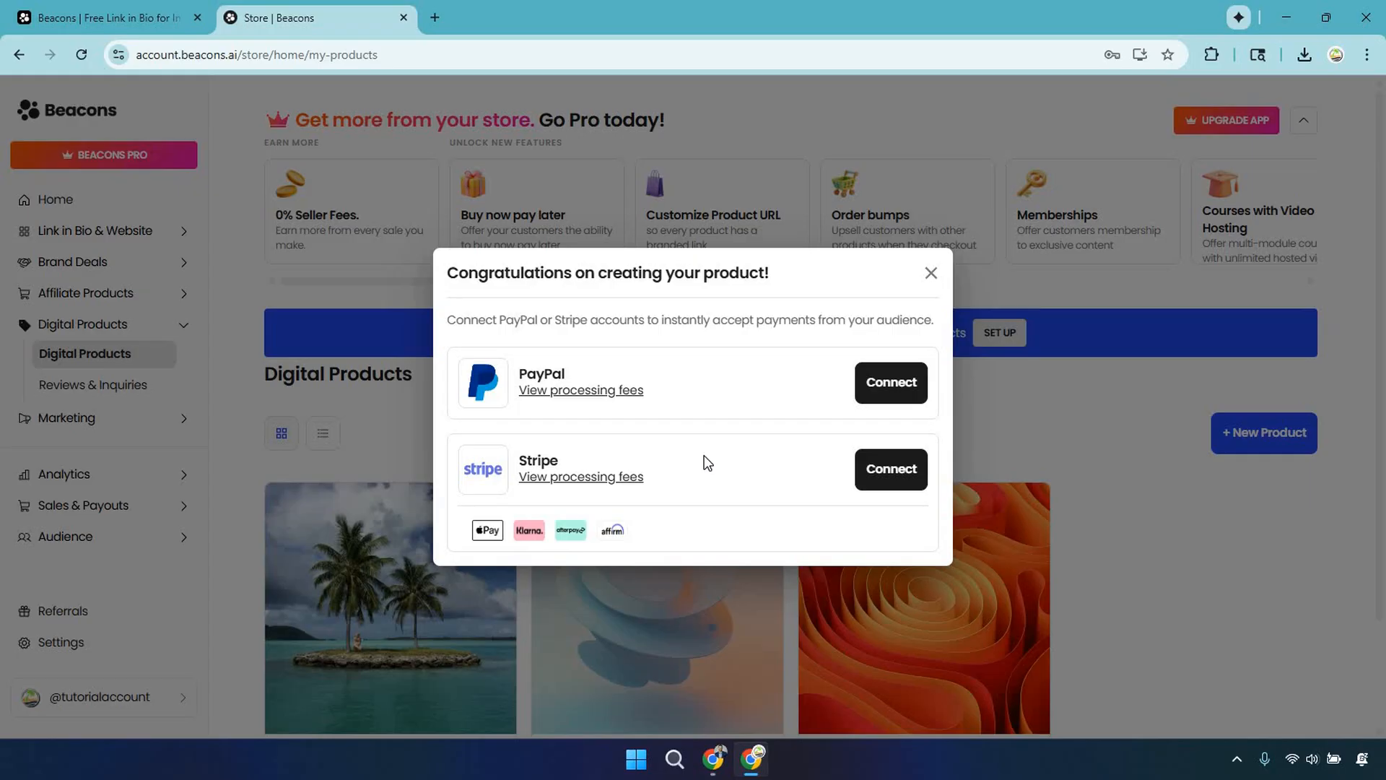
pyautogui.moveTo(857, 466)
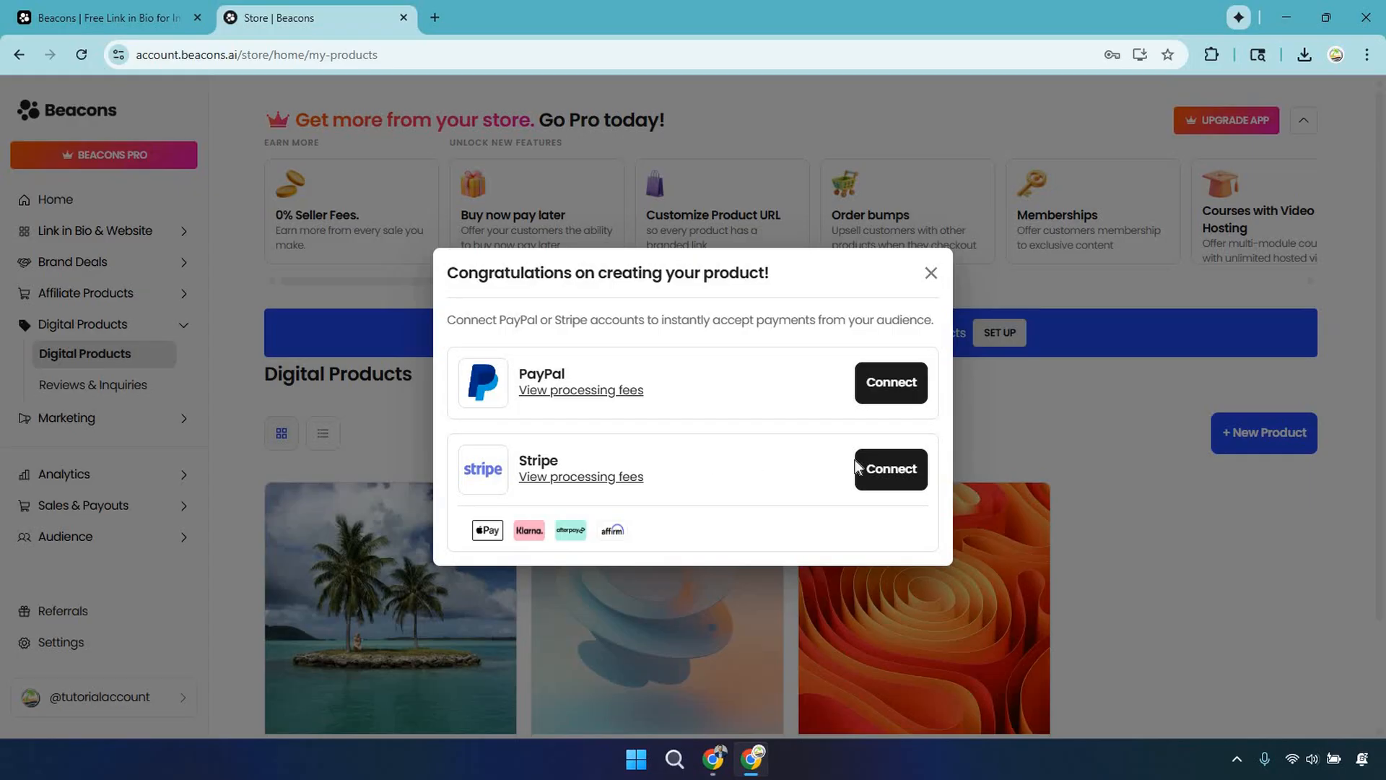
# - Connect a Stripe account from the payment options, handing off to Stripe authorization
pyautogui.click(891, 468)
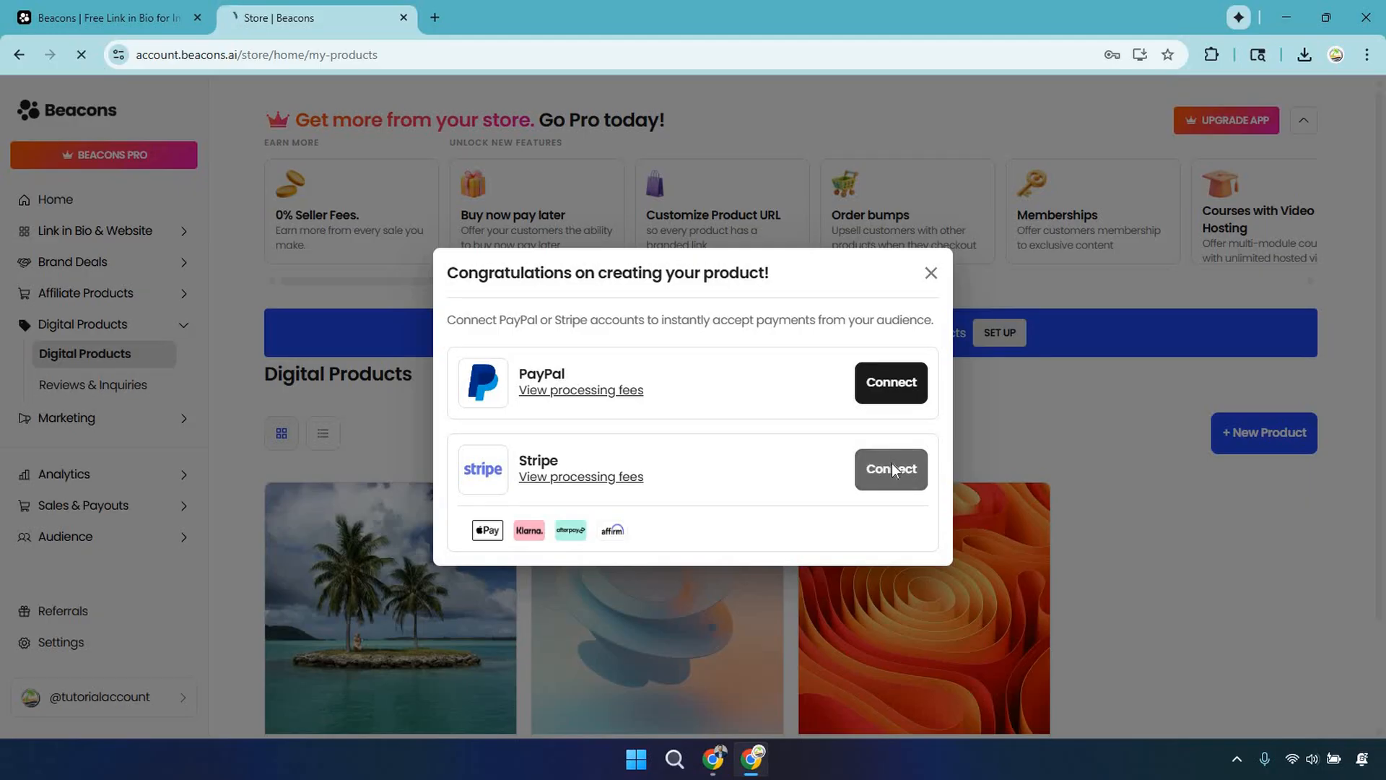
pyautogui.click(890, 468)
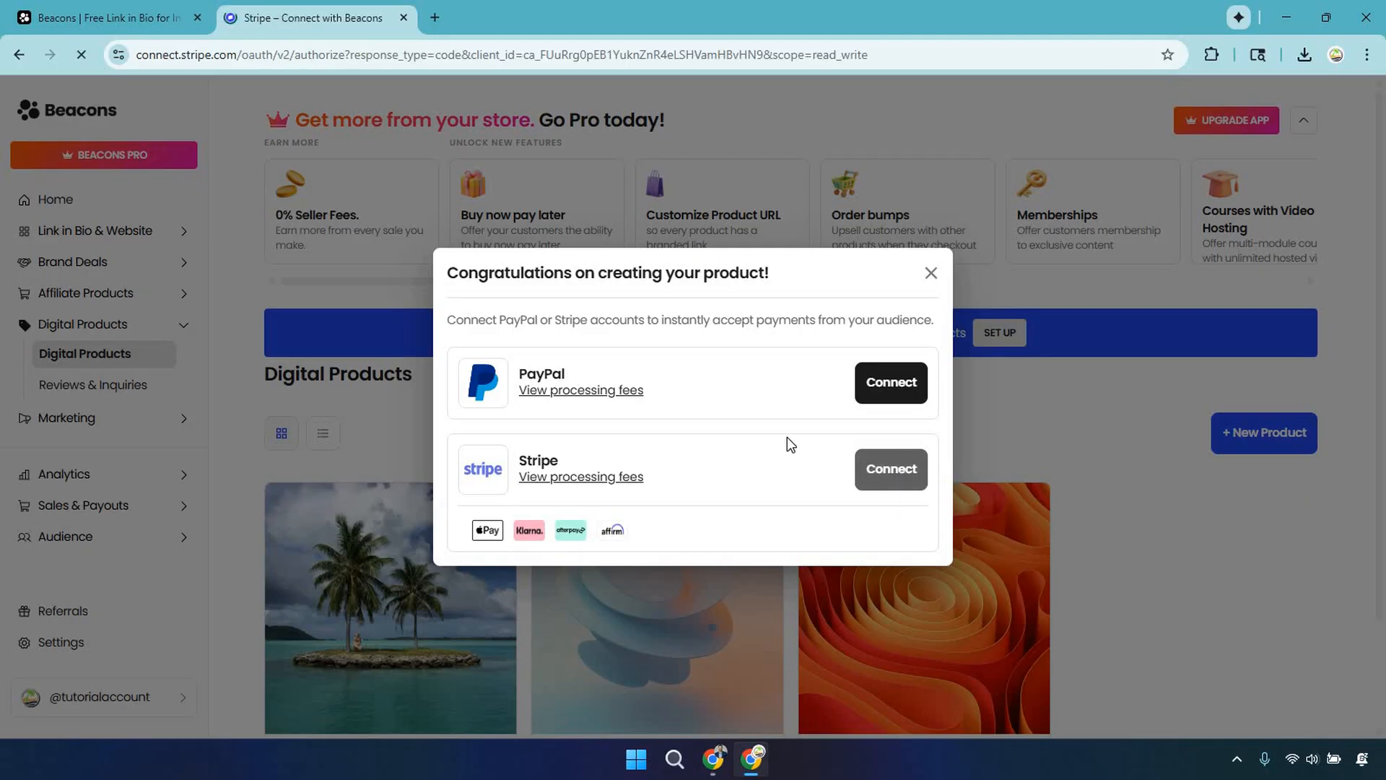
pyautogui.click(890, 467)
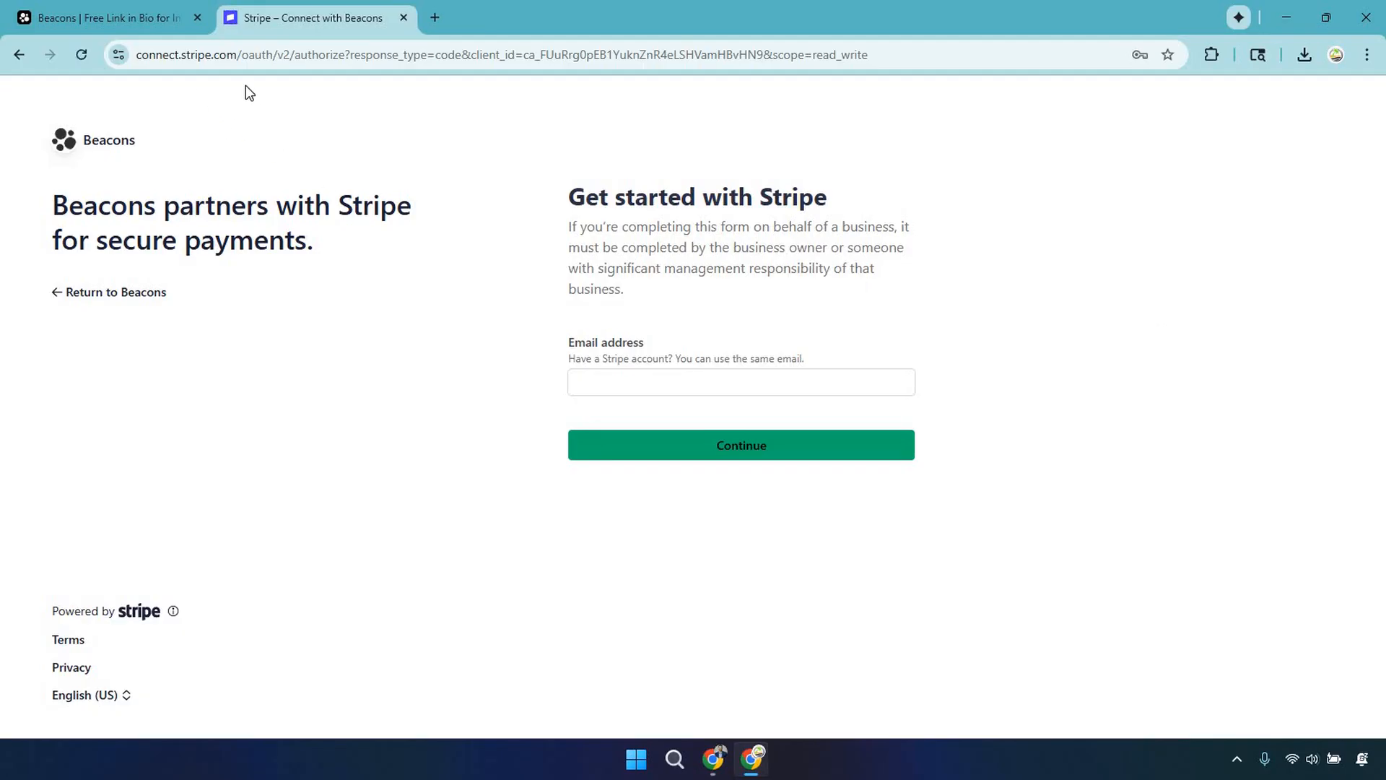
pyautogui.moveTo(261, 459)
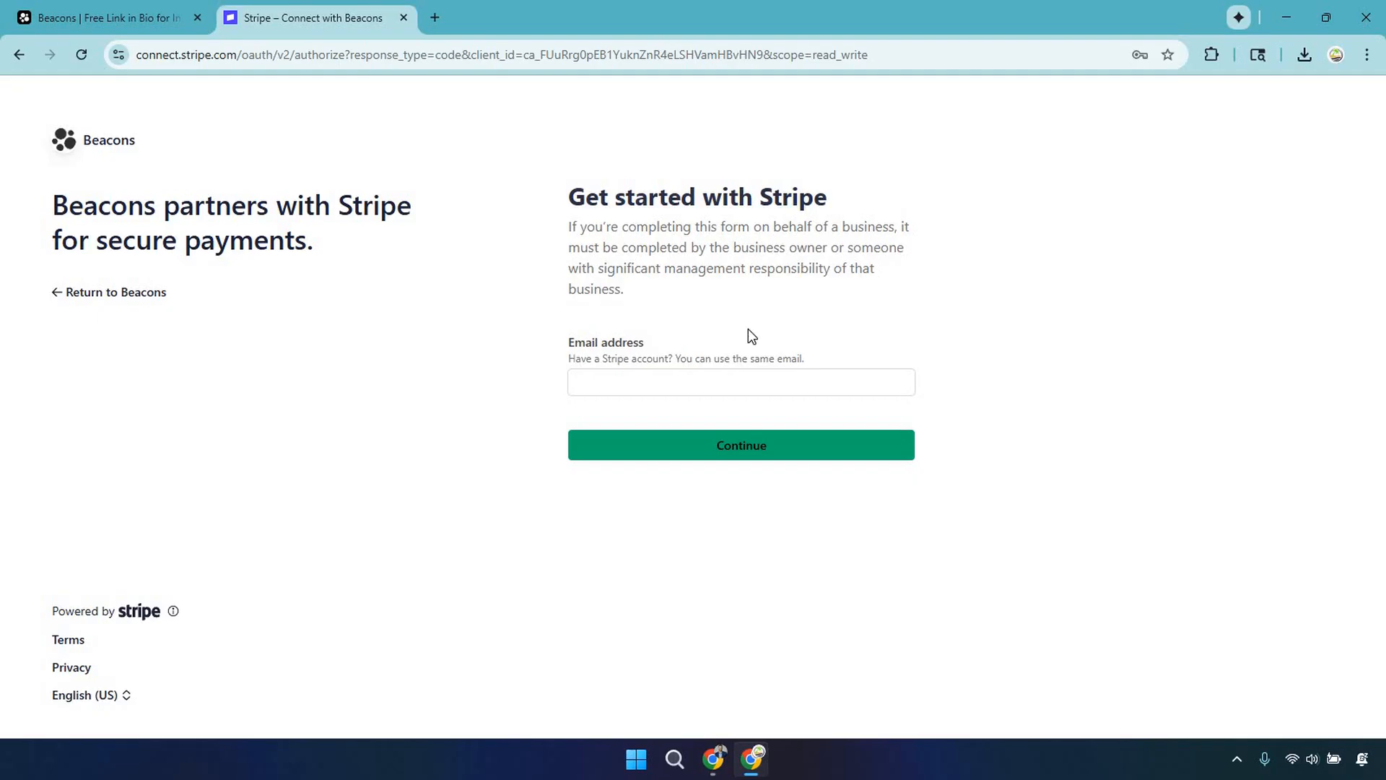
pyautogui.moveTo(953, 395)
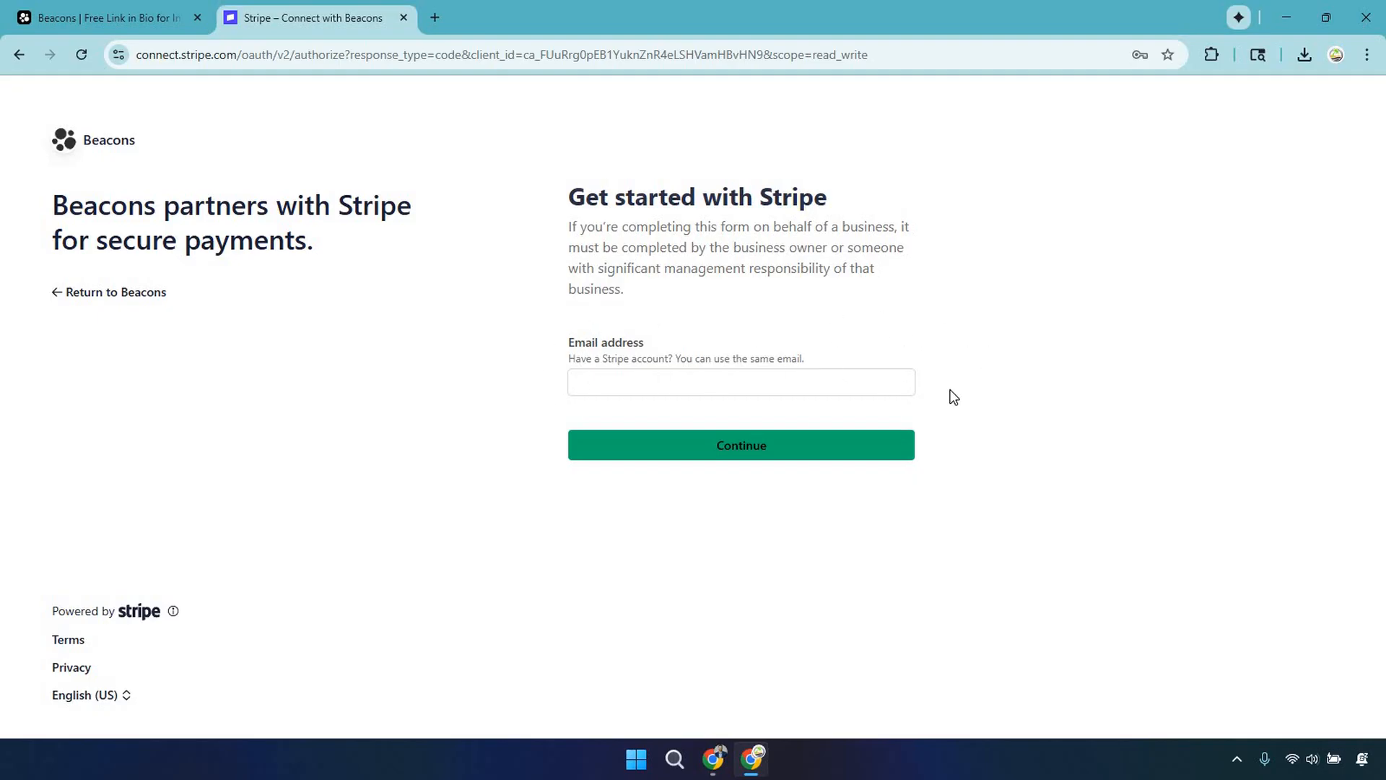
pyautogui.moveTo(530, 325)
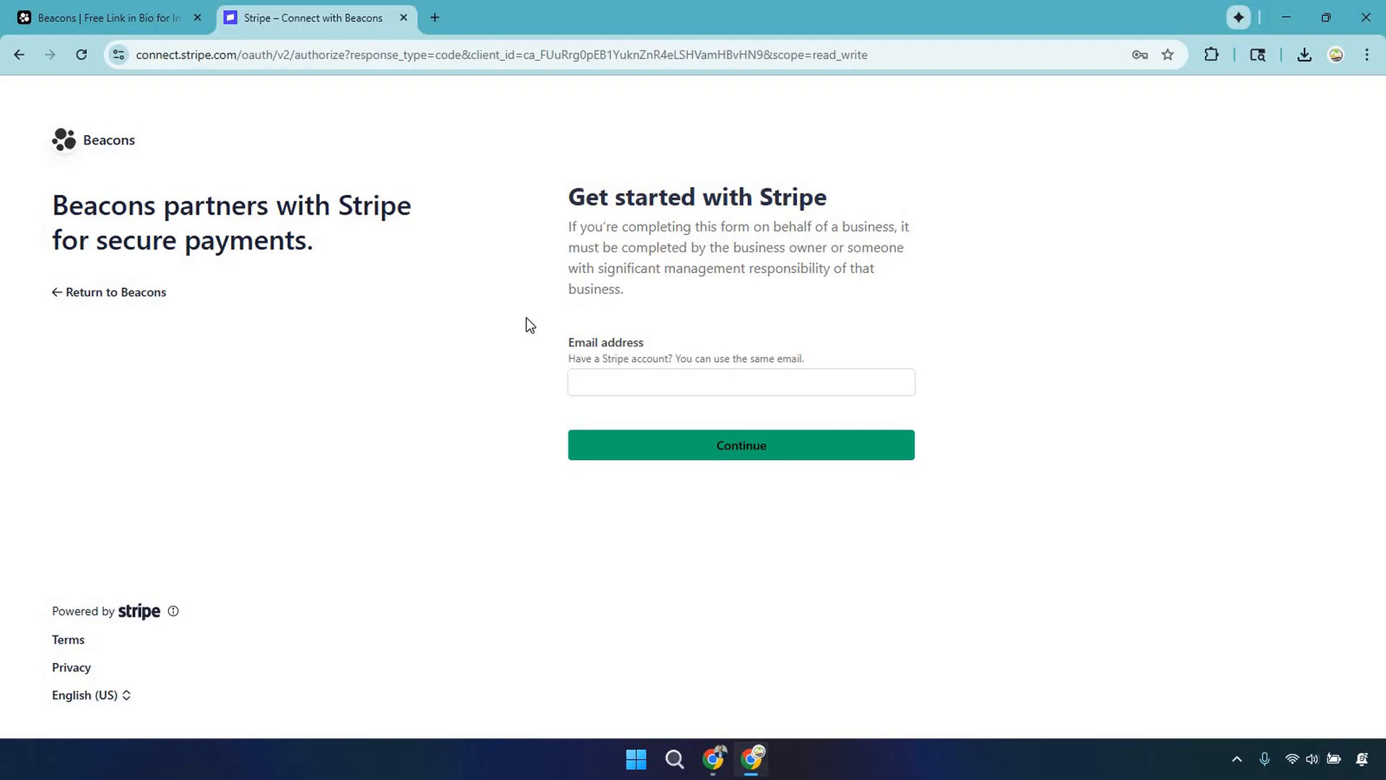
pyautogui.click(18, 55)
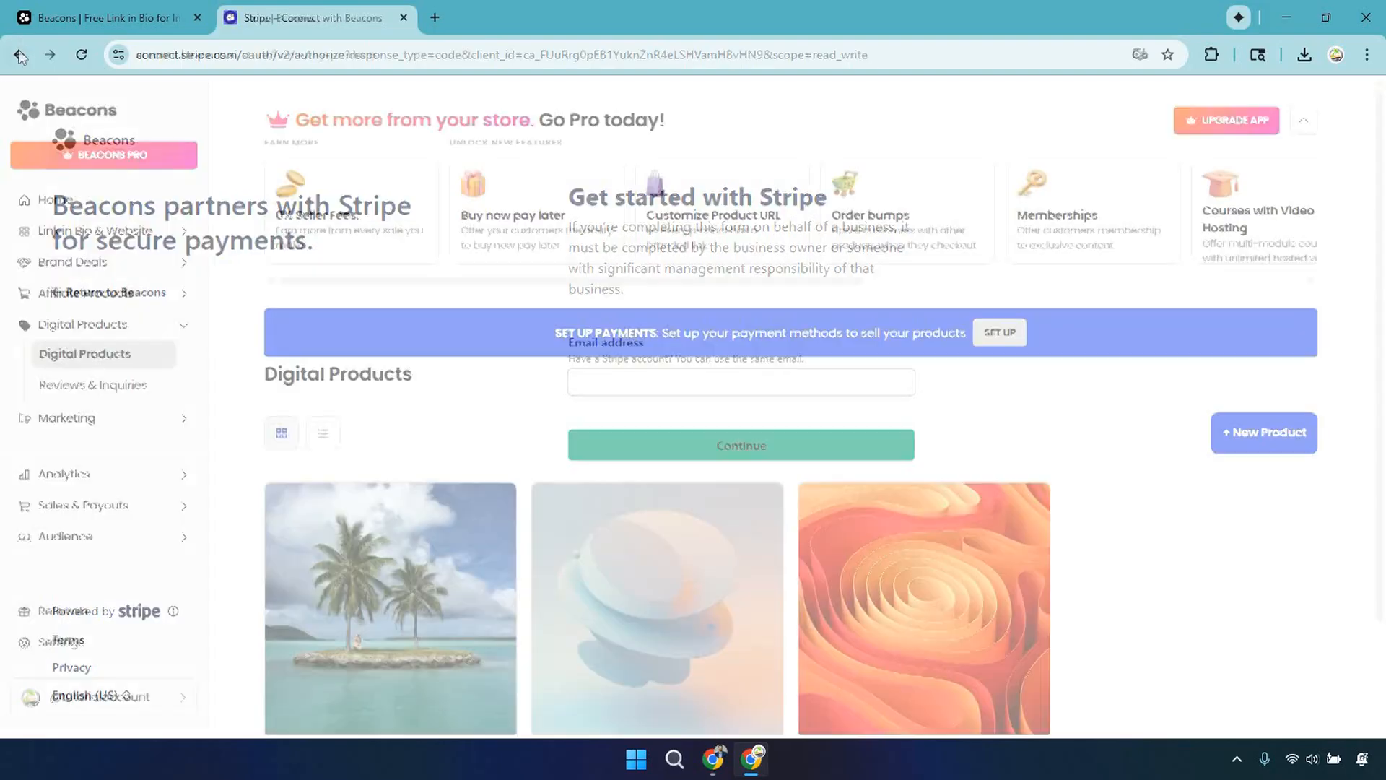
# - Go to Link in Bio and view the public page showing Shop my products with the eBook
pyautogui.click(18, 55)
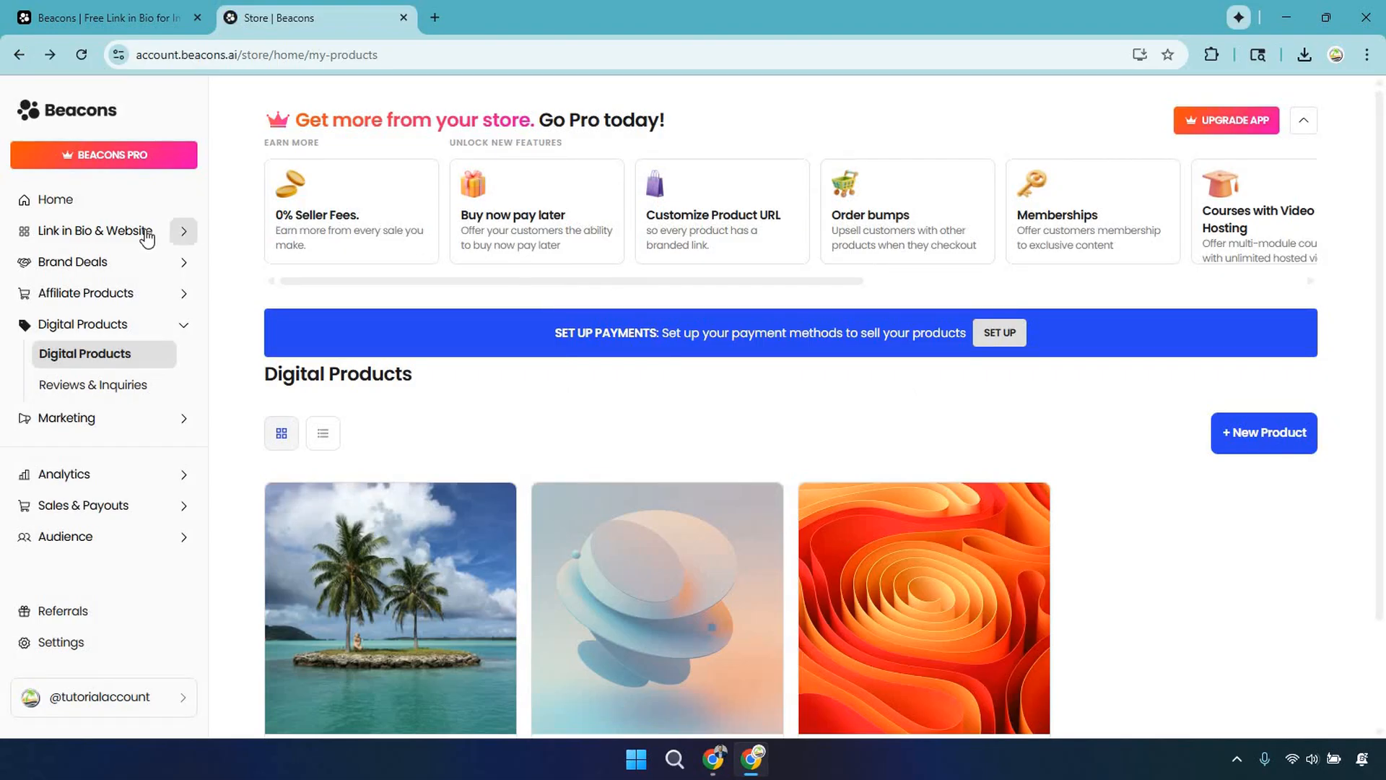
pyautogui.click(95, 231)
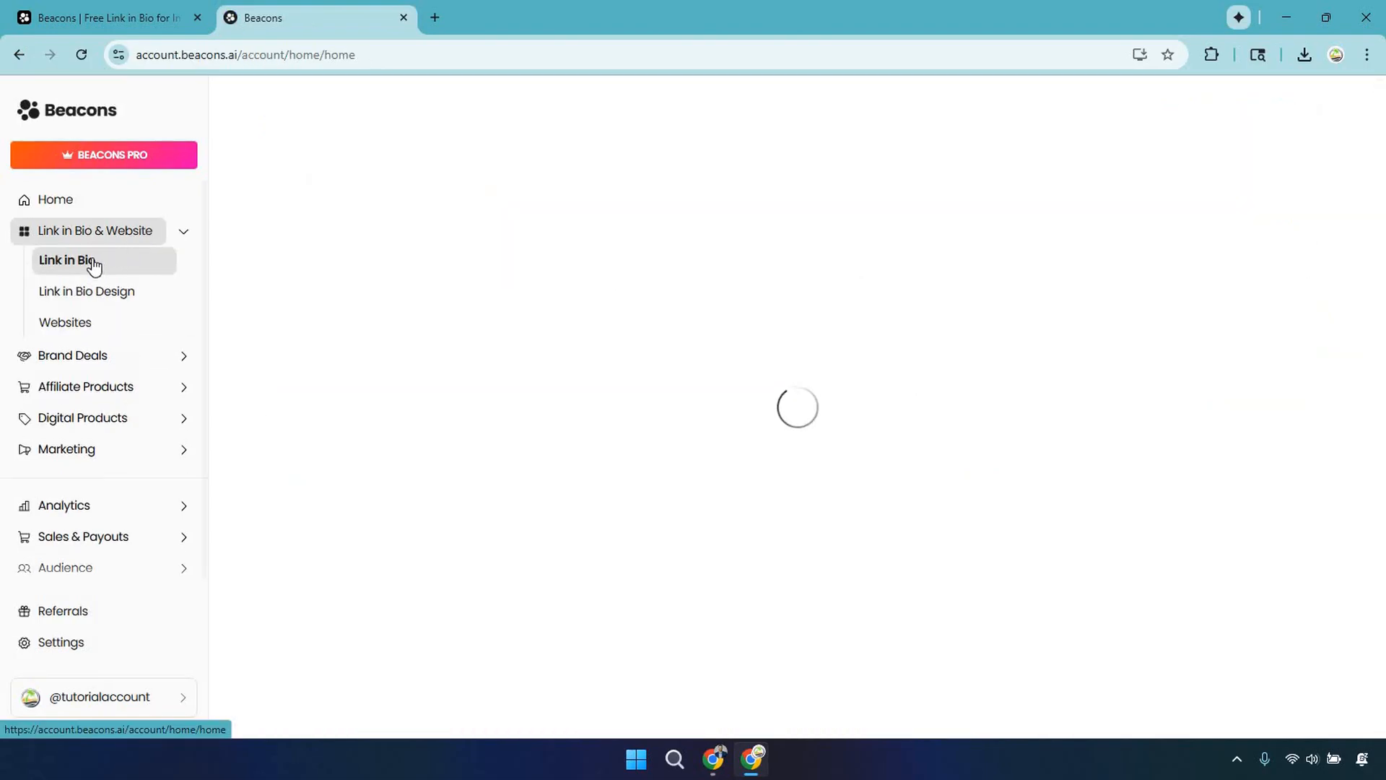
pyautogui.click(65, 260)
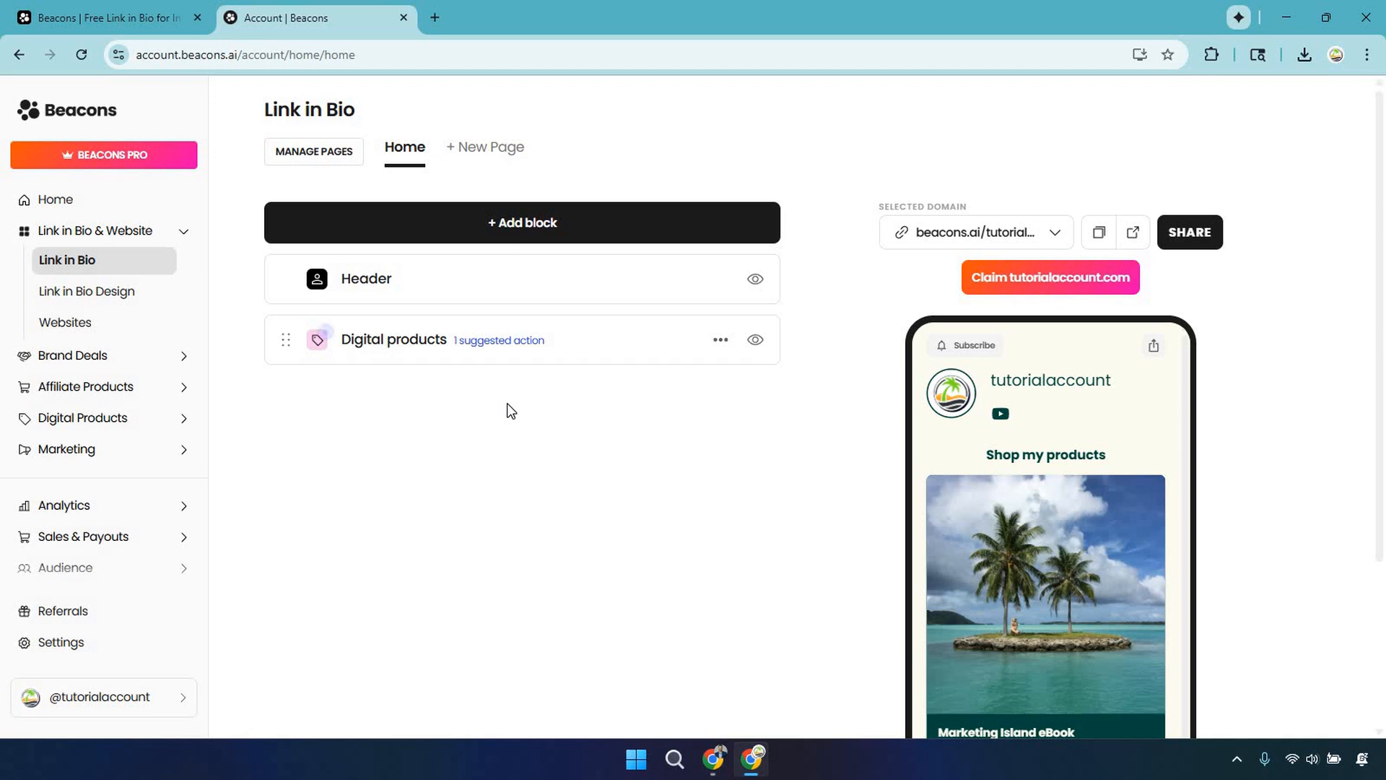
pyautogui.moveTo(258, 354)
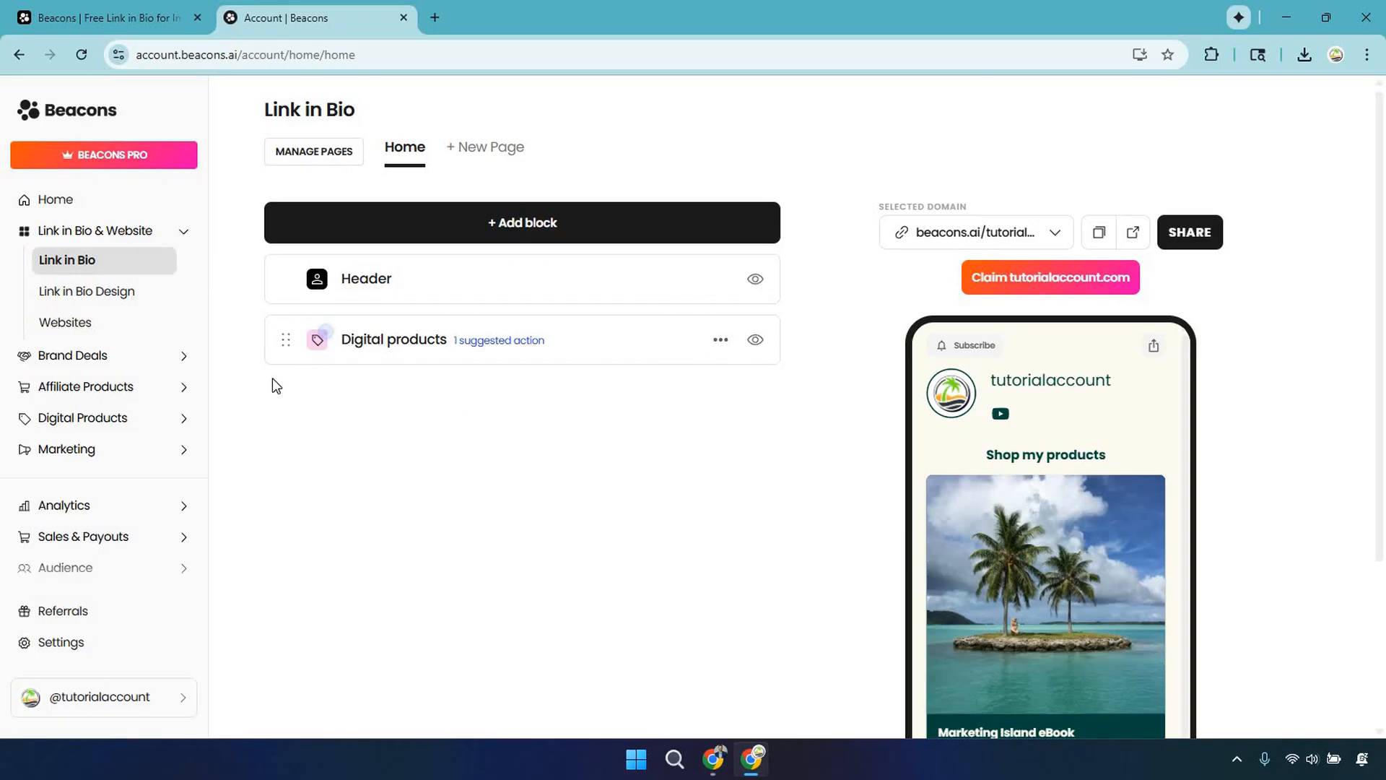
pyautogui.moveTo(385, 348)
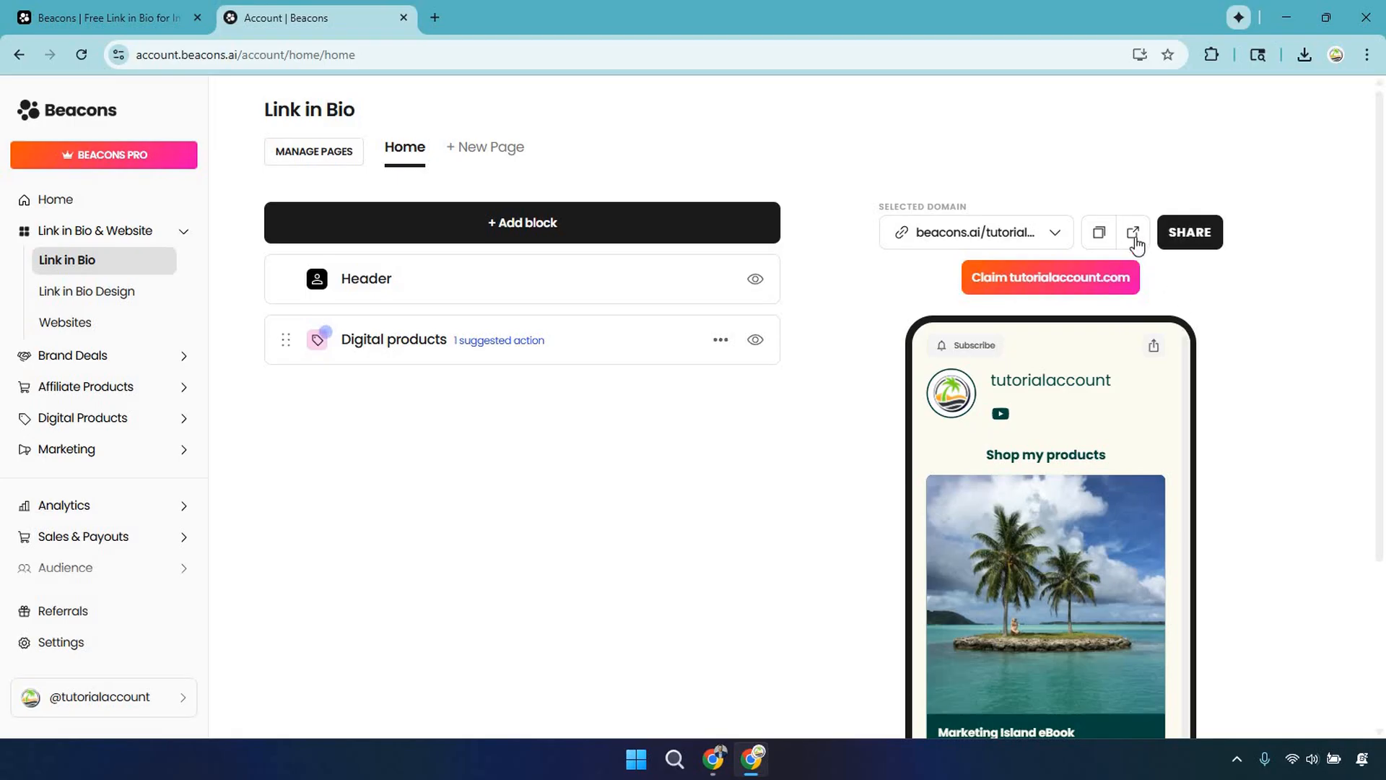
pyautogui.click(1136, 231)
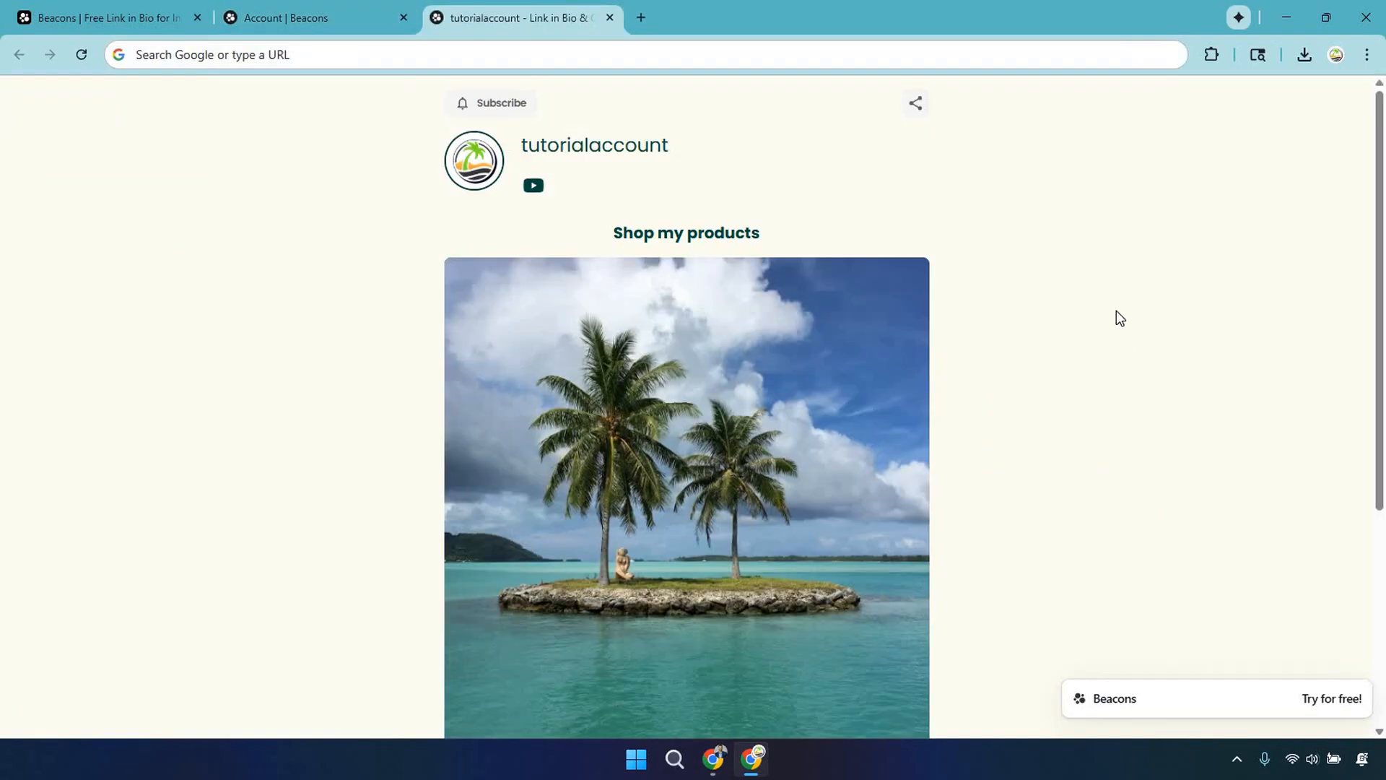
# - Scroll the live eBook product page to review the $77 price, description and buy button
pyautogui.scroll(-3)
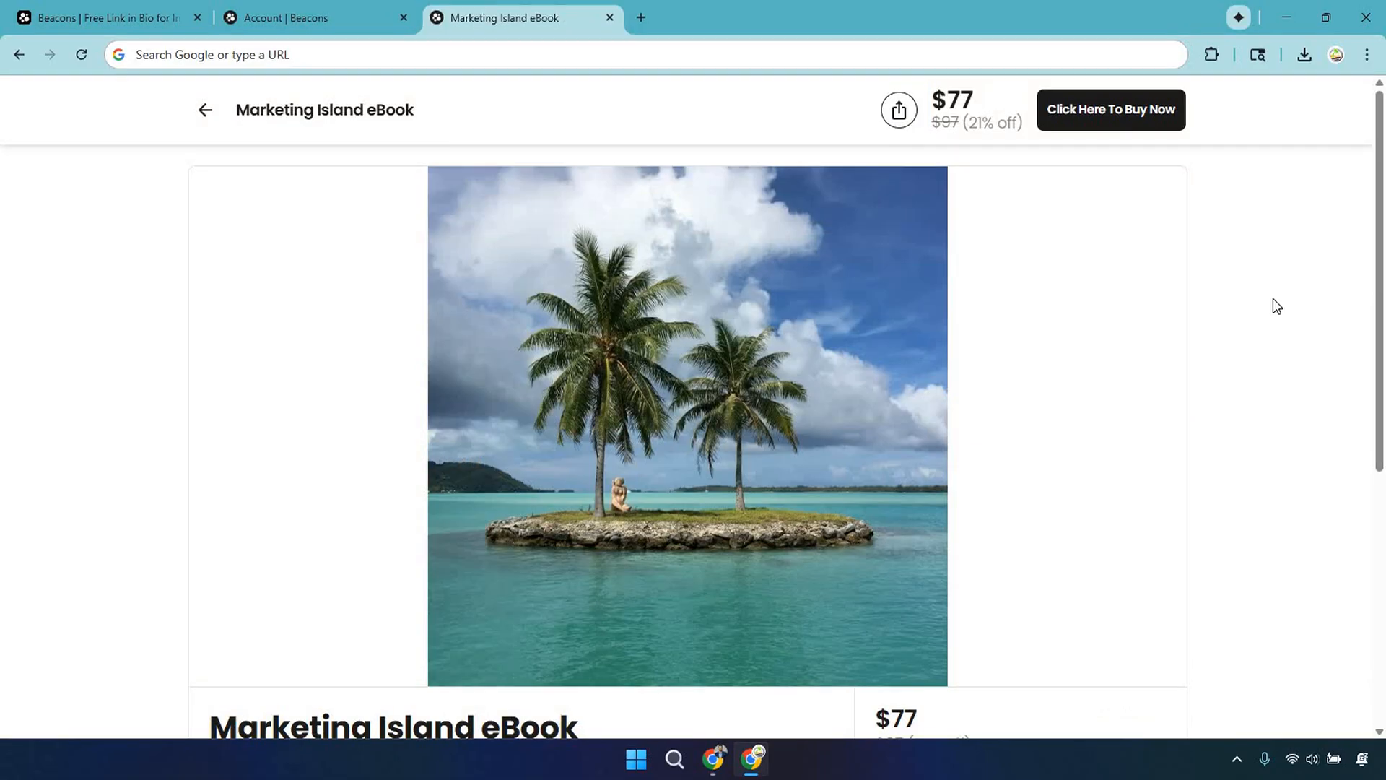
pyautogui.moveTo(1061, 177)
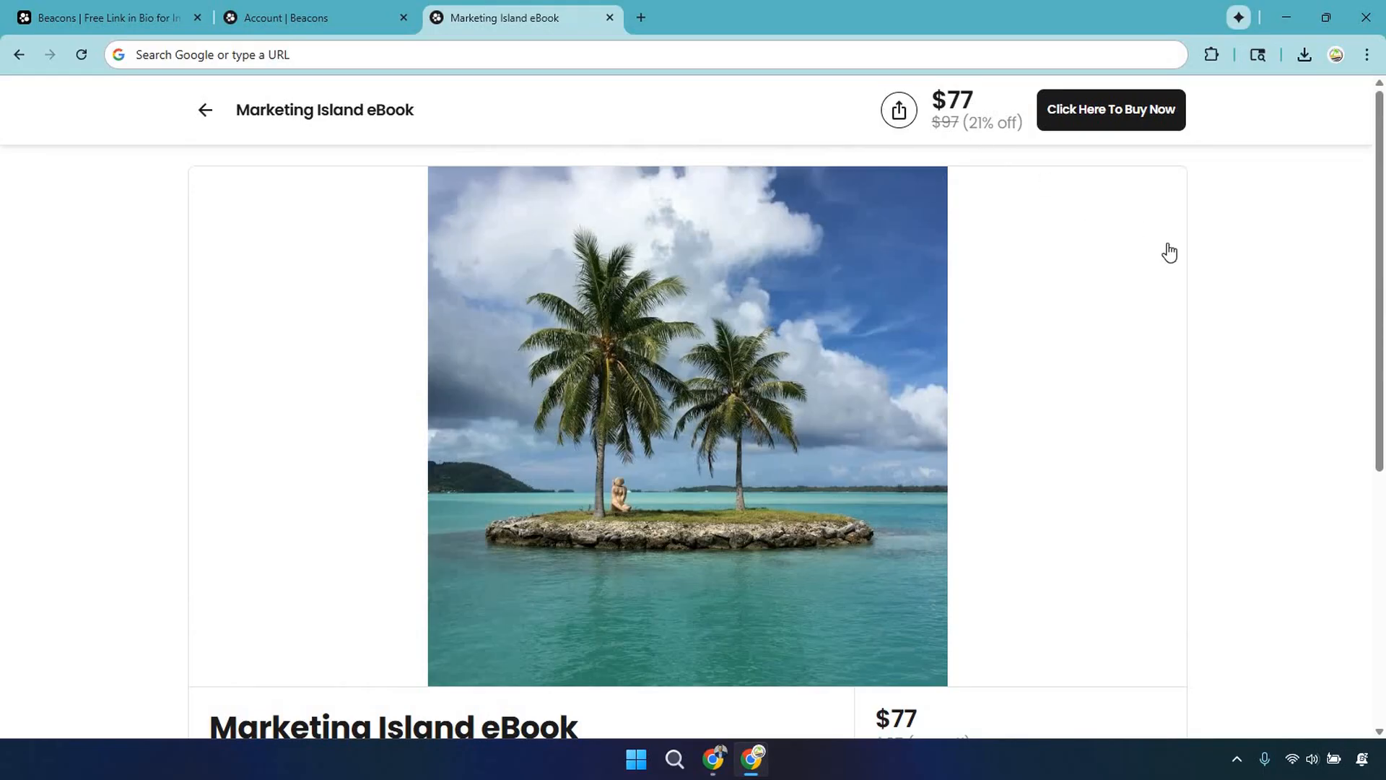
pyautogui.scroll(-3)
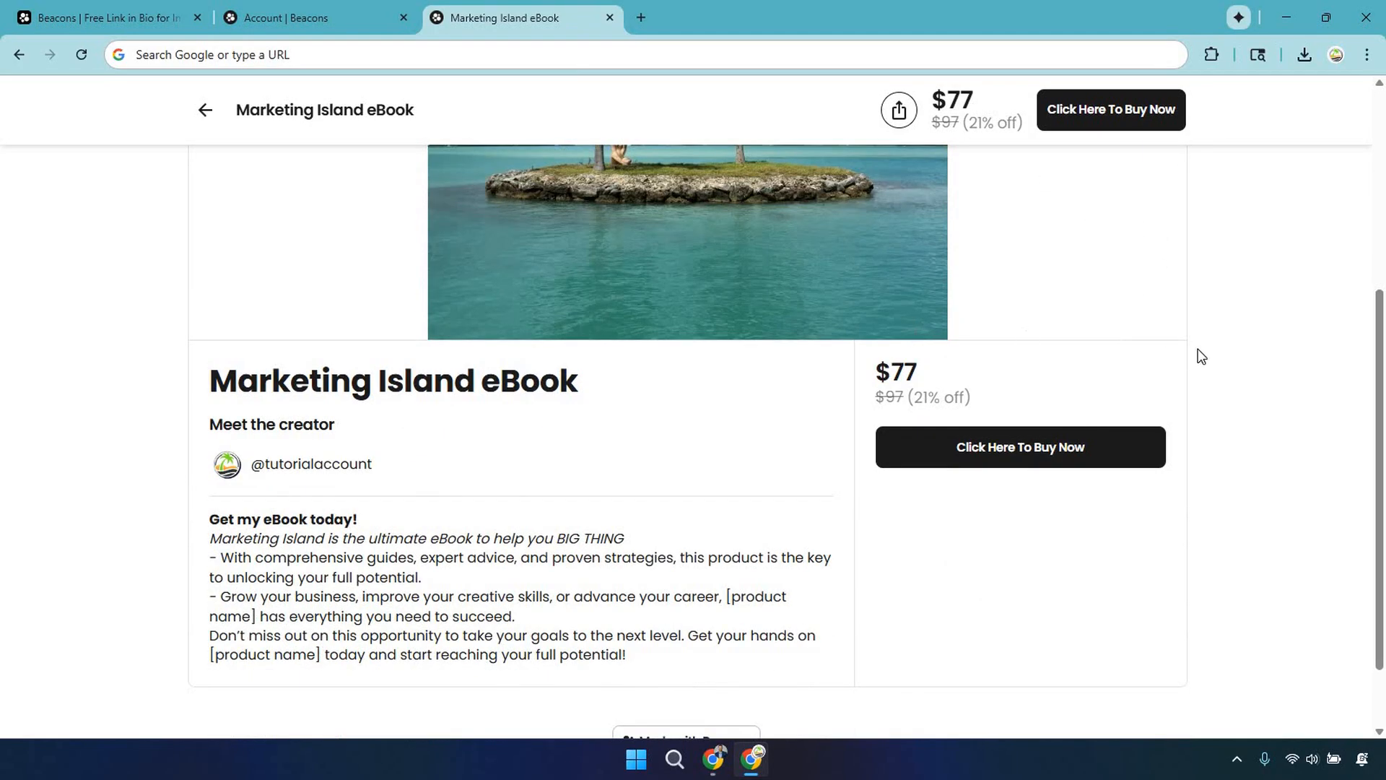
pyautogui.scroll(-3)
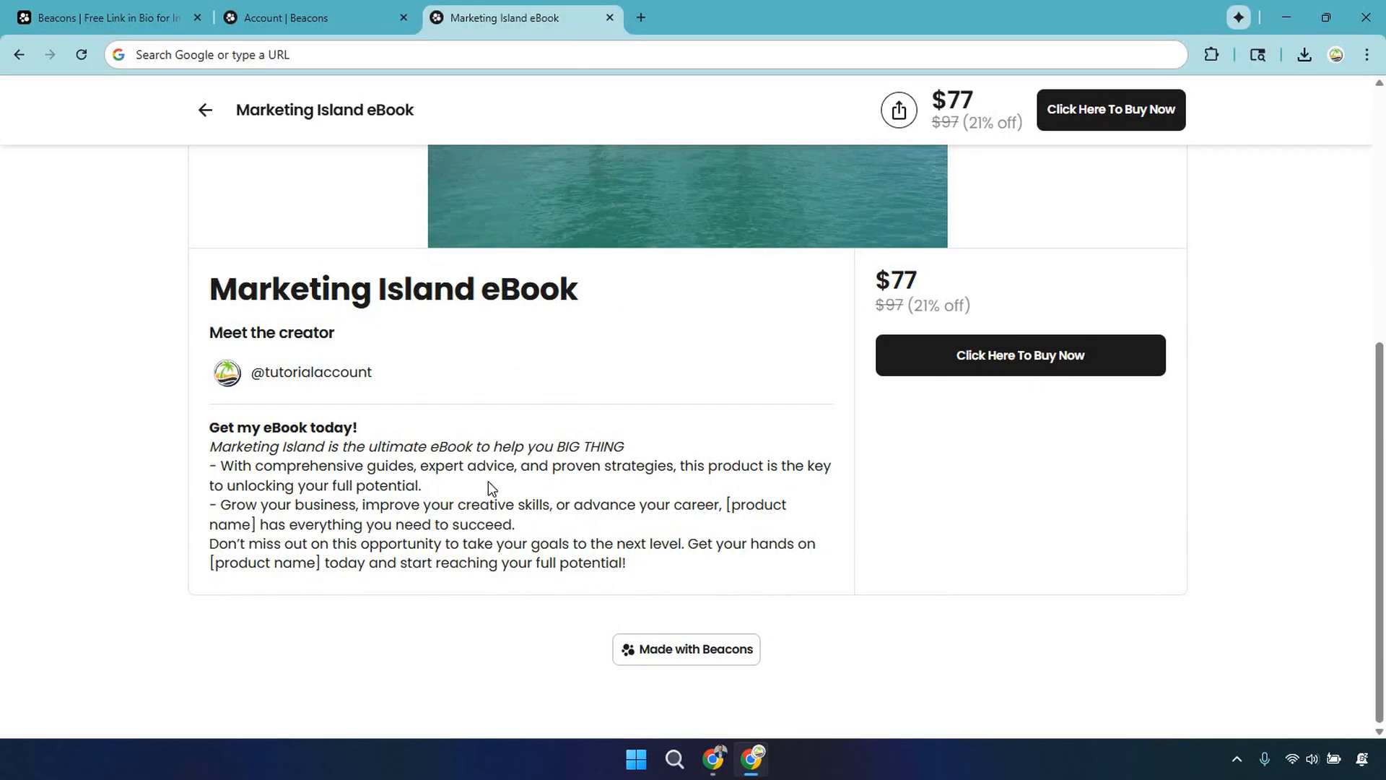
pyautogui.moveTo(499, 489)
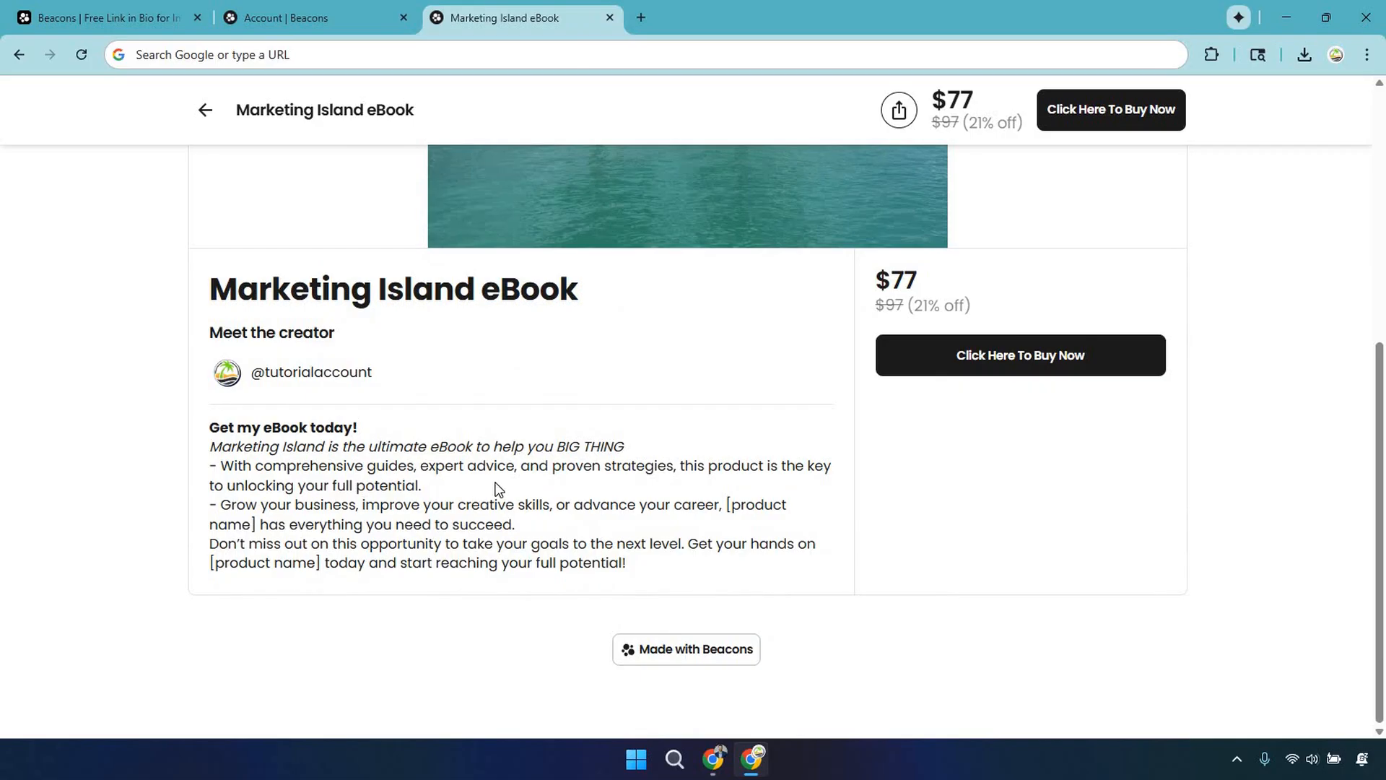
pyautogui.moveTo(833, 493)
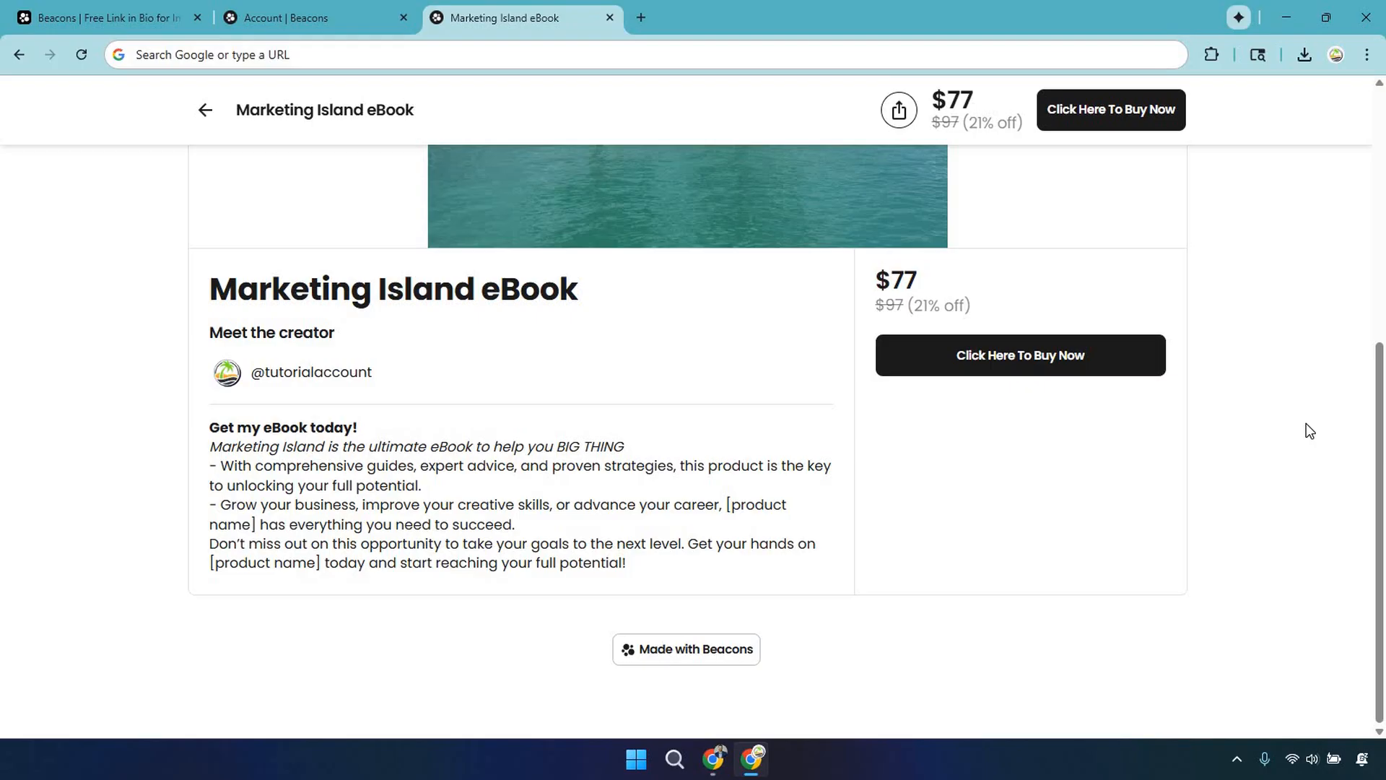
pyautogui.moveTo(1194, 336)
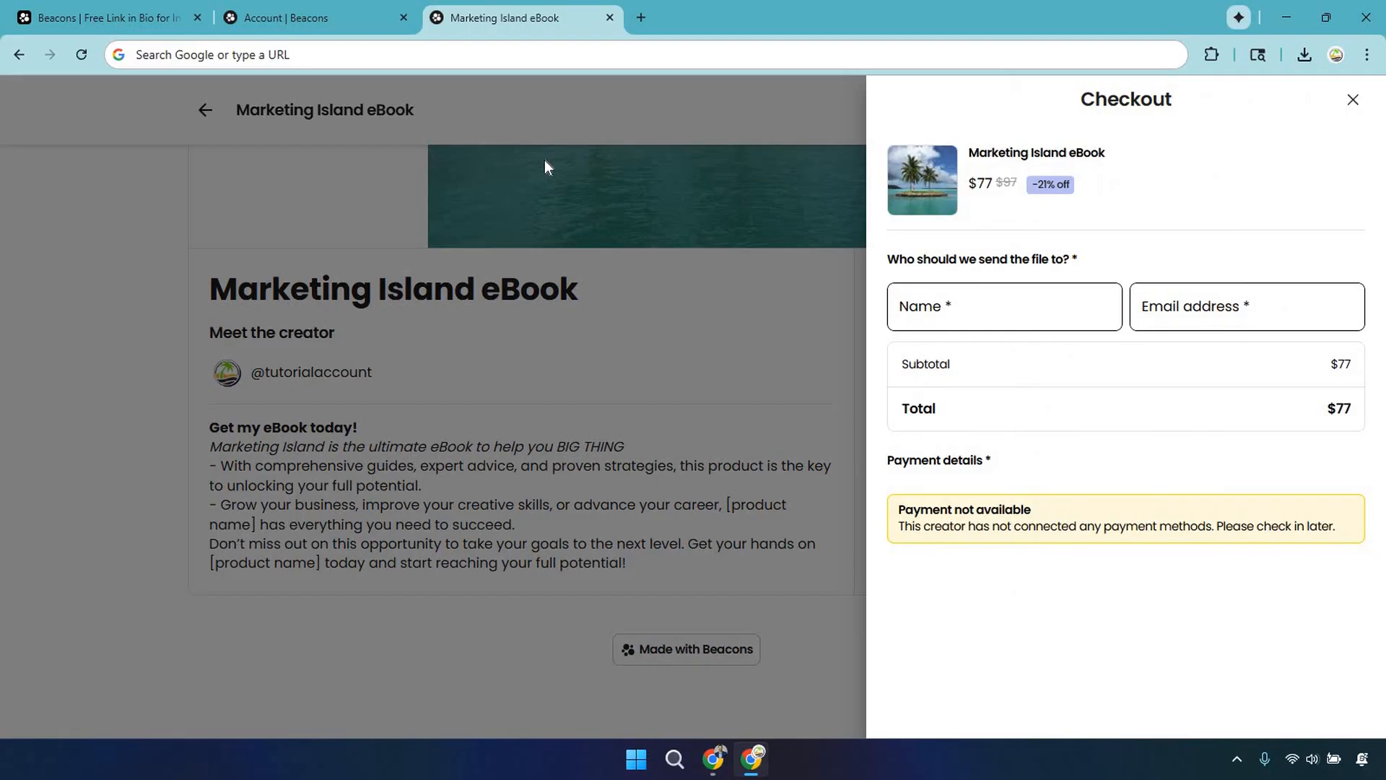
pyautogui.moveTo(1120, 416)
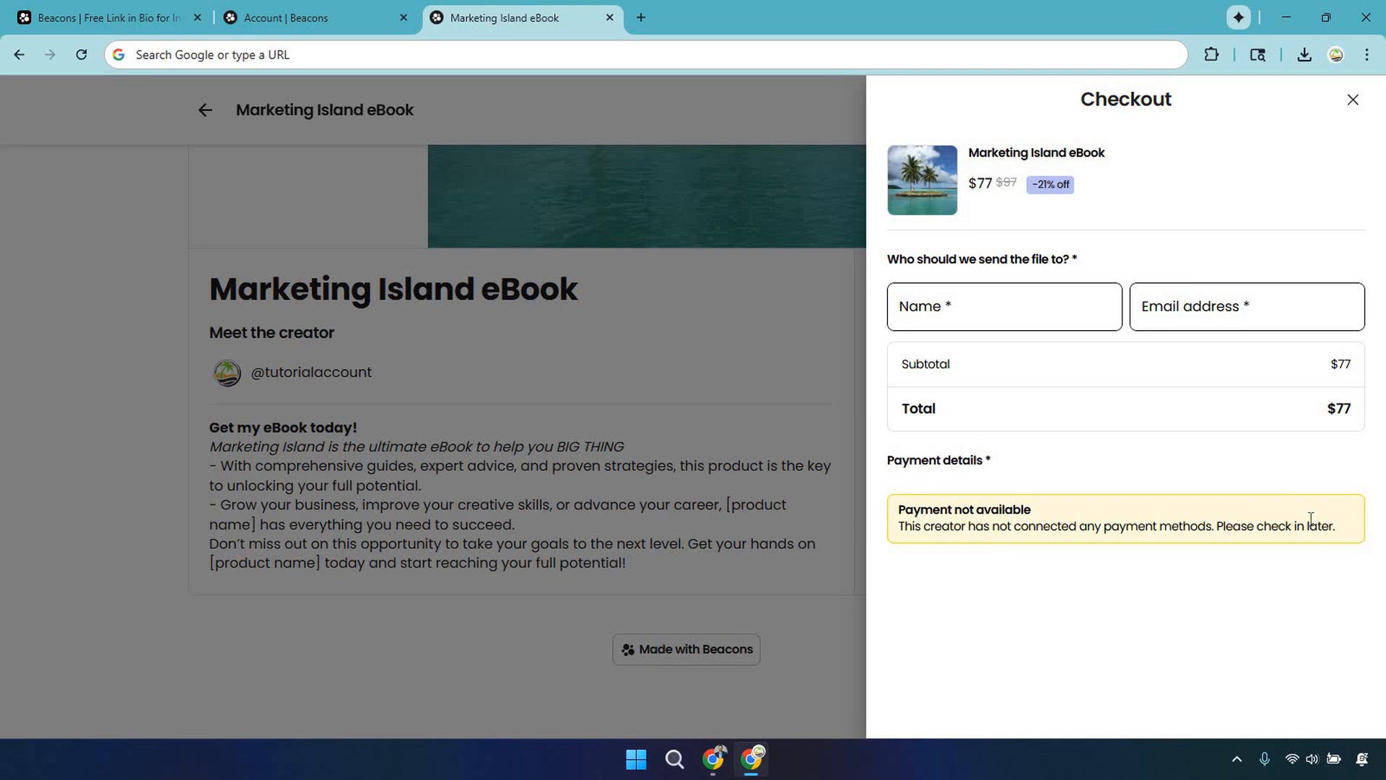
pyautogui.moveTo(1313, 525)
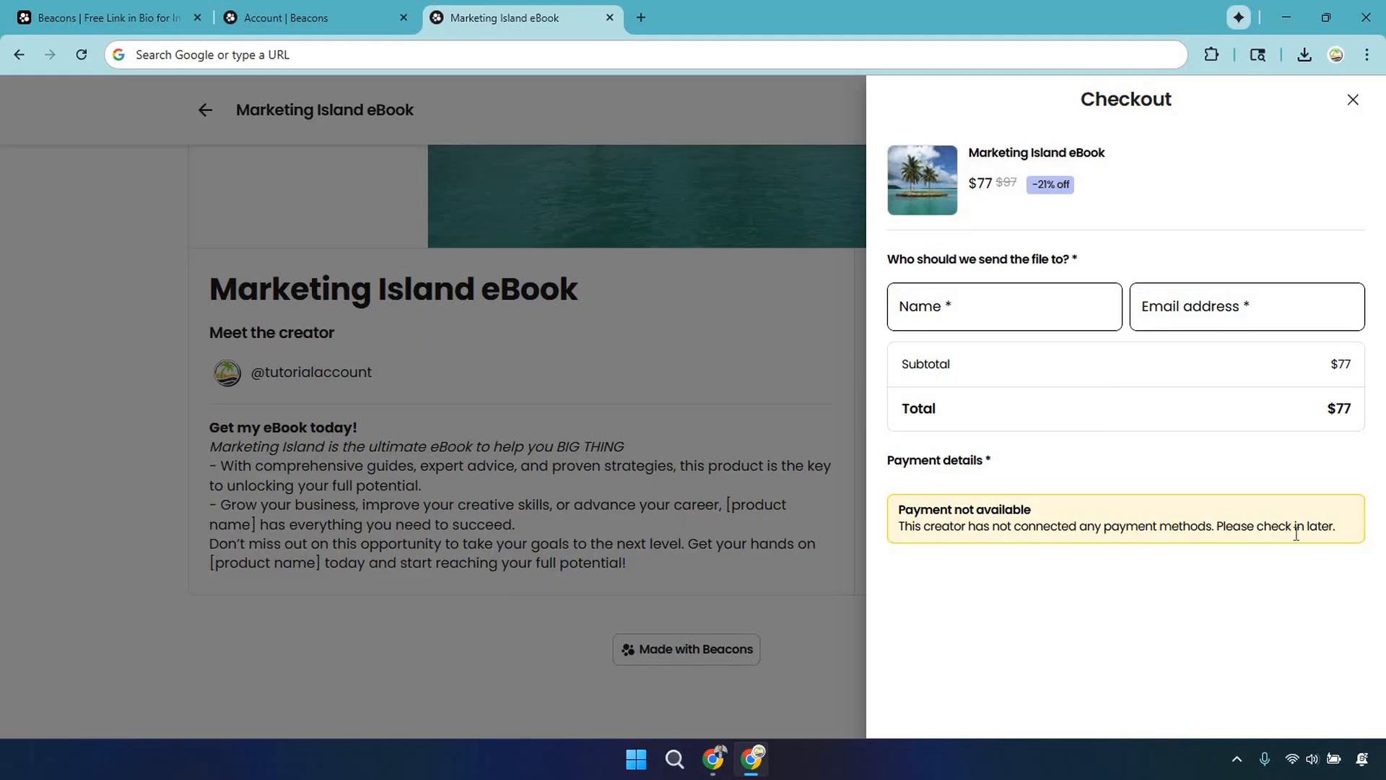
# - Return to the Beacons public homepage tab after viewing the checkout notice
pyautogui.click(105, 17)
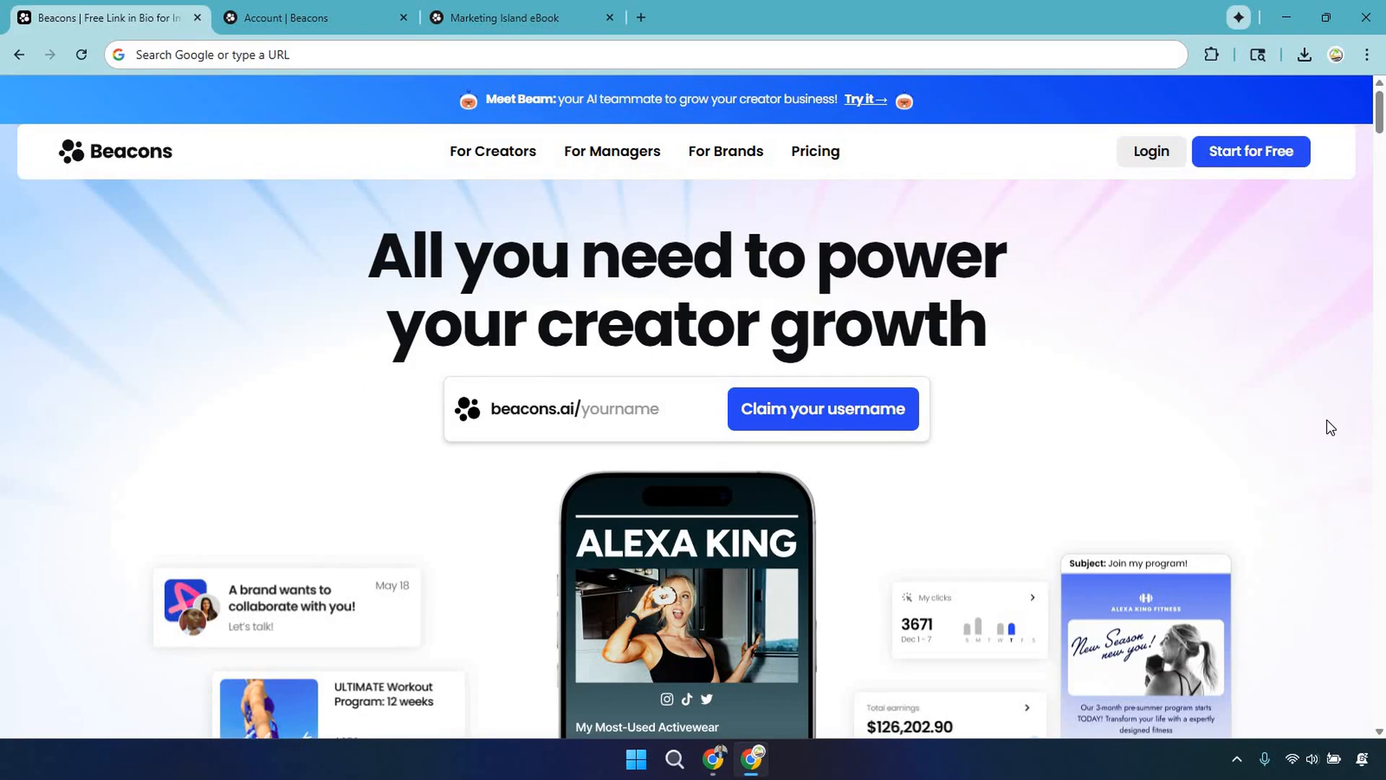
pyautogui.moveTo(719, 636)
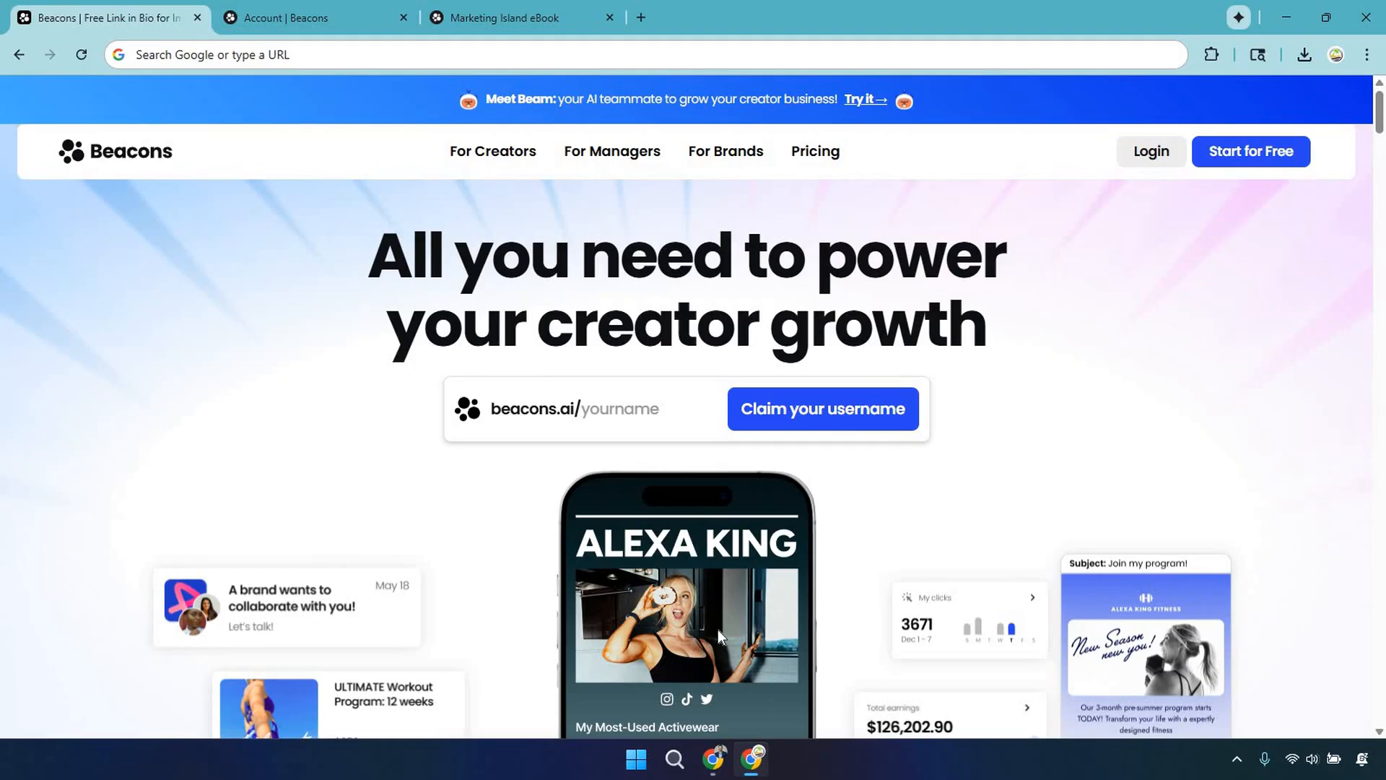
pyautogui.moveTo(1179, 430)
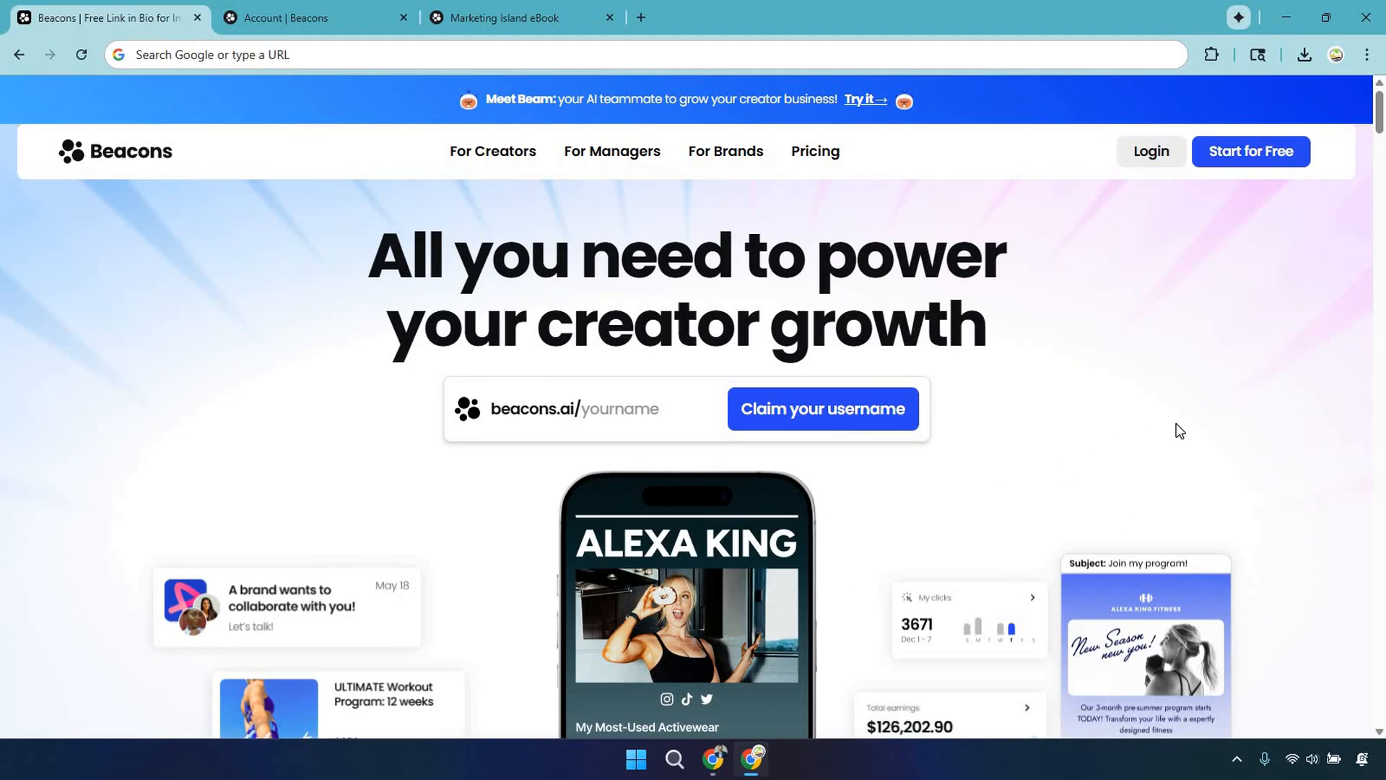